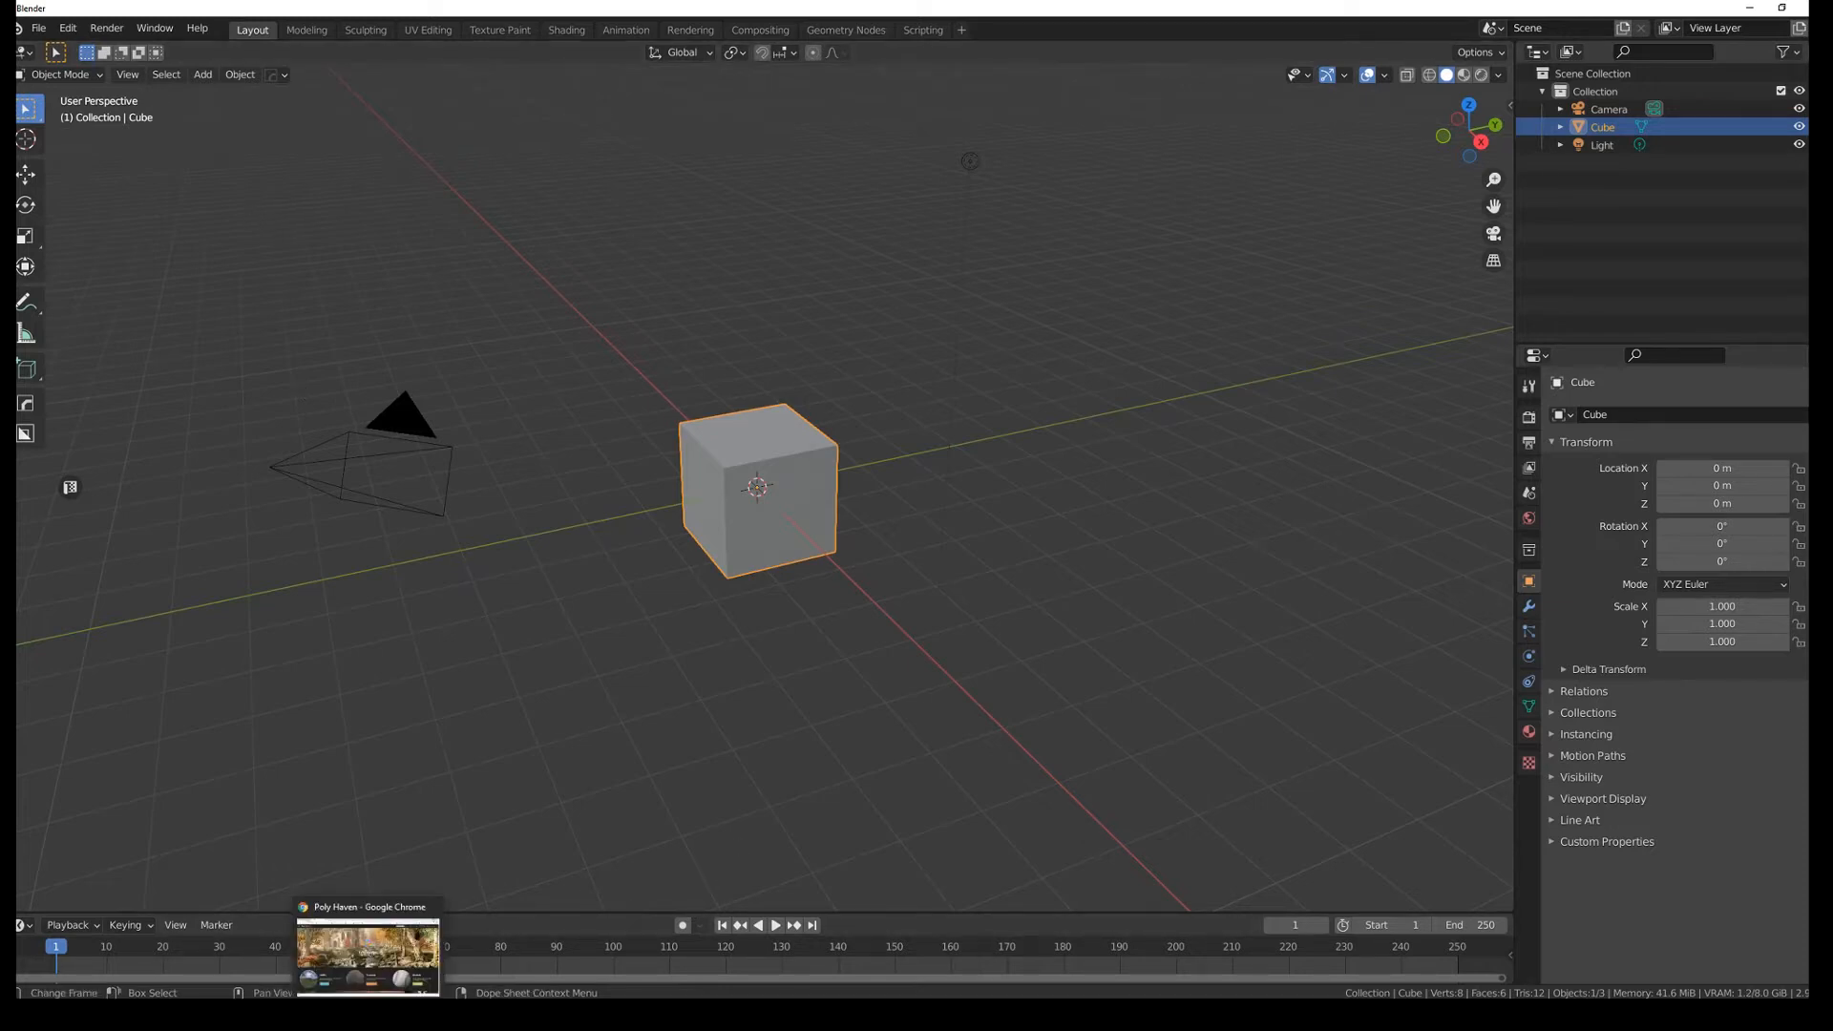
Step: Switch from Blender to the Poly Haven home page in the Chrome browser
left_click(367, 955)
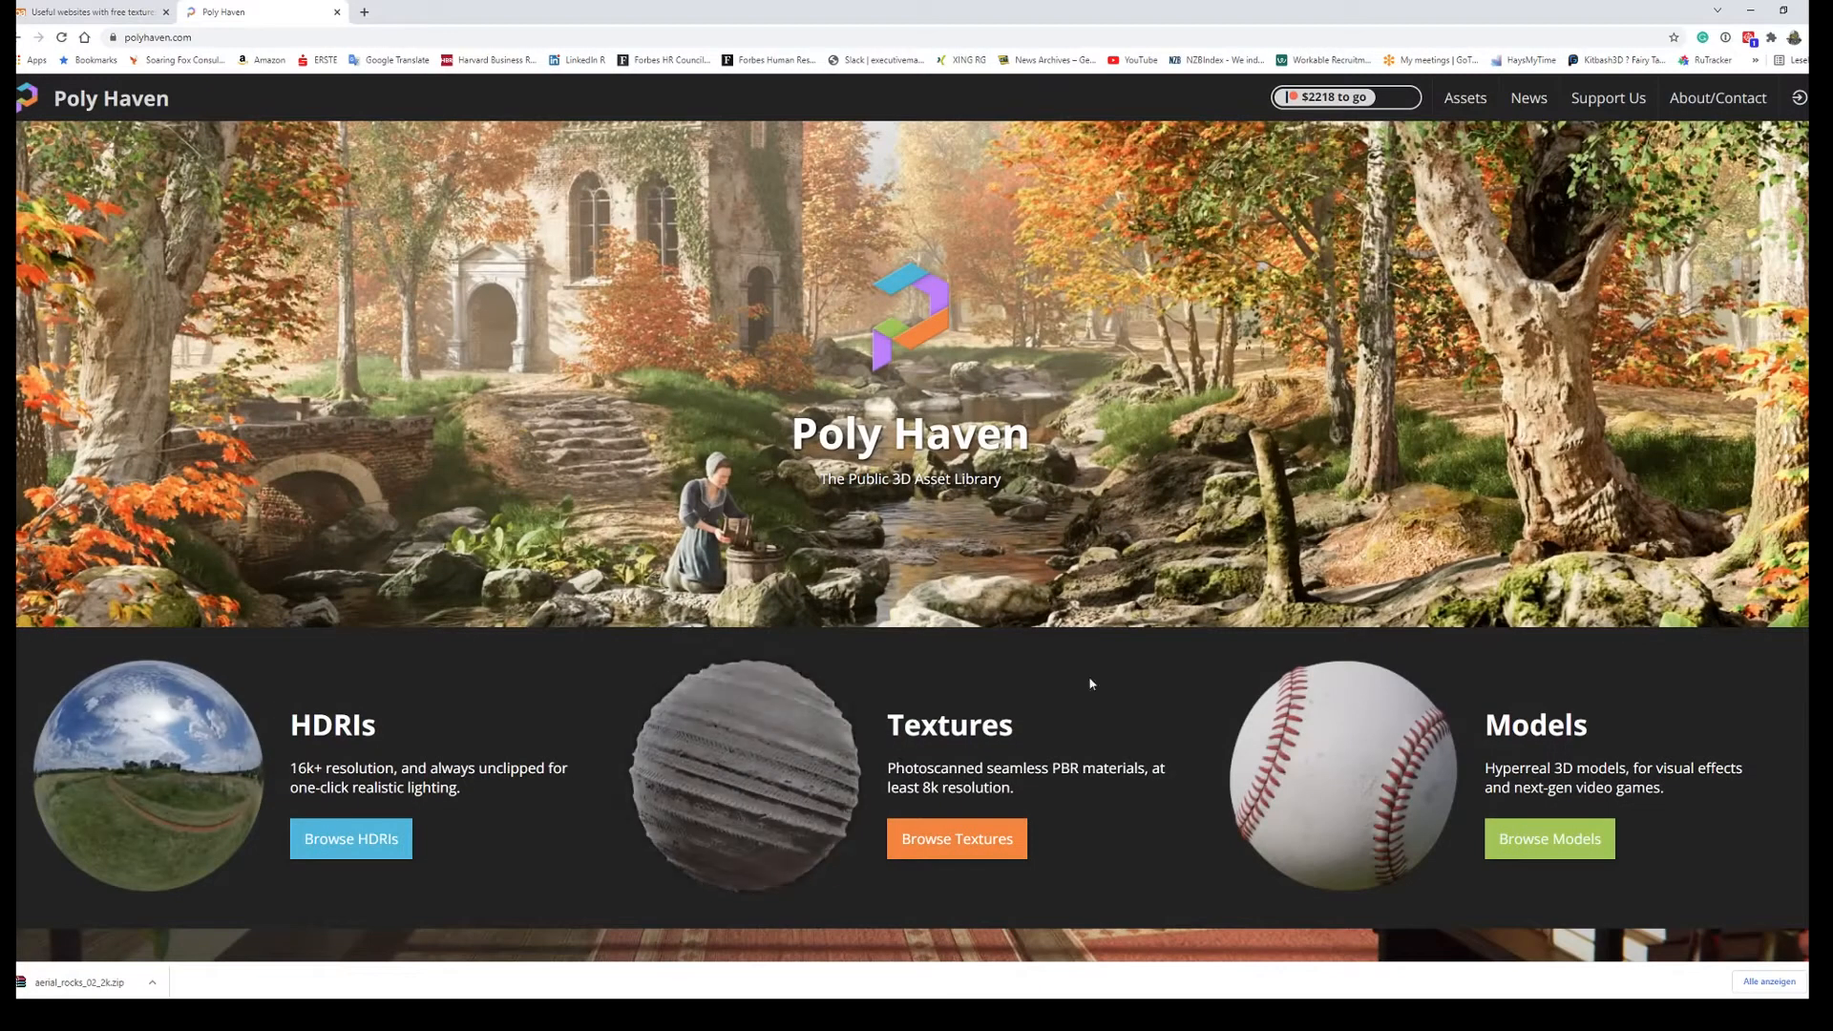
mouse_move(978, 535)
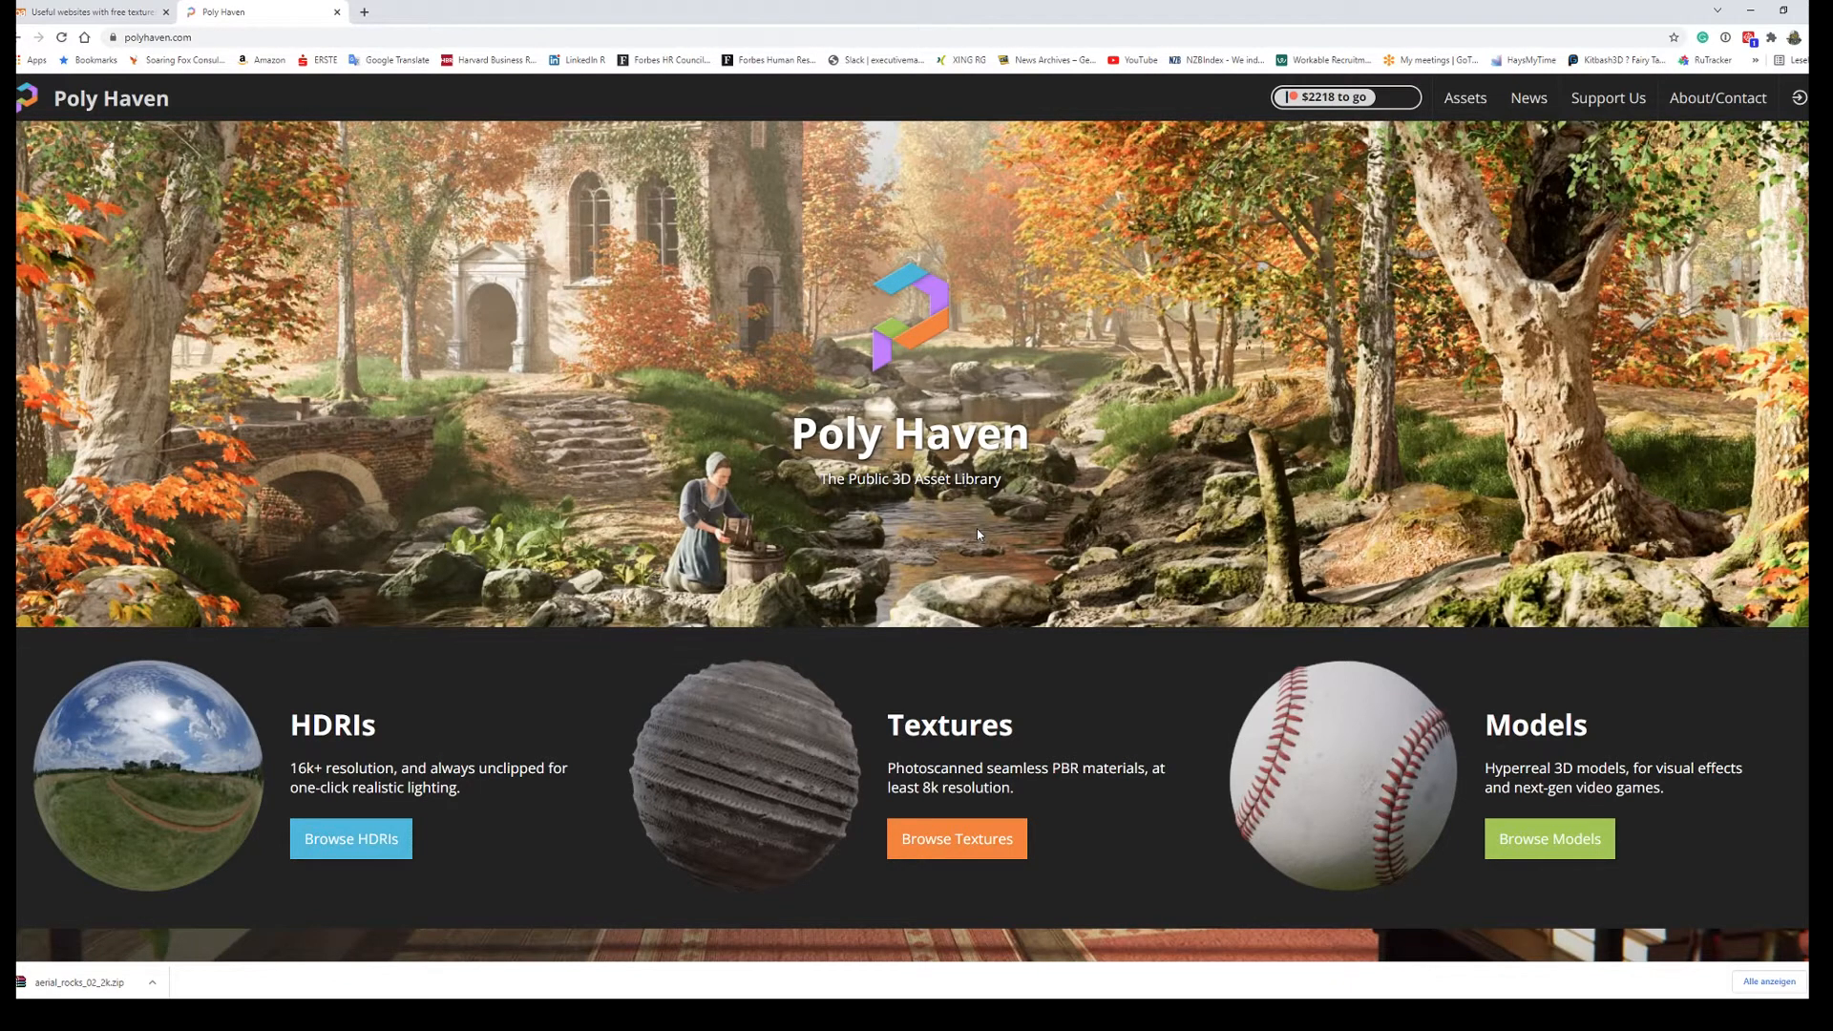
mouse_move(401, 275)
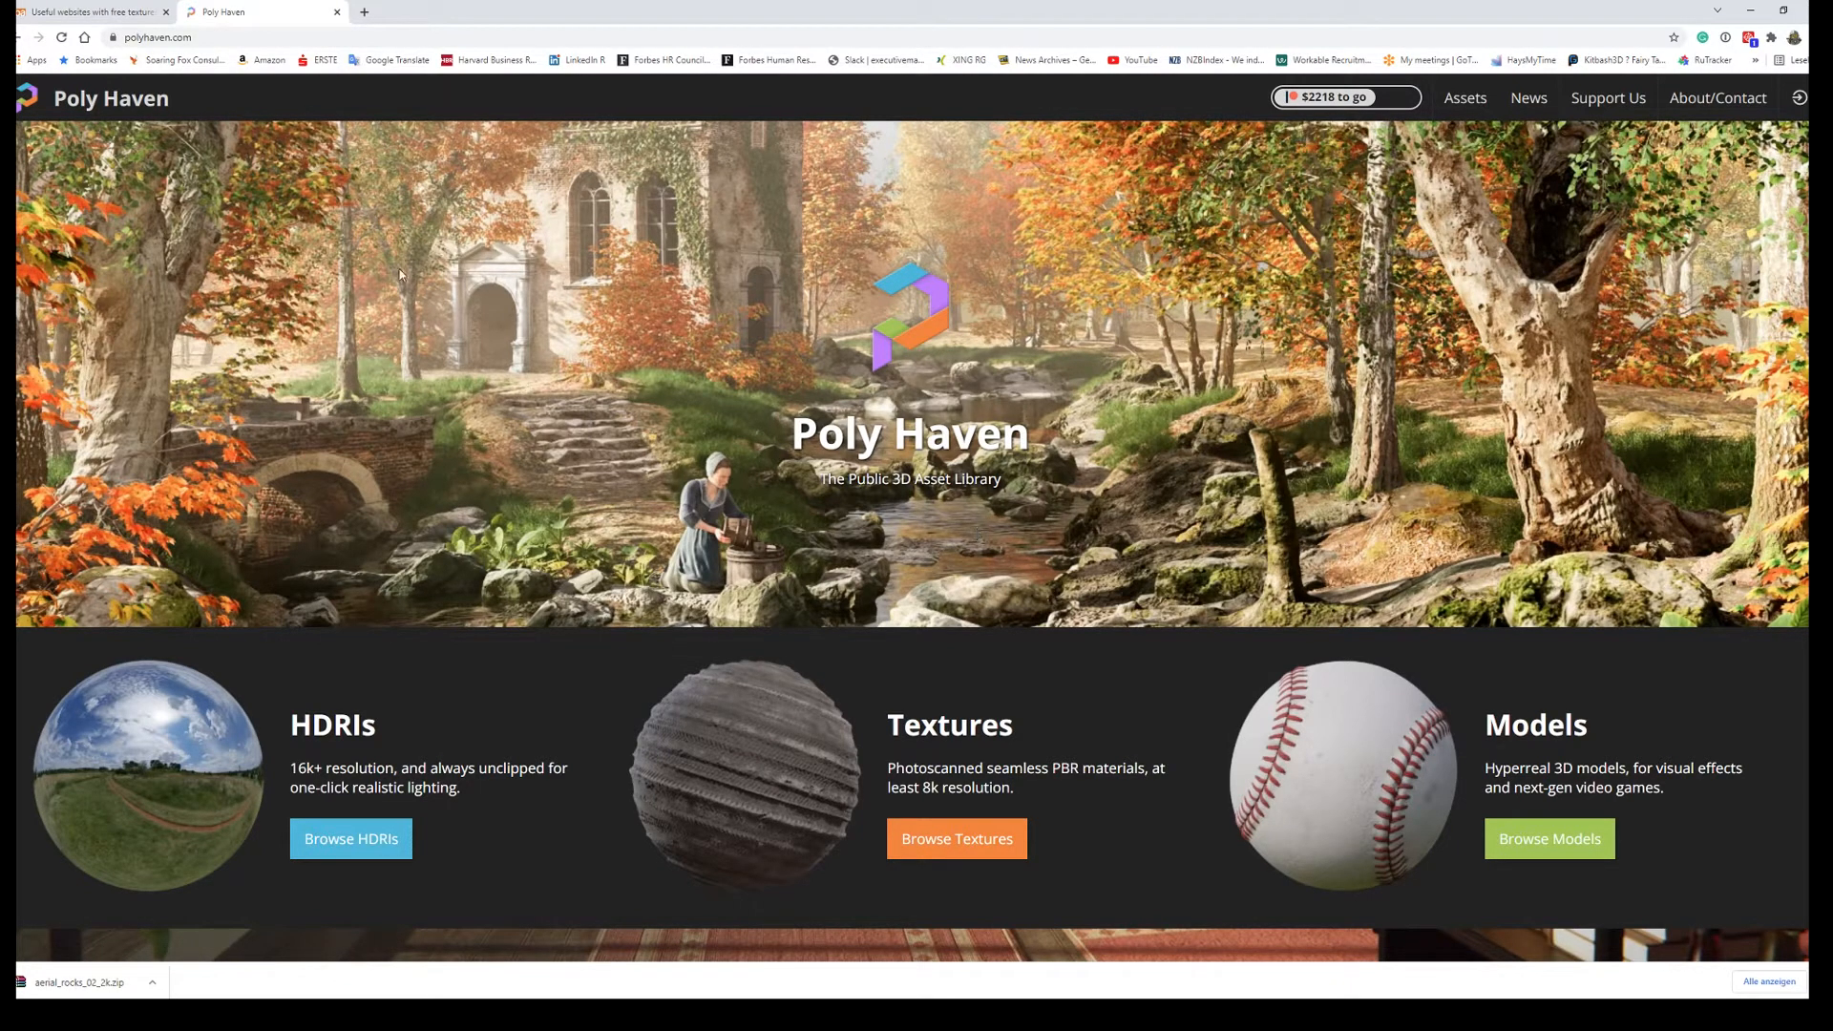
mouse_move(815, 575)
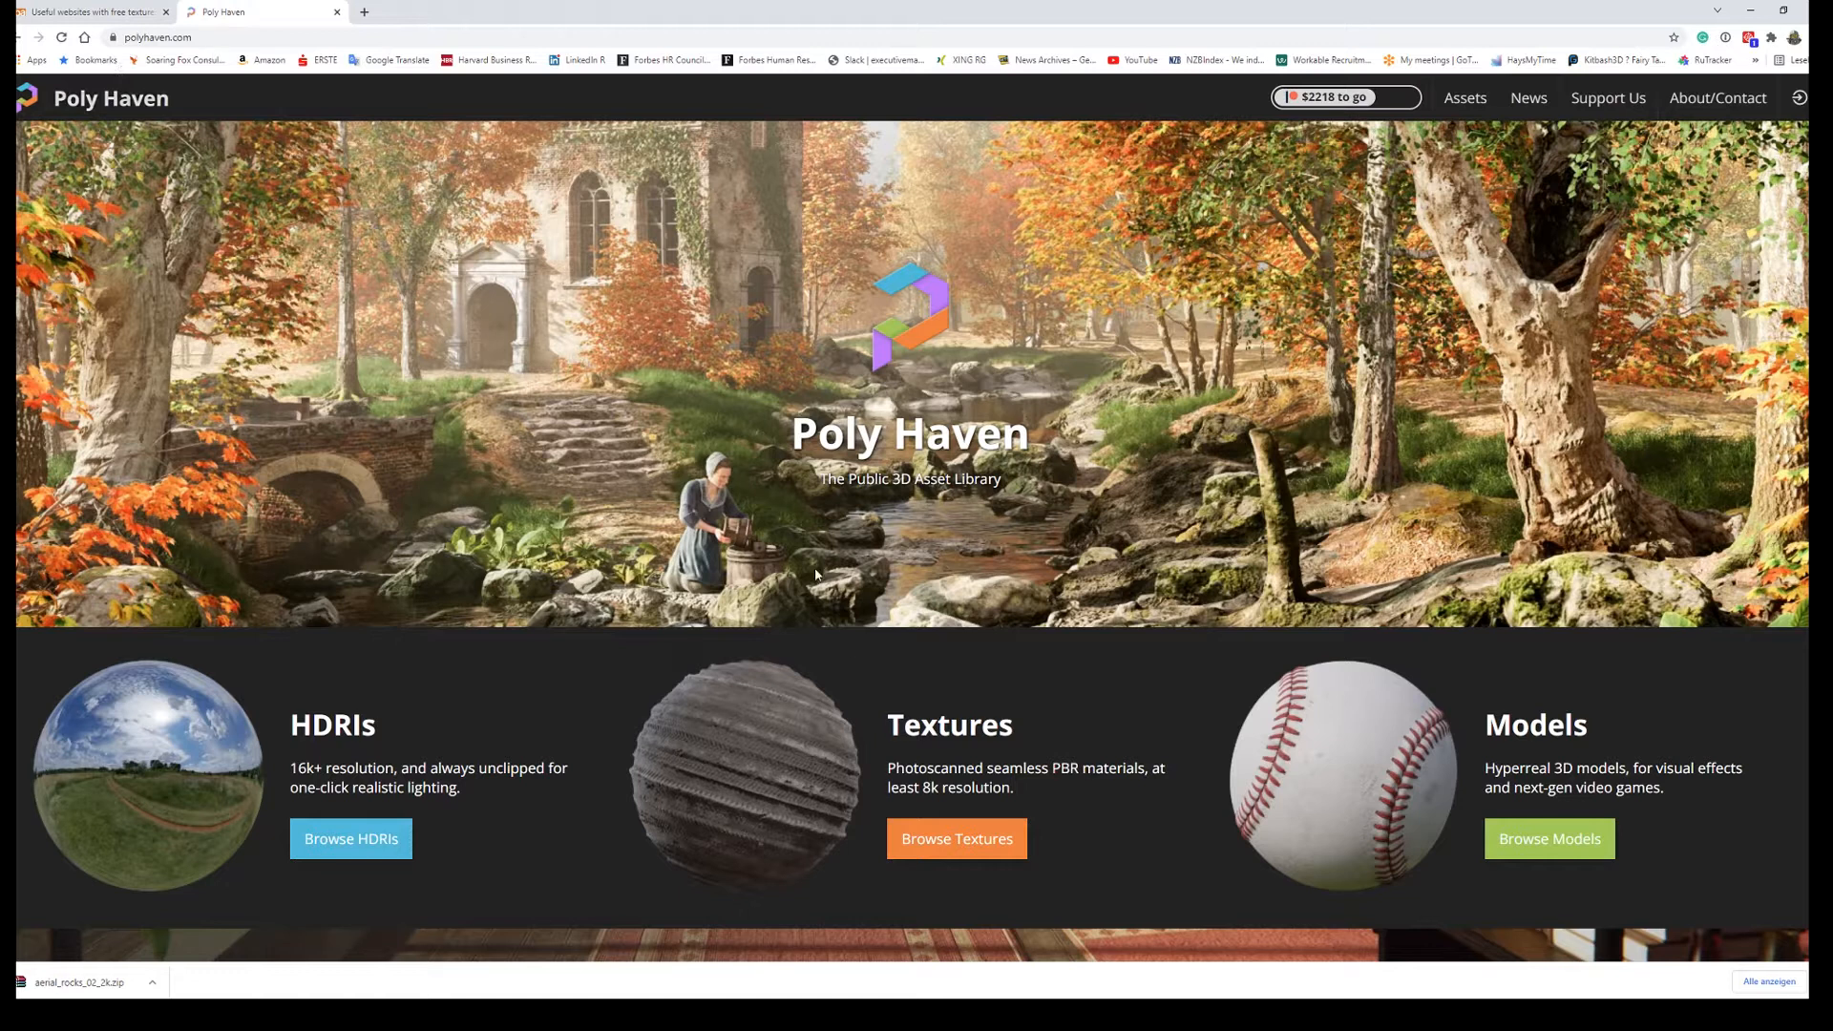
Step: Filter Poly Haven textures to the Terrain > Natural category and scroll through the ground results
left_click(955, 838)
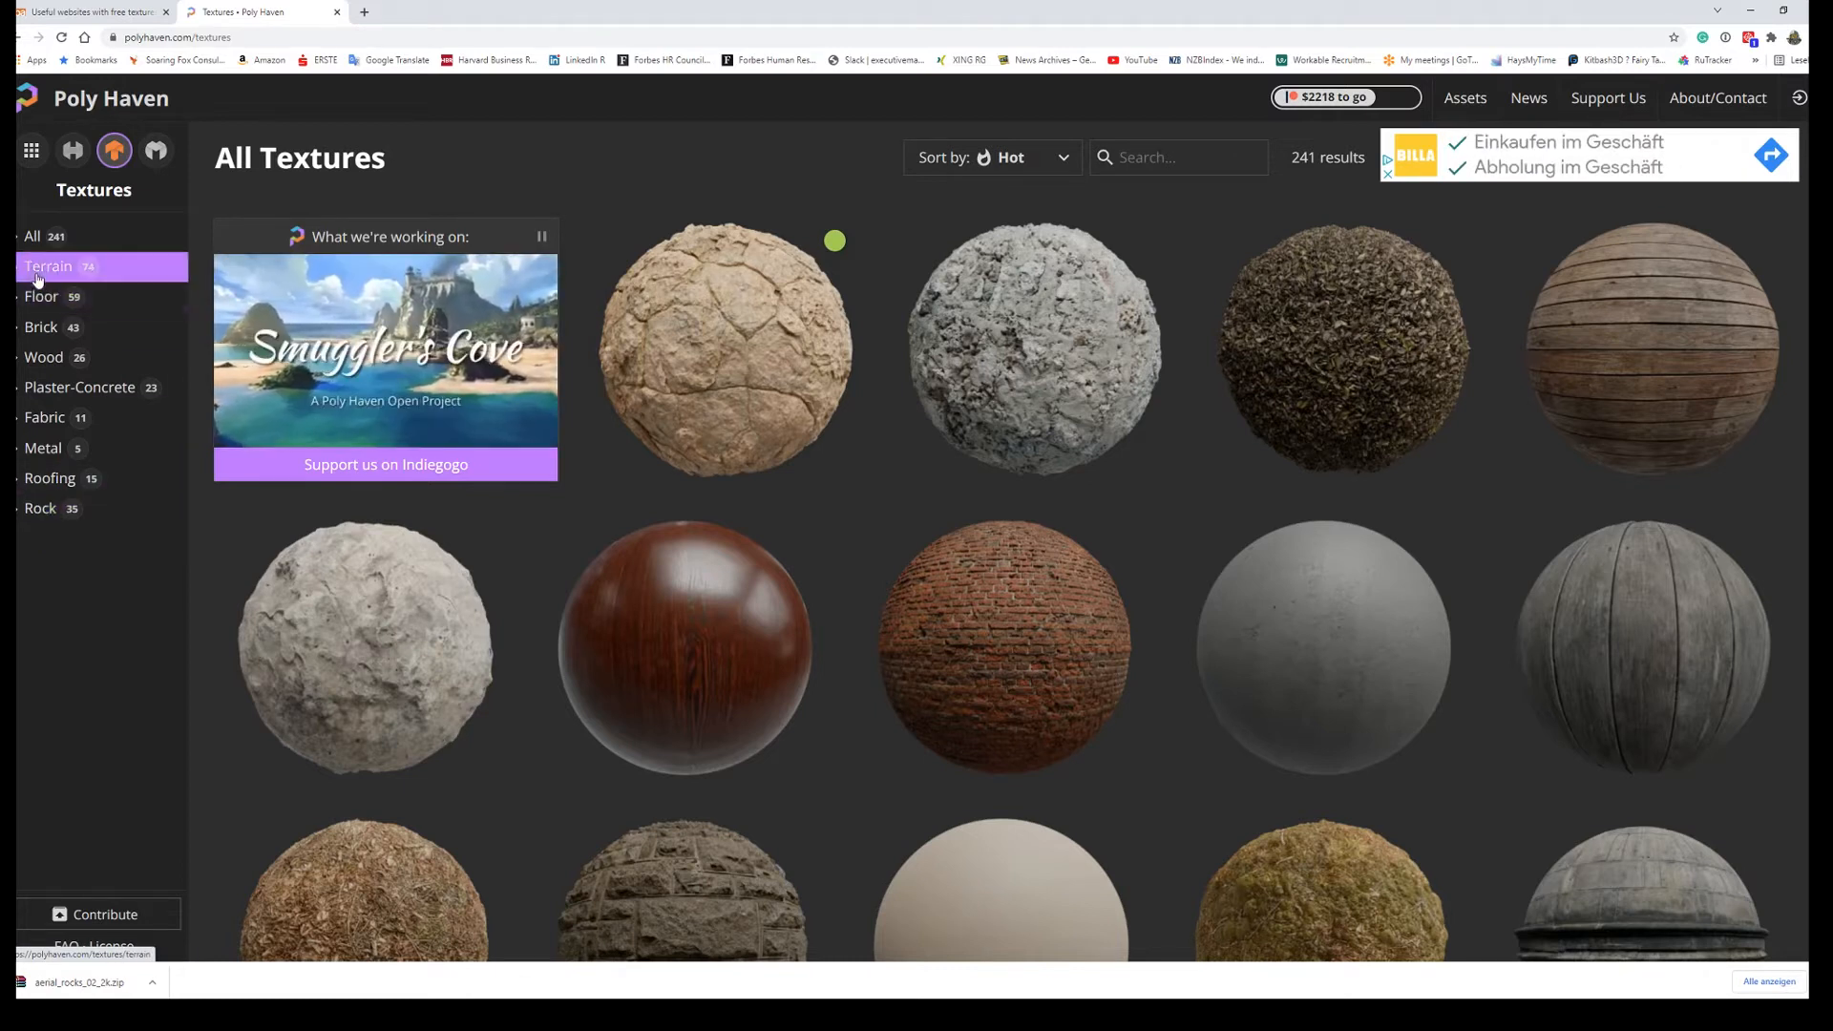
left_click(49, 268)
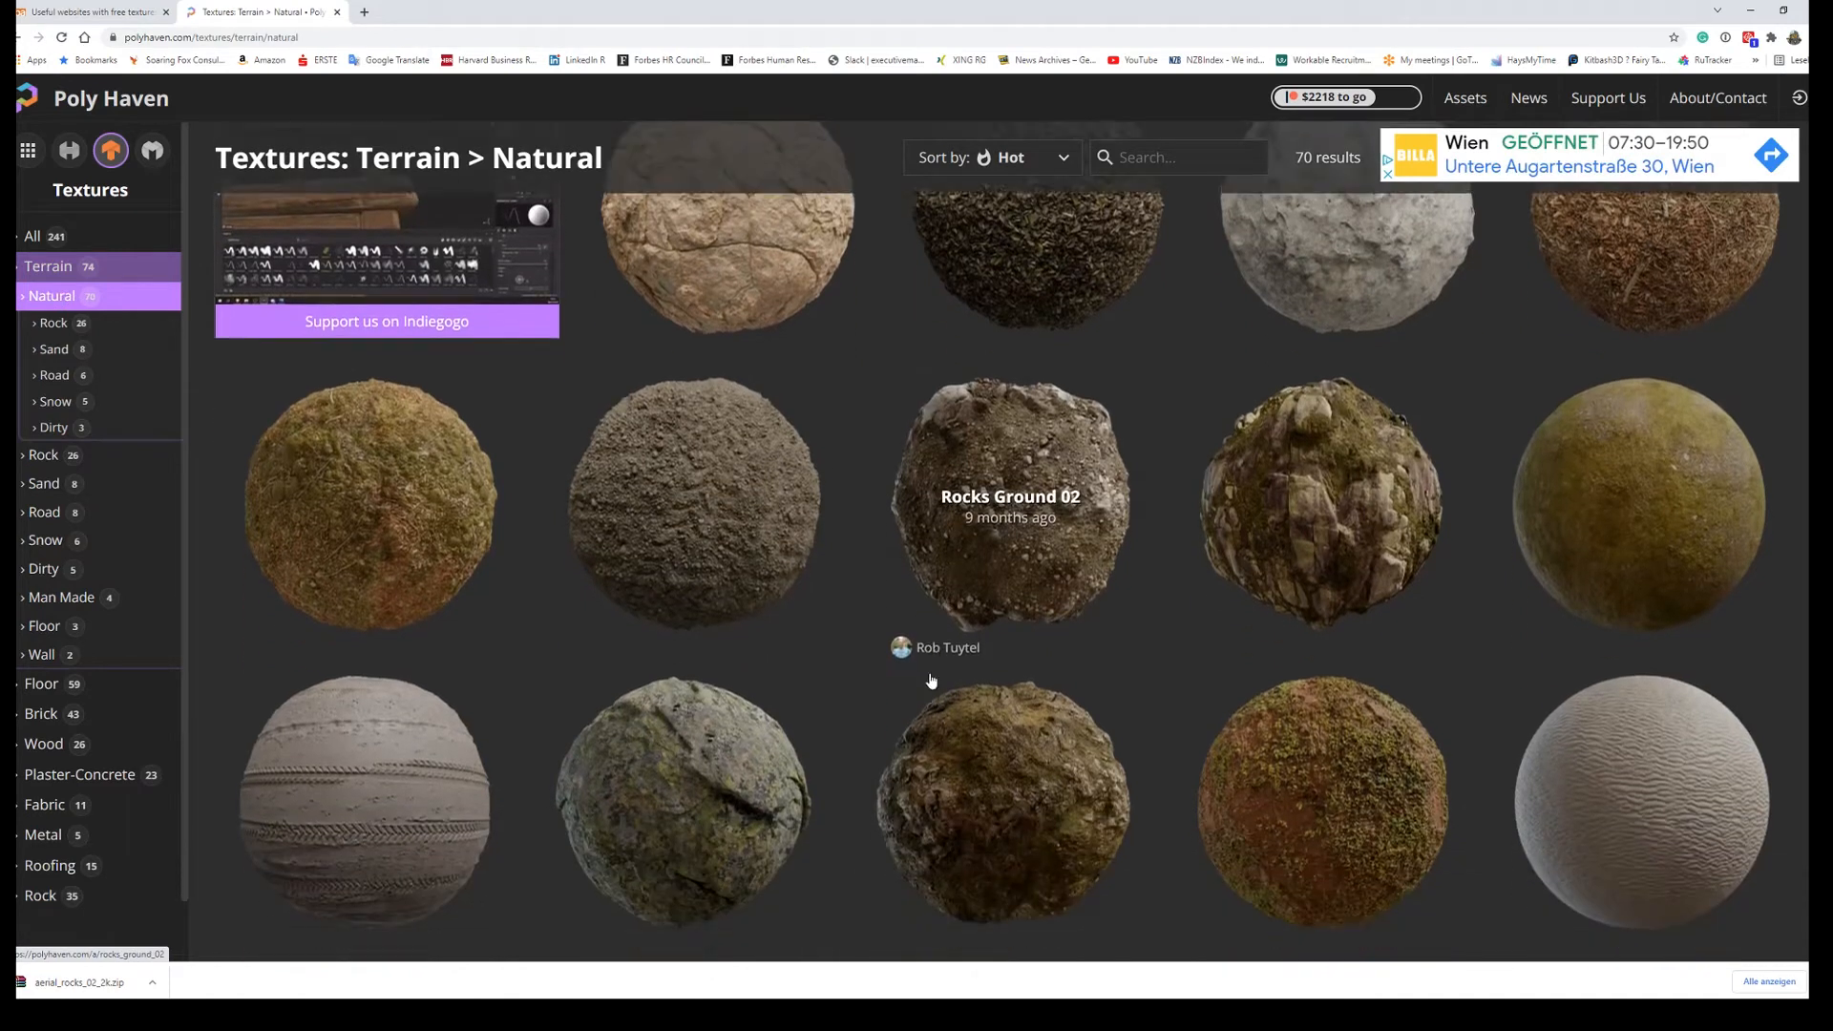
scroll("down", 3)
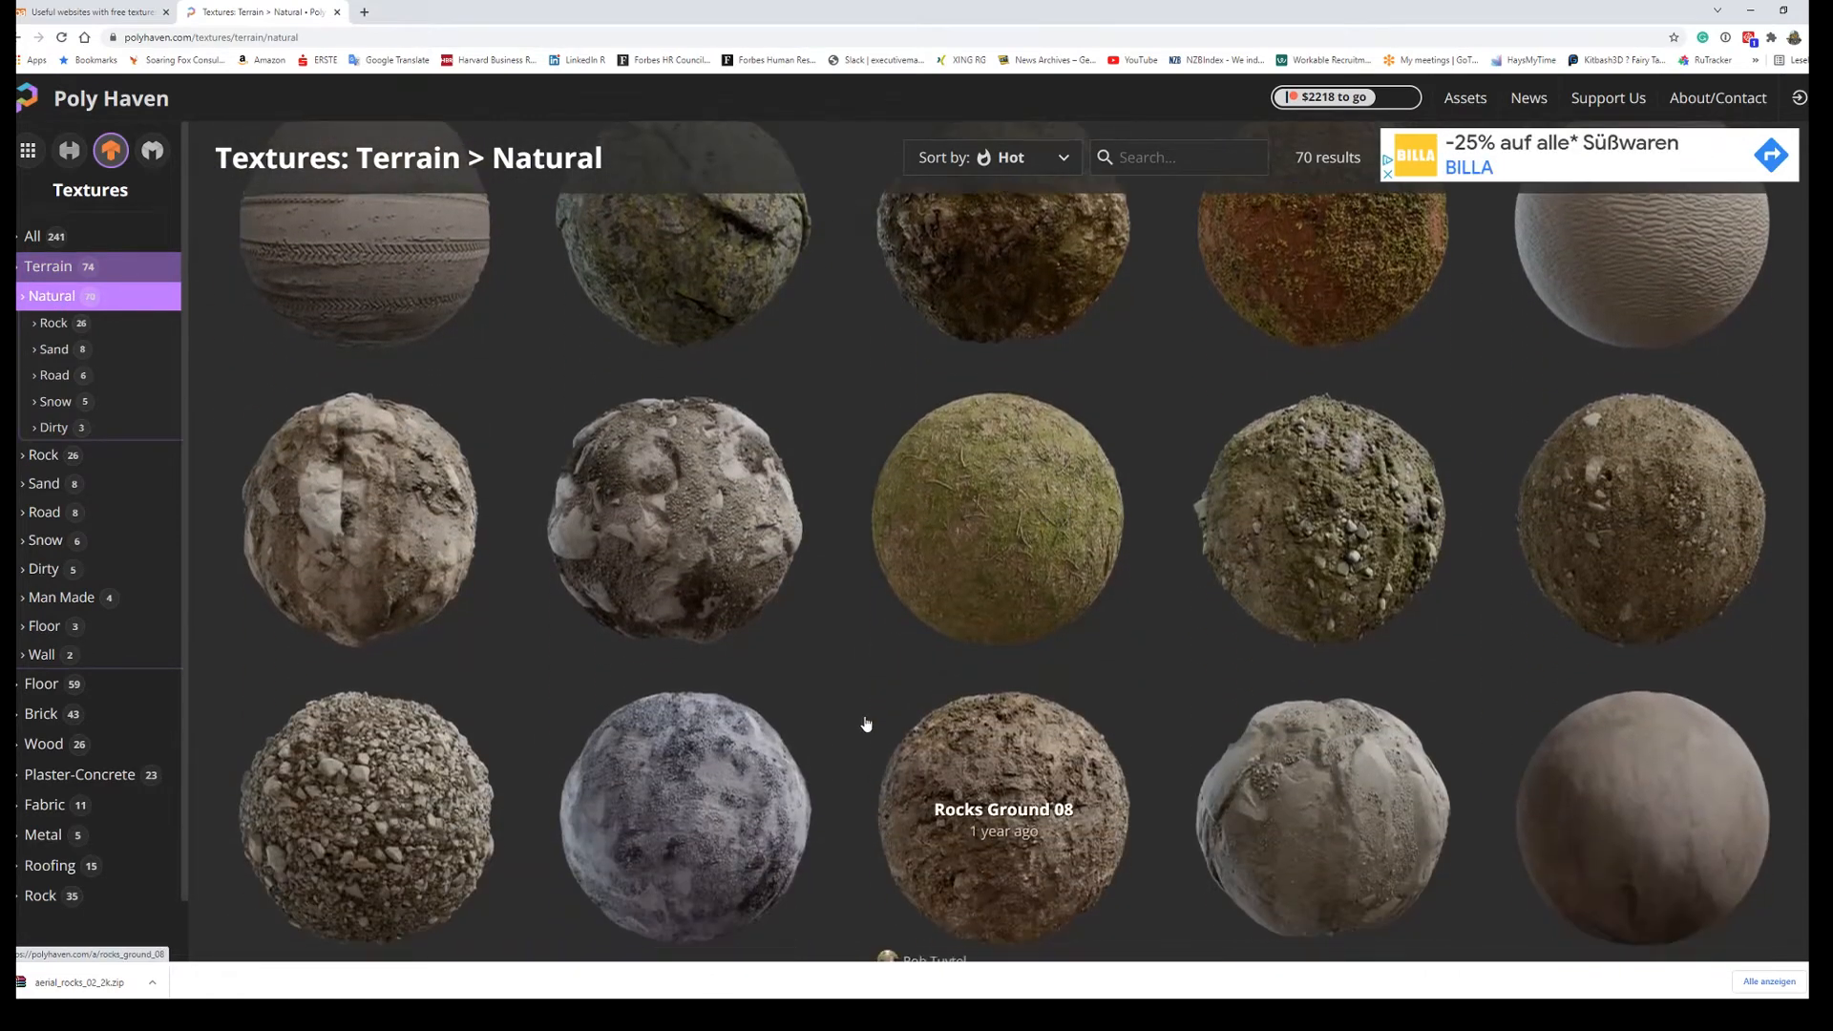
scroll("down", 3)
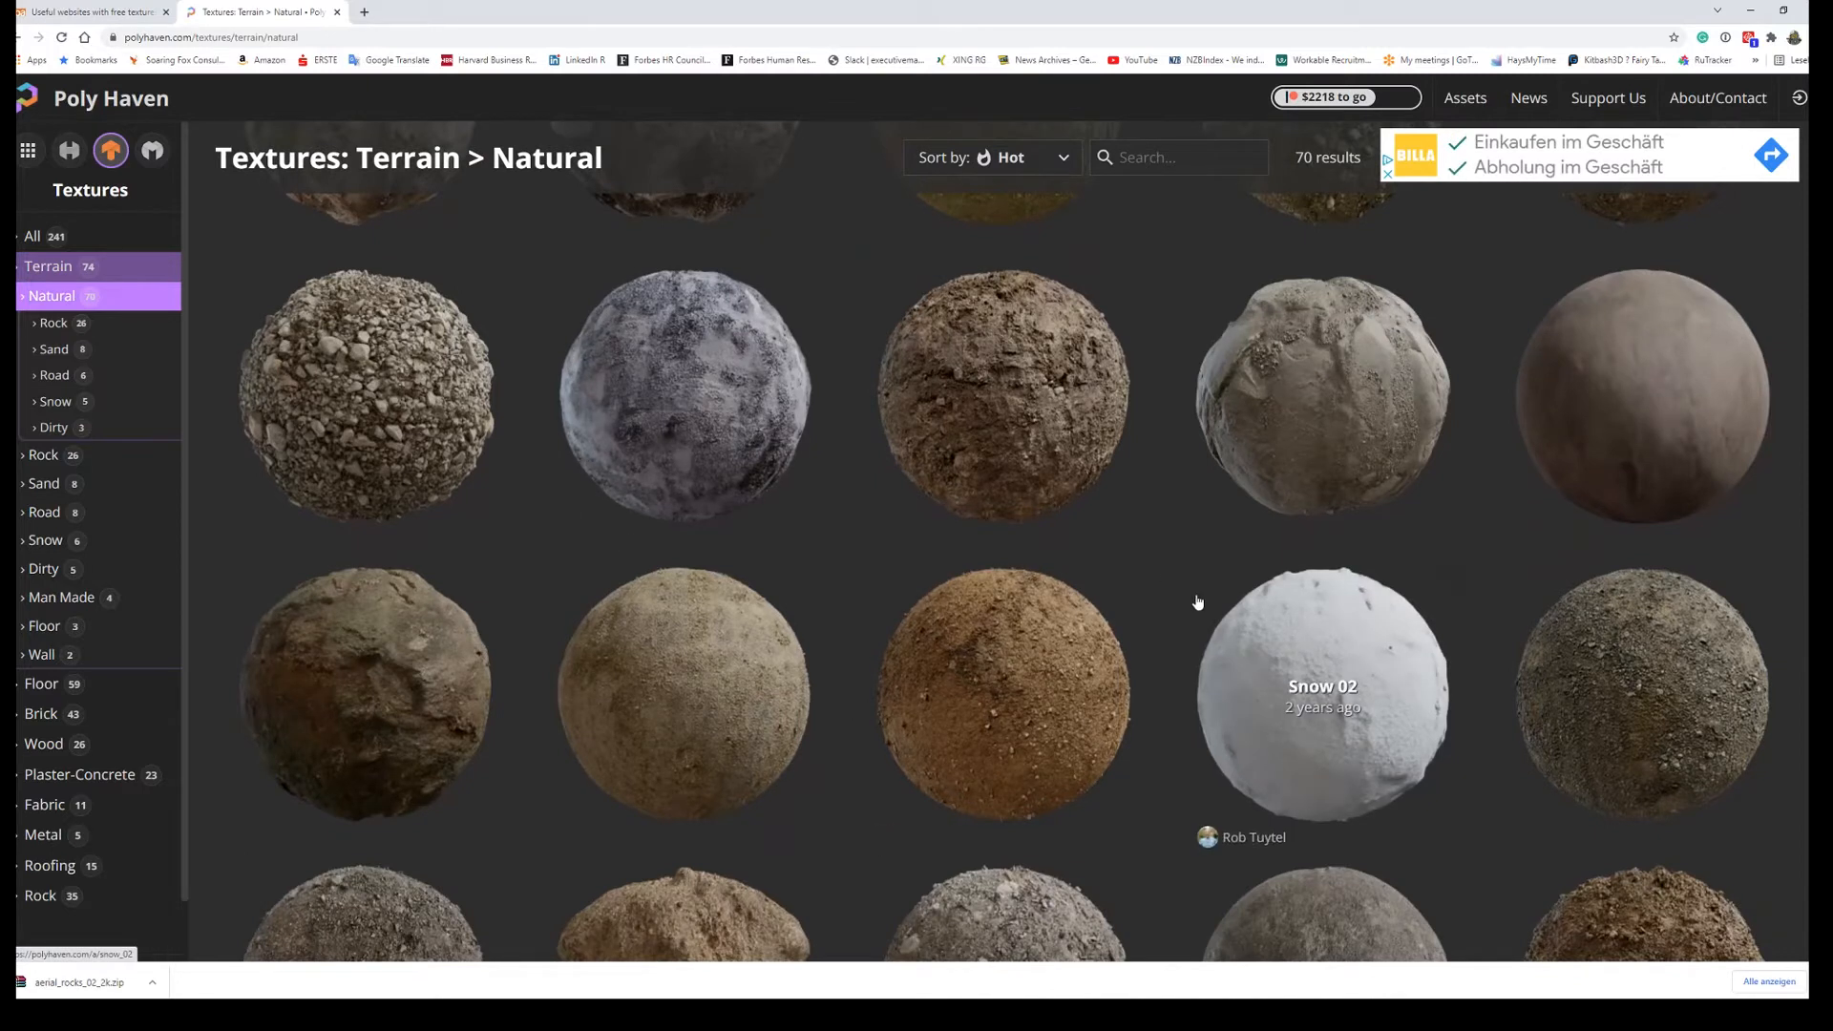
scroll("down", 3)
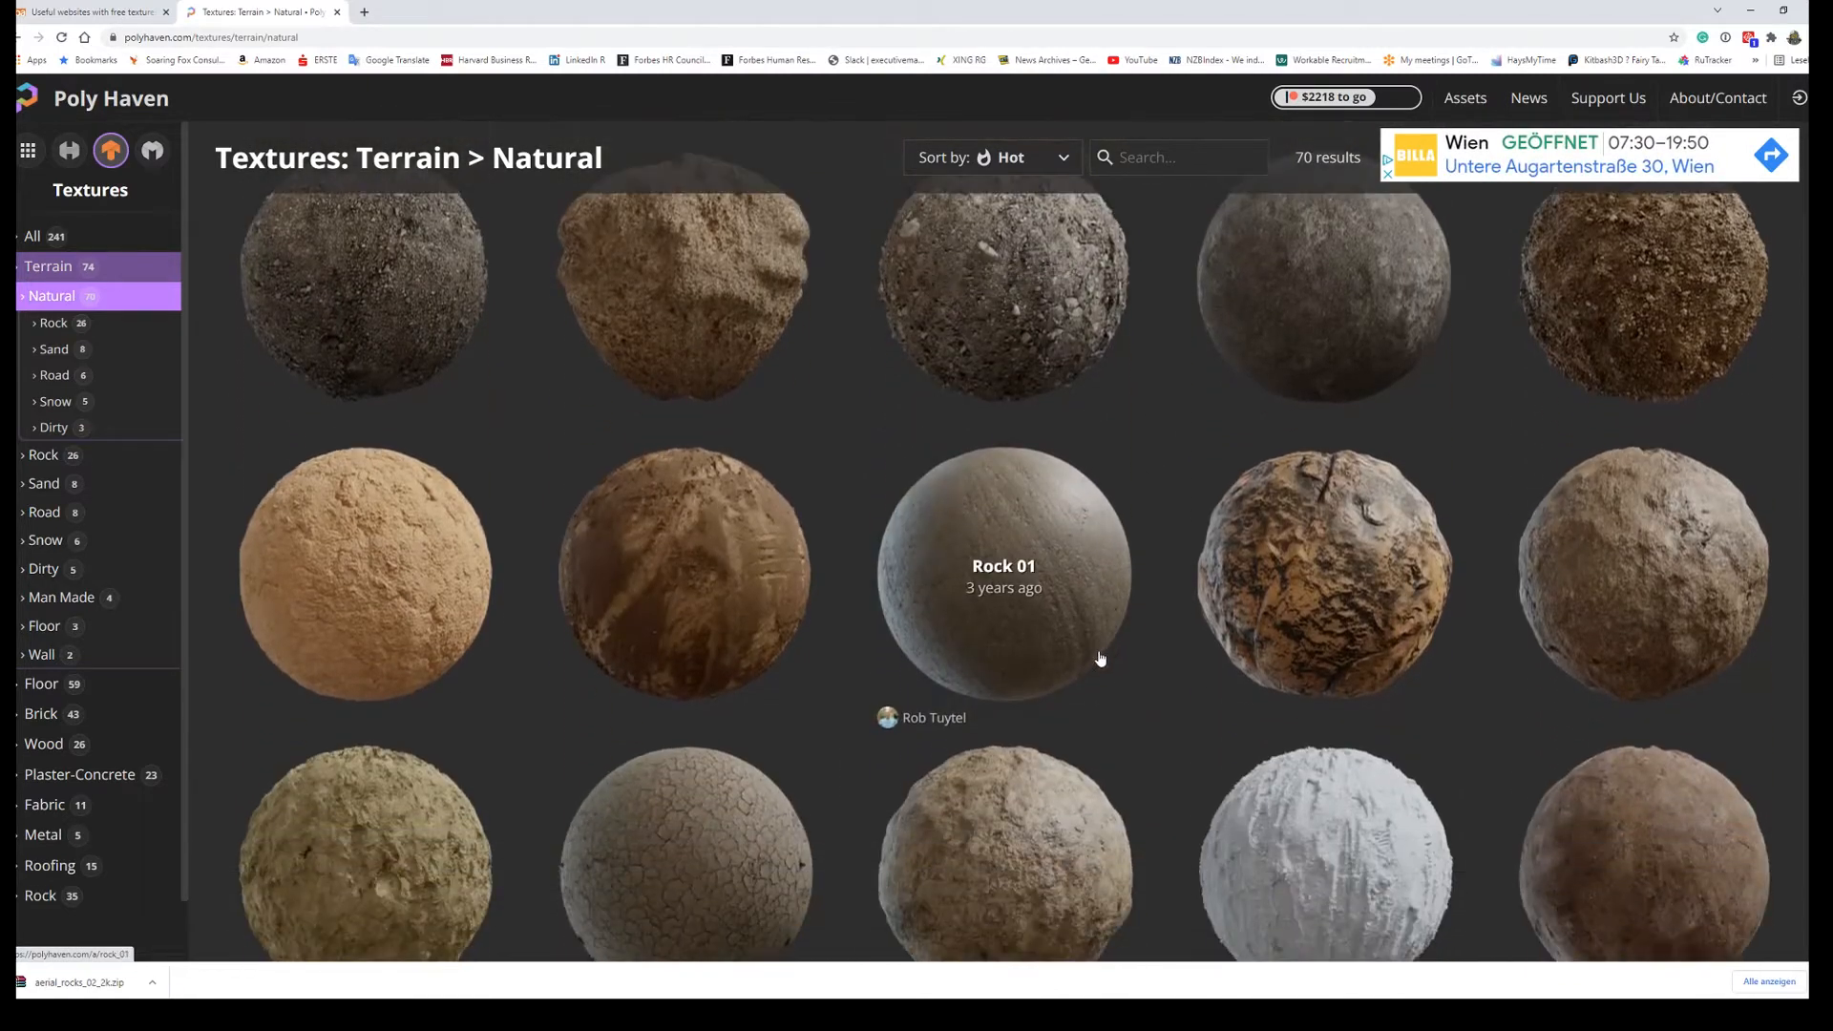
scroll("down", 3)
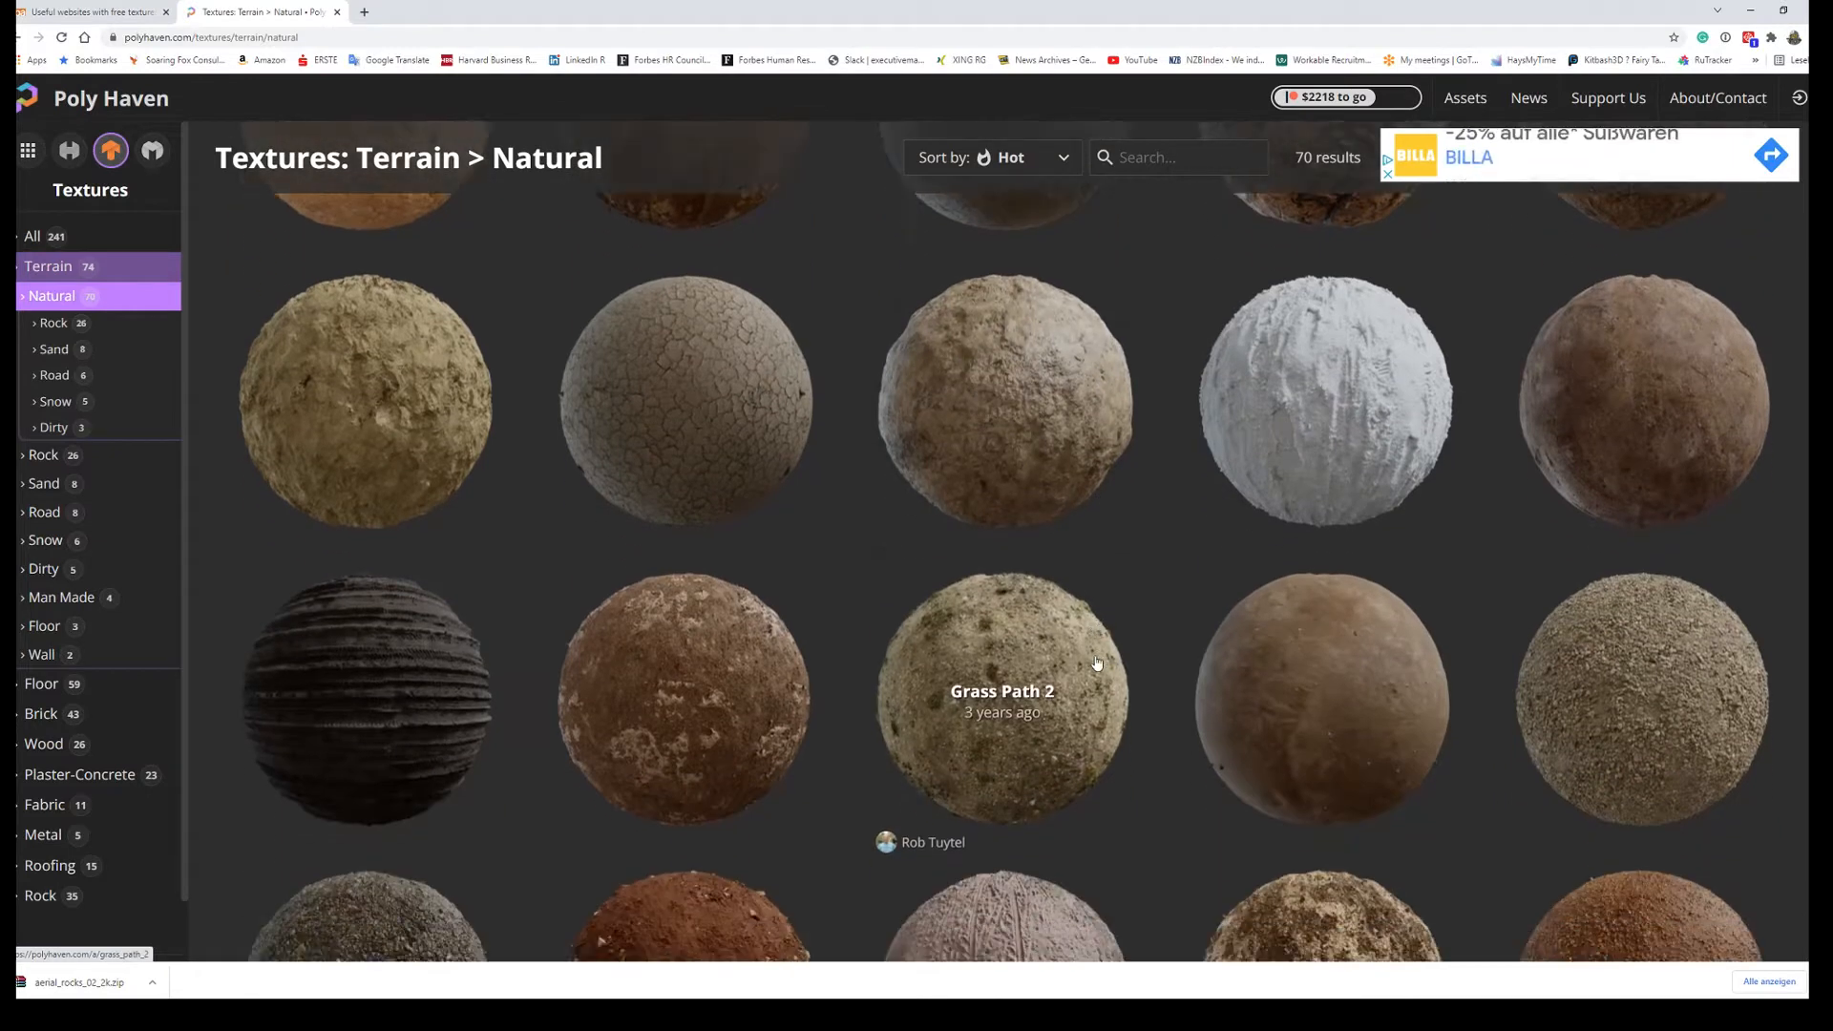
scroll("down", 3)
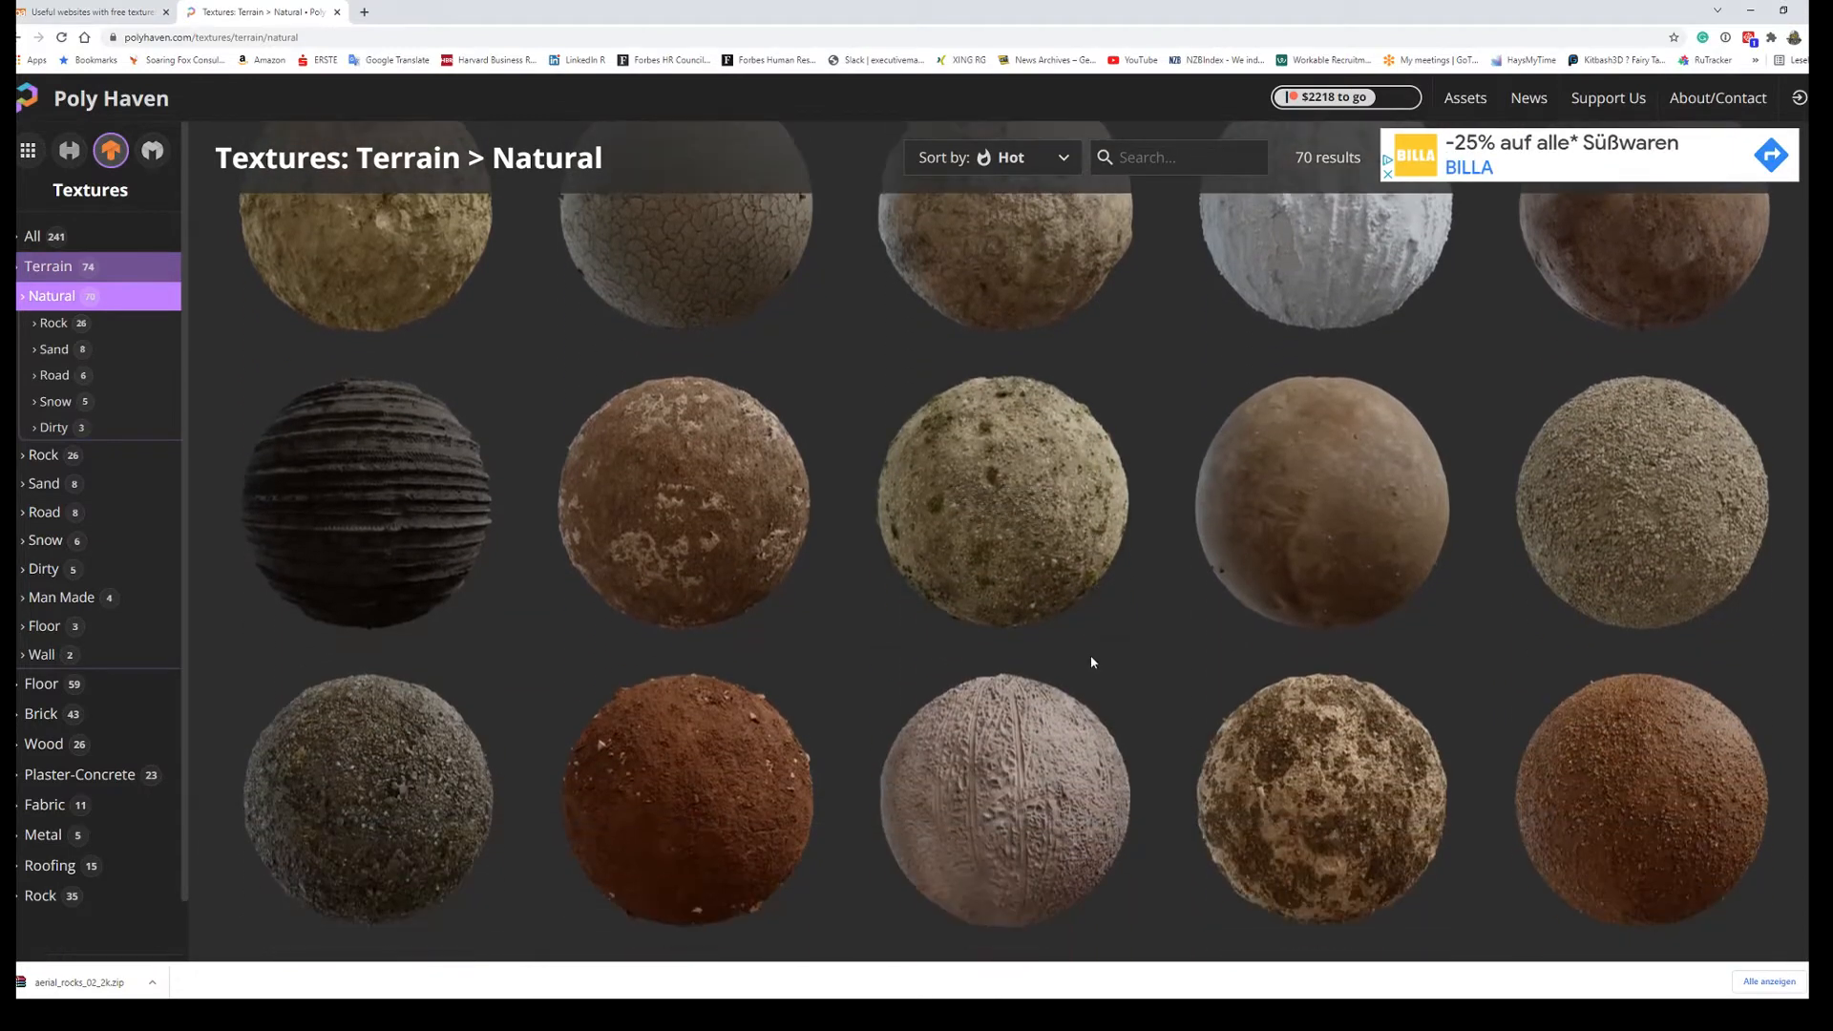
scroll("down", 3)
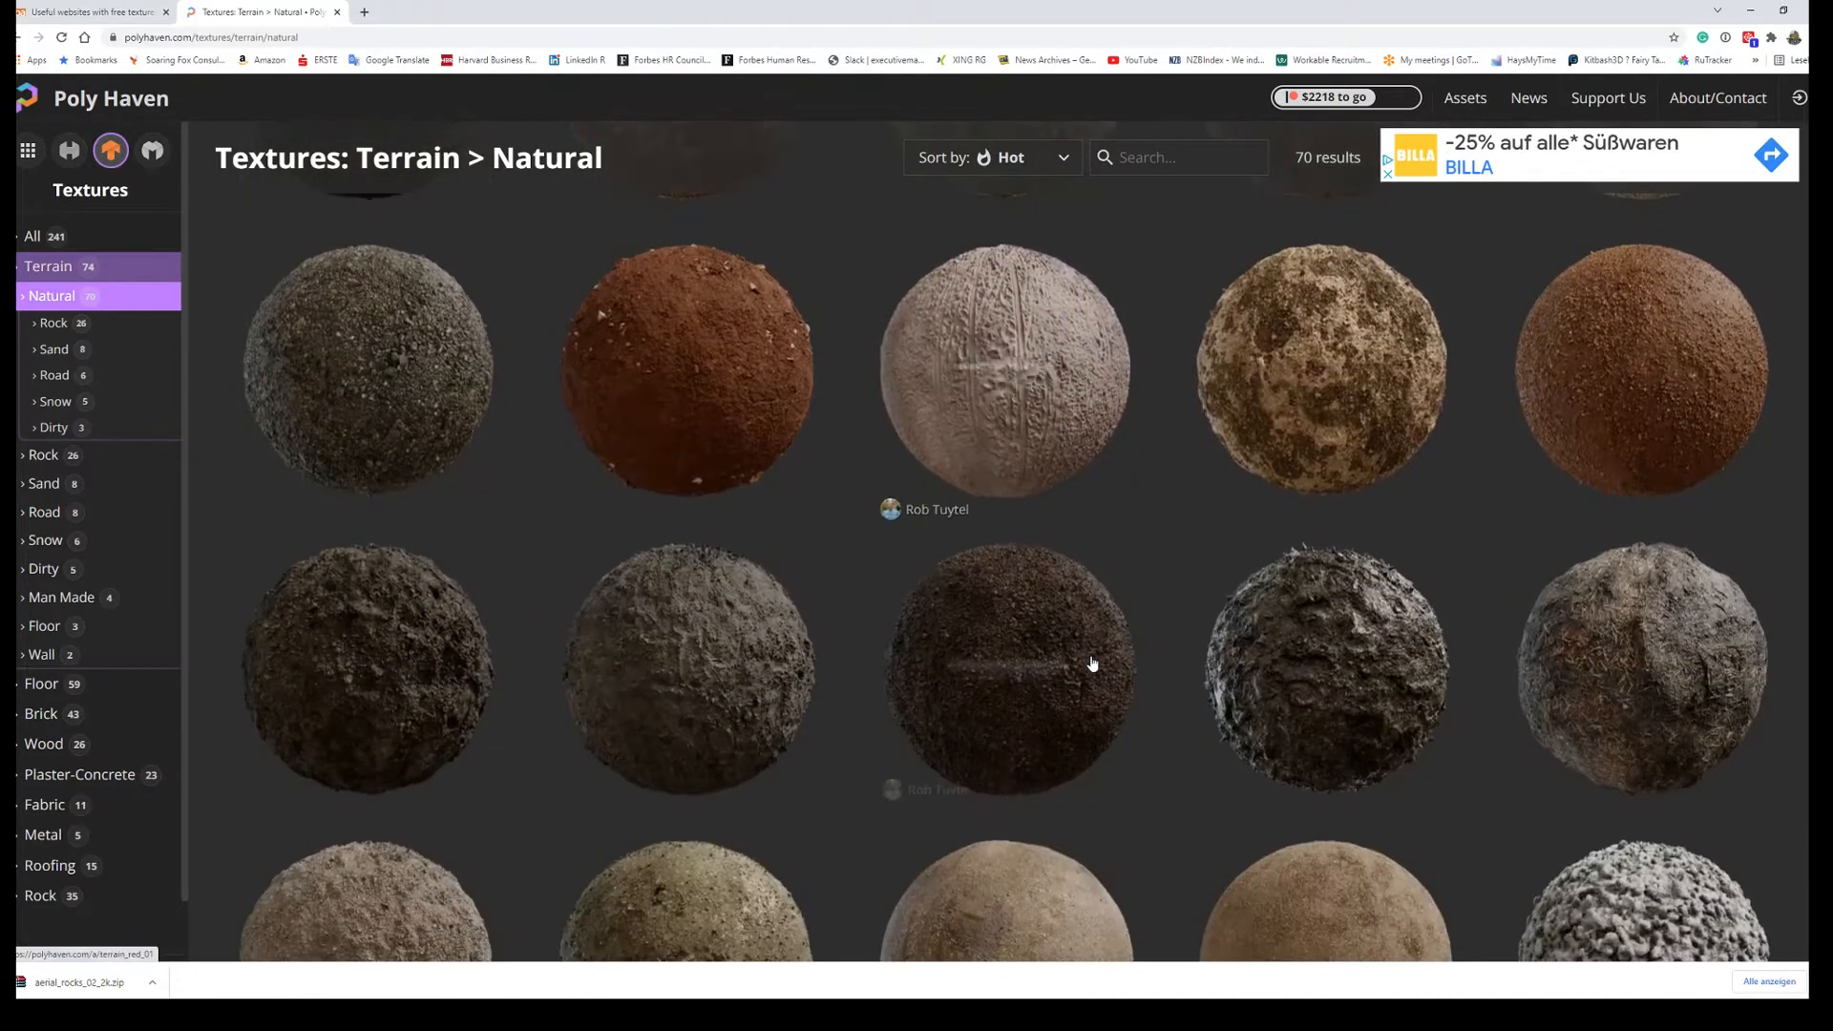
scroll("down", 3)
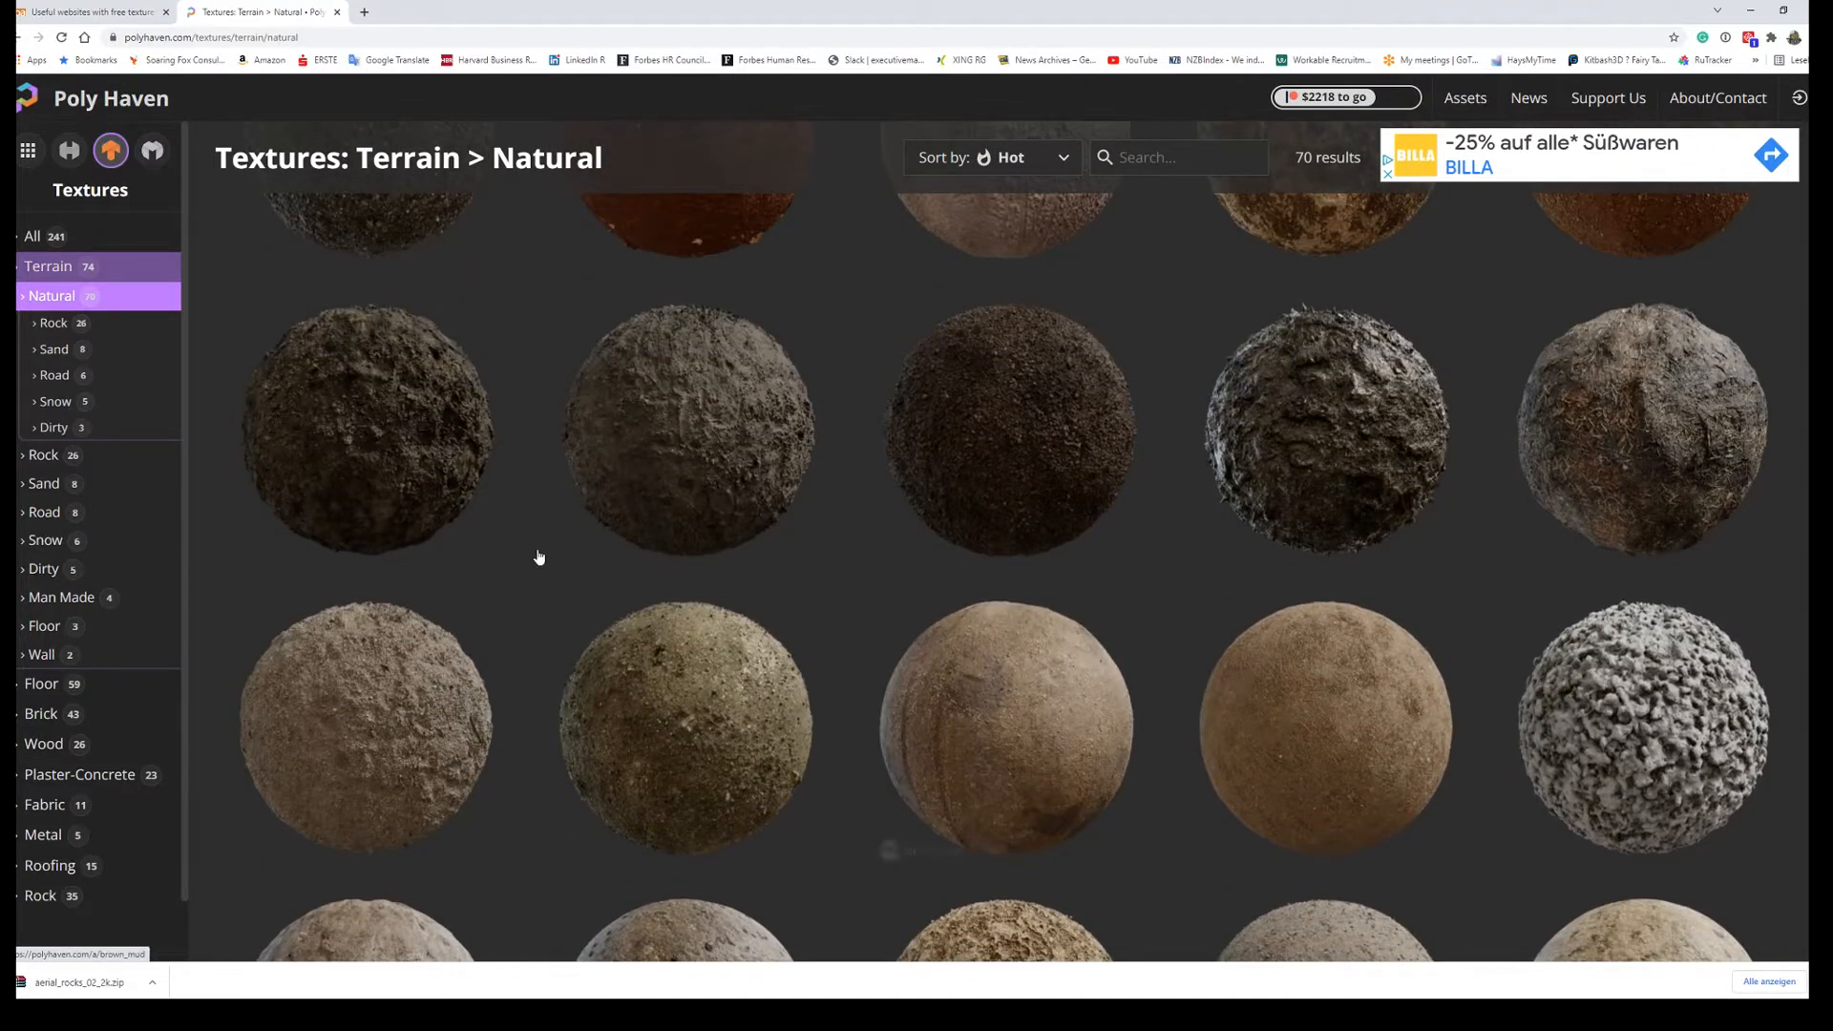
Step: Download Brown Mud 02 as a 2K ZIP of JPG maps, saved as brown_mud_02_2k.zip in Texture Import
left_click(364, 726)
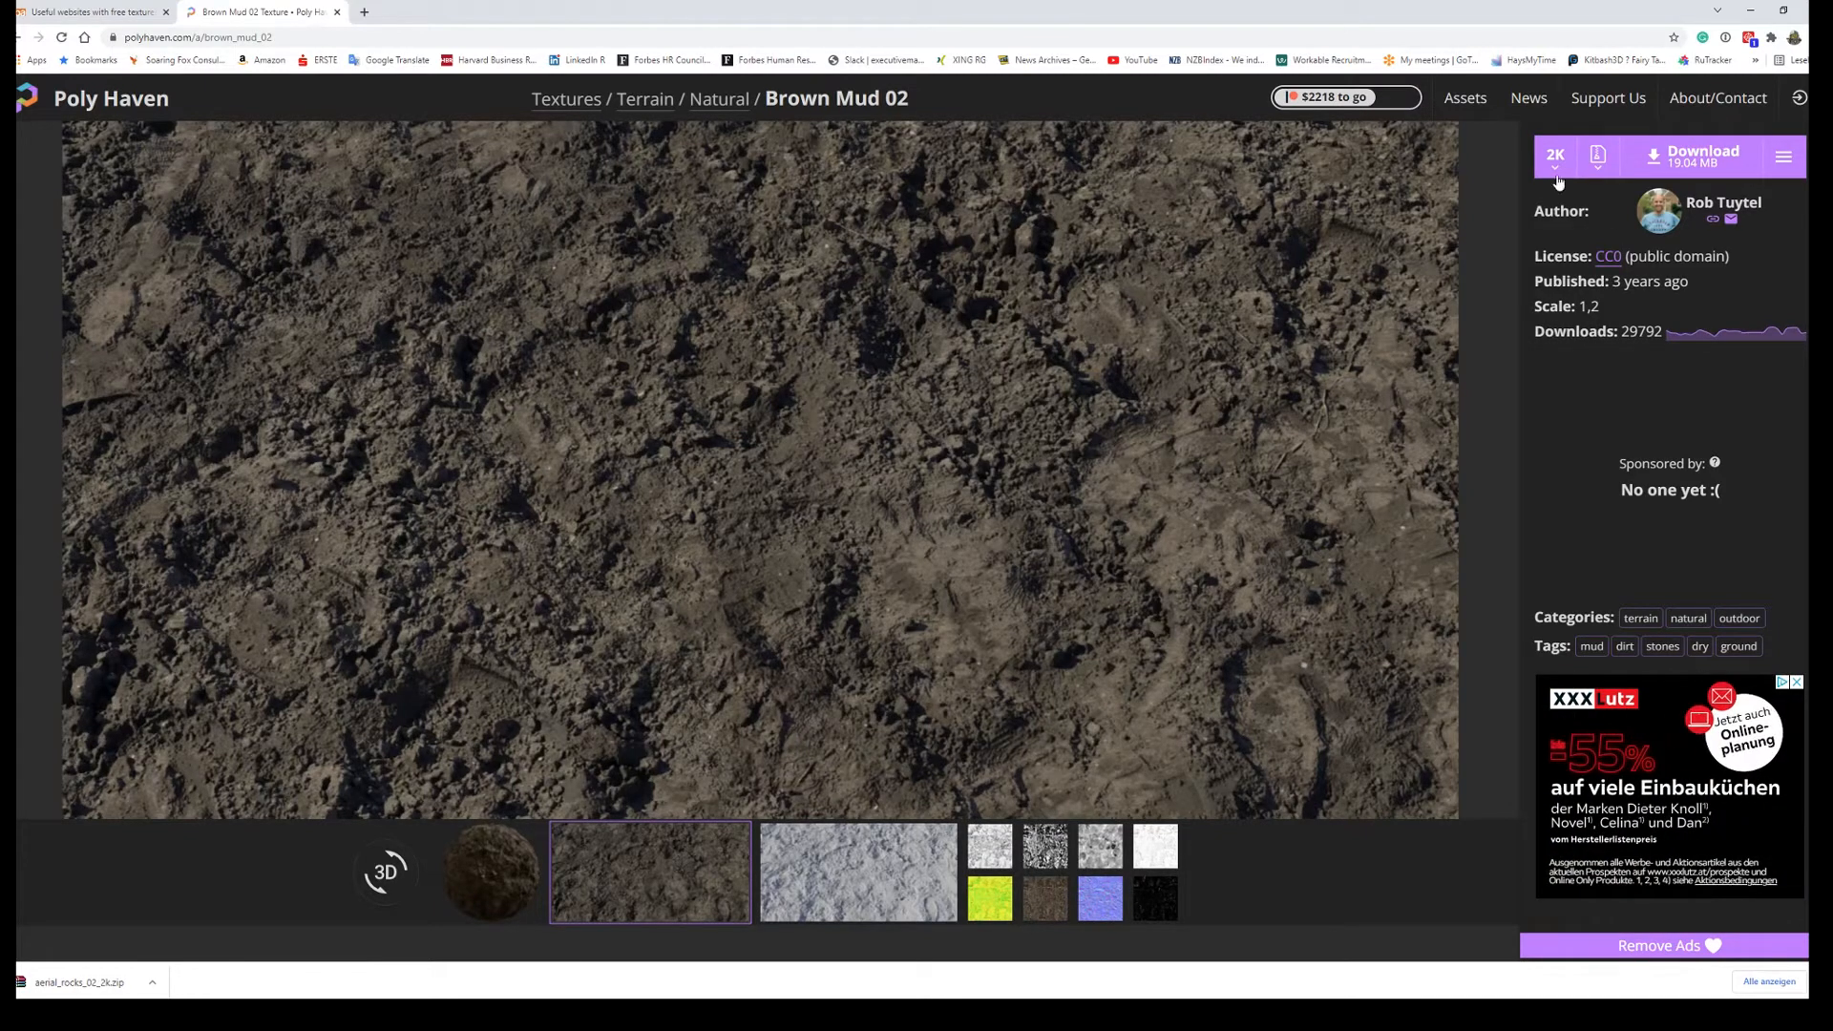
left_click(1556, 155)
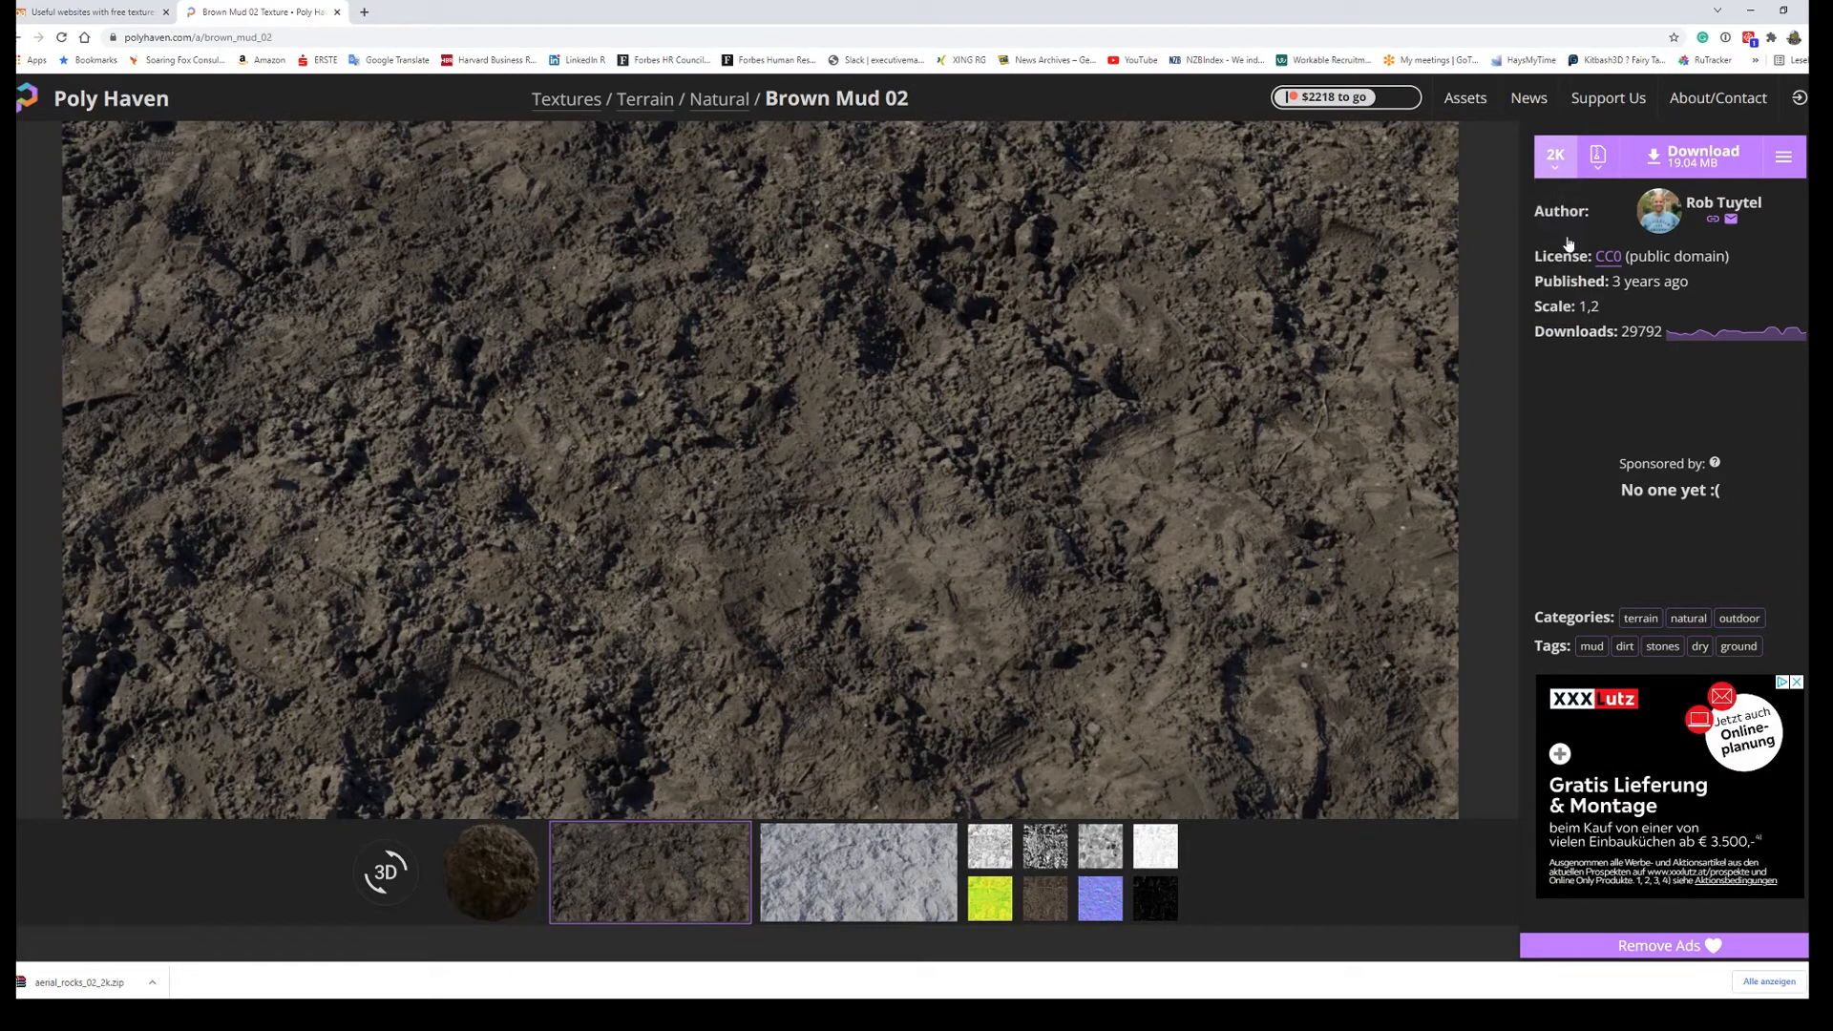
left_click(1598, 155)
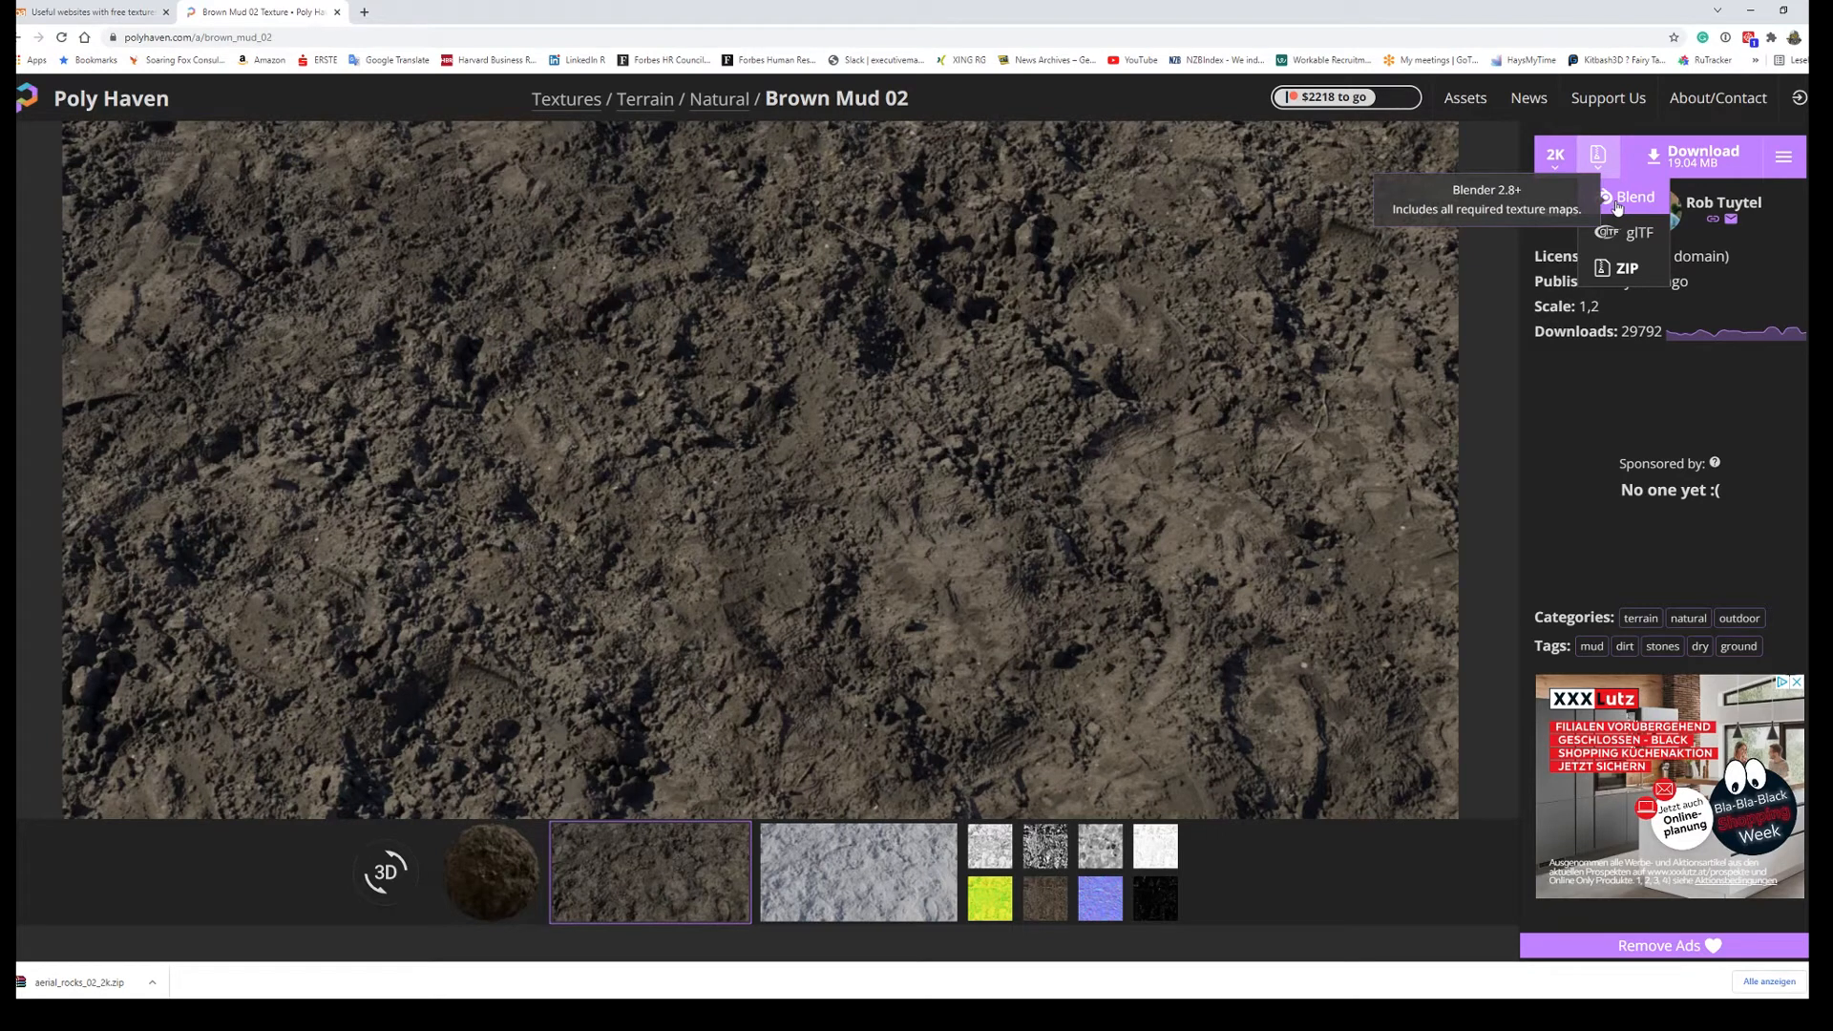
left_click(1623, 268)
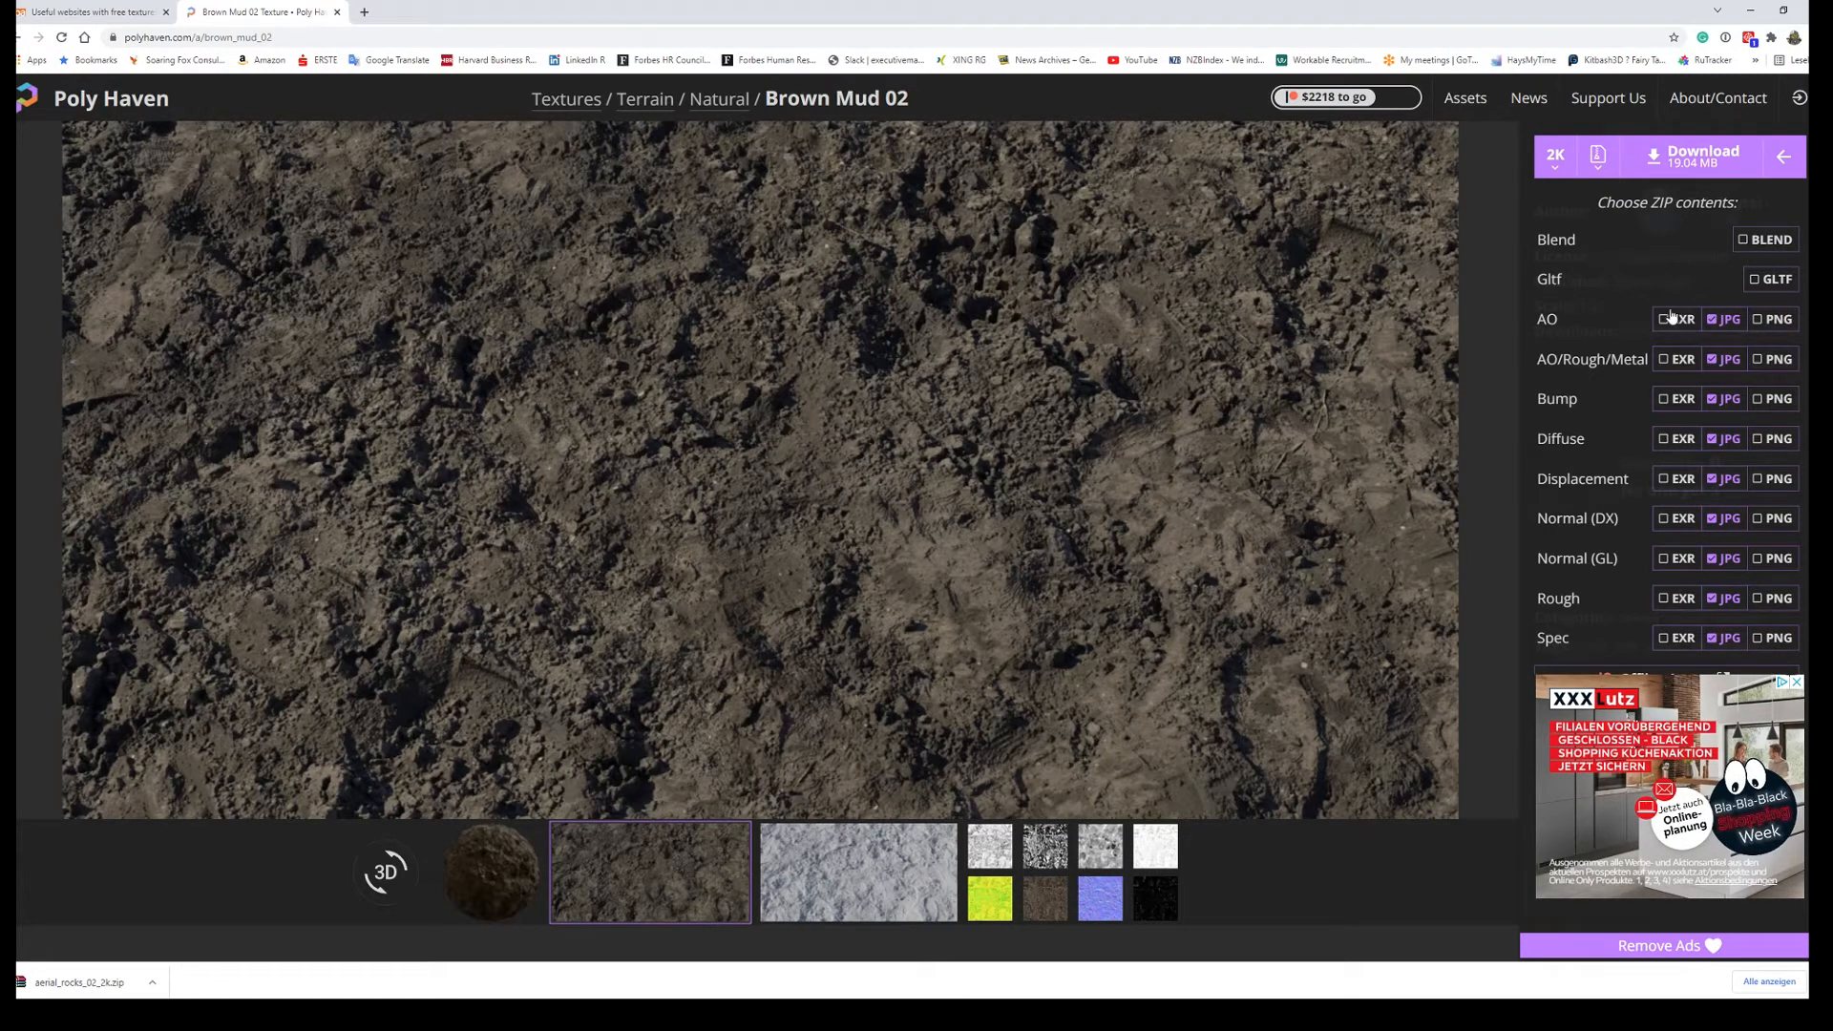
left_click(1699, 155)
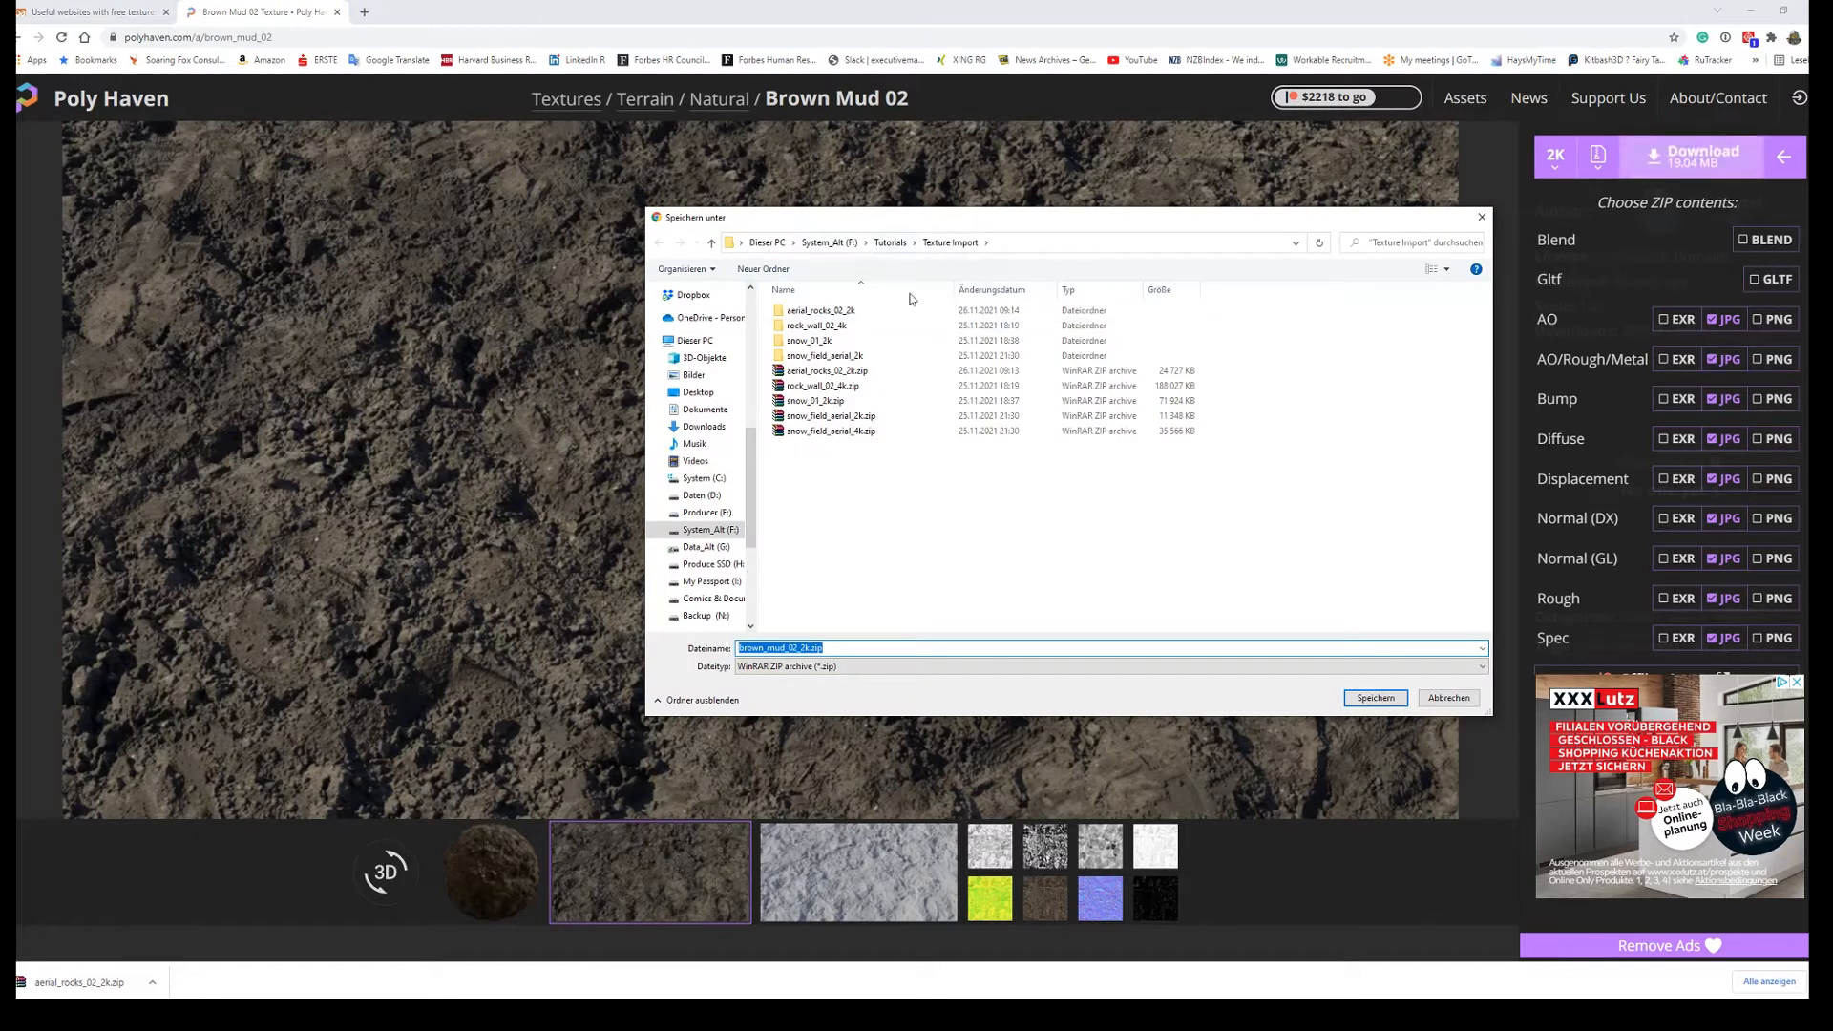
mouse_move(877, 621)
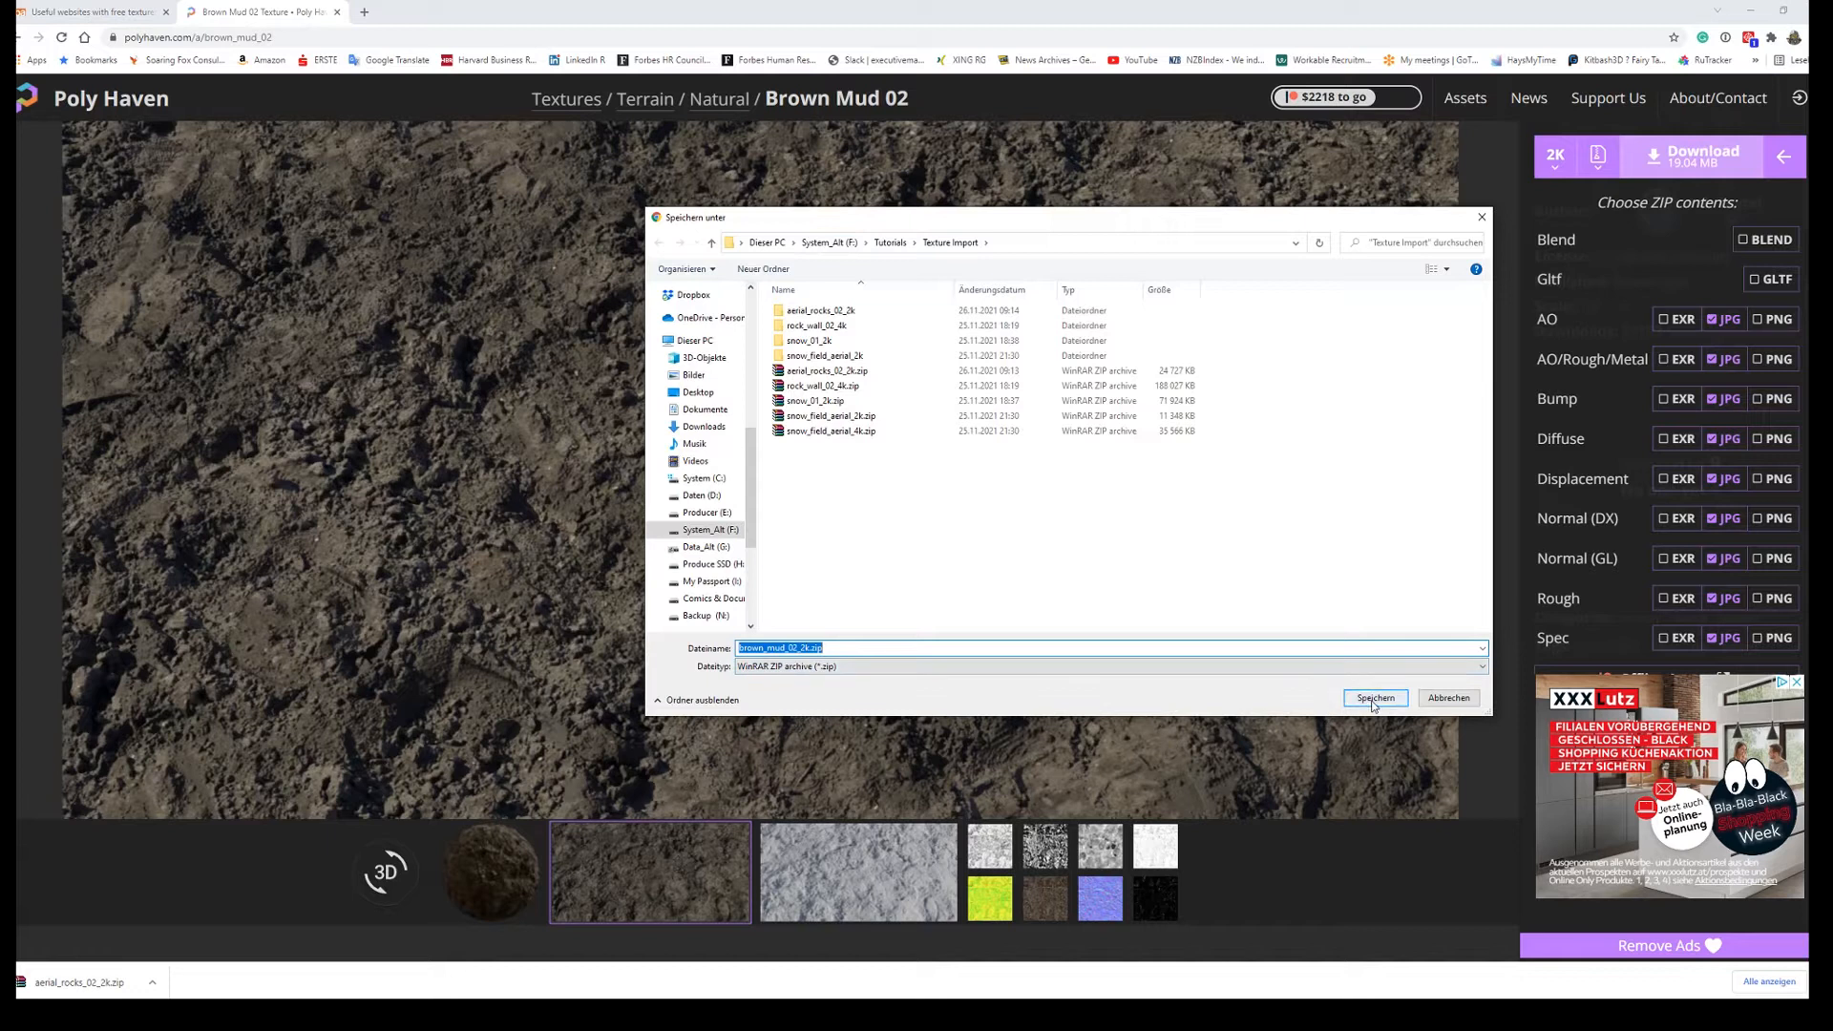
left_click(1374, 698)
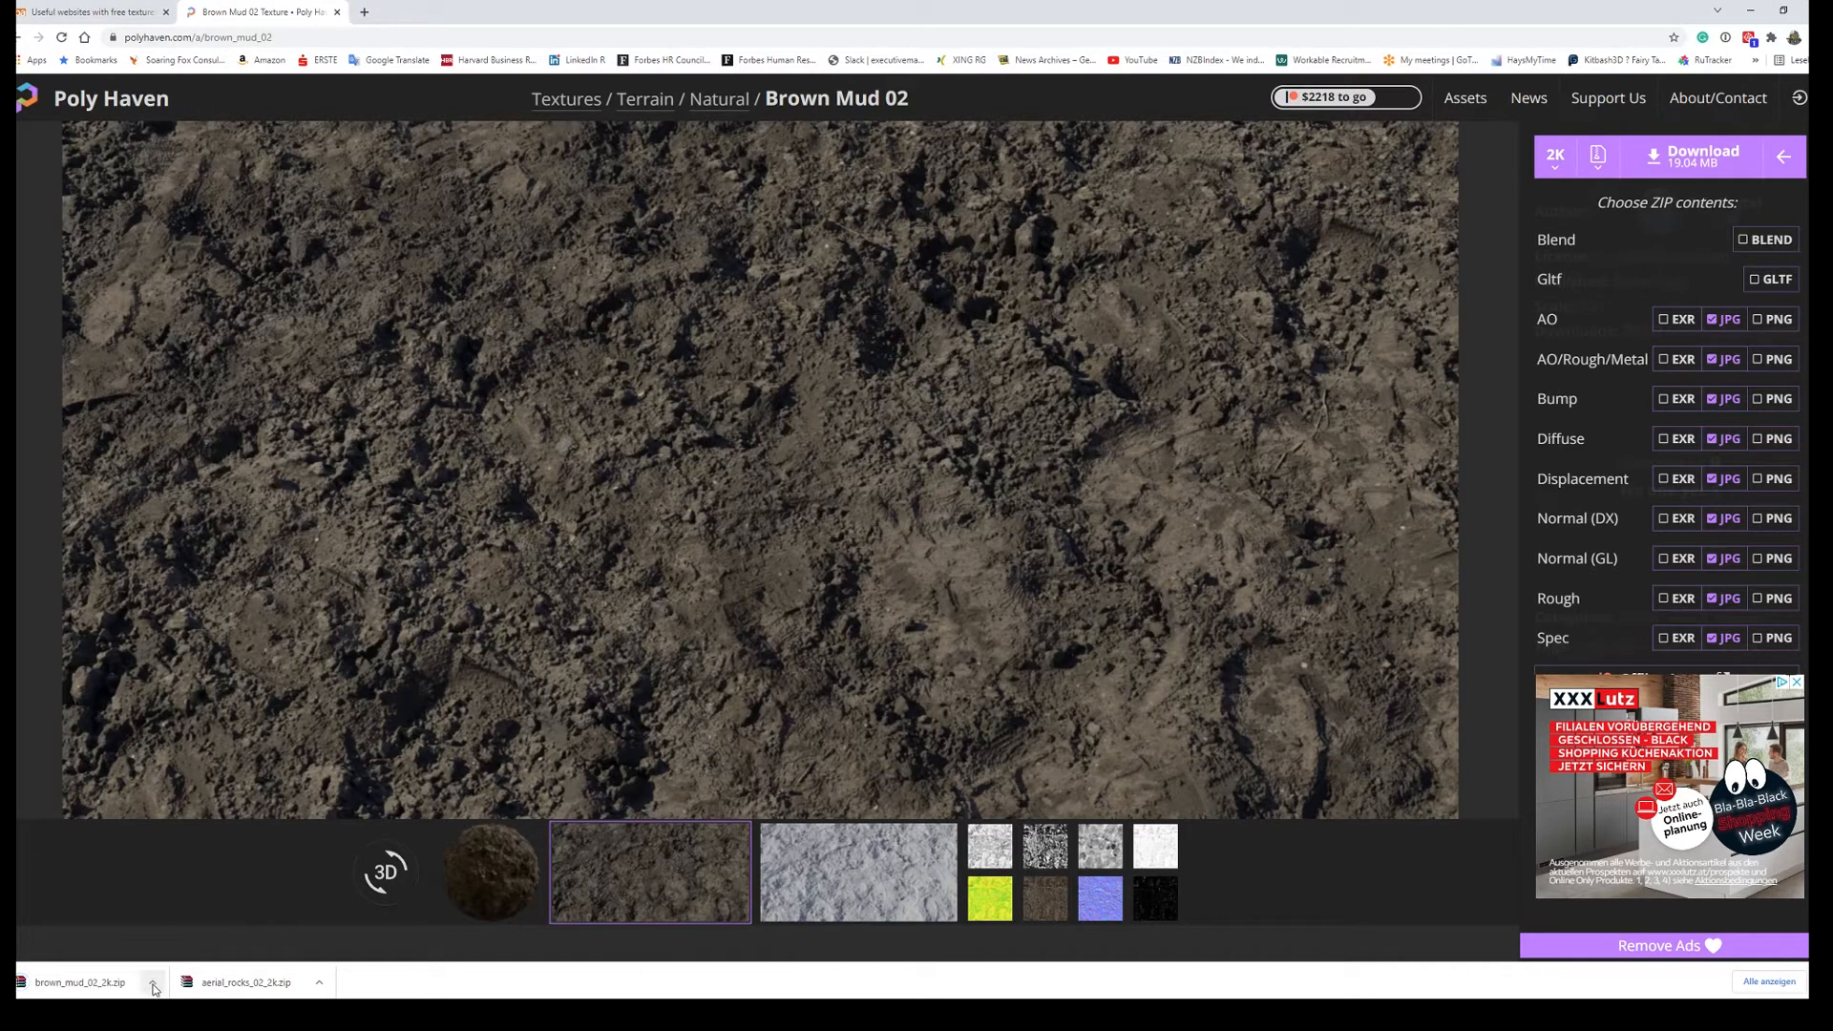
Step: Extract brown_mud_02_2k.zip in Texture Import and view its nine JPG maps in the textures folder
left_click(153, 989)
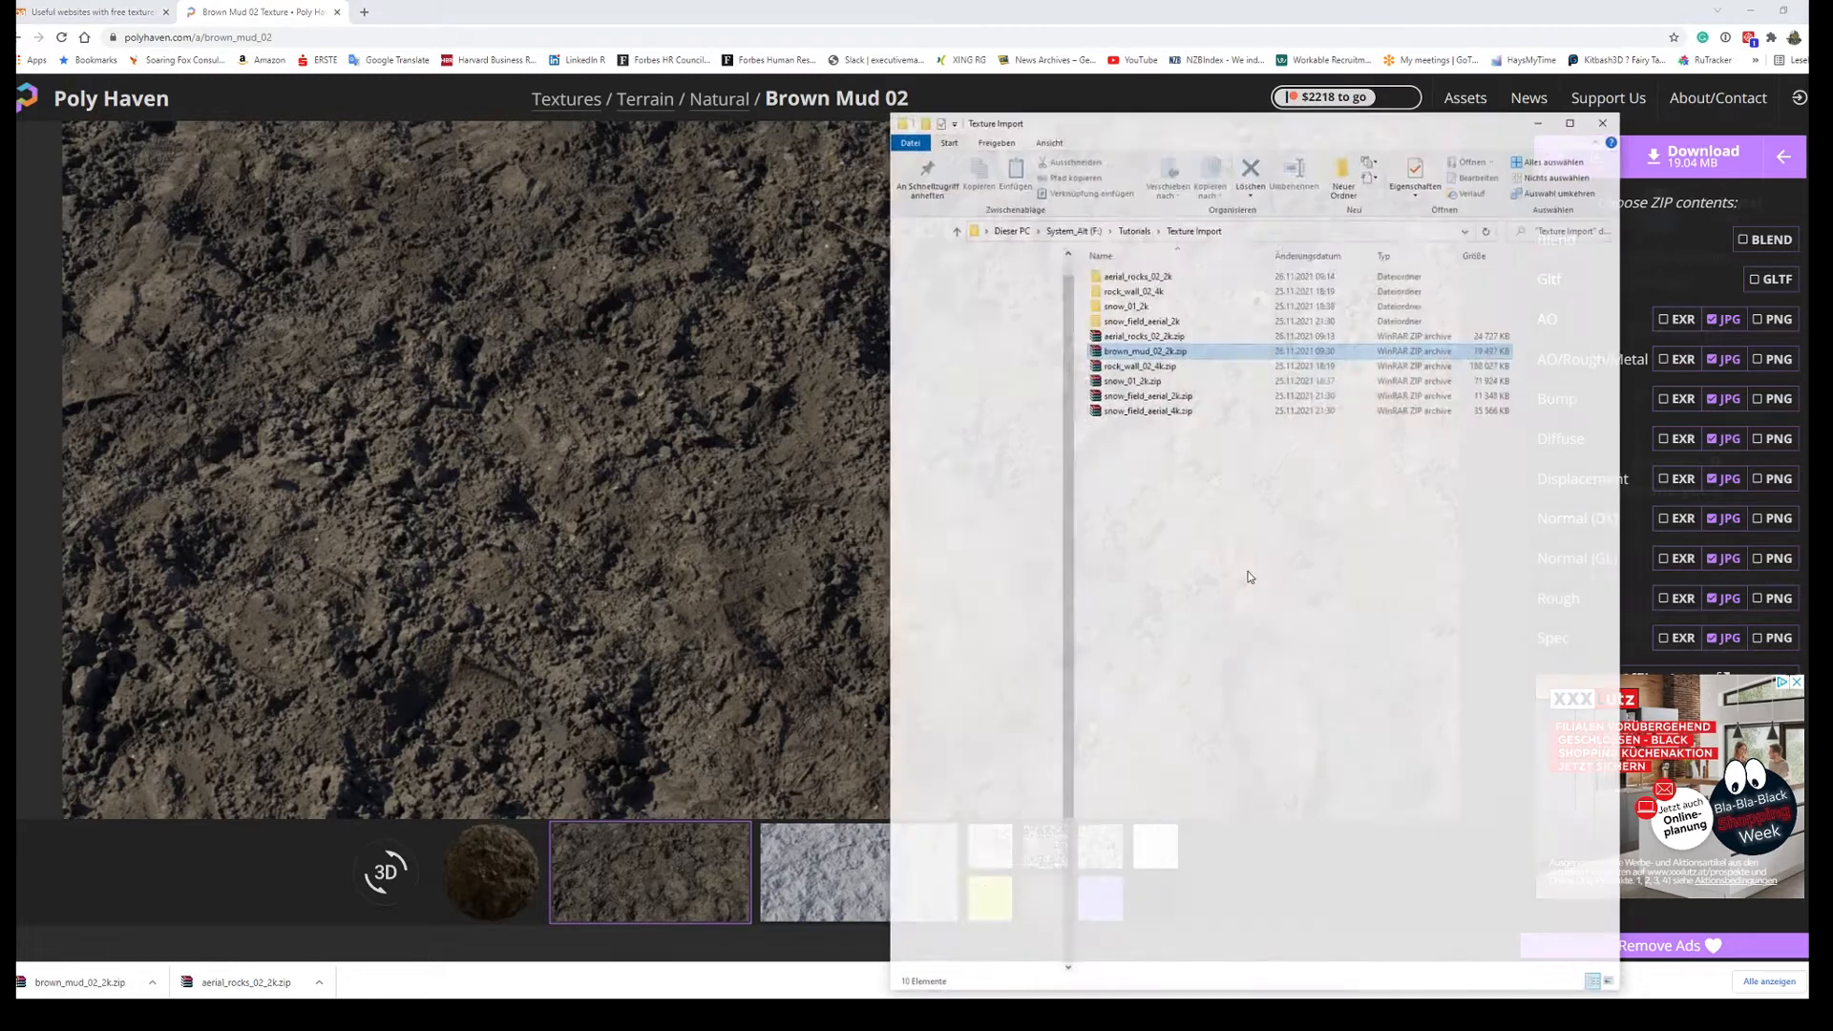
right_click(1146, 351)
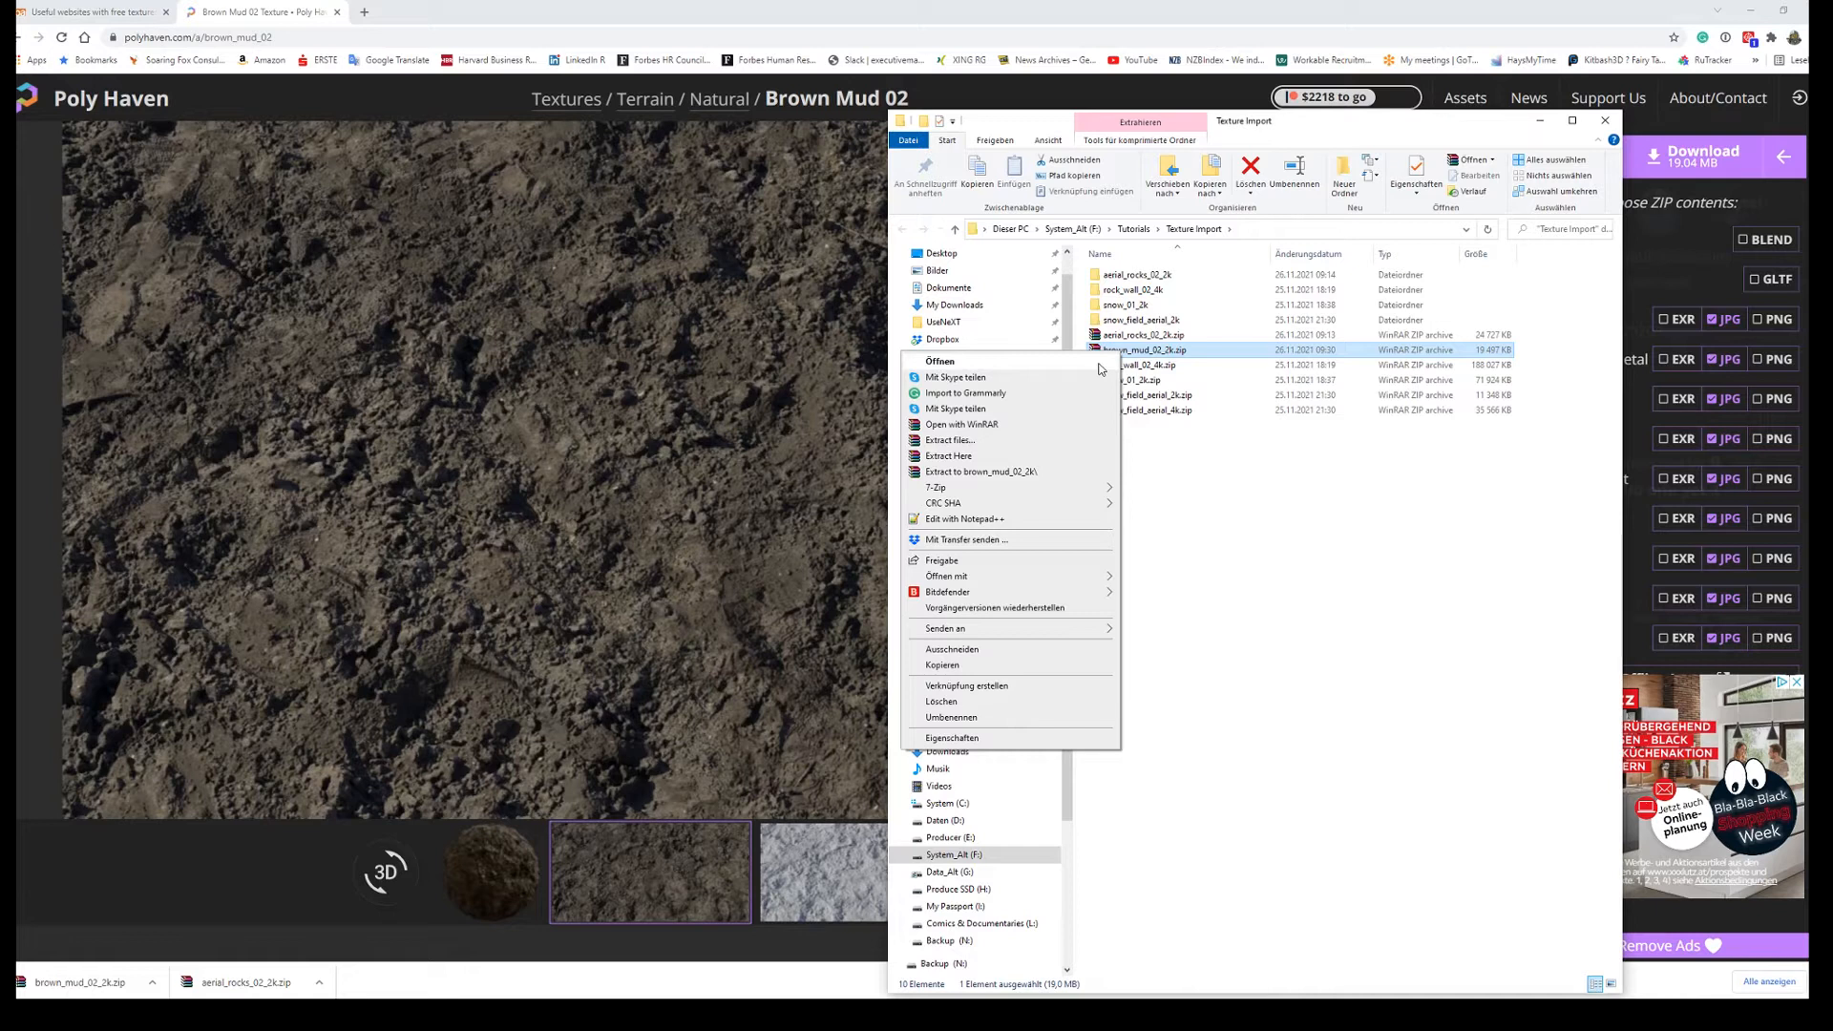
mouse_move(1071, 421)
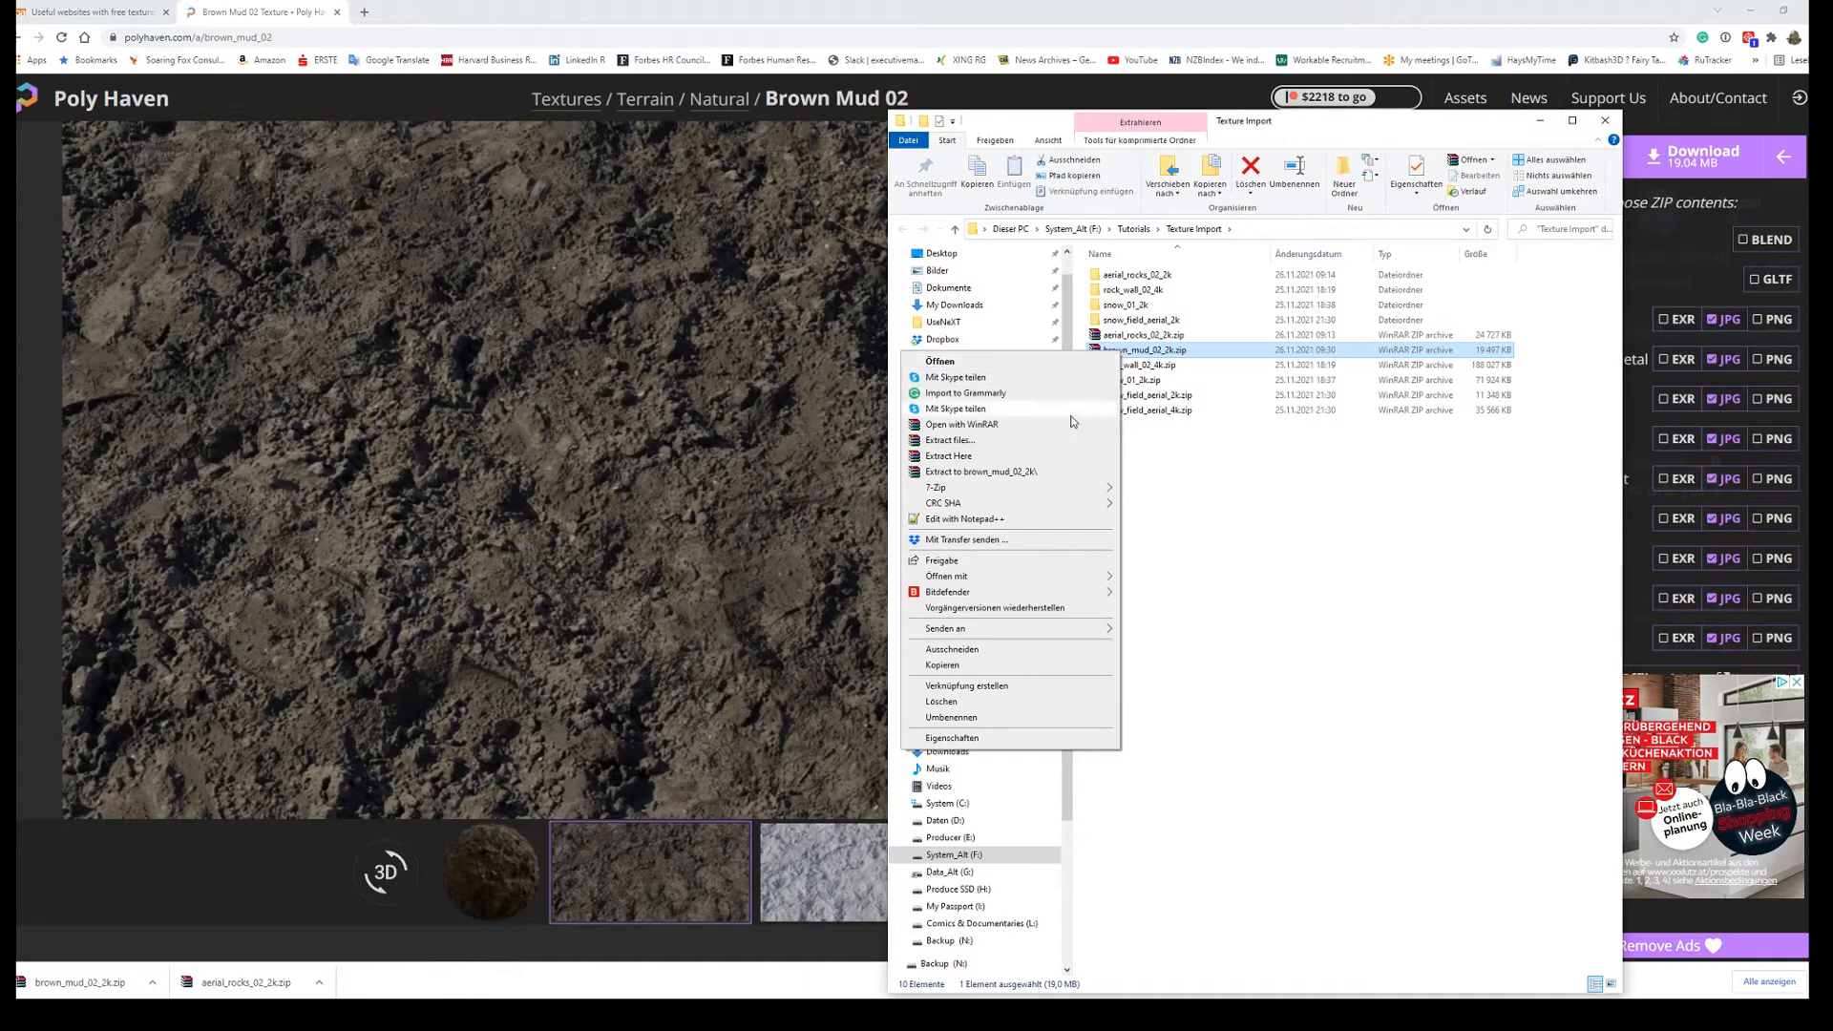
left_click(1205, 584)
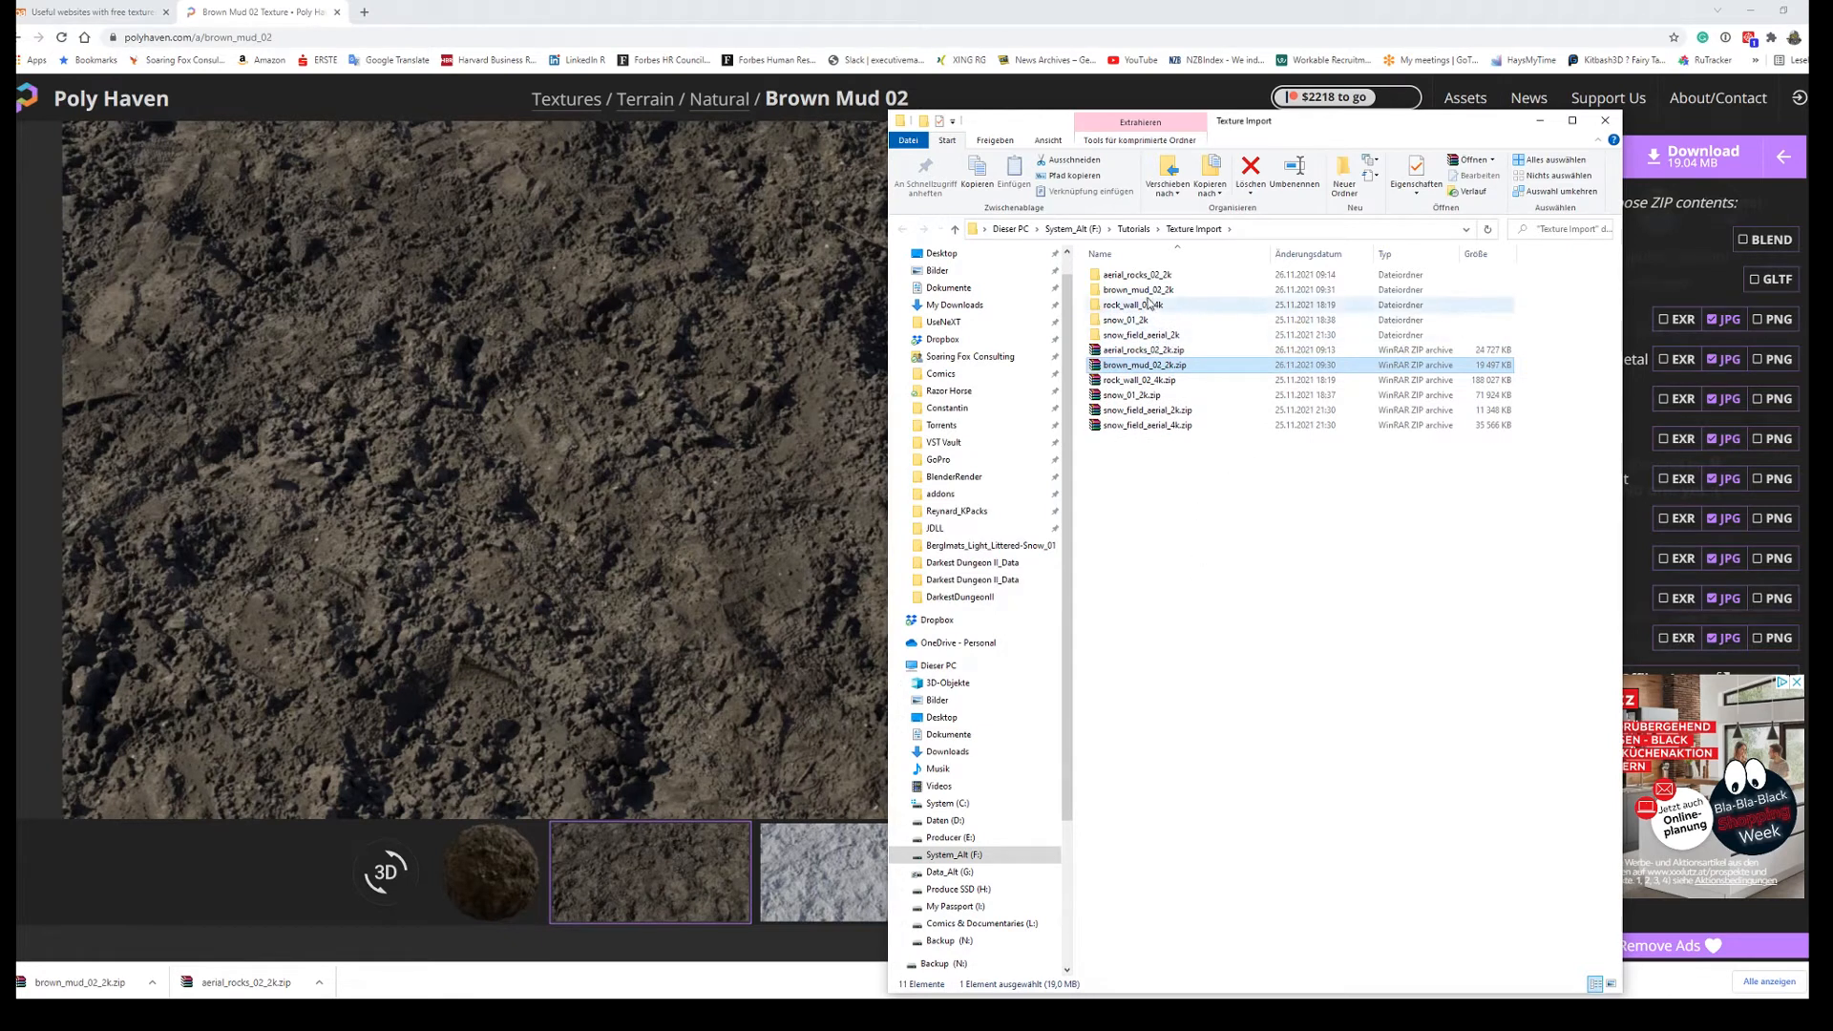
double_click(1136, 288)
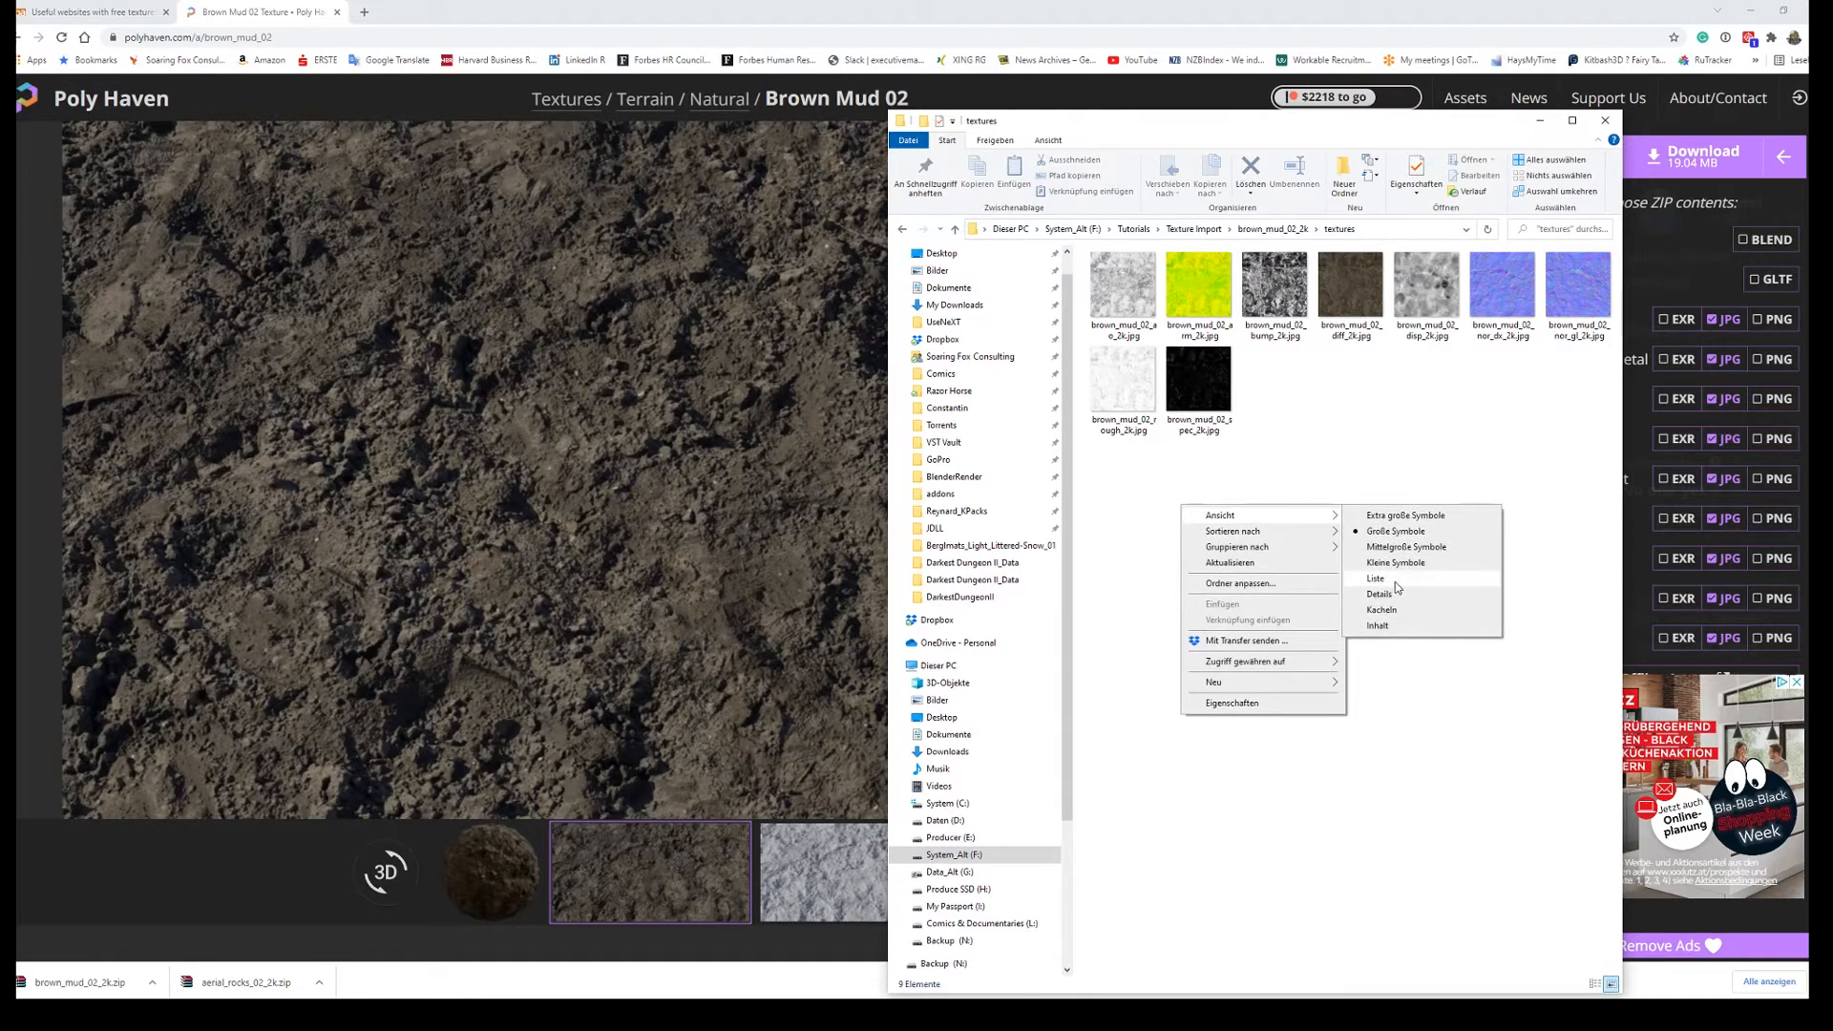
left_click(1376, 577)
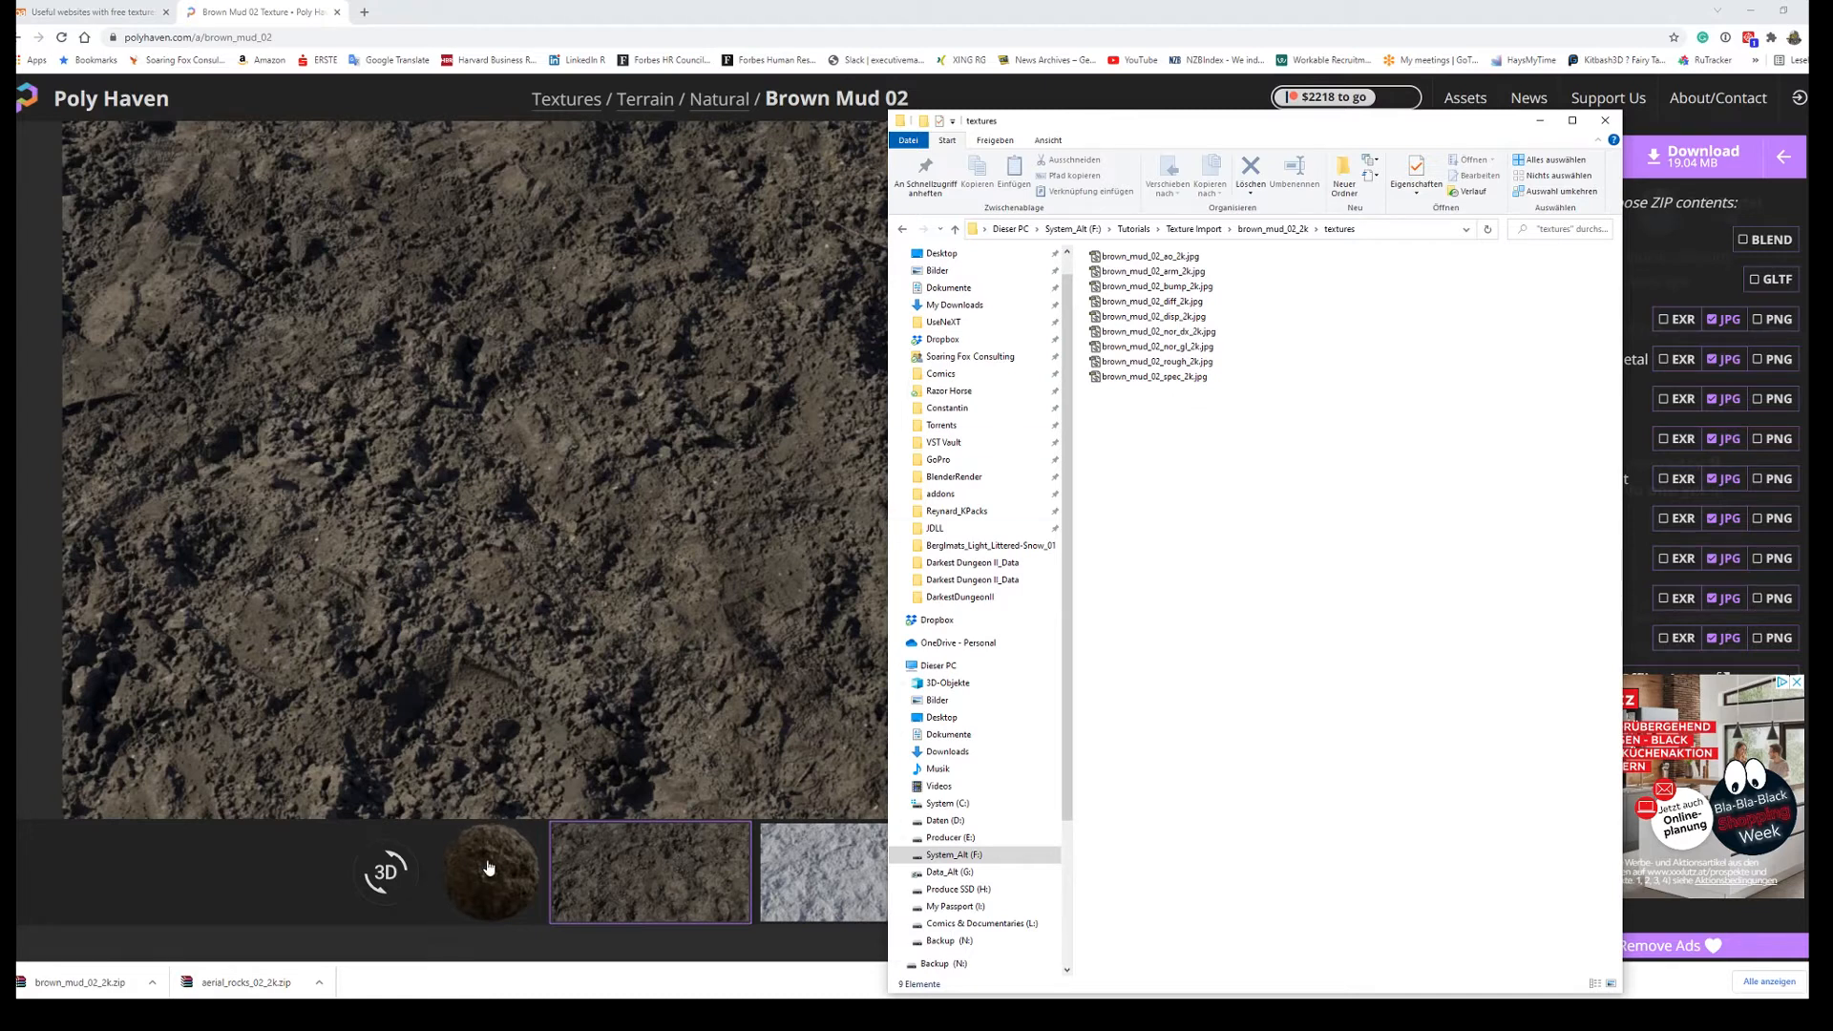
Step: Show the 3D mud sphere preview of Brown Mud 02 and start saving its image
left_click(1604, 120)
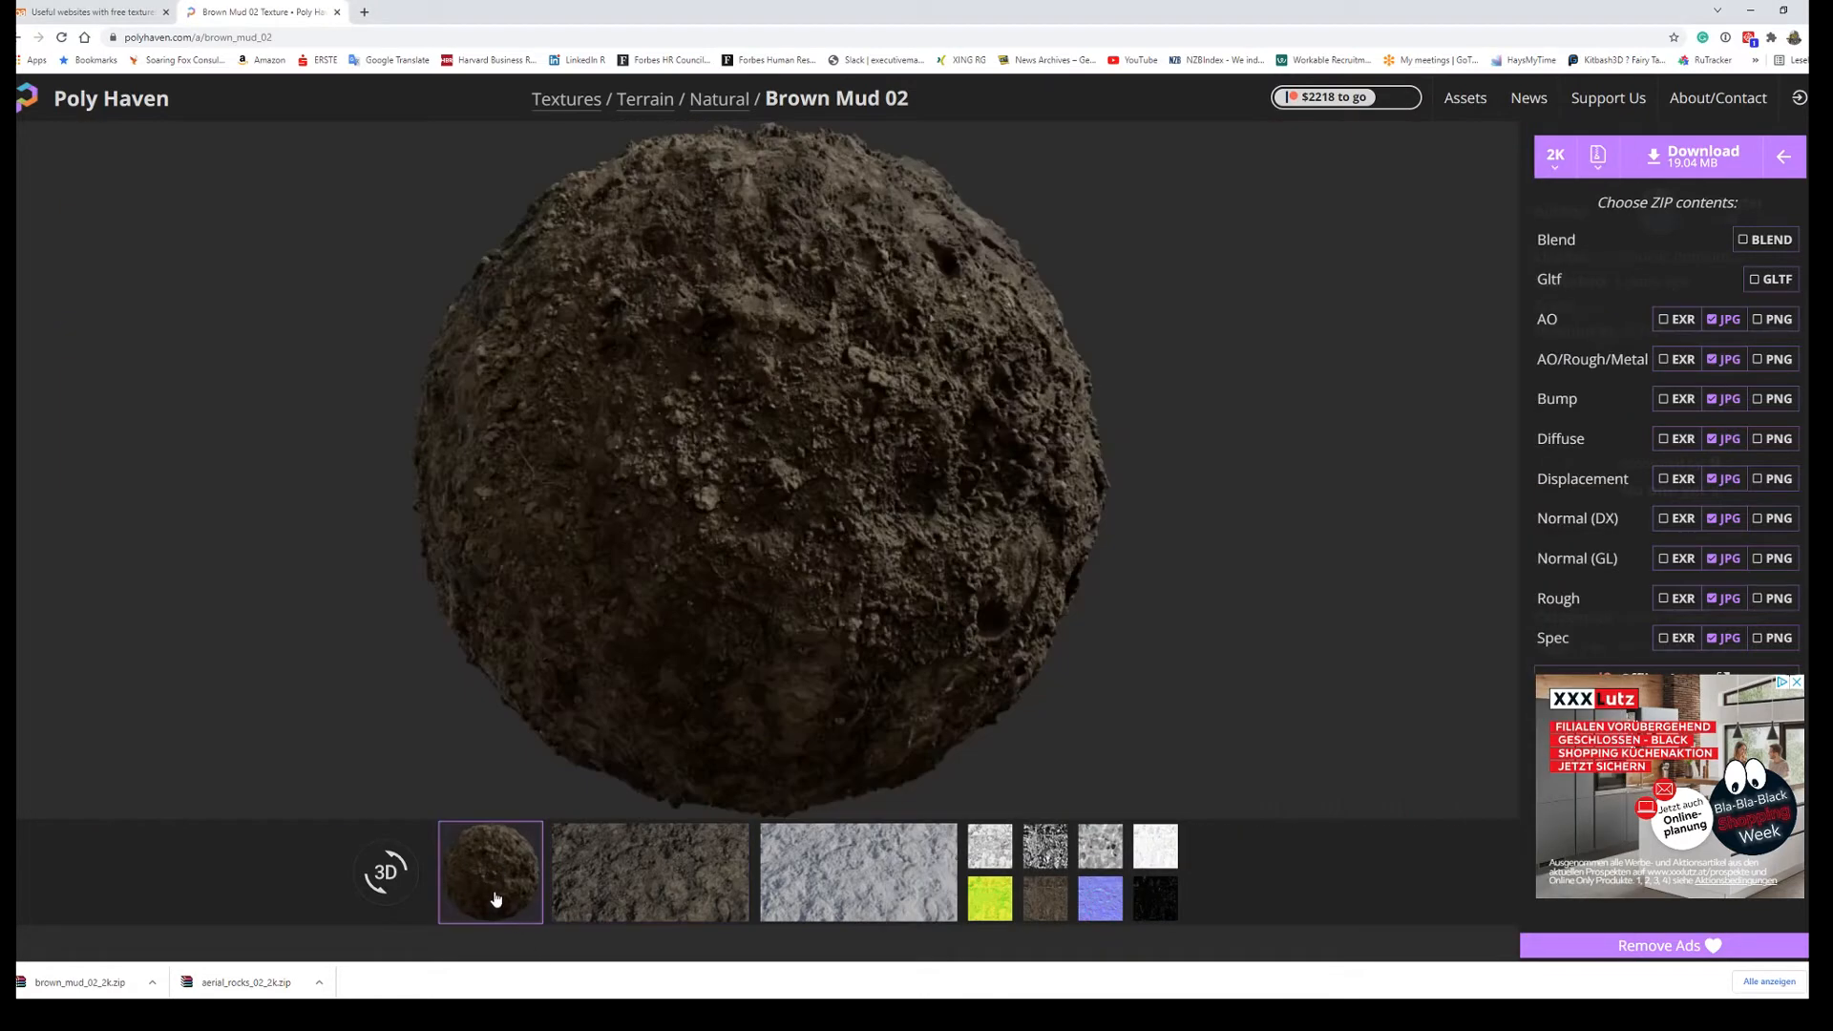
right_click(748, 490)
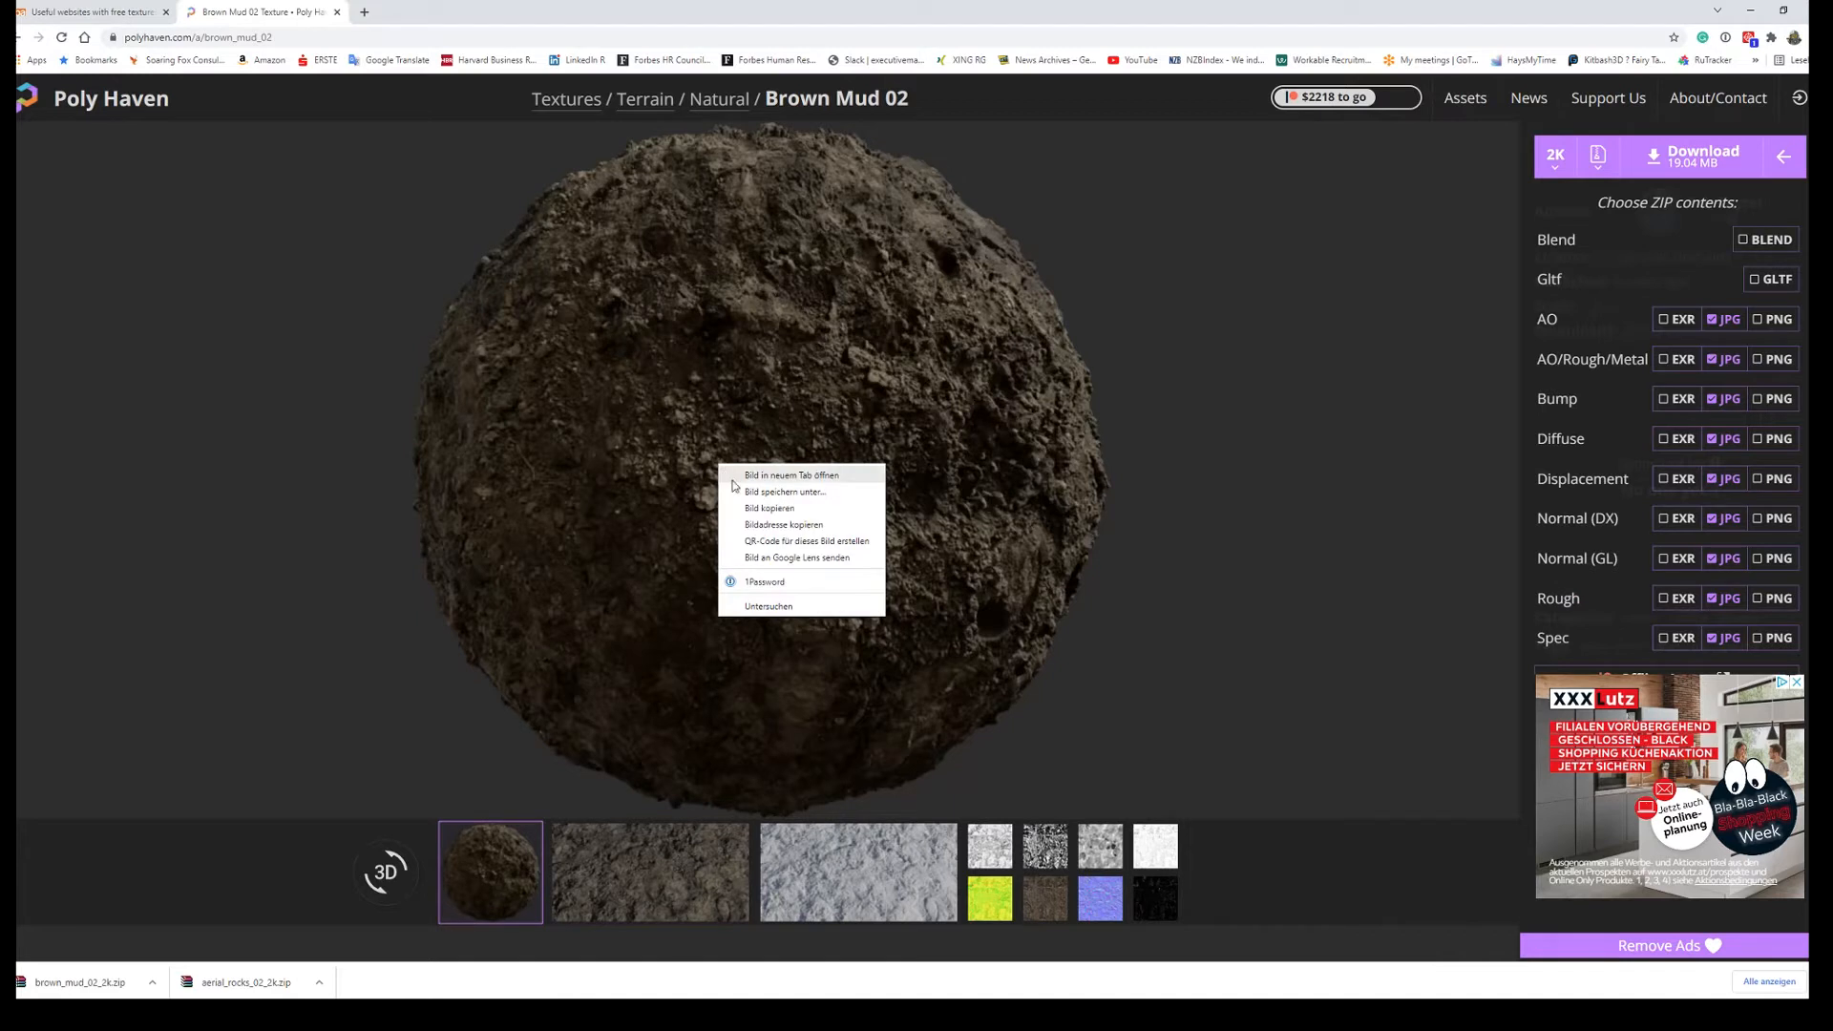
left_click(783, 491)
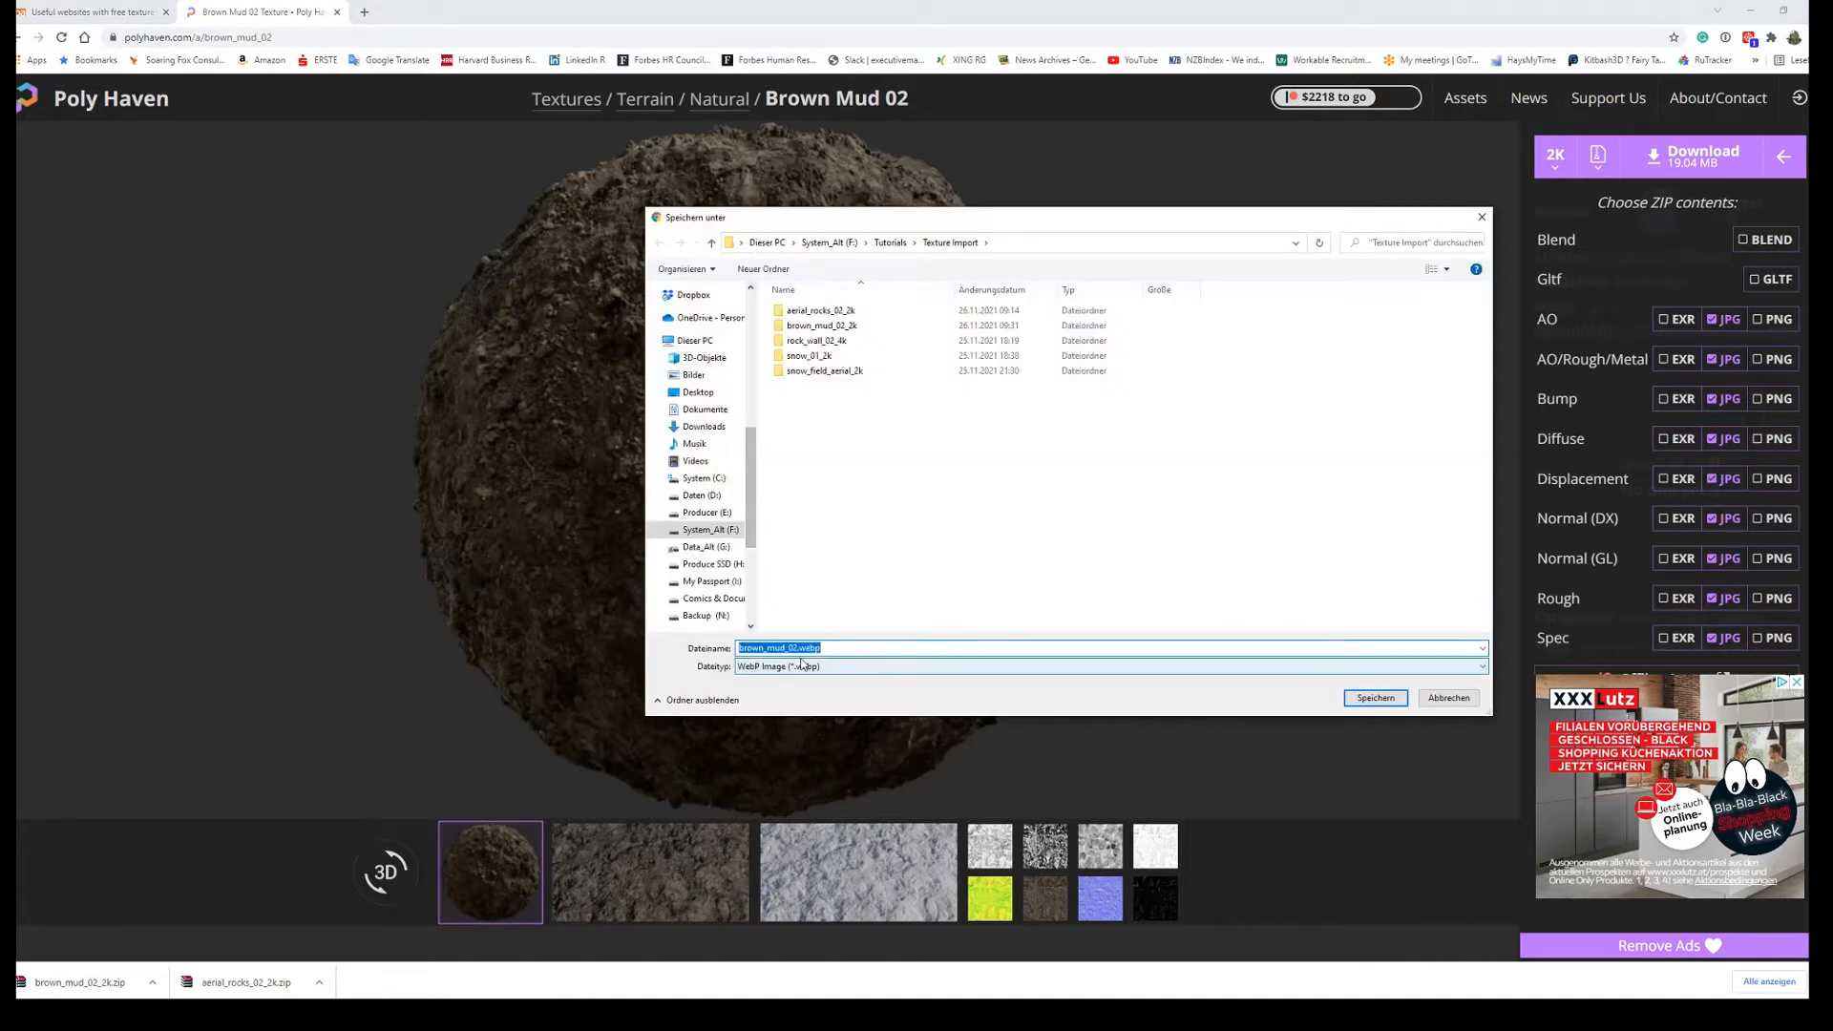
mouse_move(842, 674)
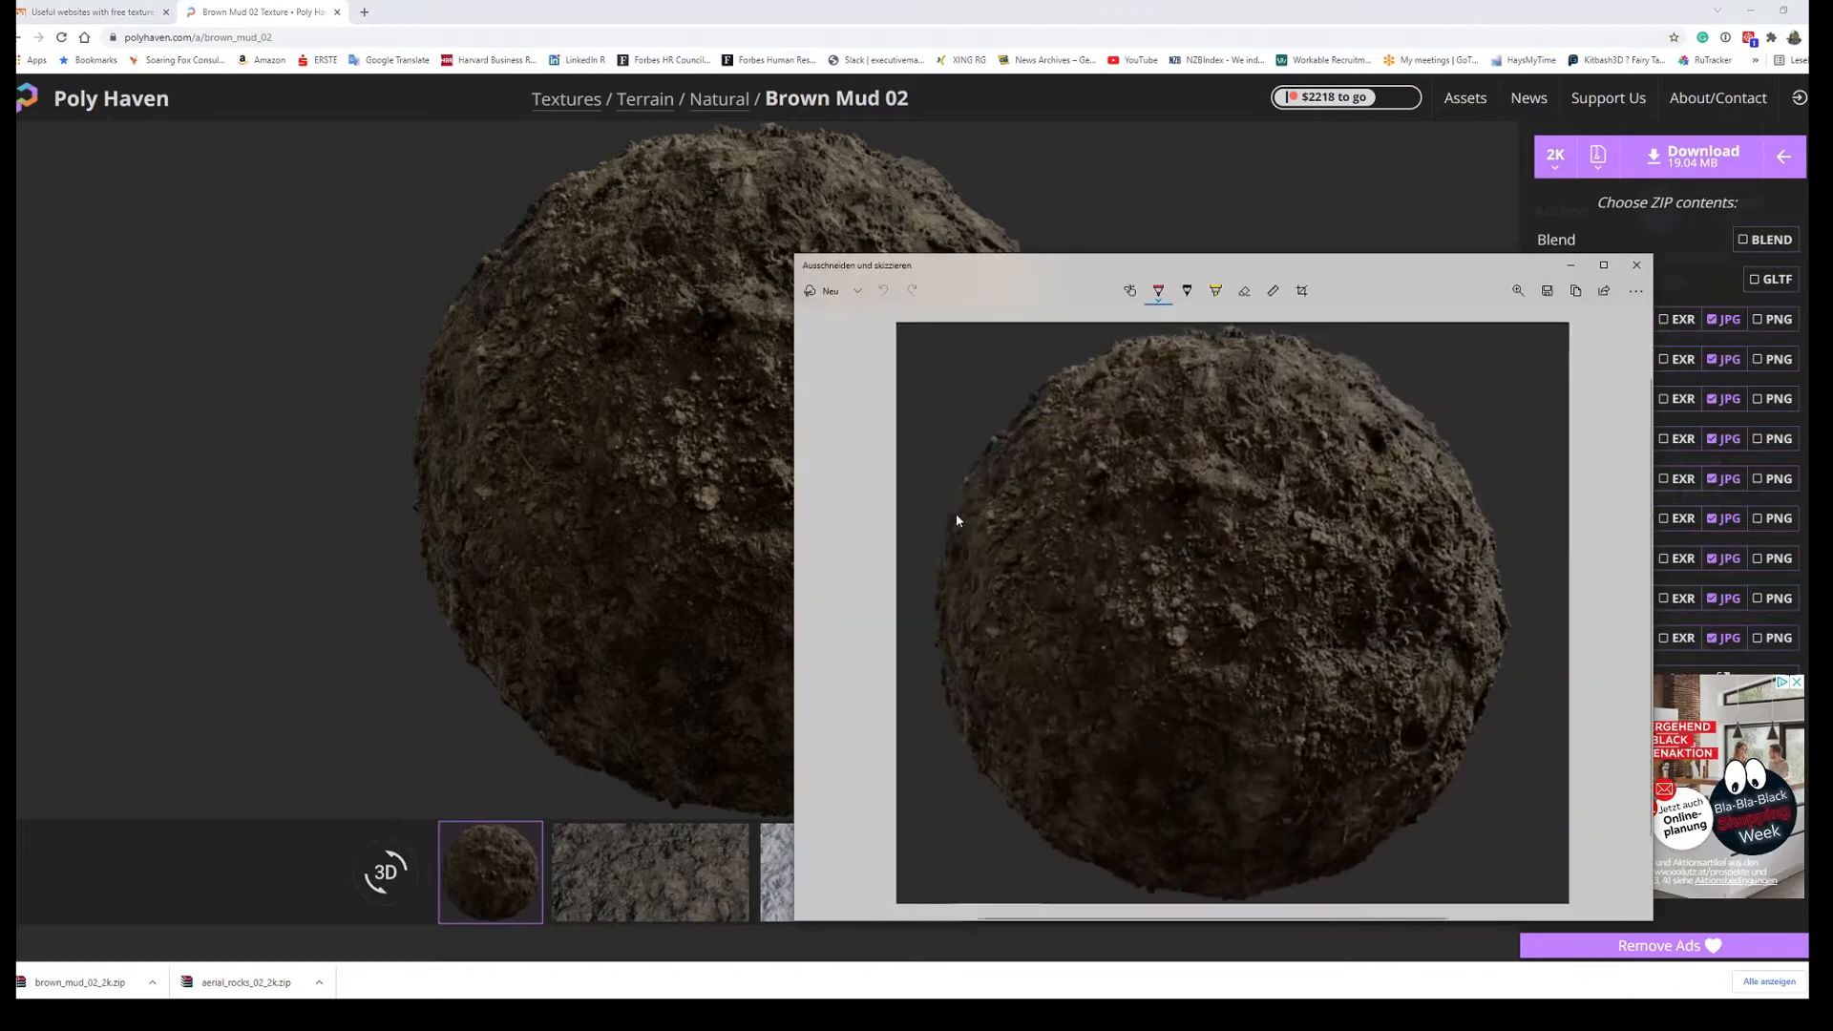
Step: Save the sphere snip as brown_mud_02_Render_2k.jpg in brown_mud_02_2k/textures and close Snip & Sketch
left_click(1301, 290)
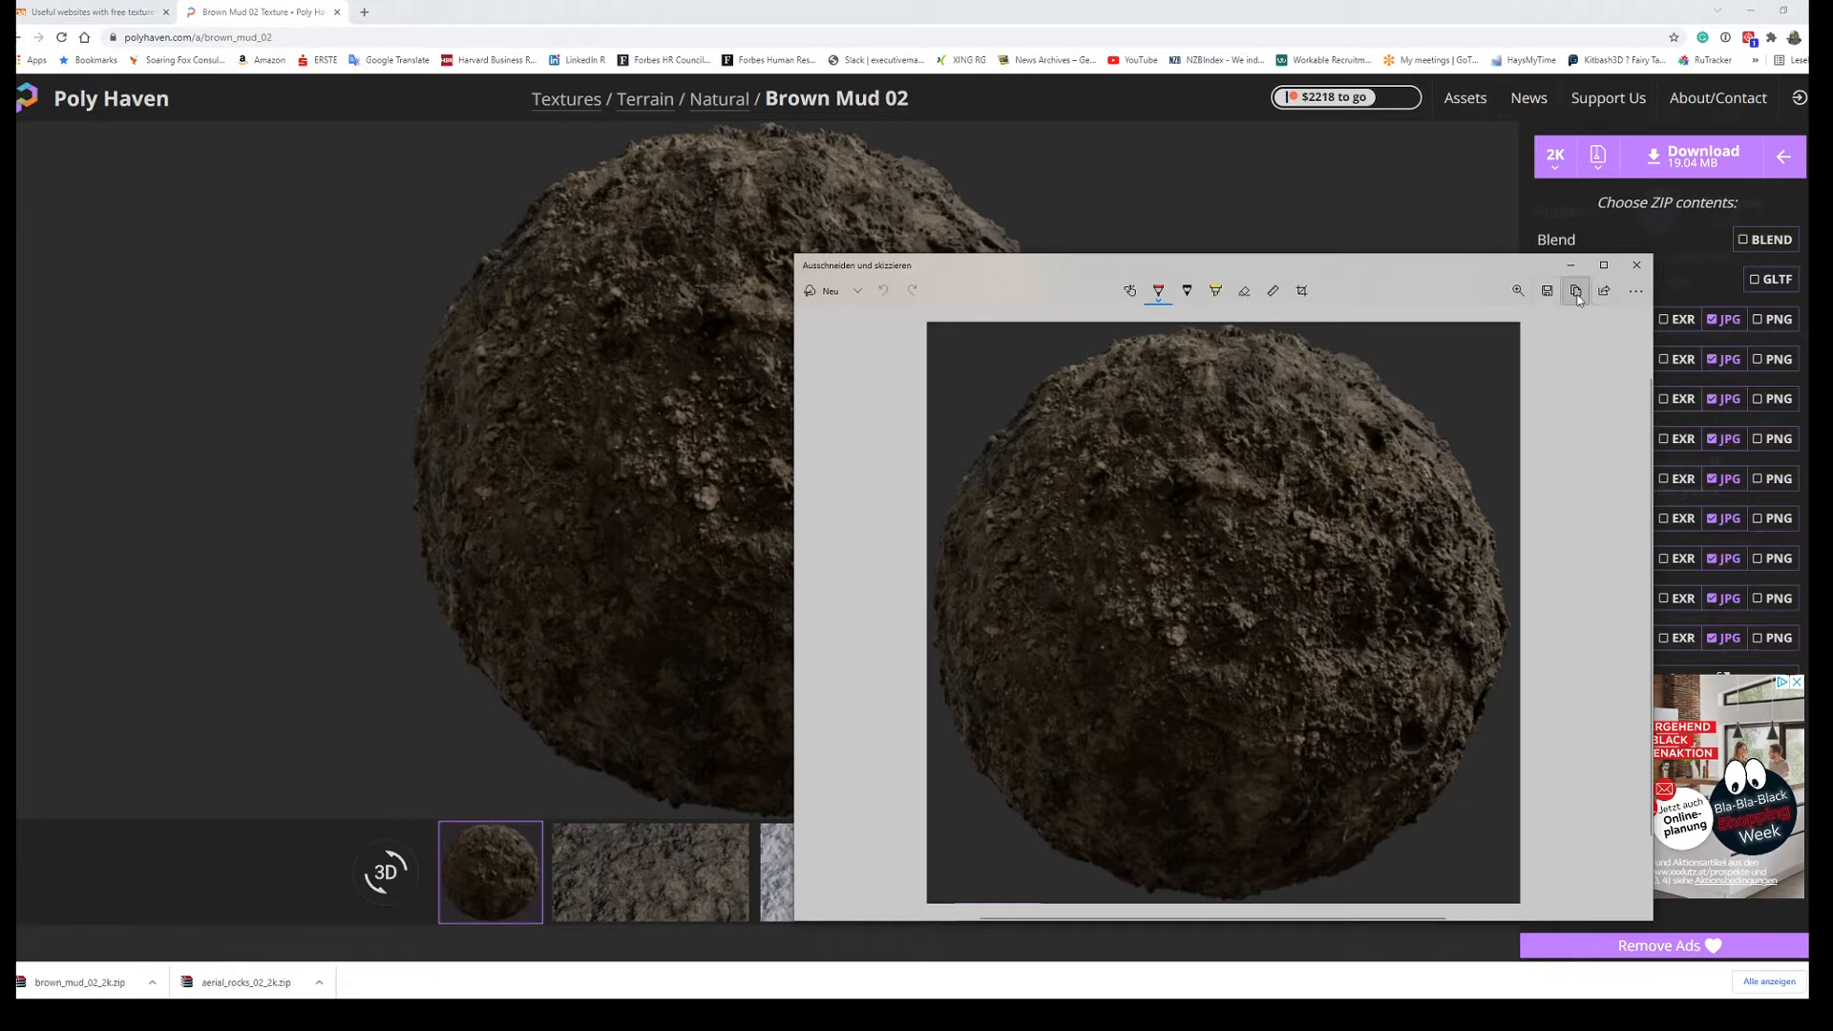
left_click(1544, 291)
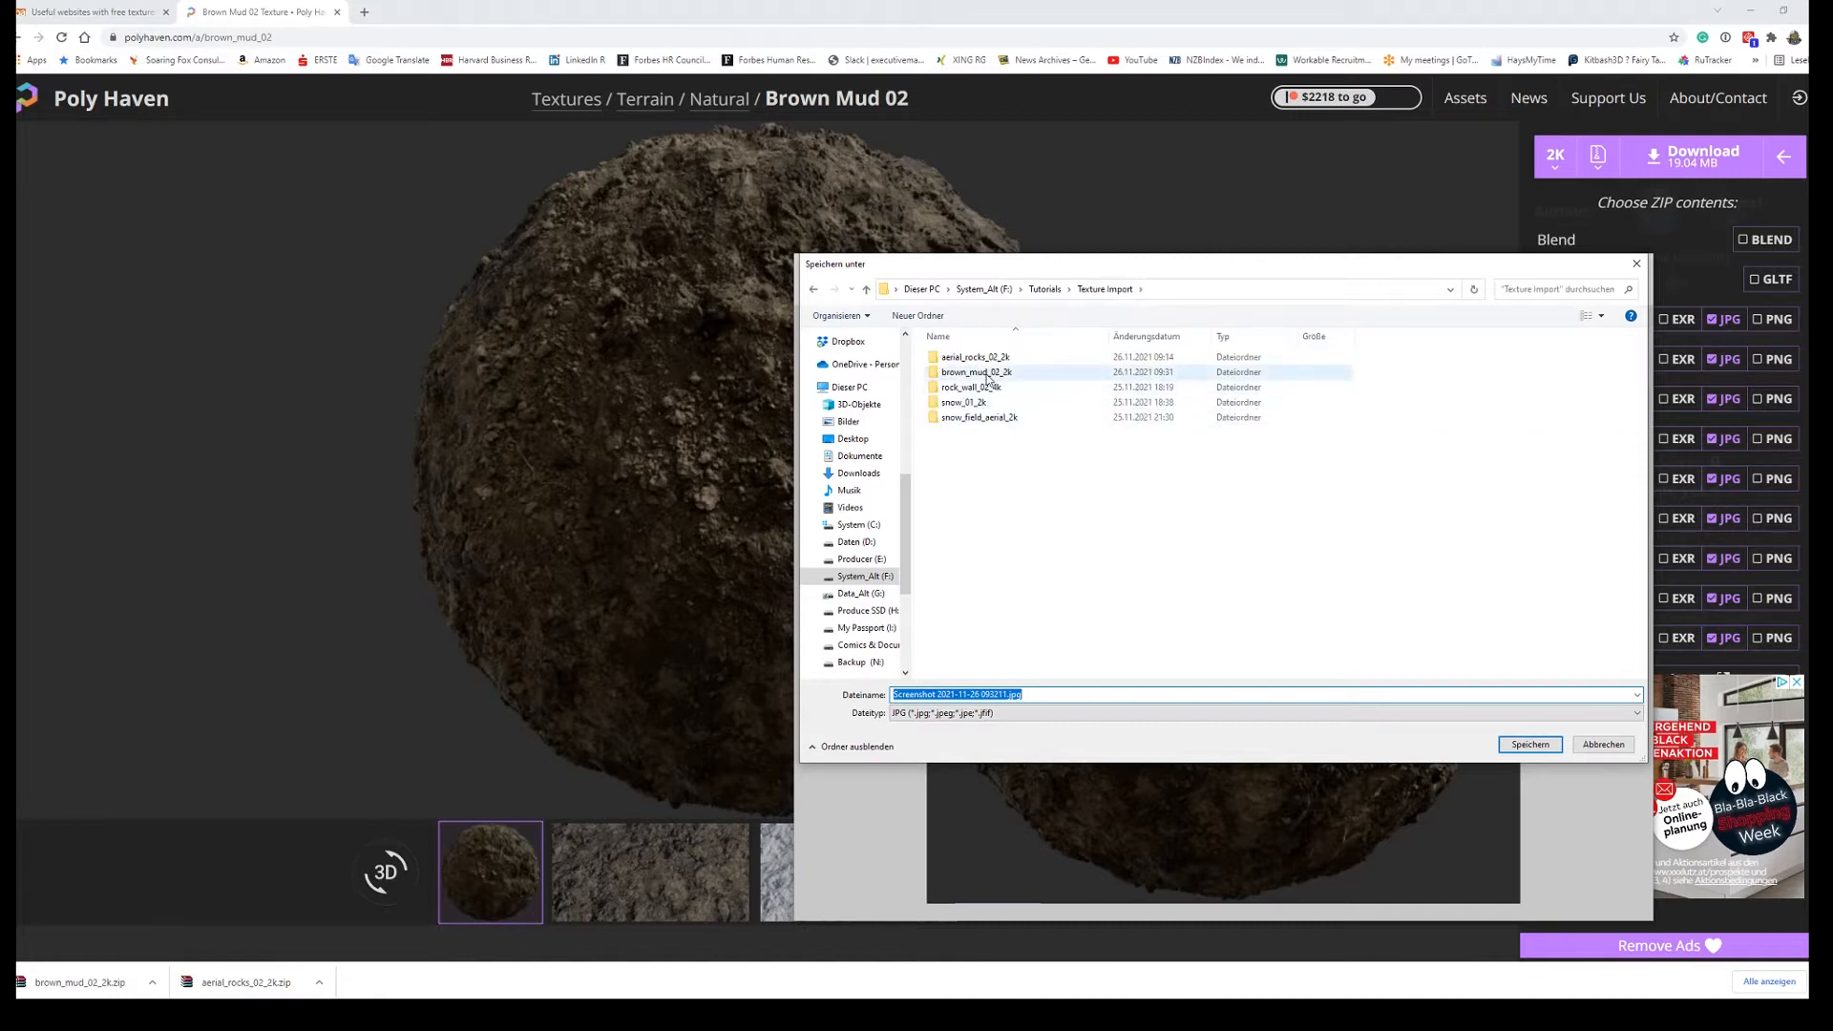
double_click(976, 372)
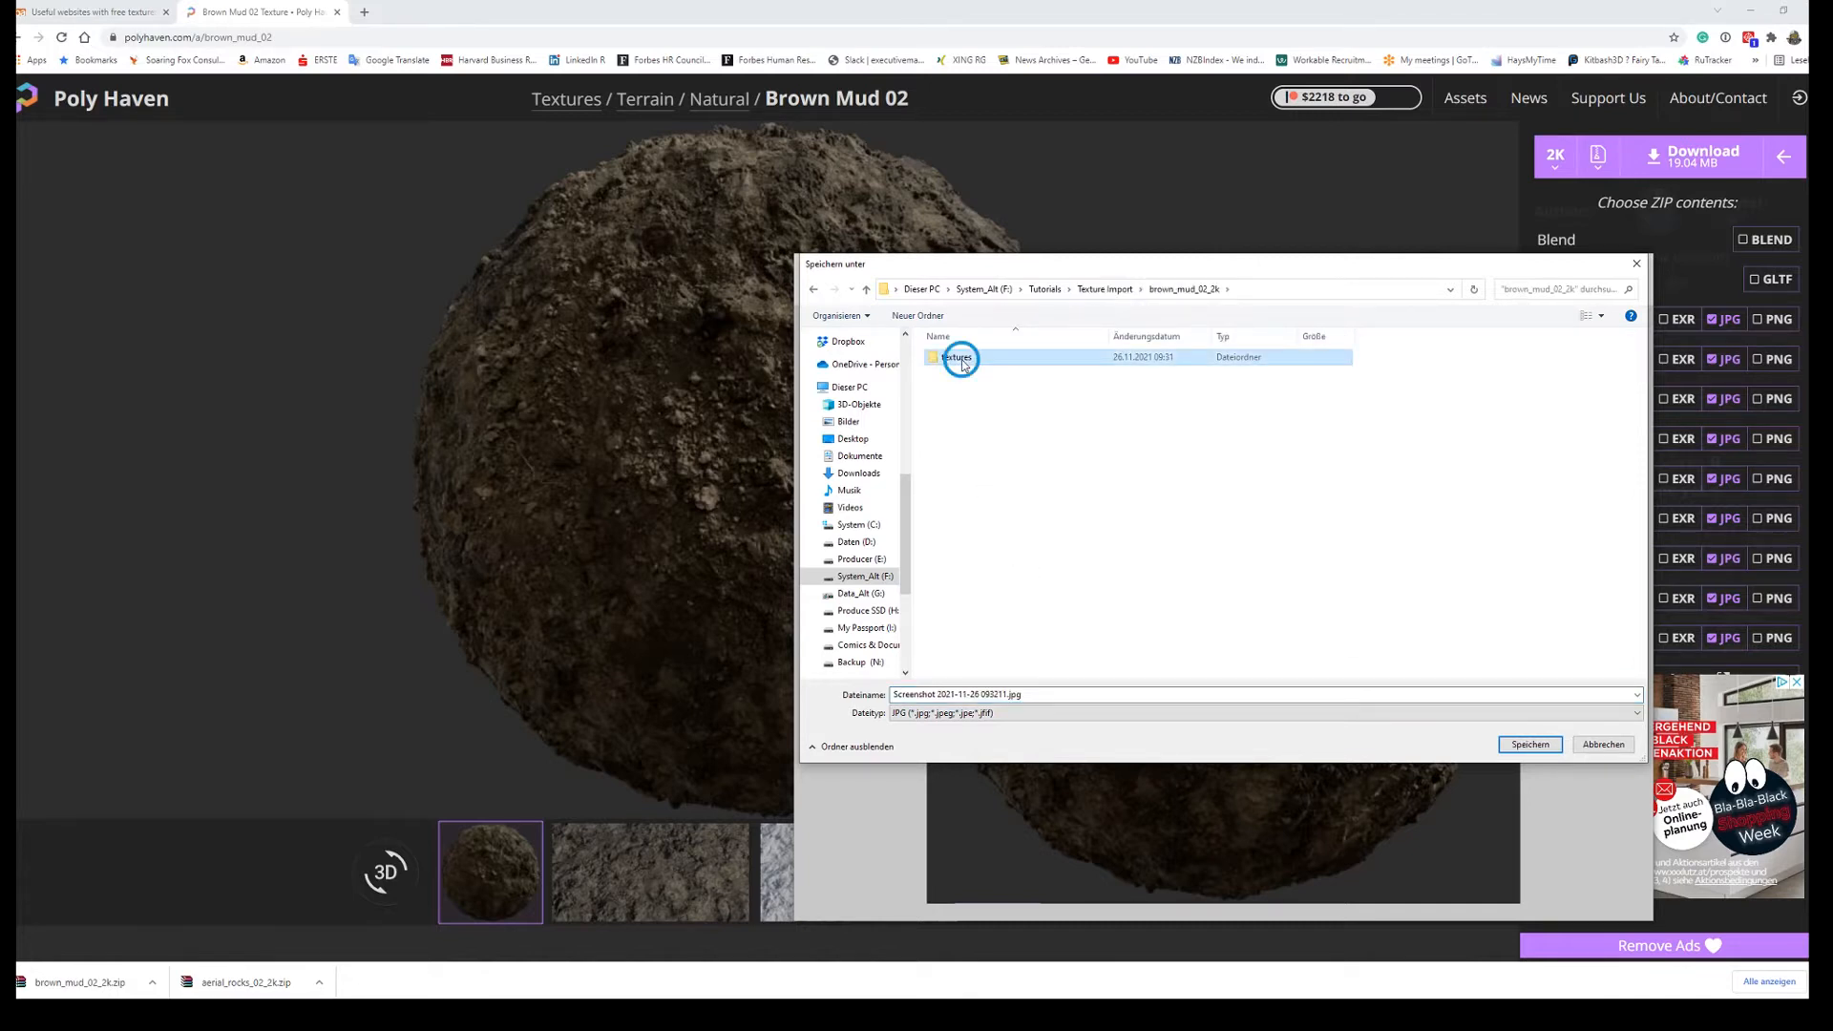
double_click(956, 357)
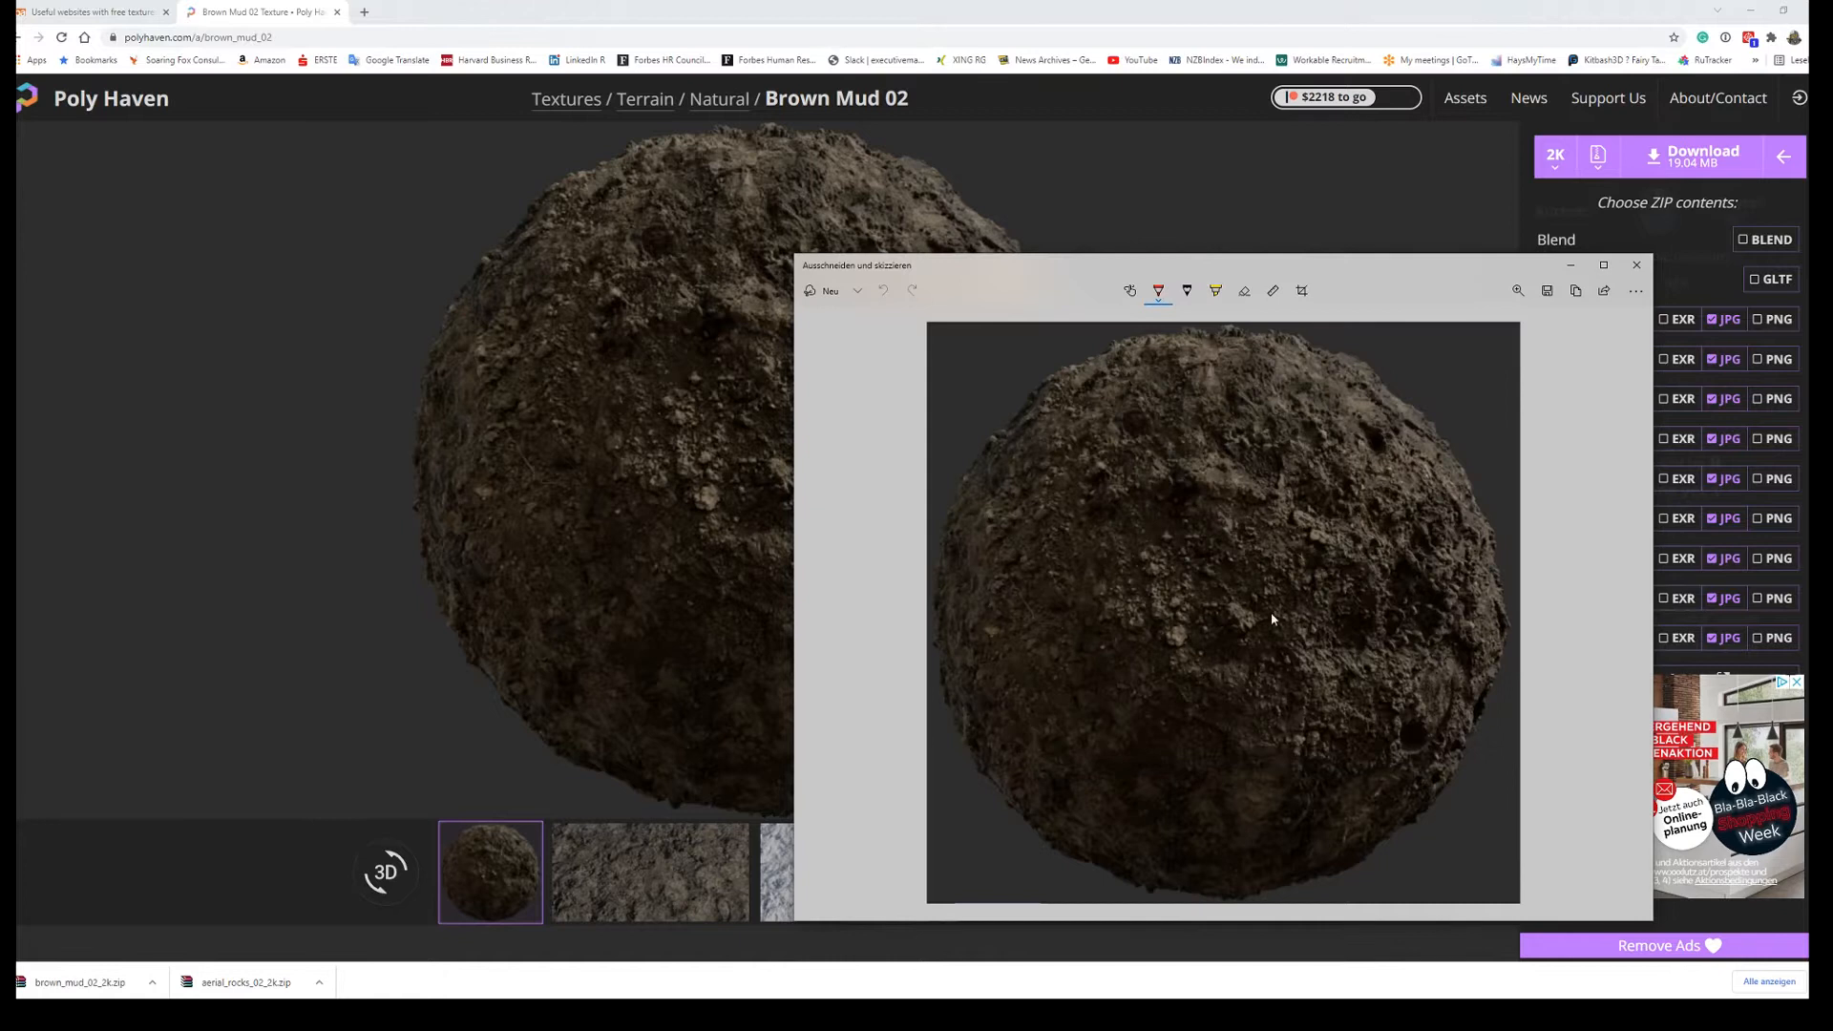
left_click(1637, 263)
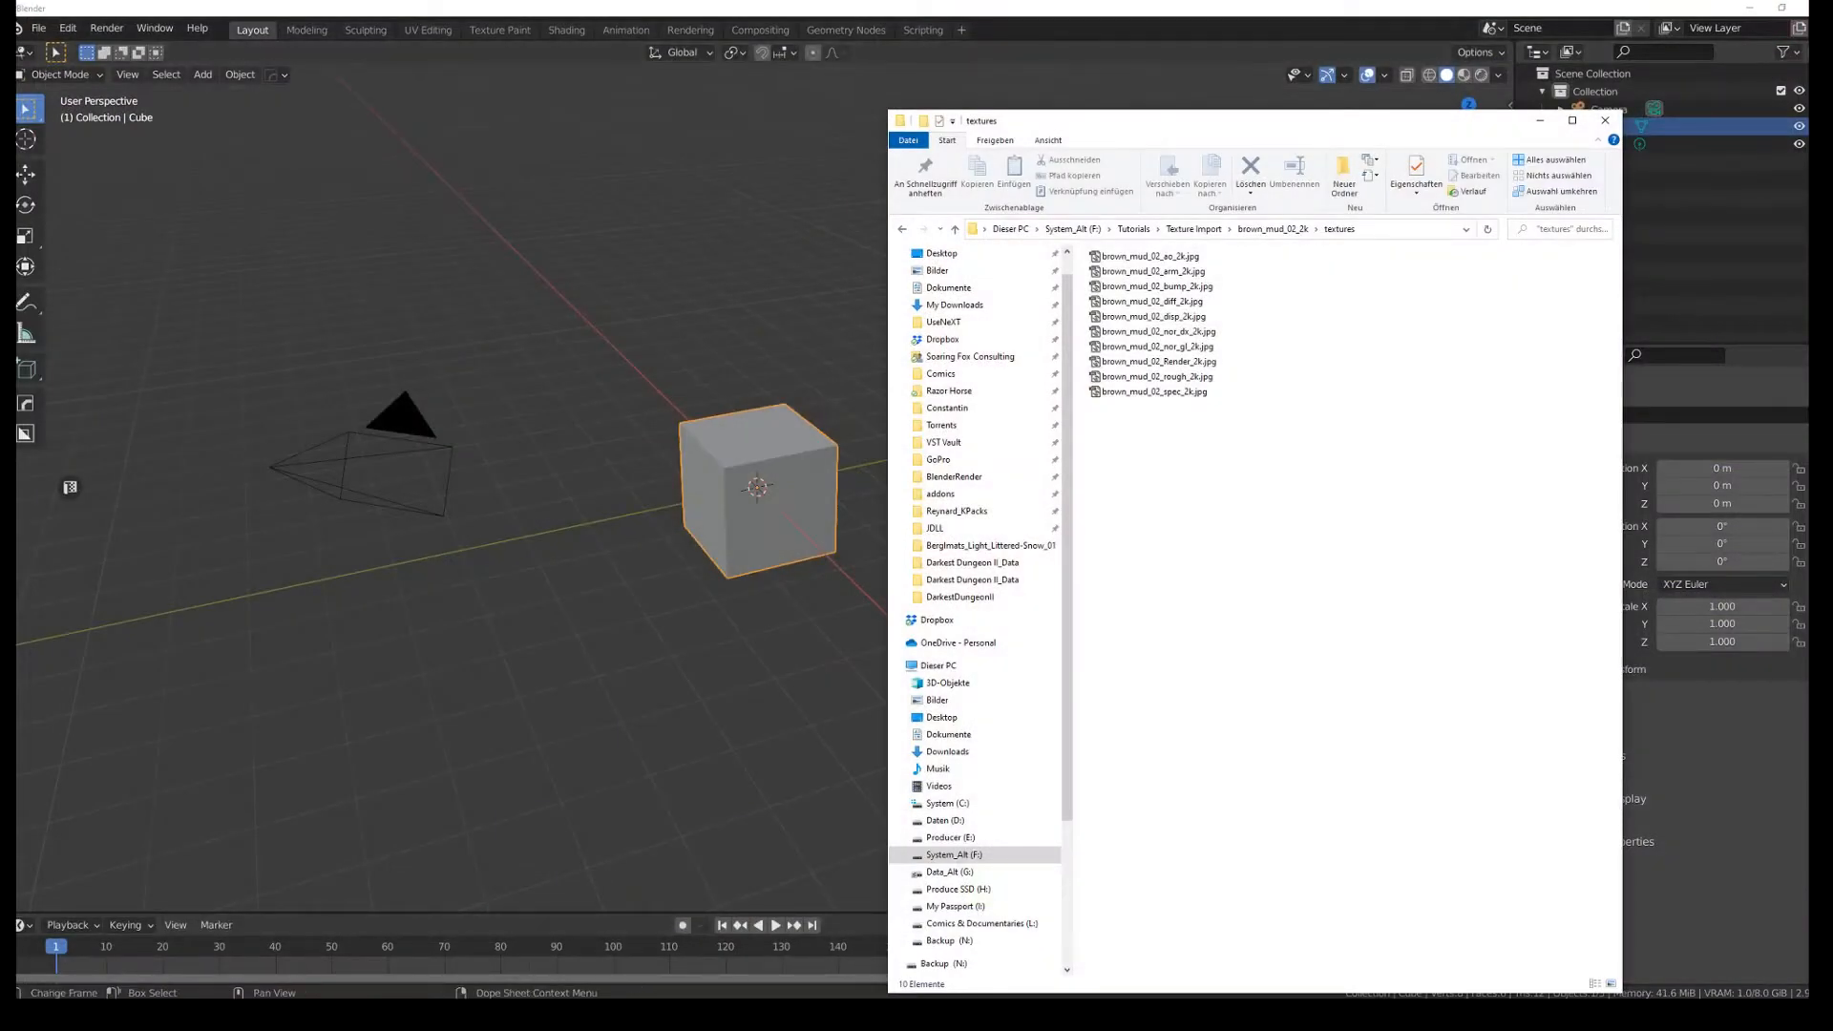
Step: Open Blender Preferences on Add-ons and filter the list with 'tru' for True-Terrain
left_click(1606, 120)
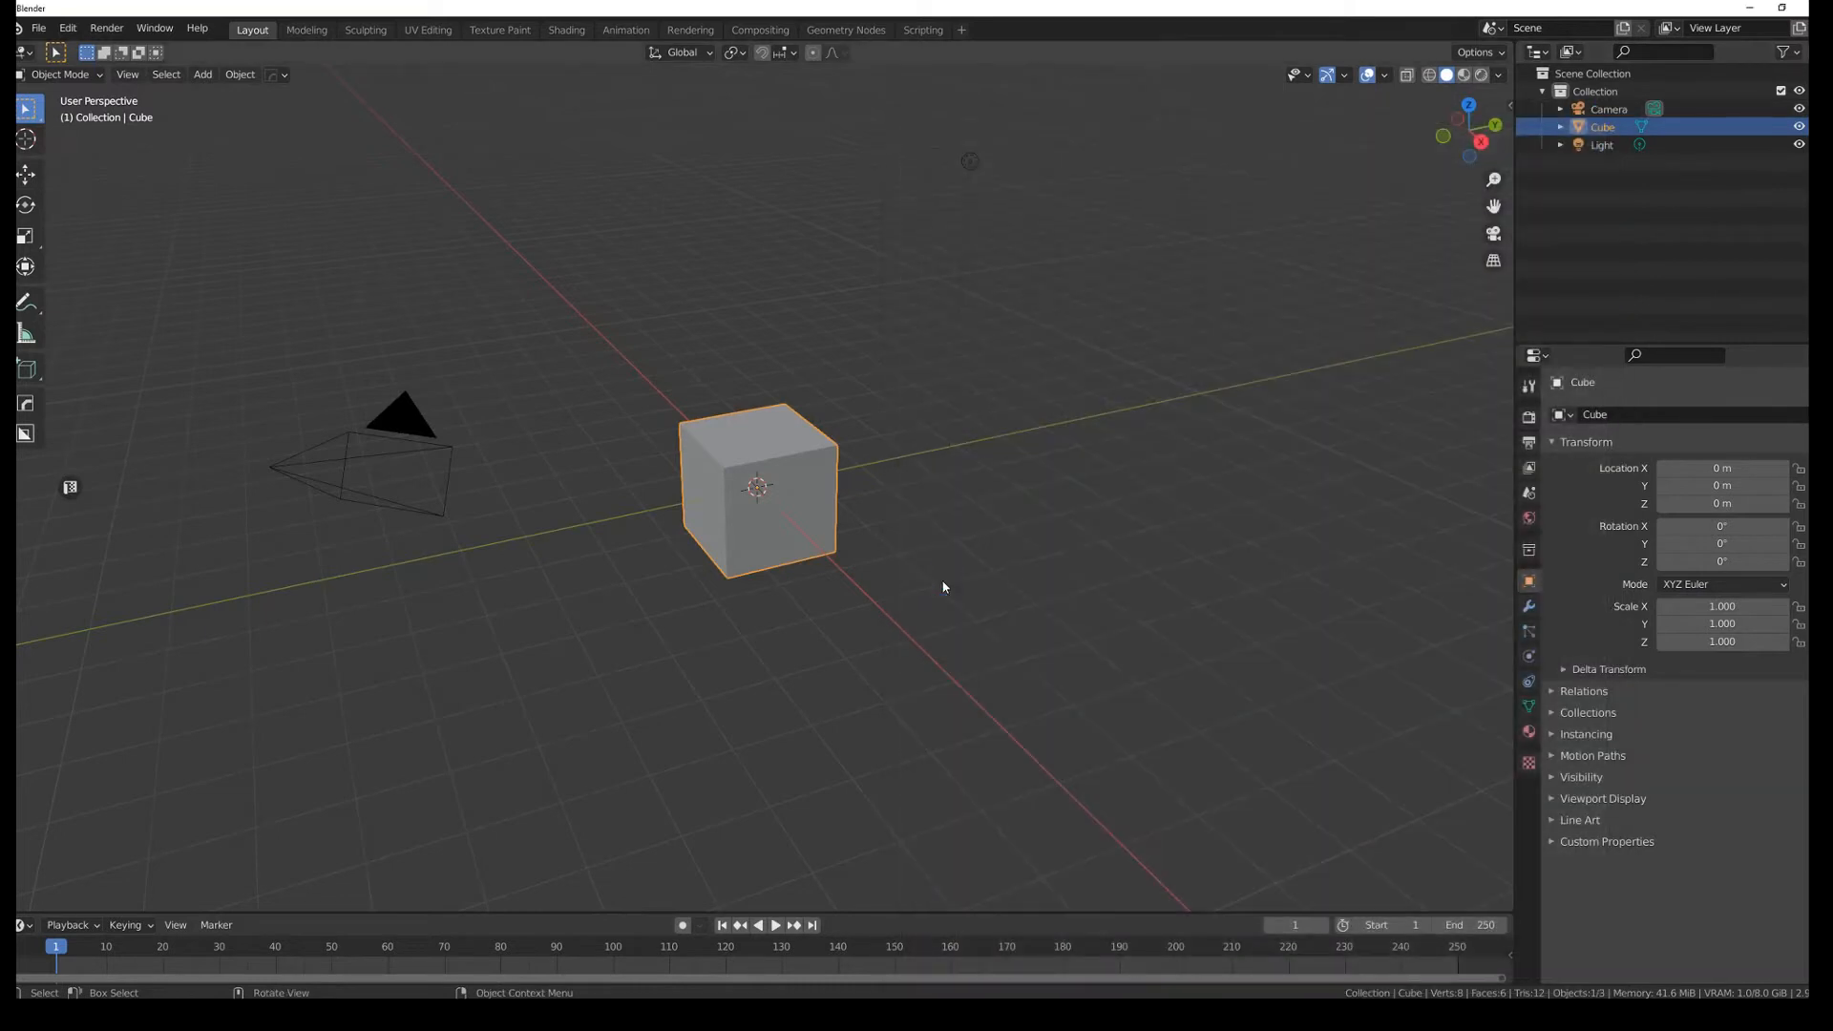
left_click(66, 26)
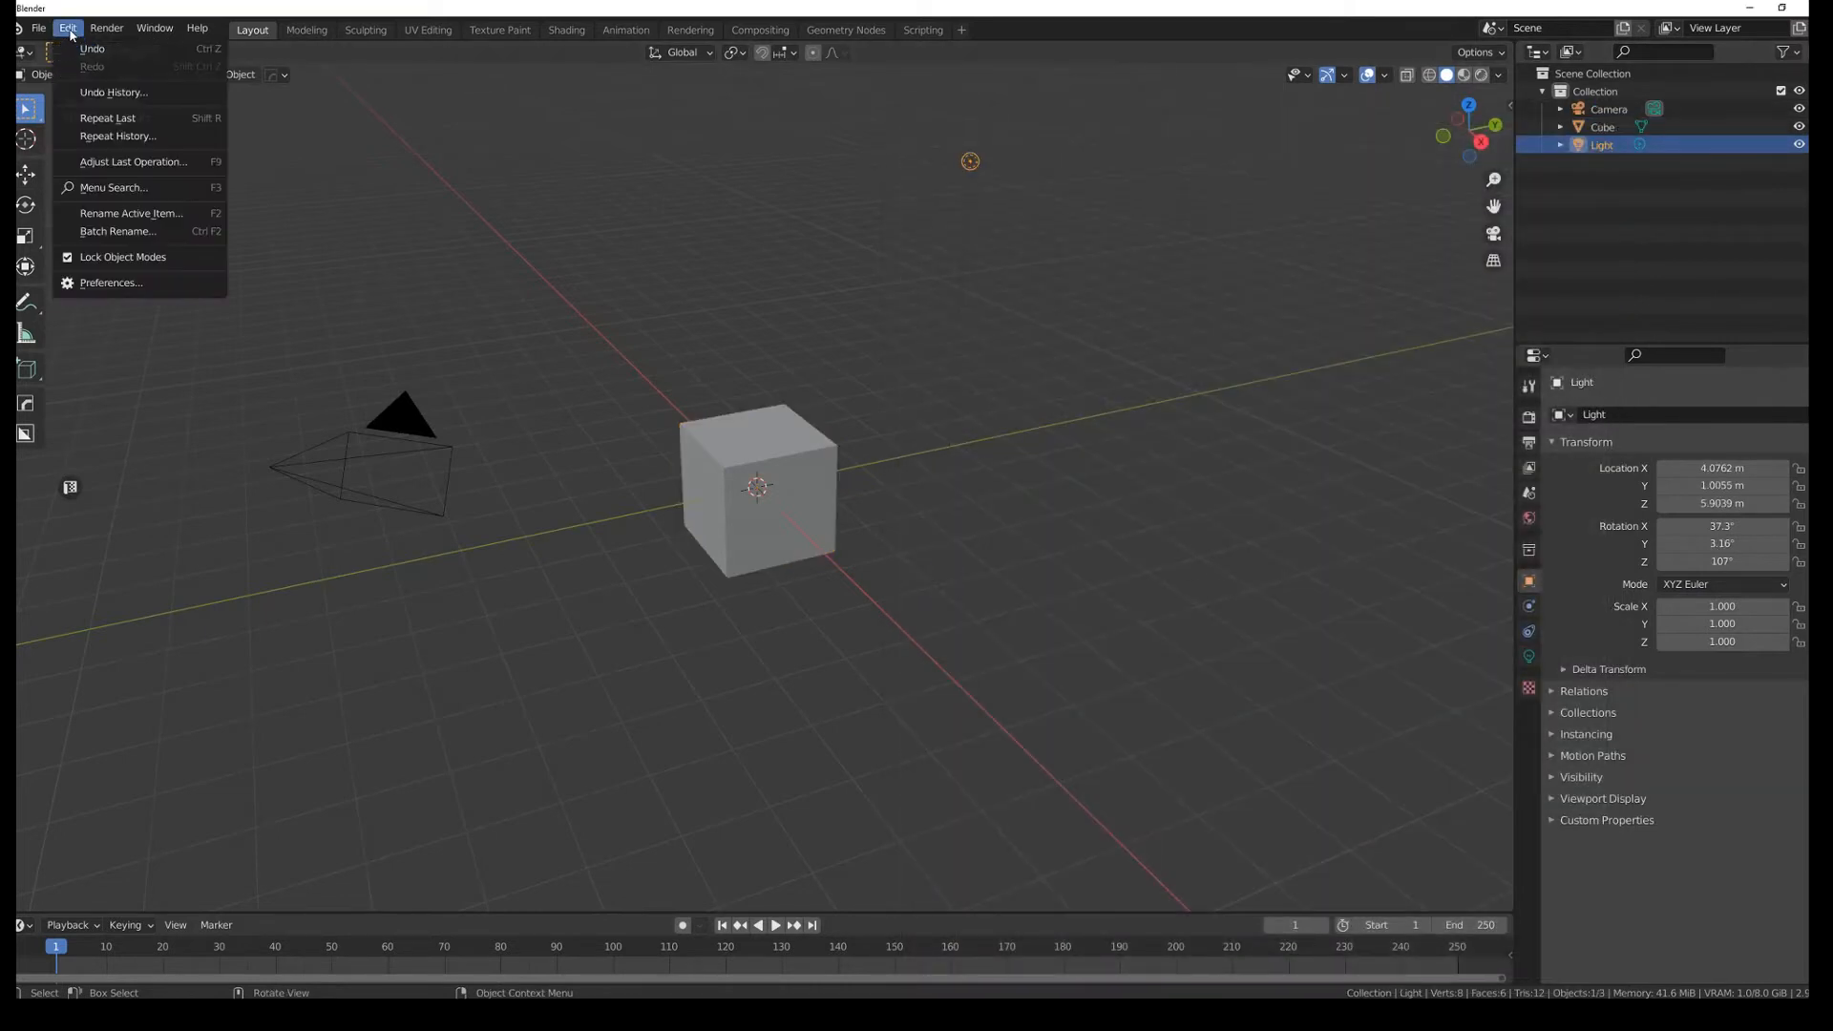
left_click(111, 283)
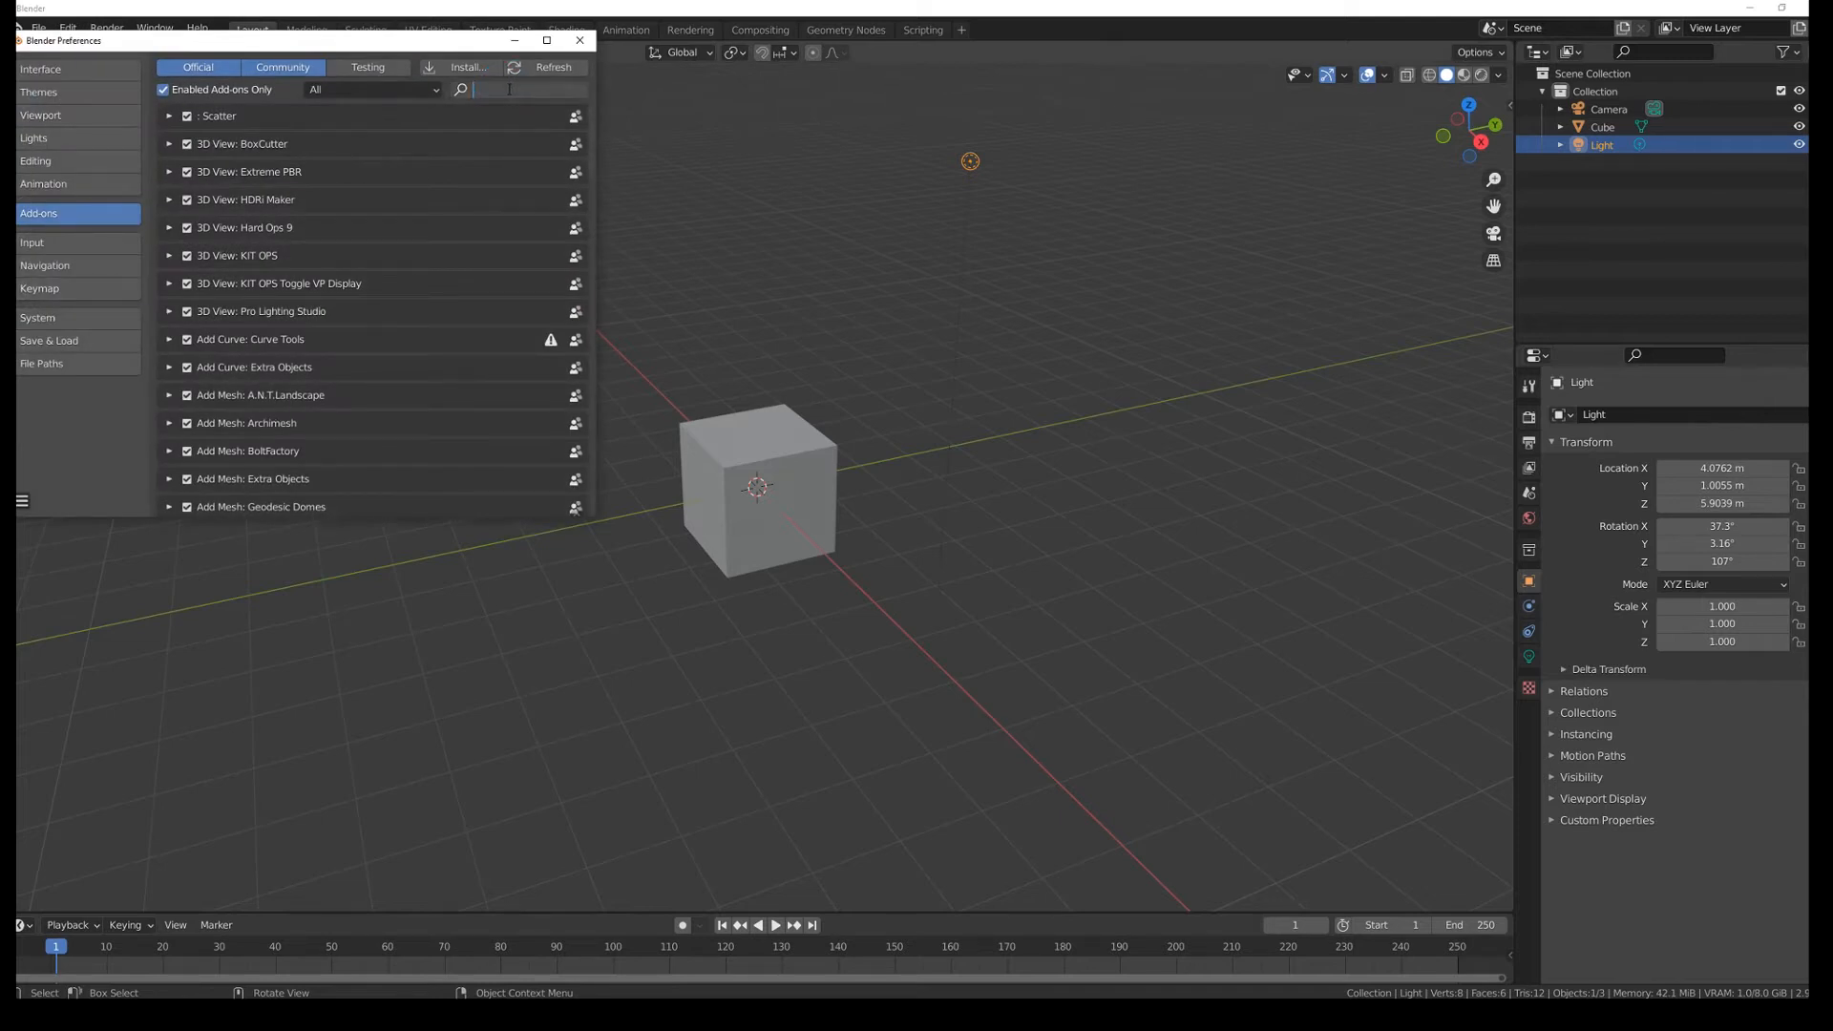
type("tru")
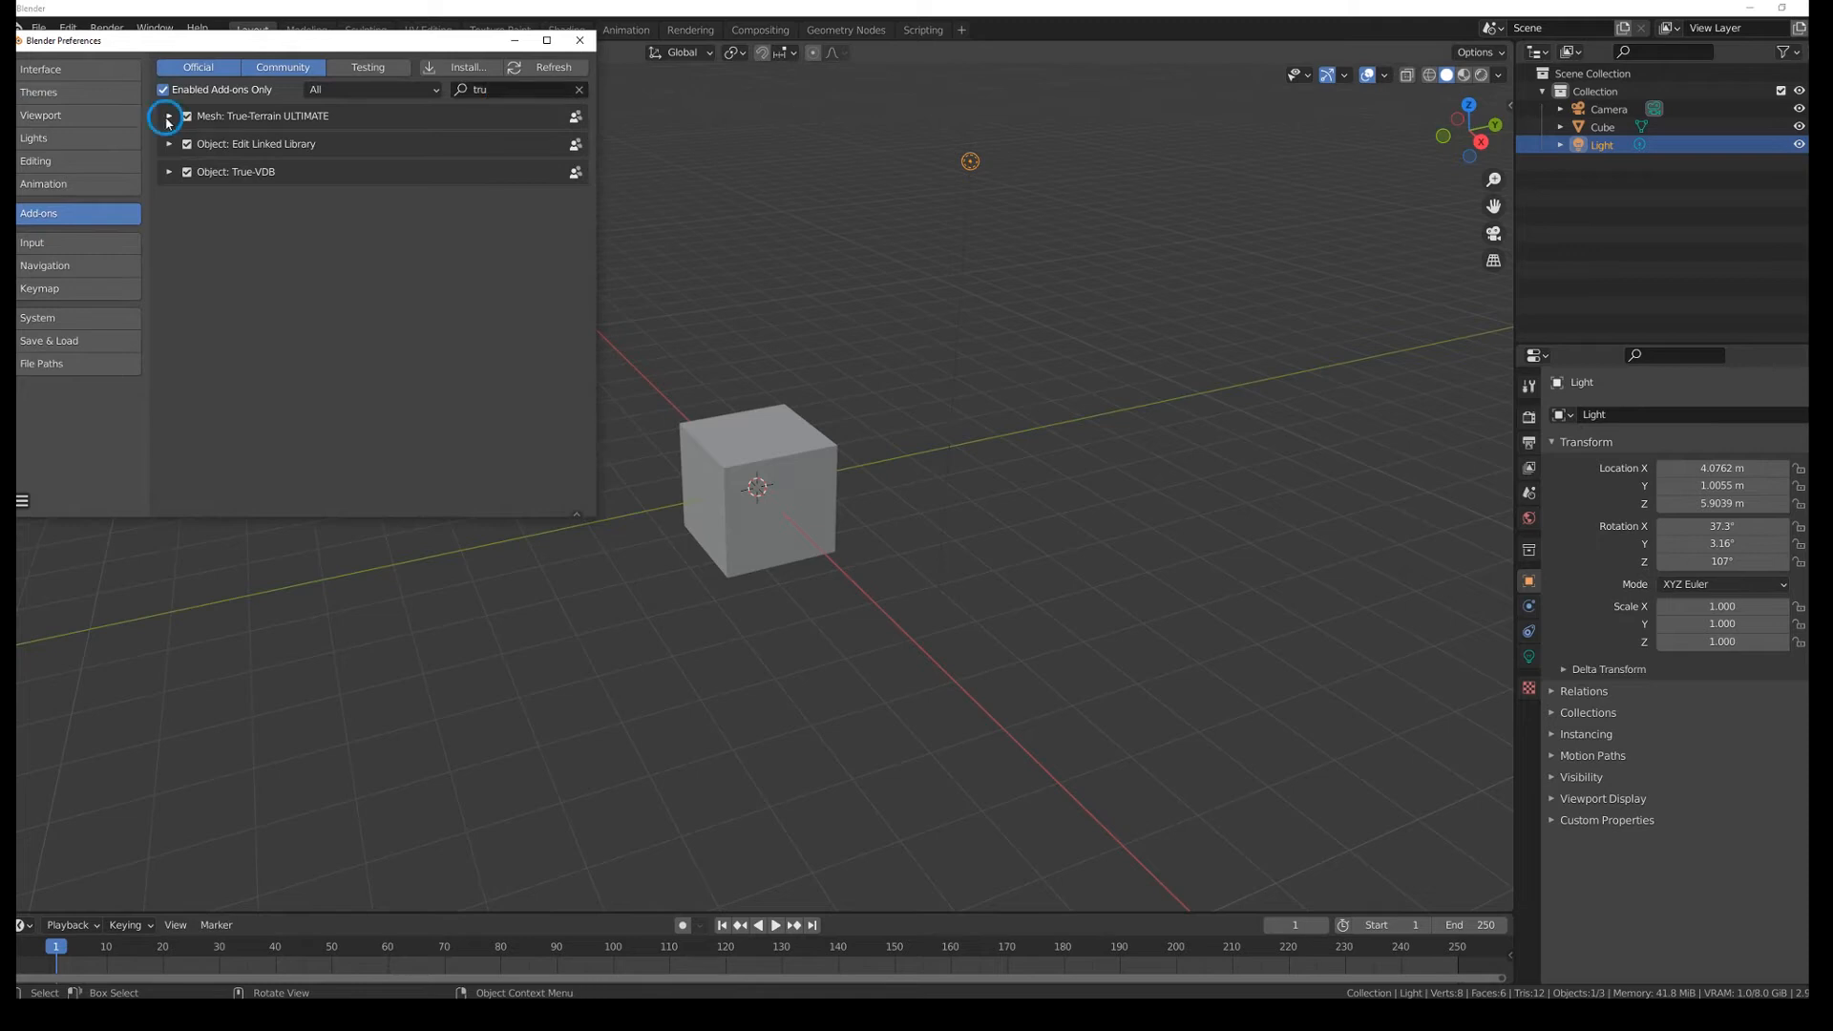
Step: Expand the Mesh: True-Terrain ULTIMATE entry to show its Import Textures preferences
left_click(170, 114)
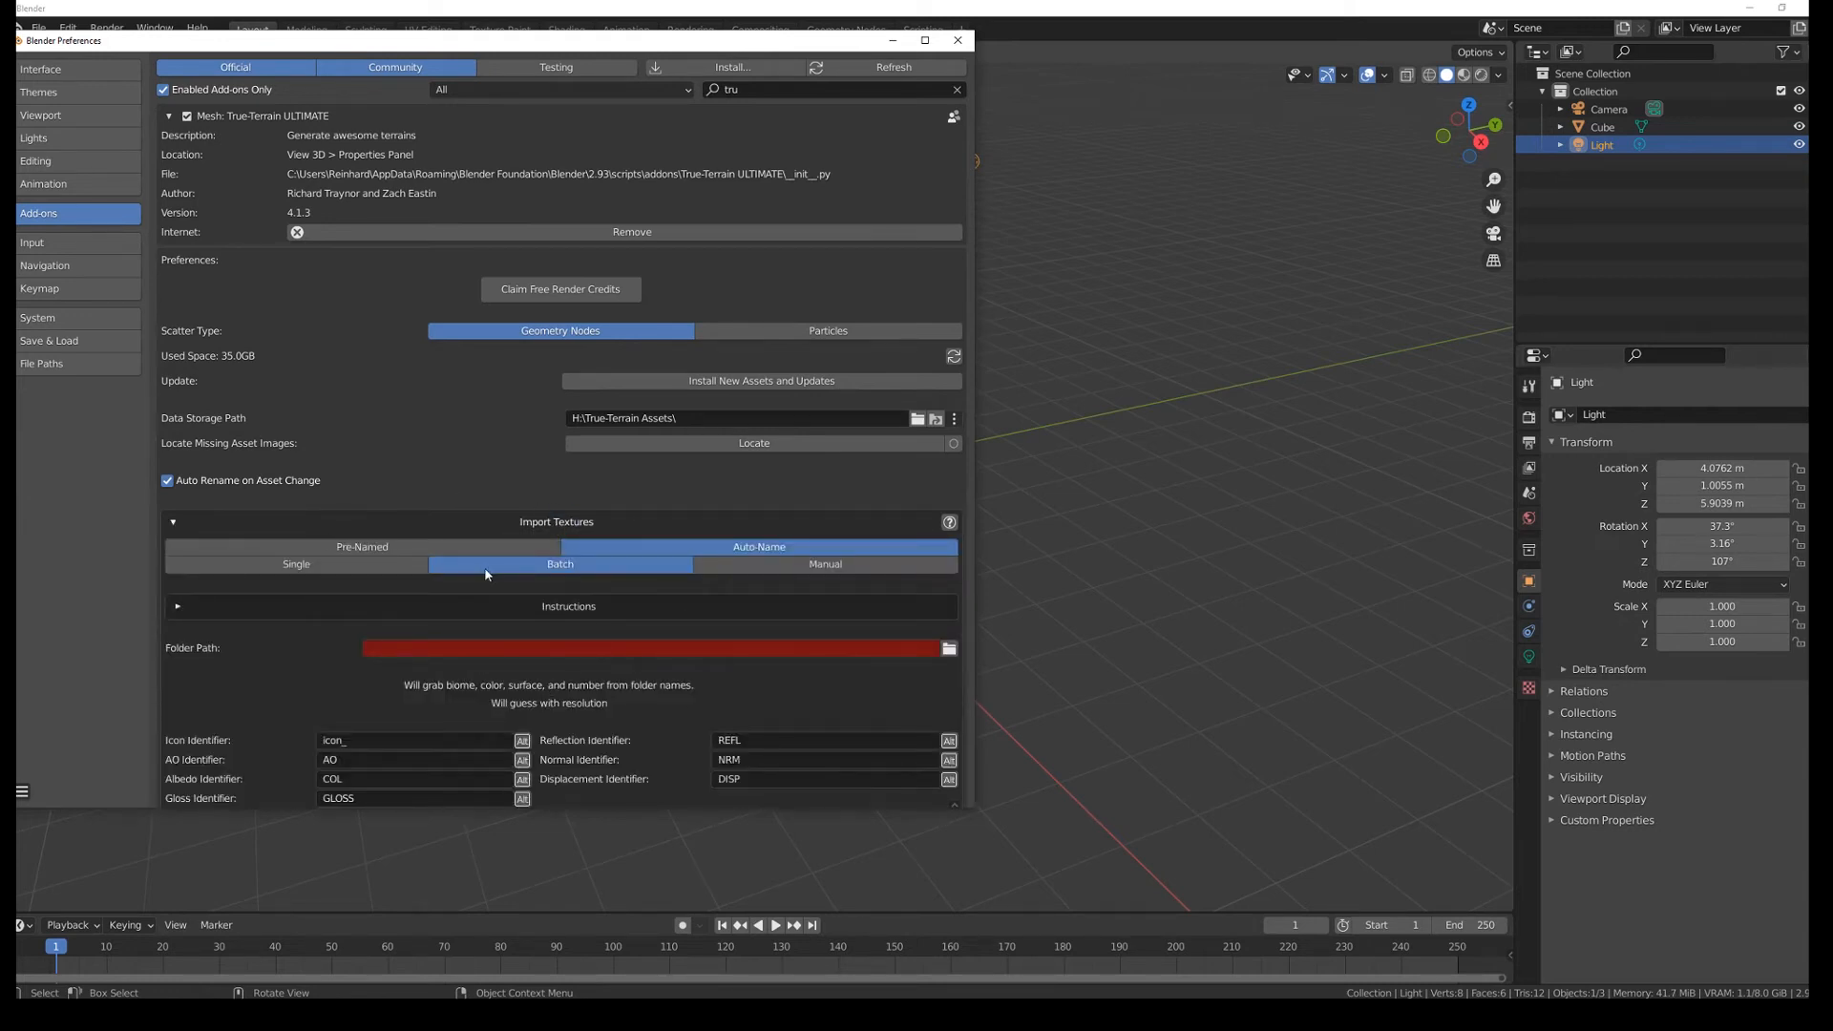
mouse_move(296, 563)
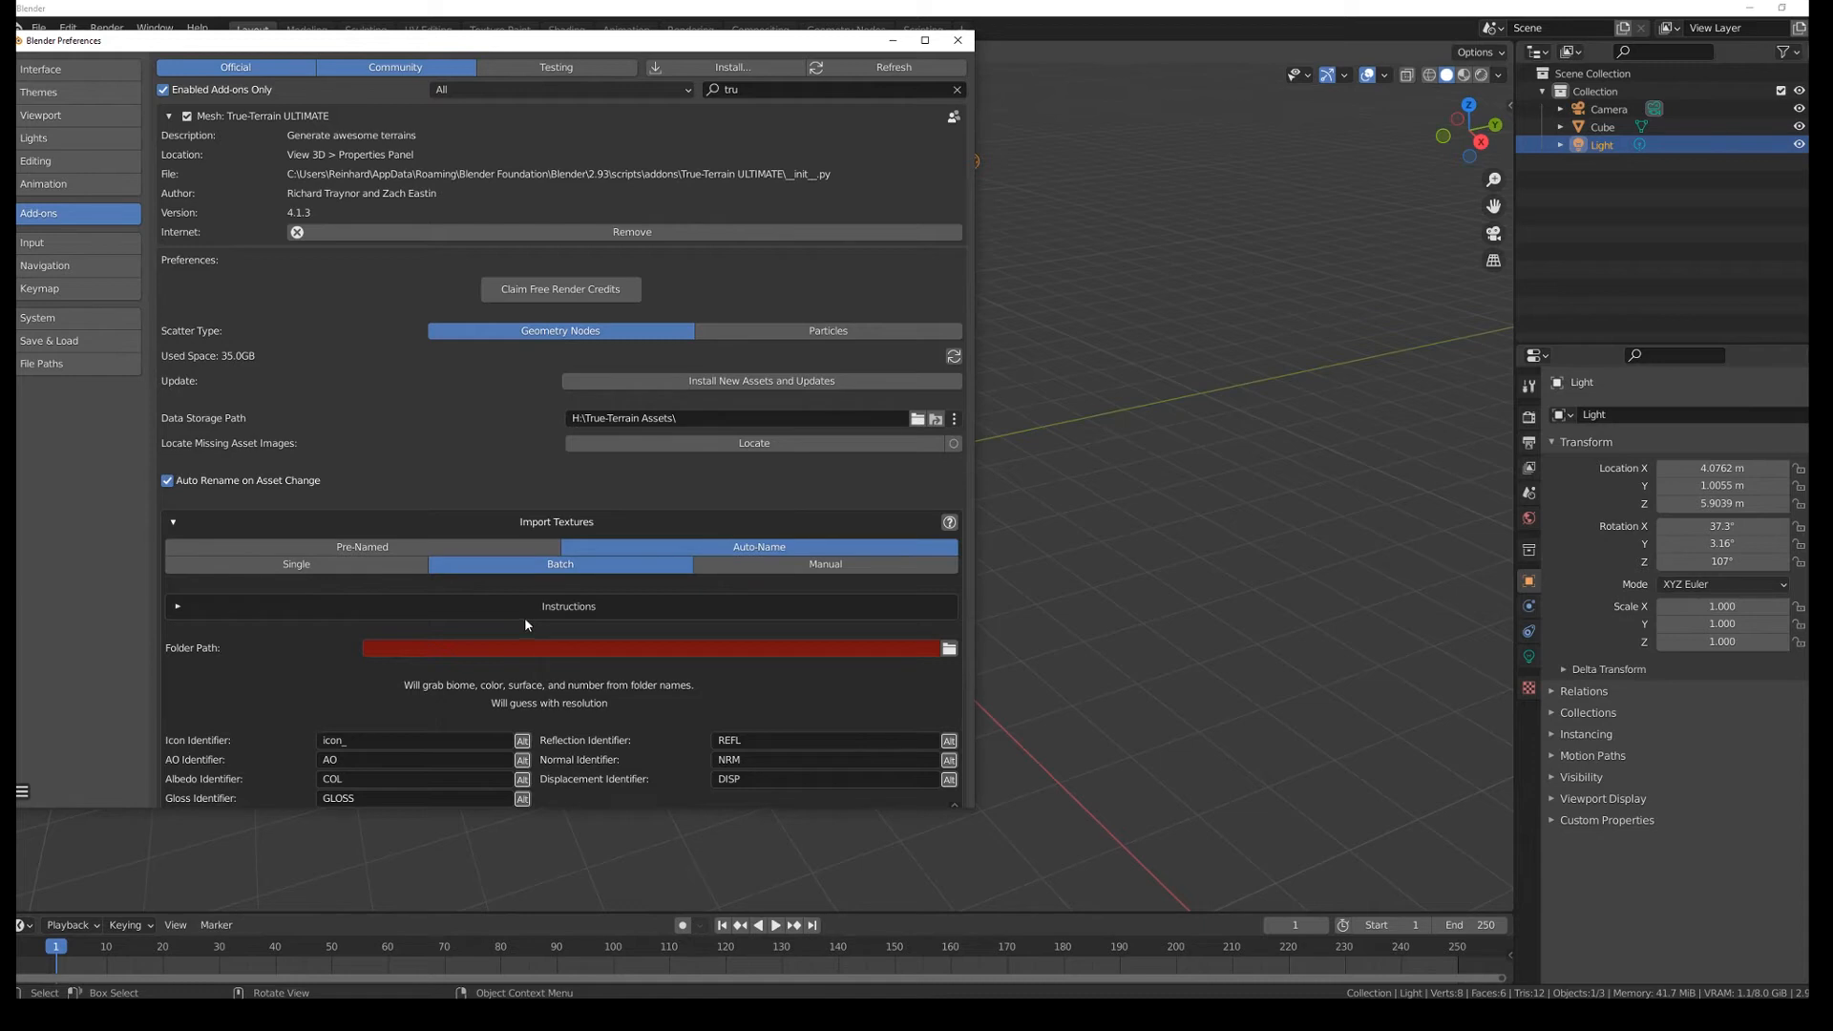
mouse_move(824, 563)
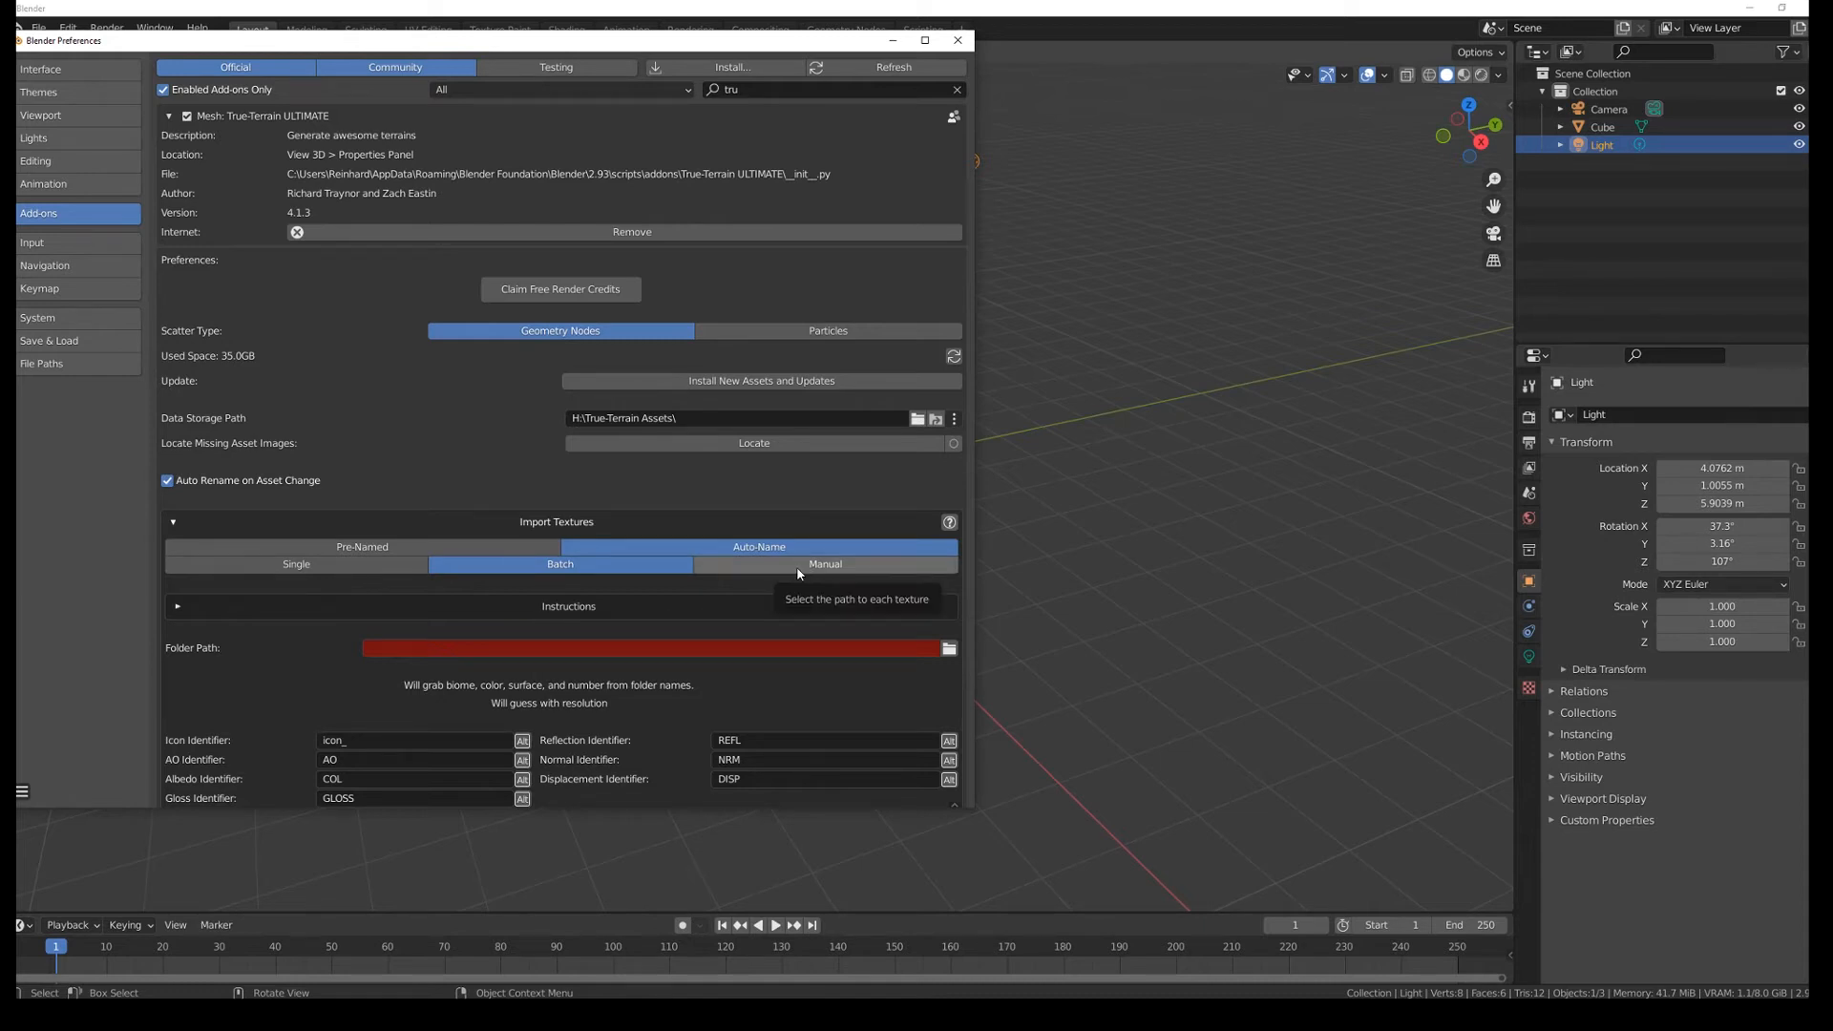
Step: Switch Import Textures to Manual, try a custom biome 'My own', then revert to the first preset biome
left_click(824, 563)
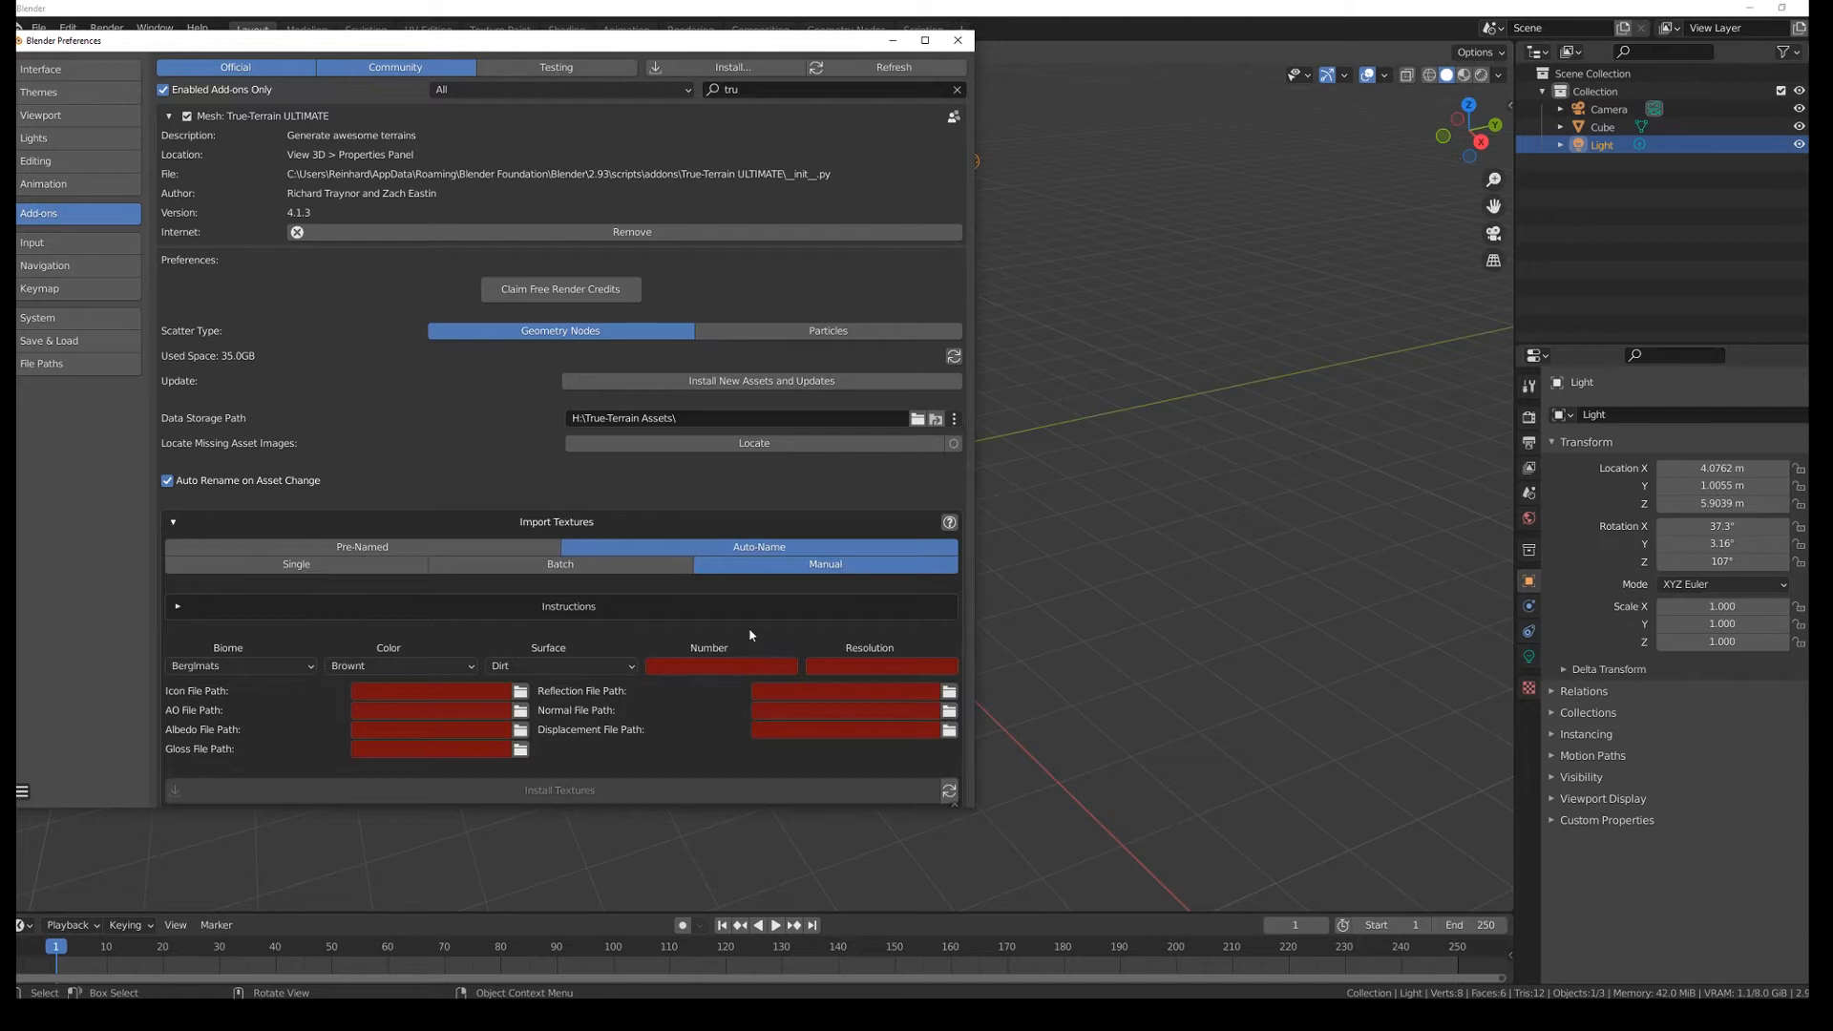
scroll("down", 3)
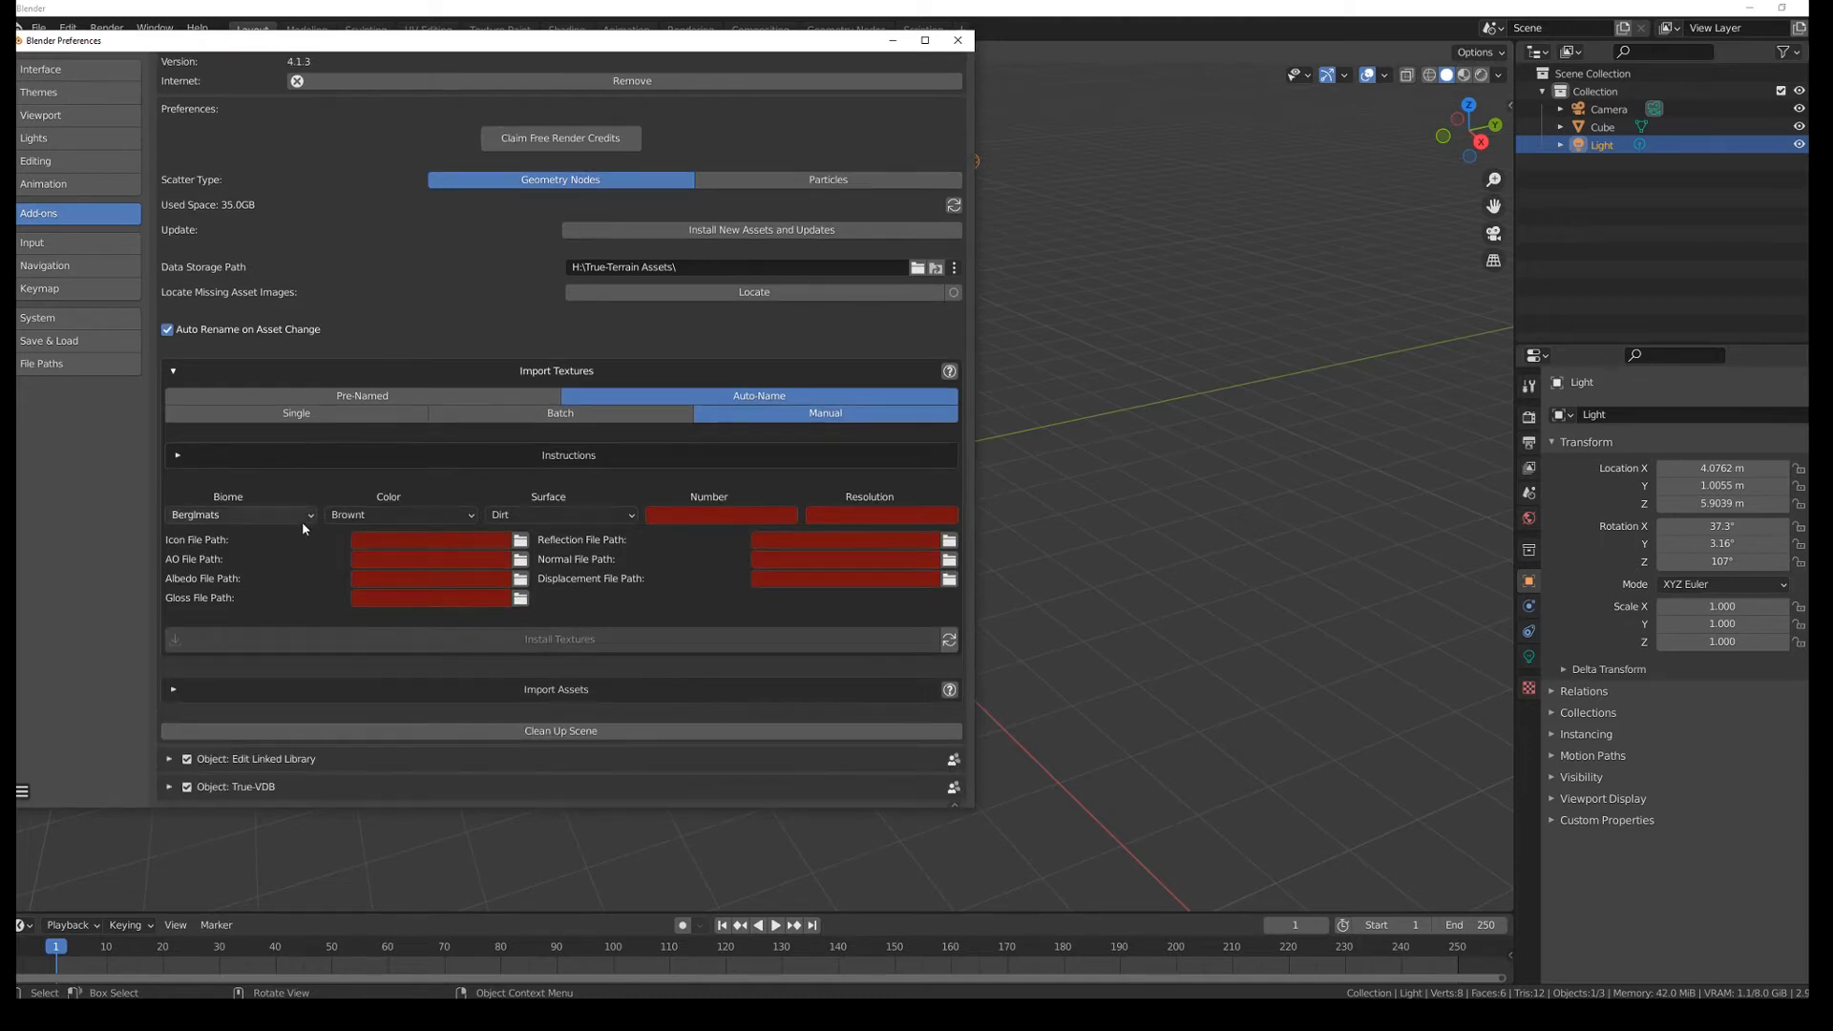
left_click(240, 514)
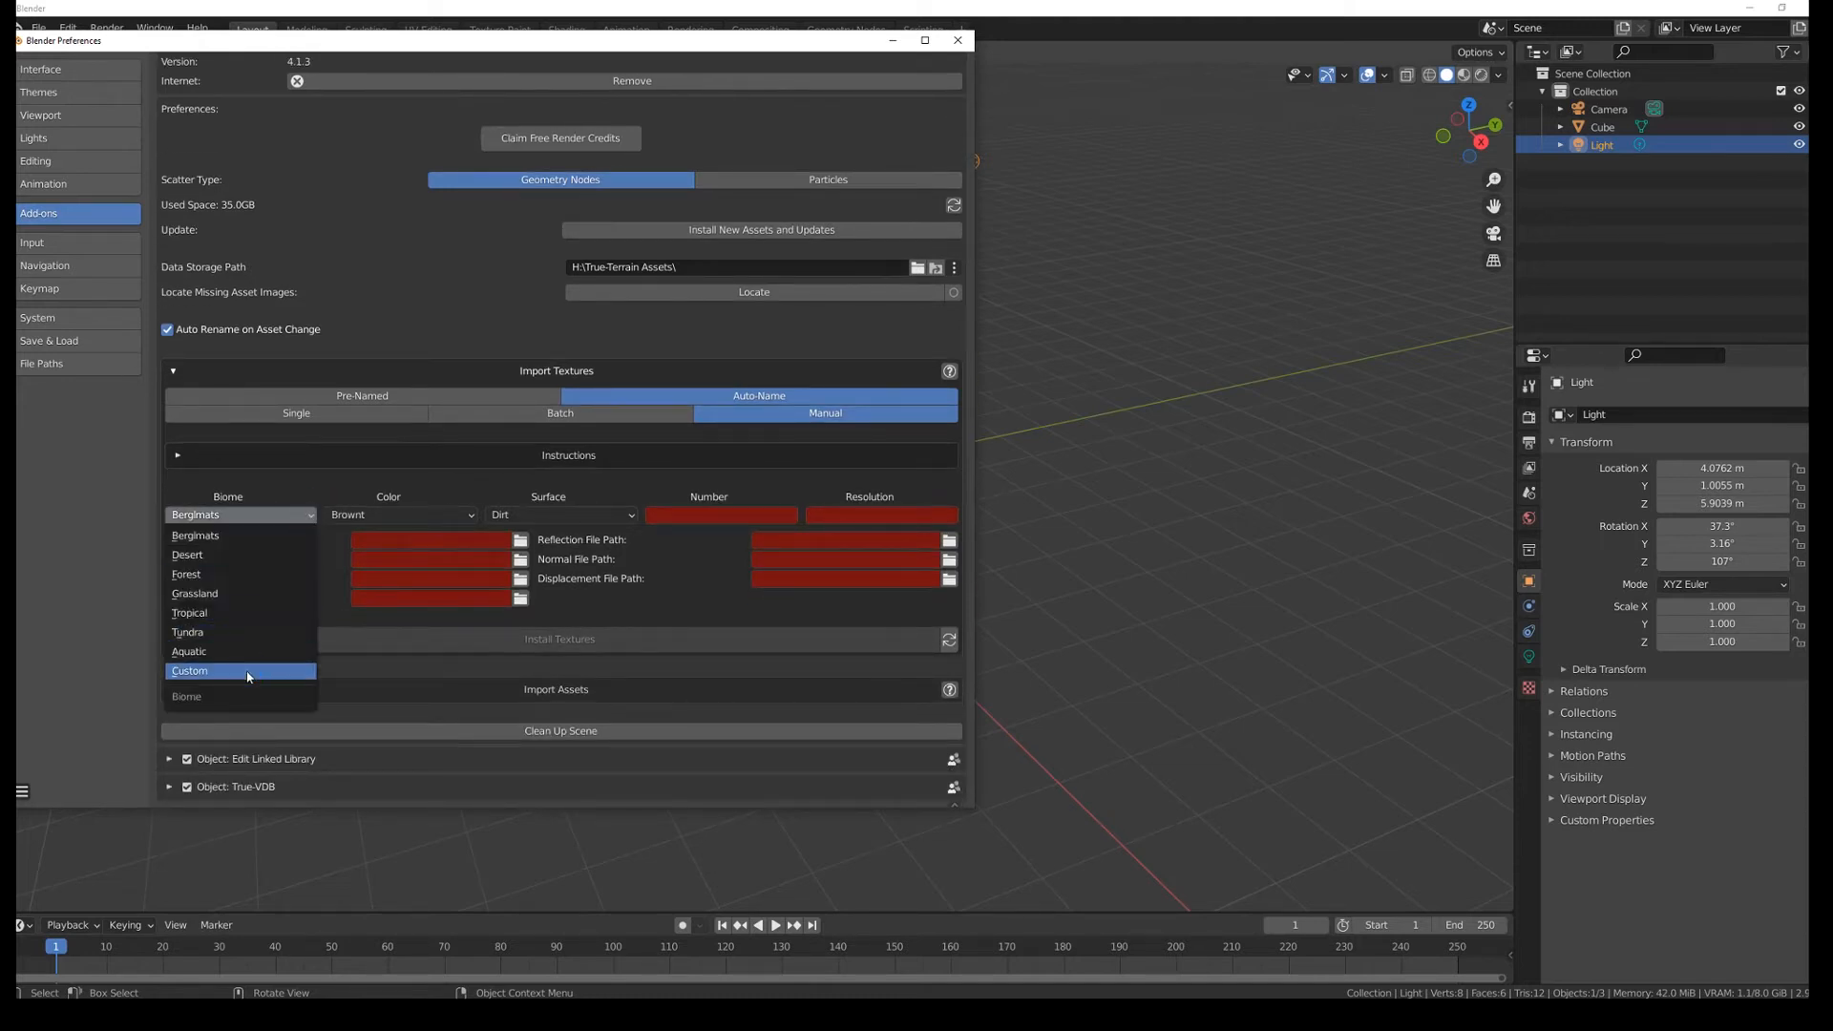
left_click(189, 670)
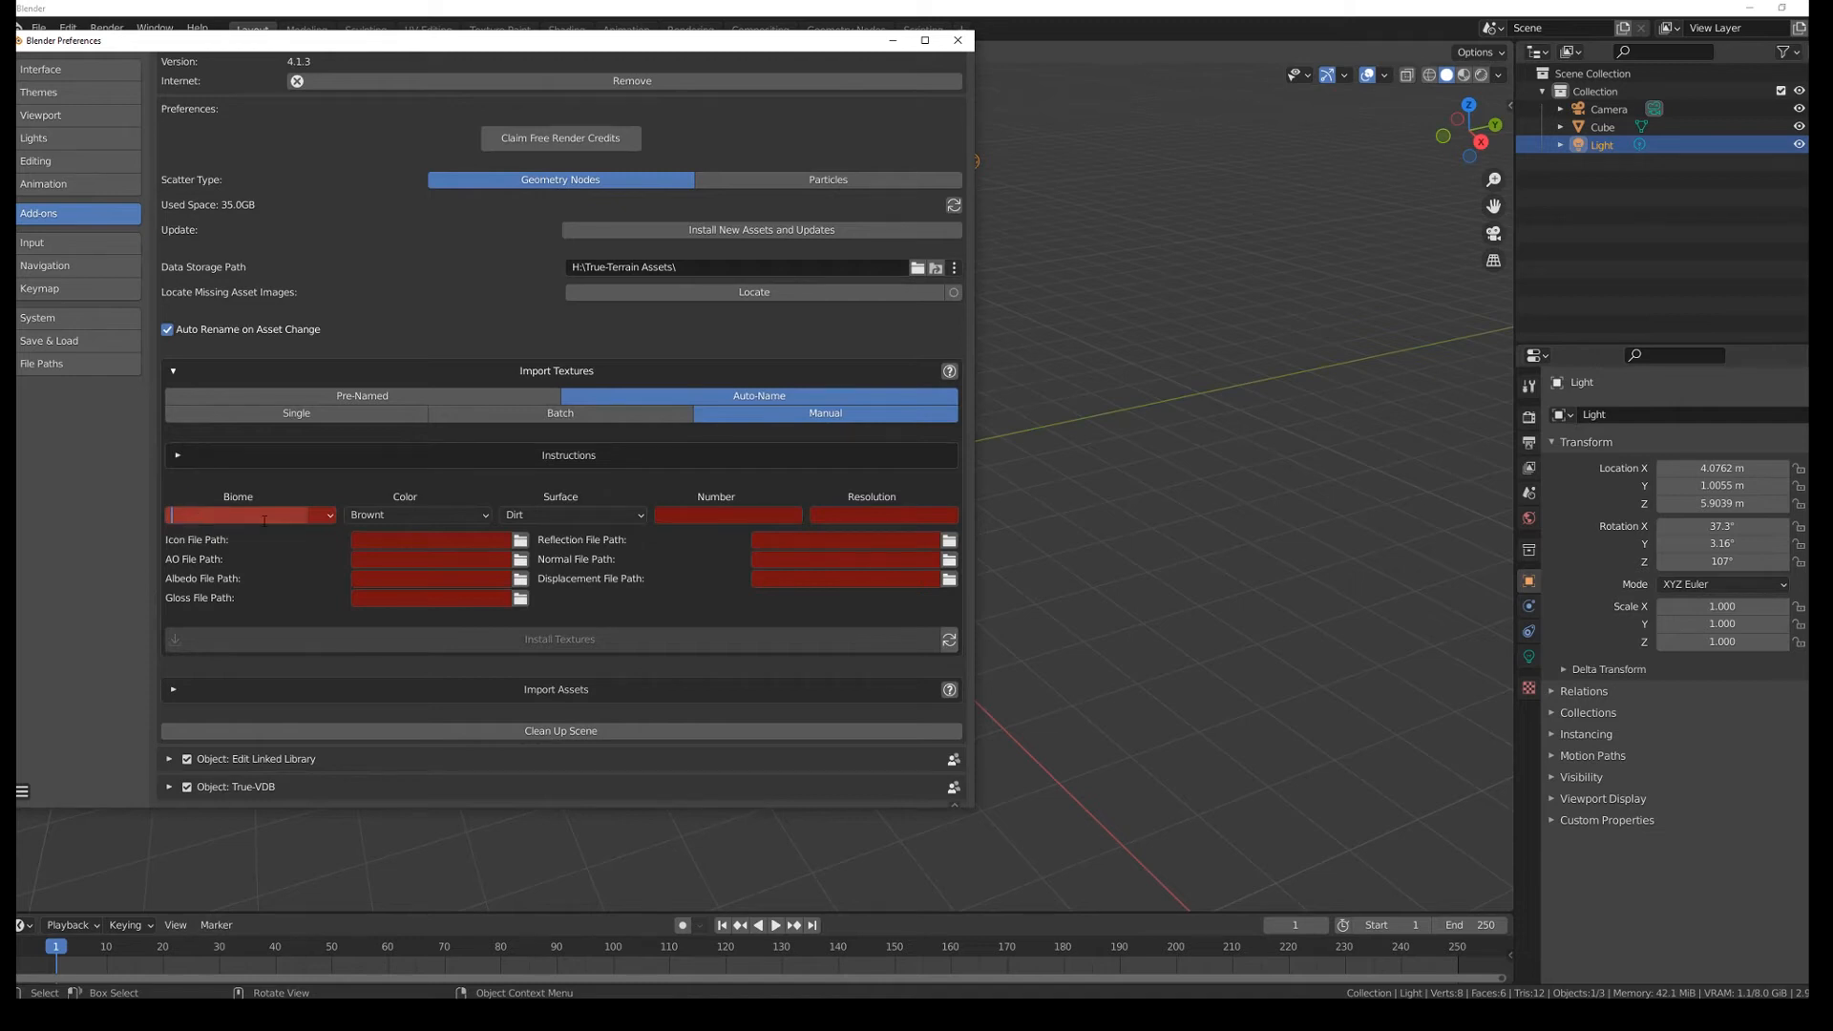
type("My own")
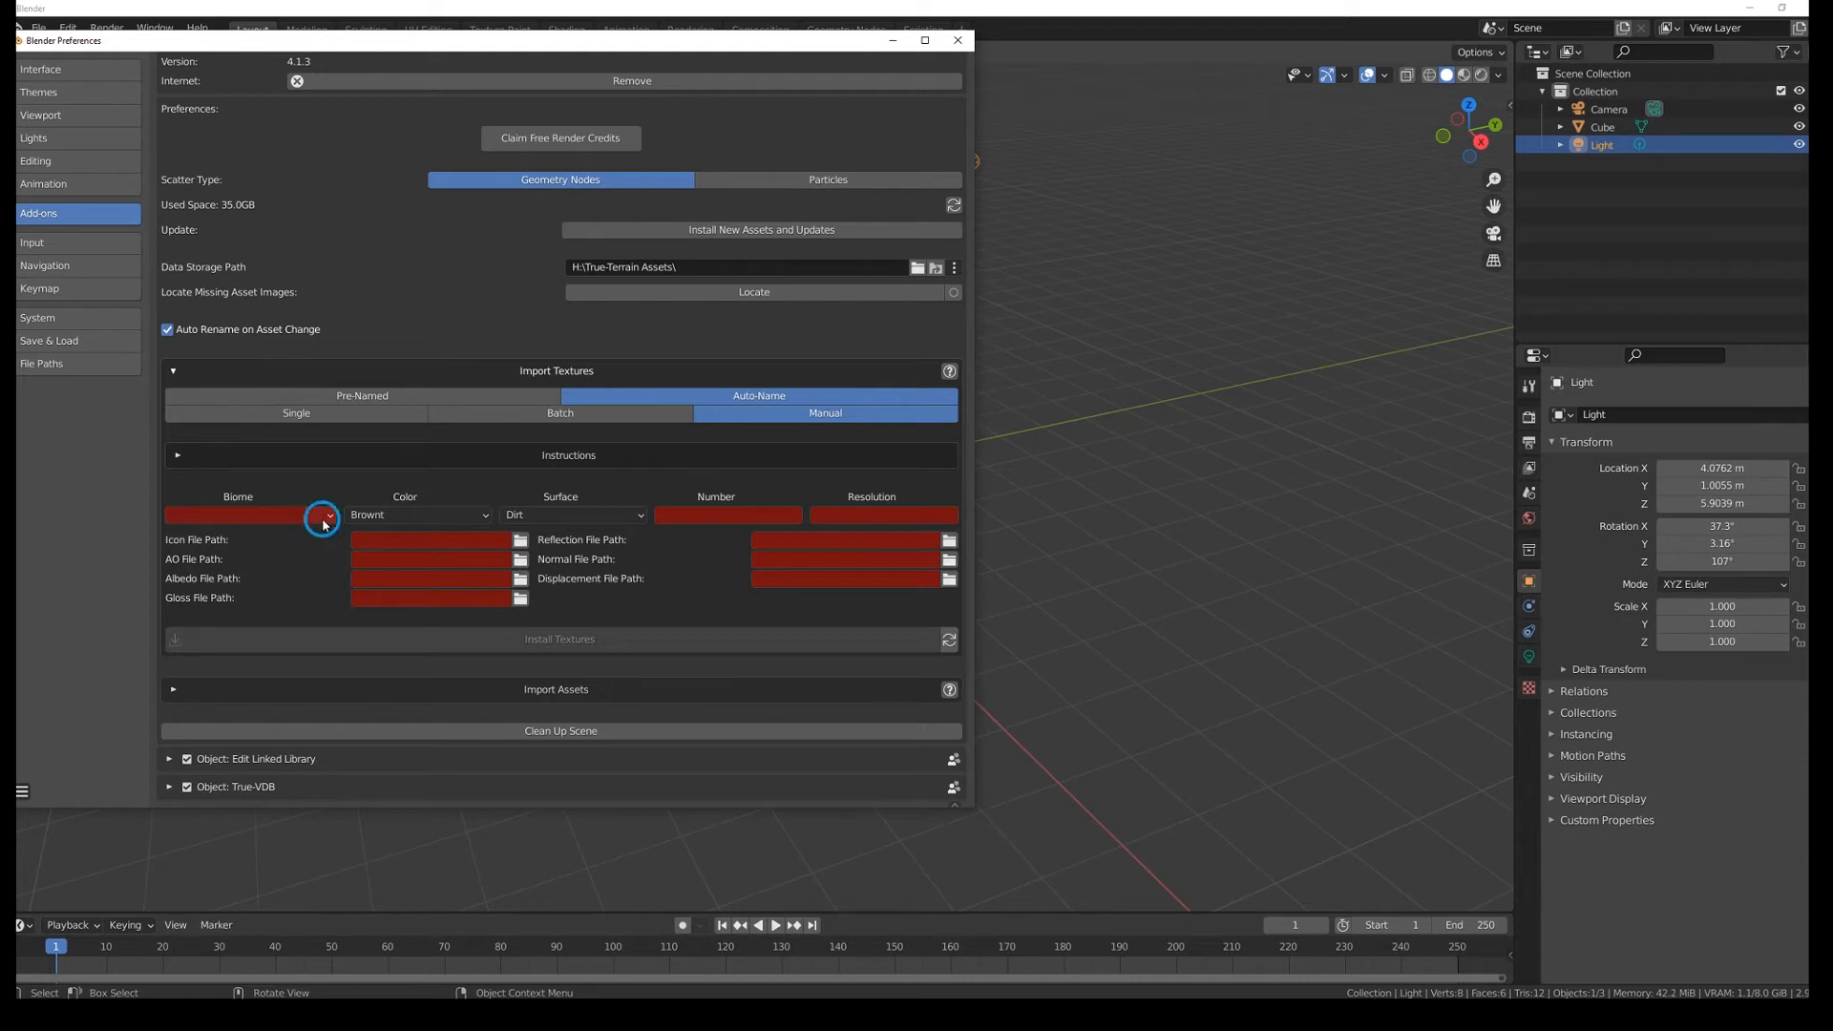
left_click(324, 514)
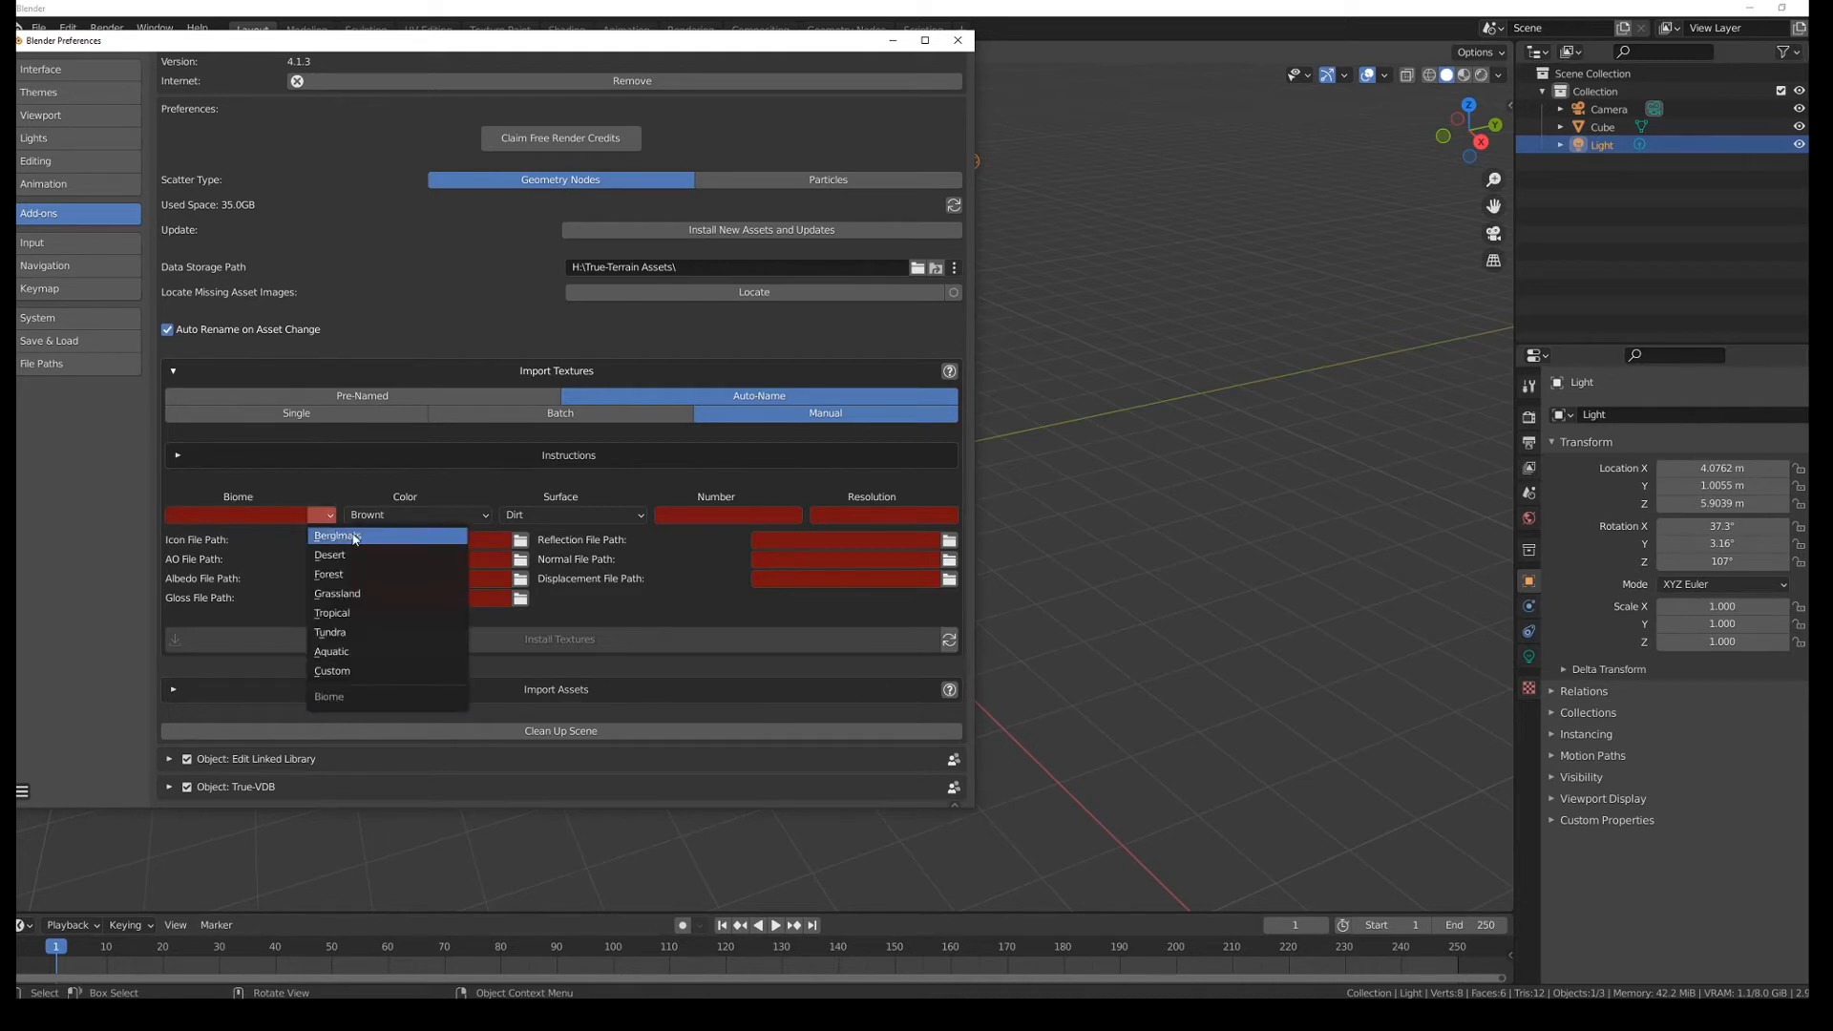
left_click(336, 534)
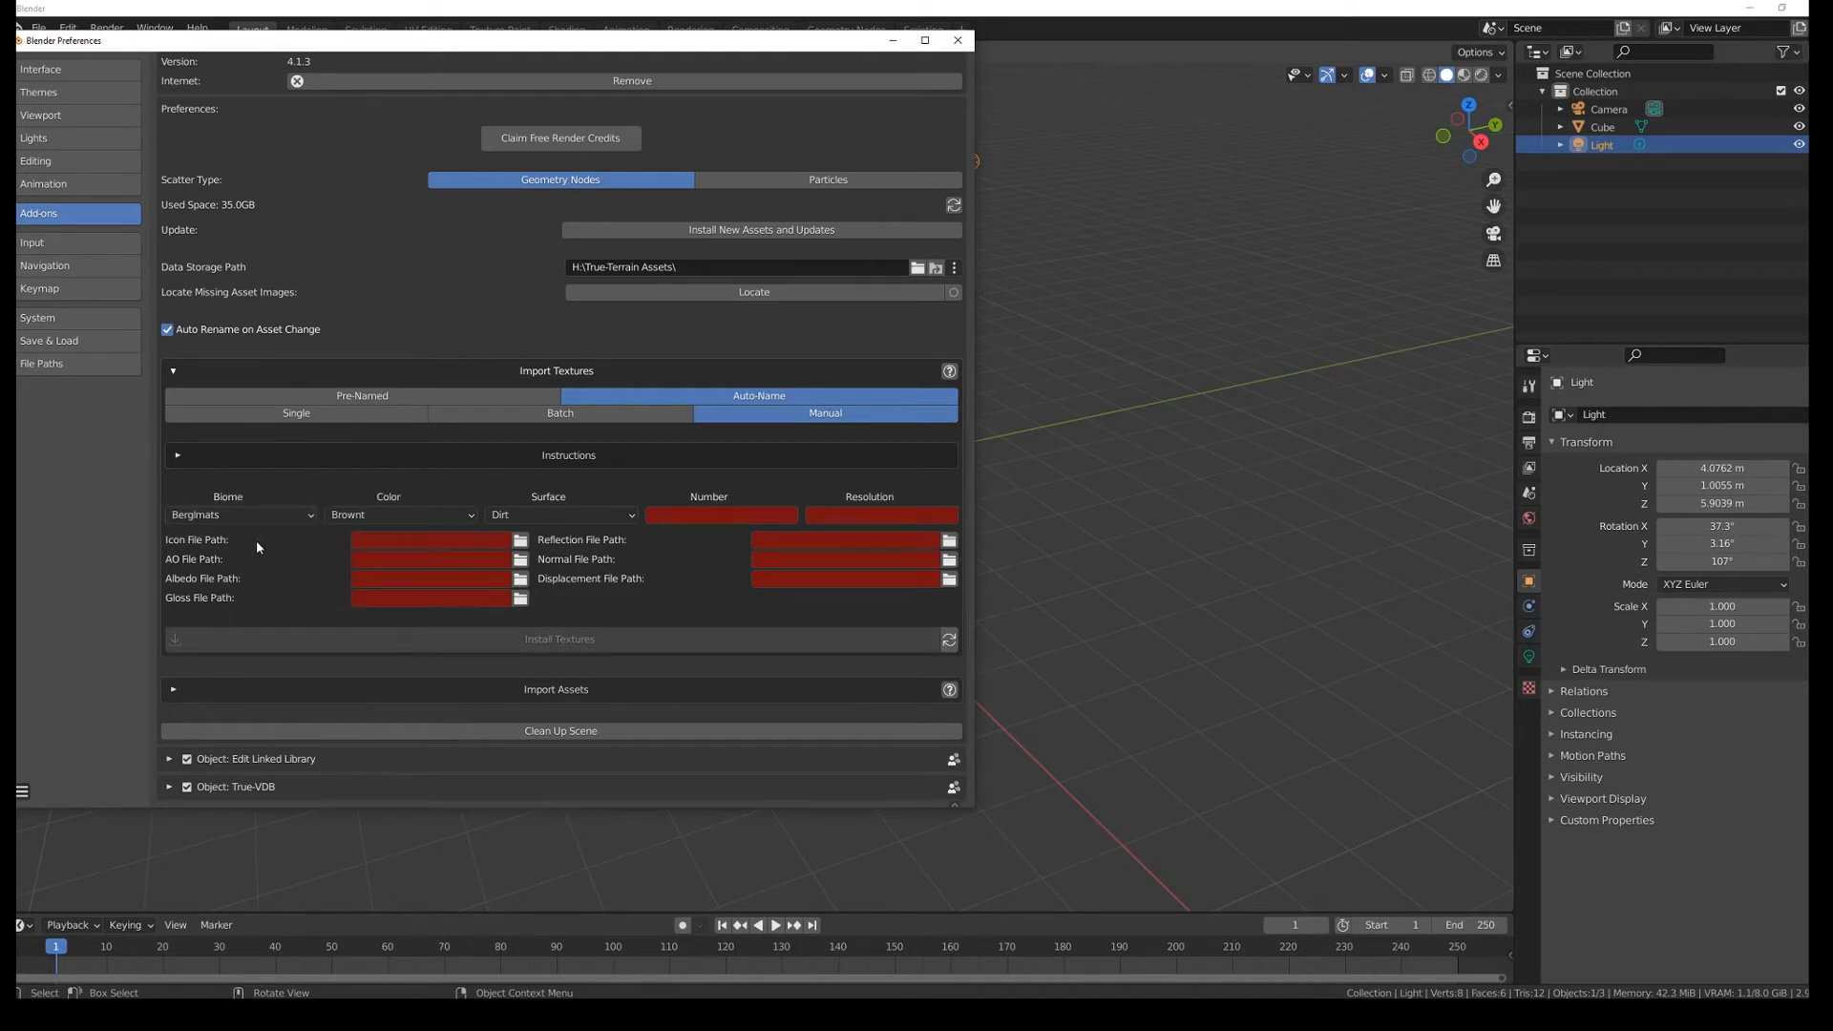
mouse_move(495, 575)
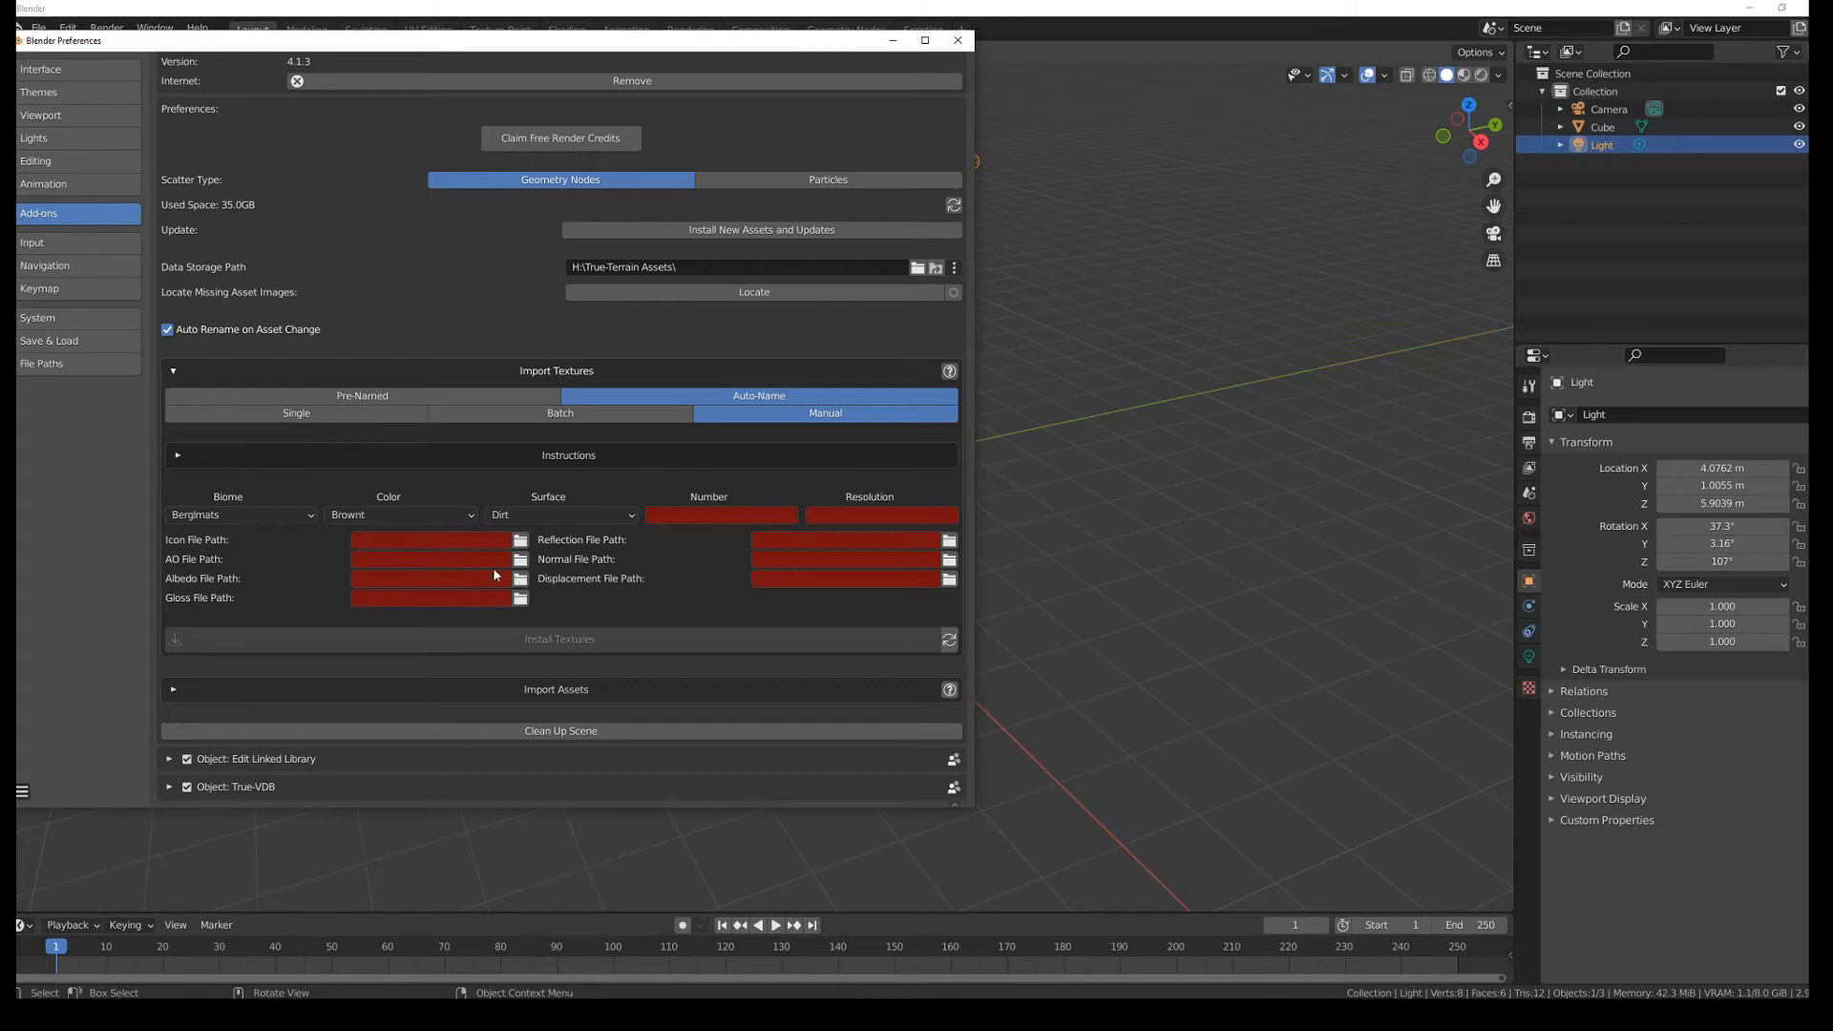
Step: Set the manual import Color to Brown and Surface to Dirt Rocky, then start entering number 05
left_click(399, 514)
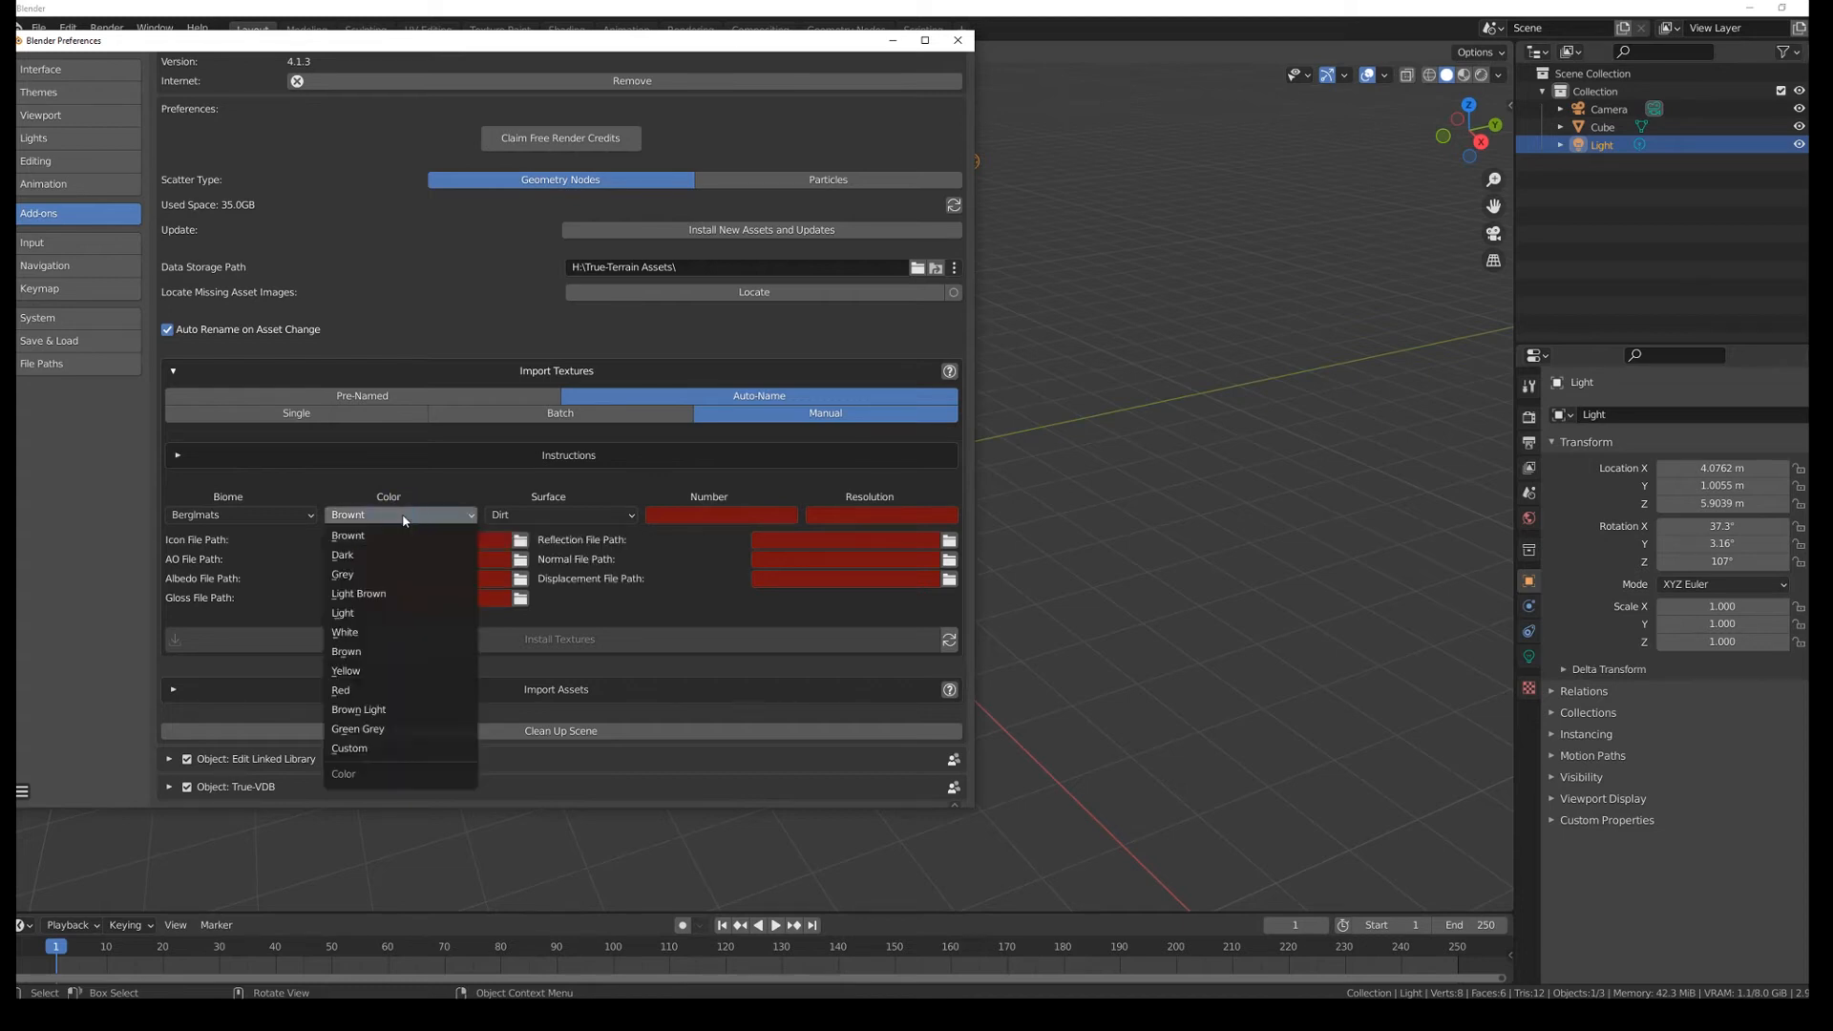
left_click(345, 651)
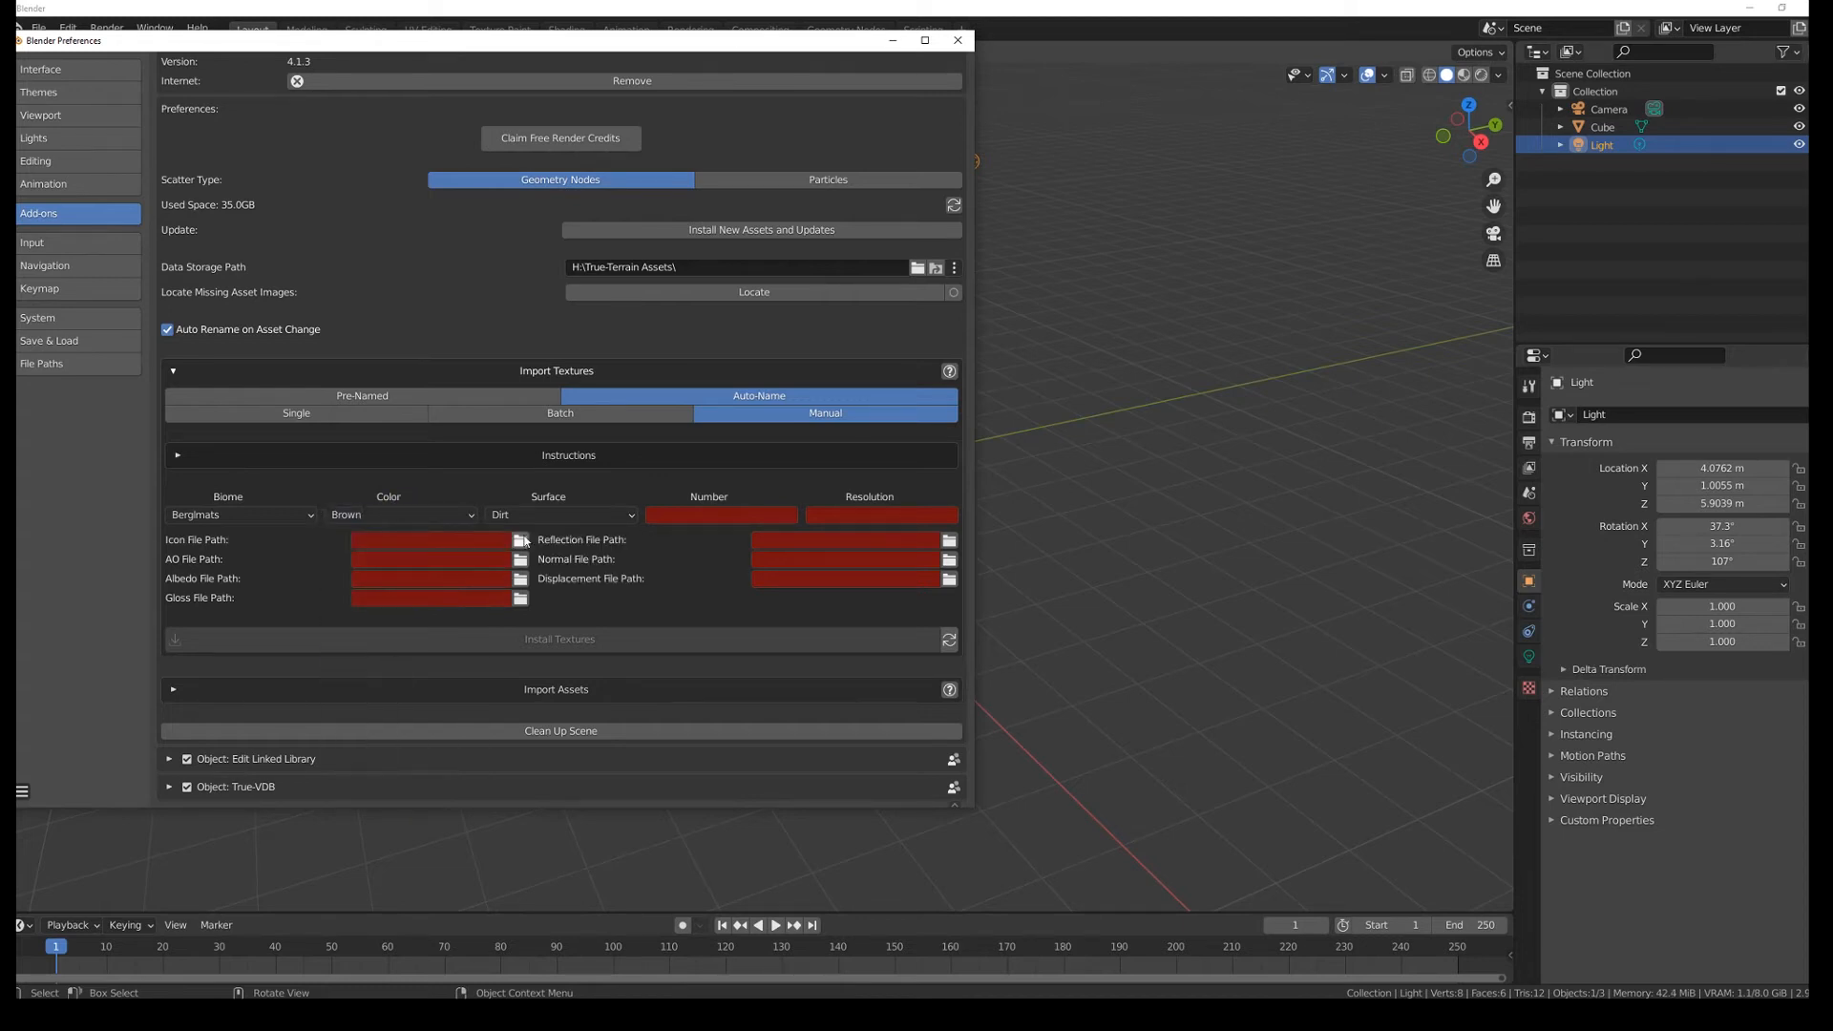
left_click(560, 513)
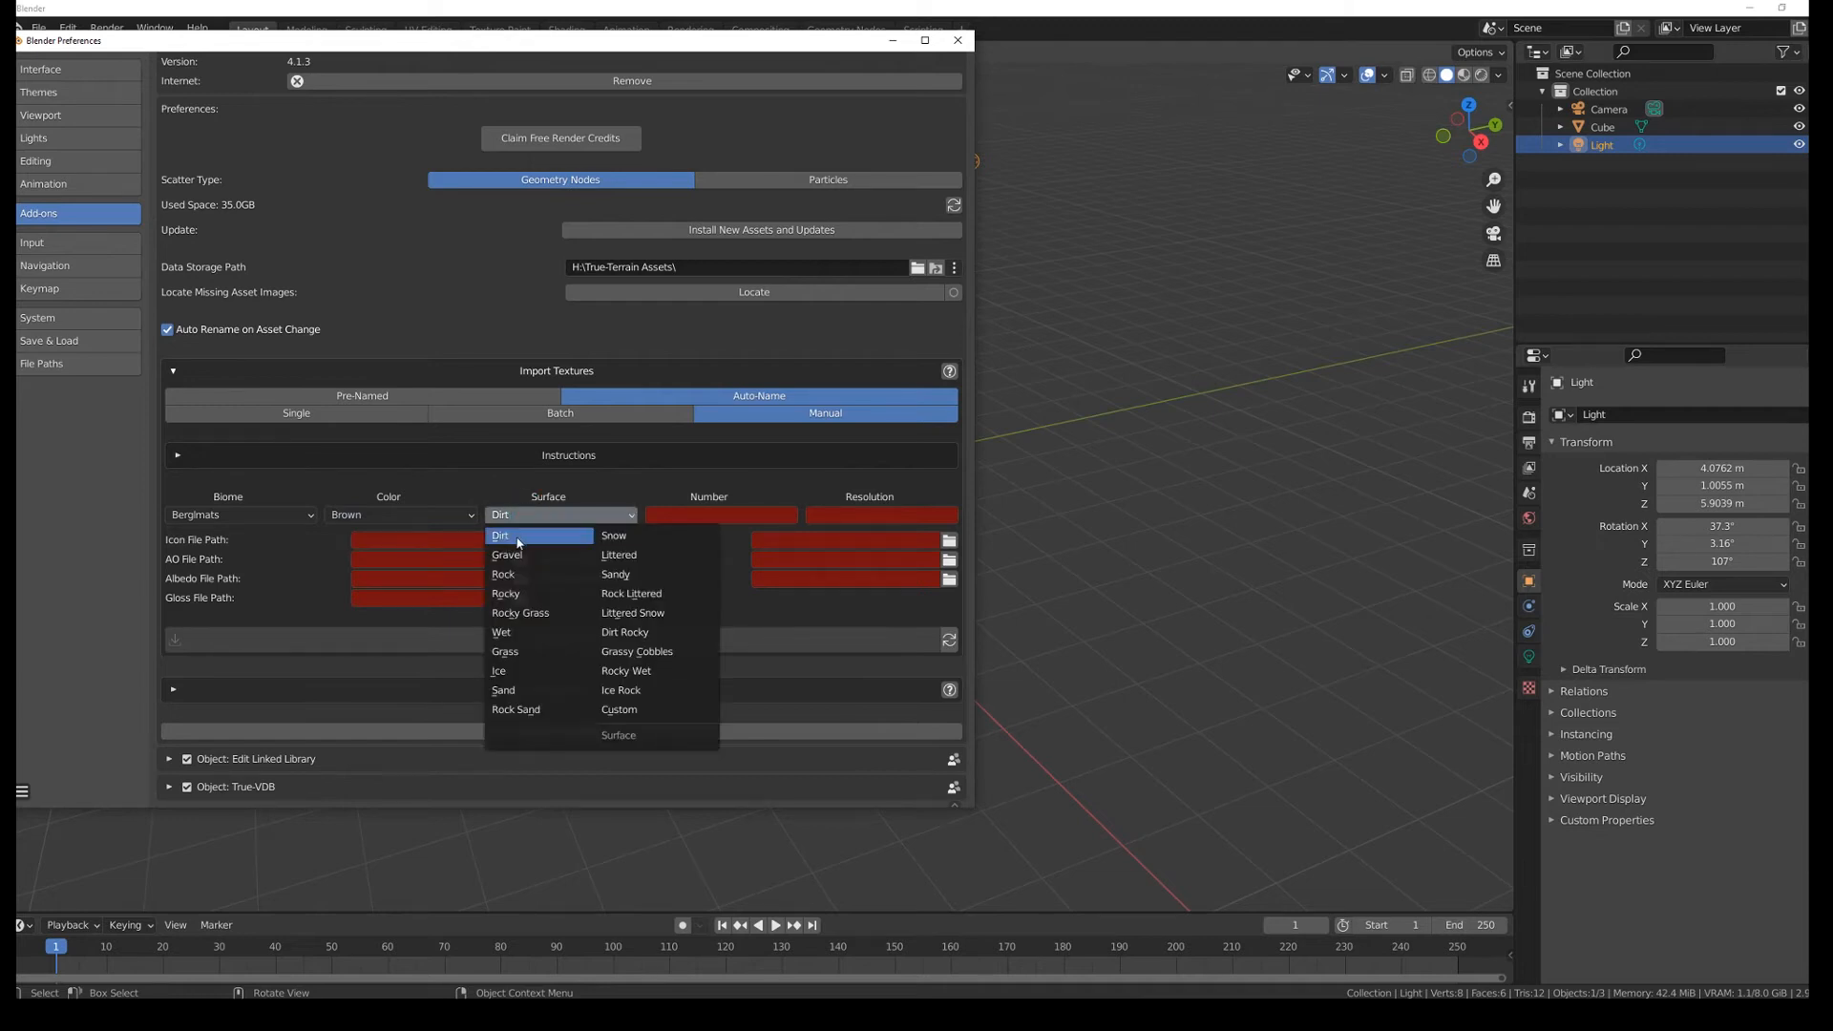
mouse_move(615, 575)
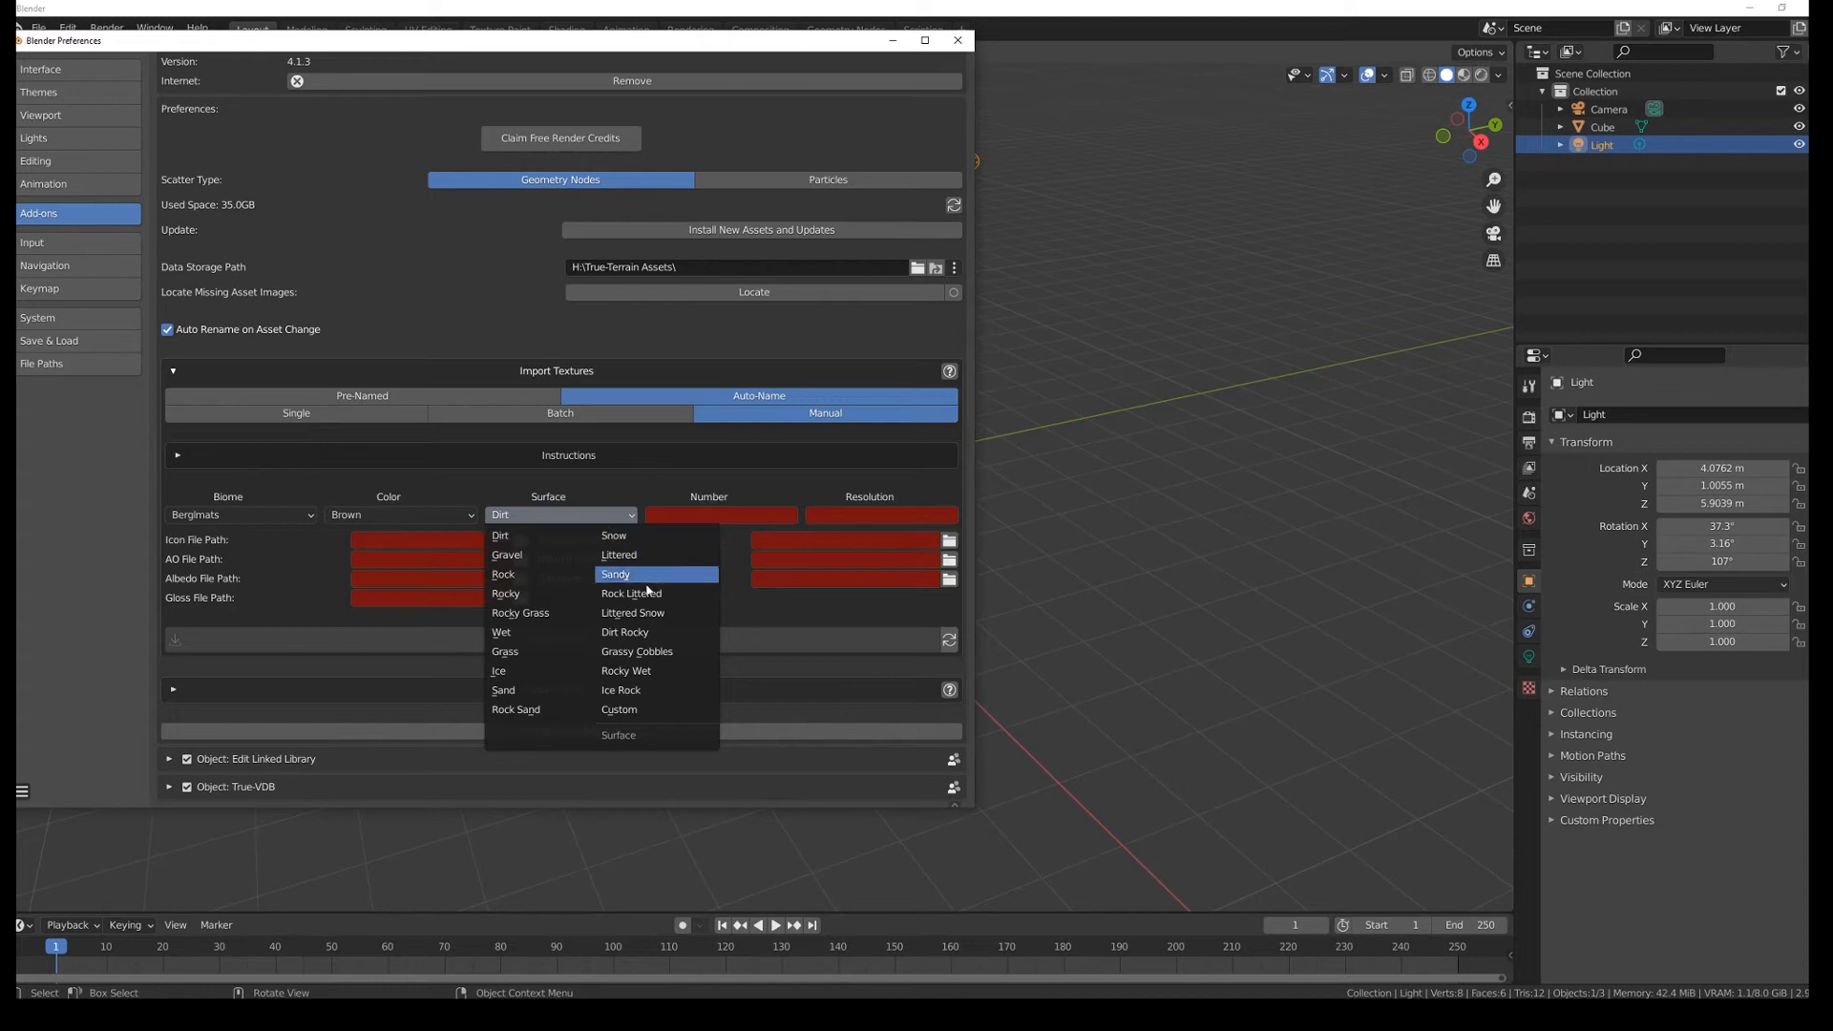
left_click(624, 631)
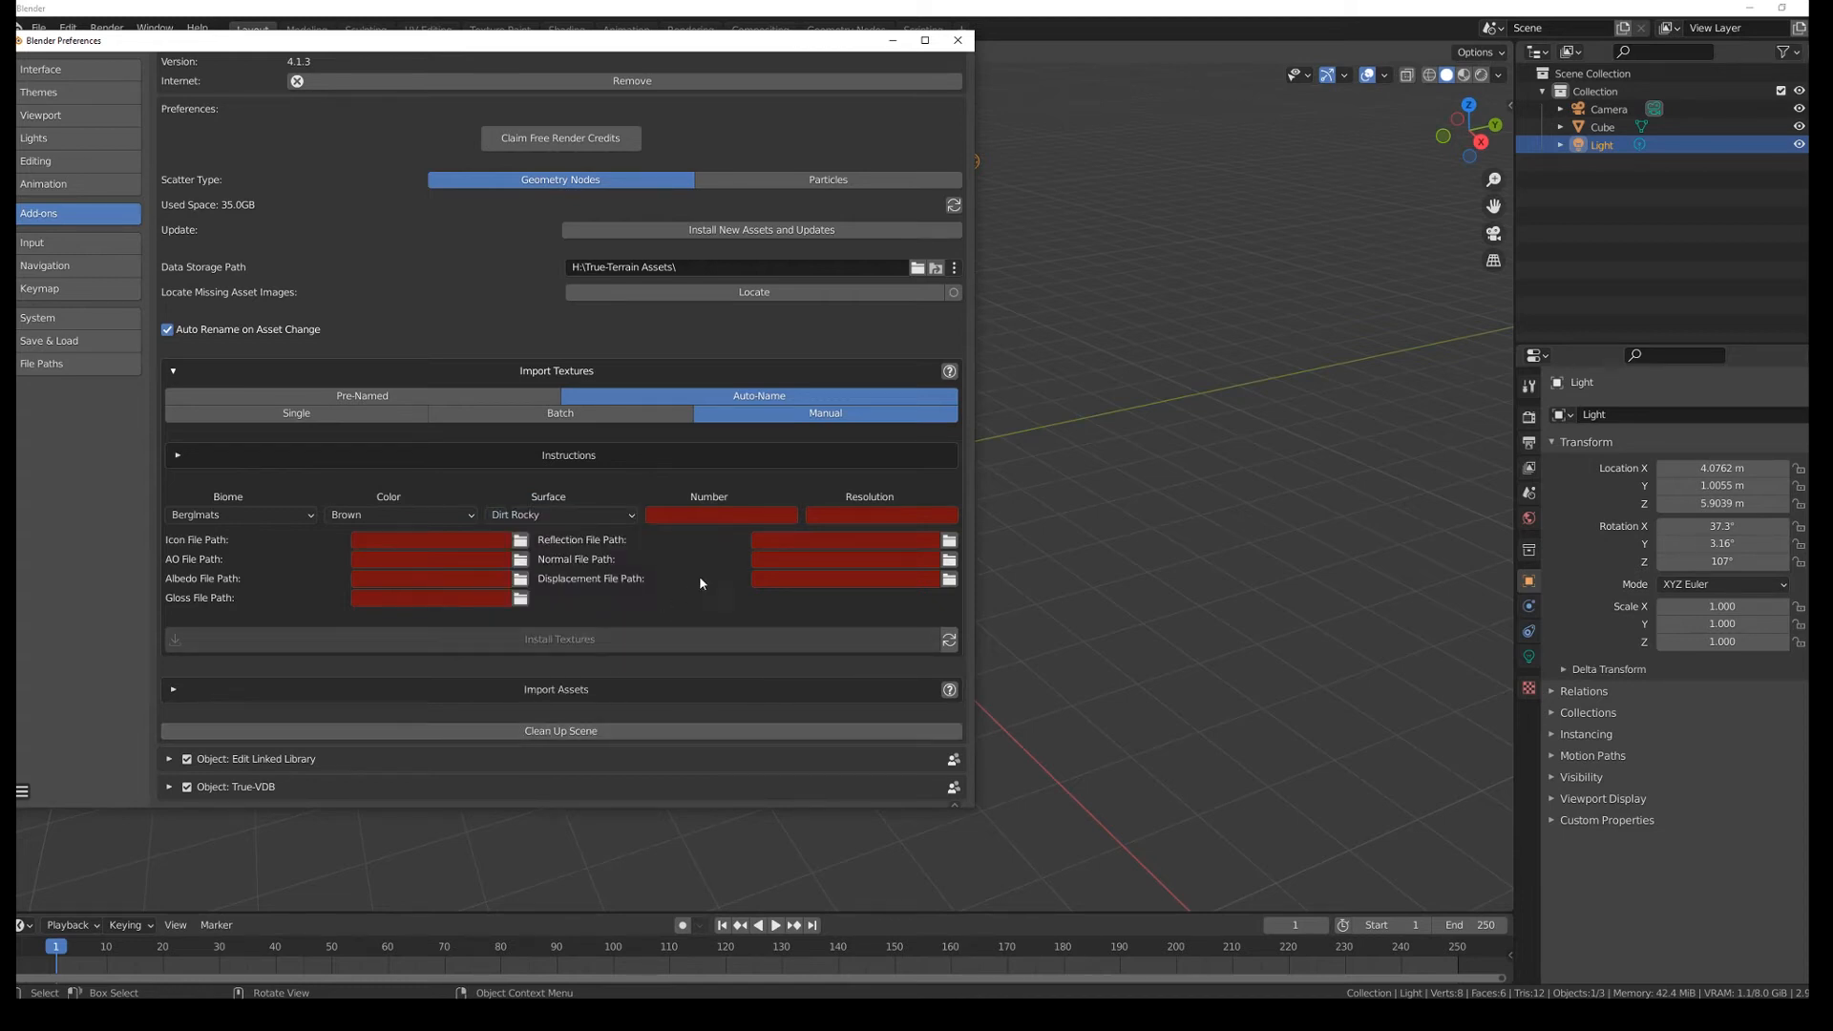
left_click(720, 513)
type("05")
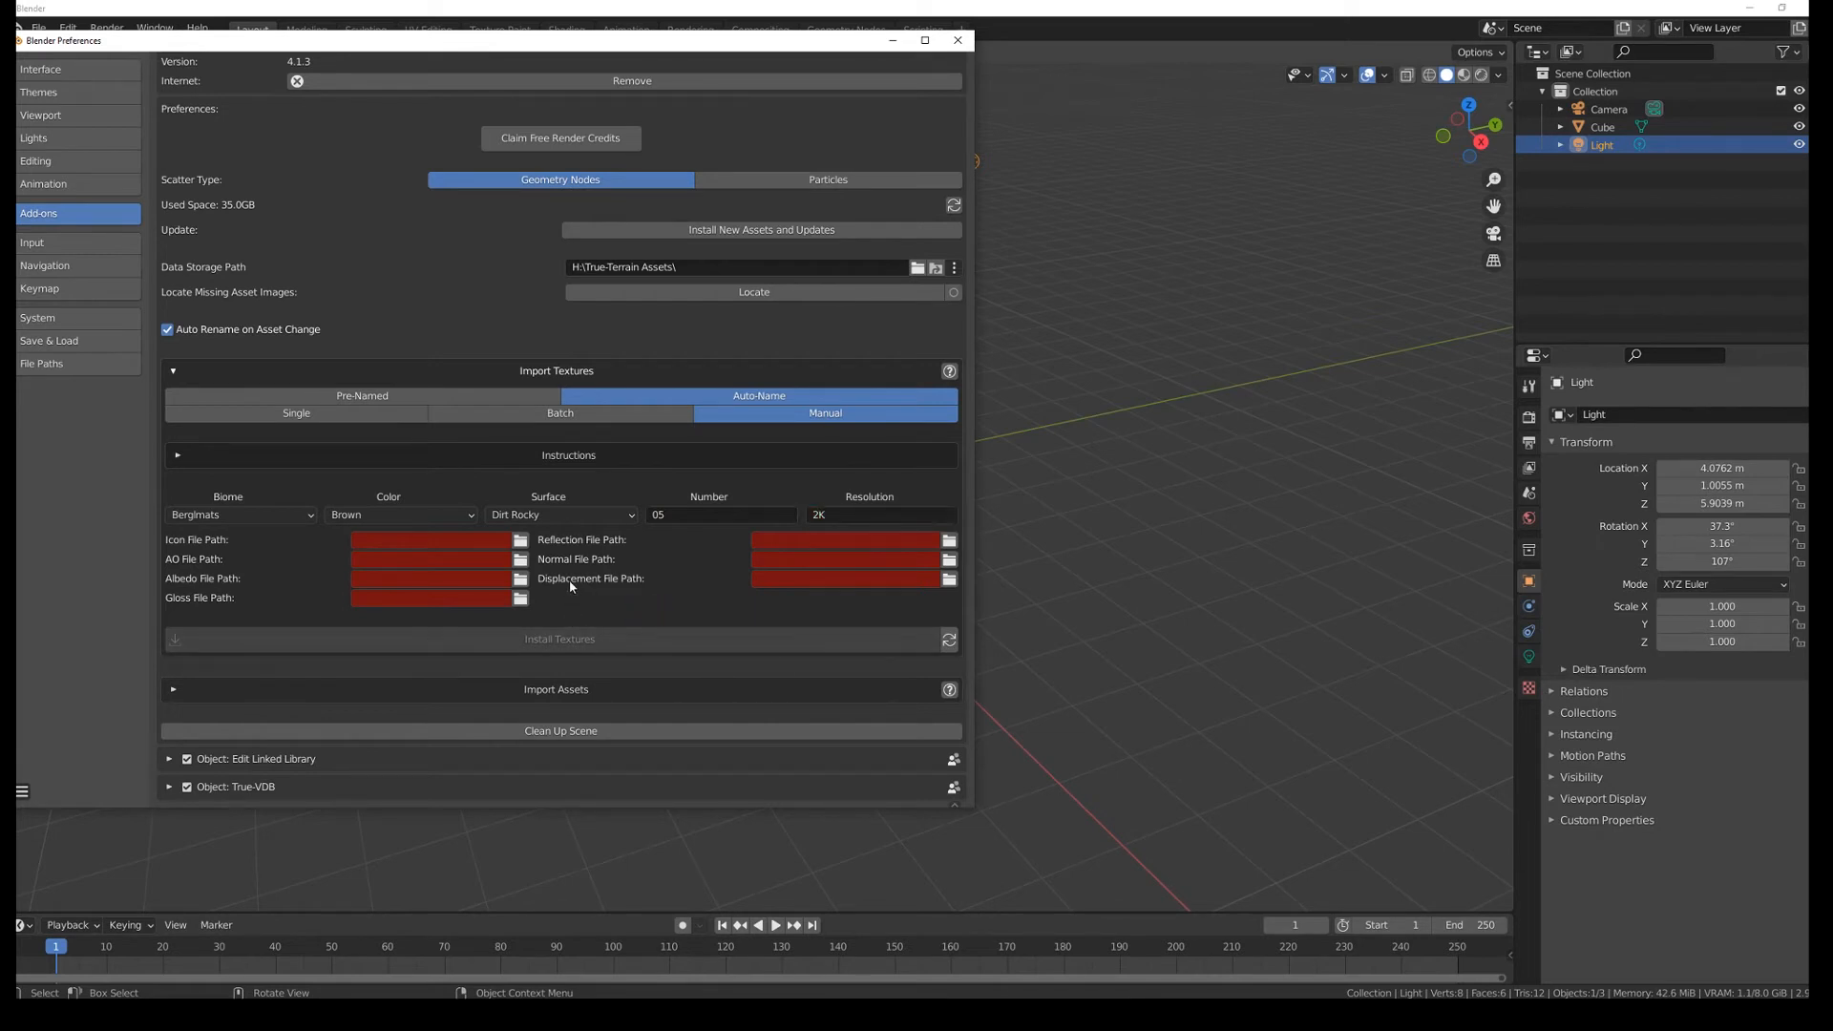
mouse_move(519, 541)
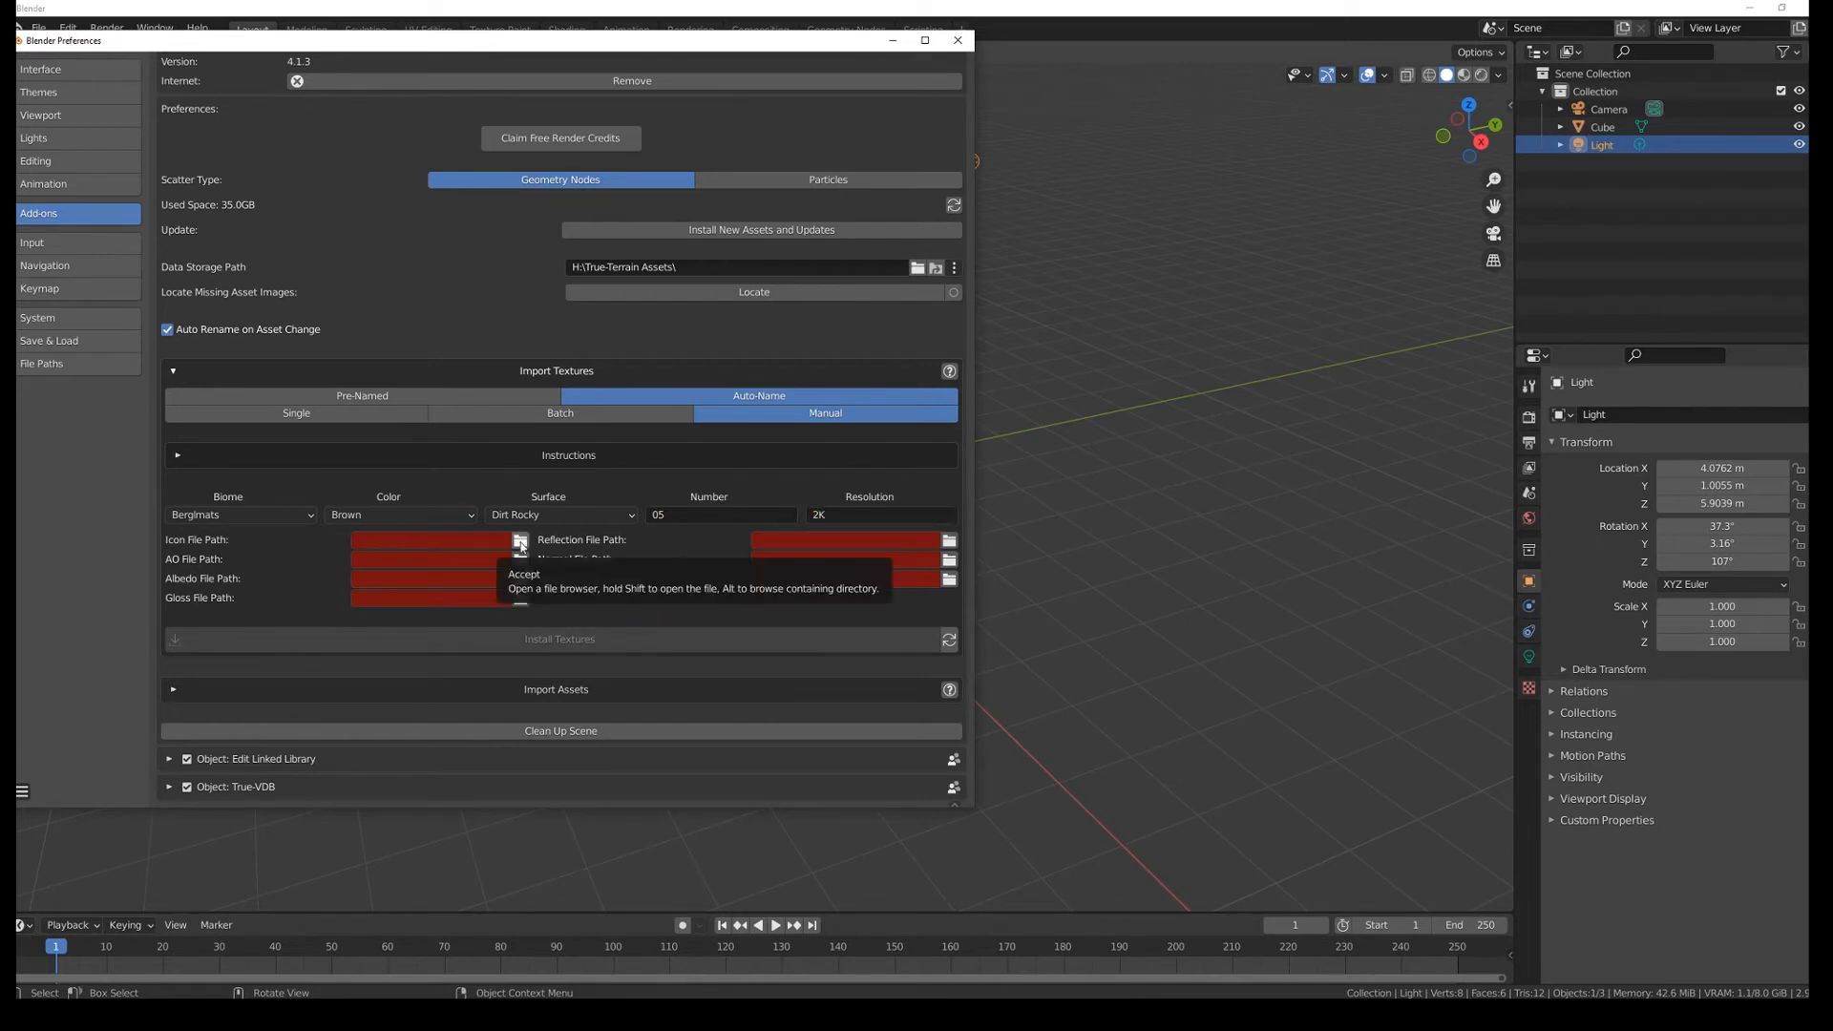
Step: Set the icon path to brown_mud_02_Render_2k.jpg from the brown_mud_02_2k textures folder
left_click(519, 538)
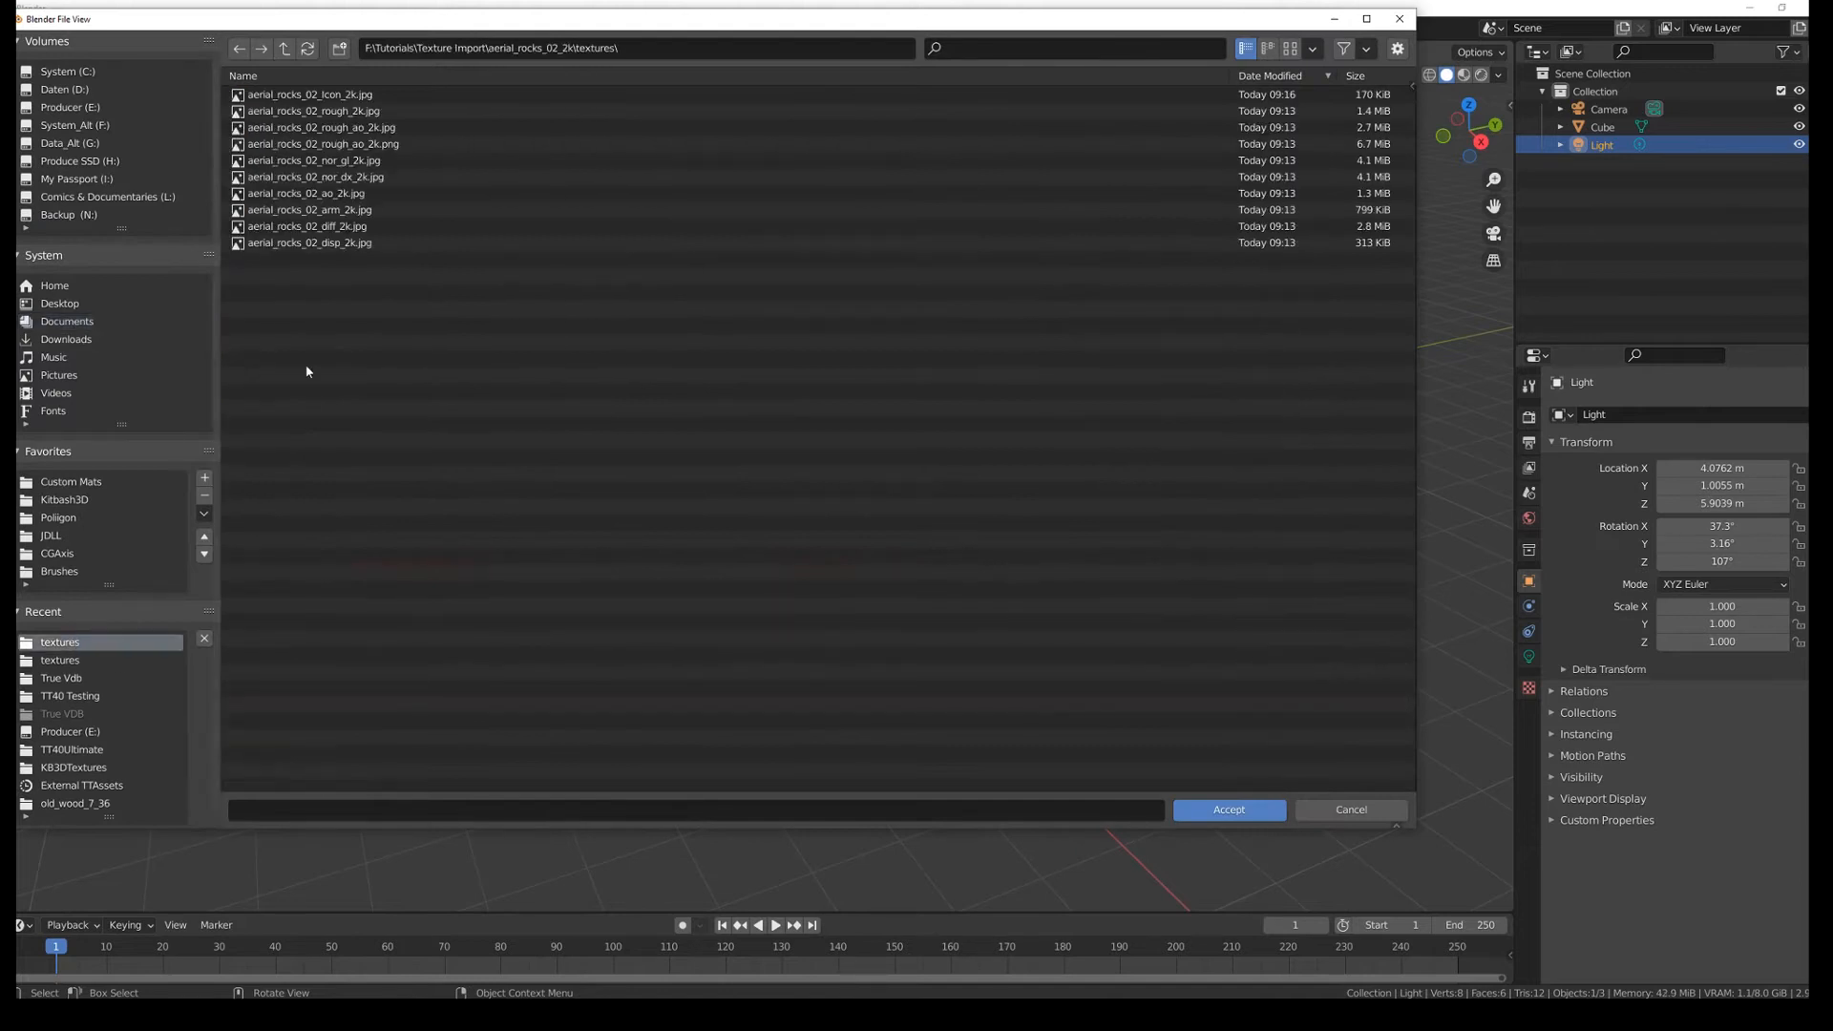
left_click(284, 47)
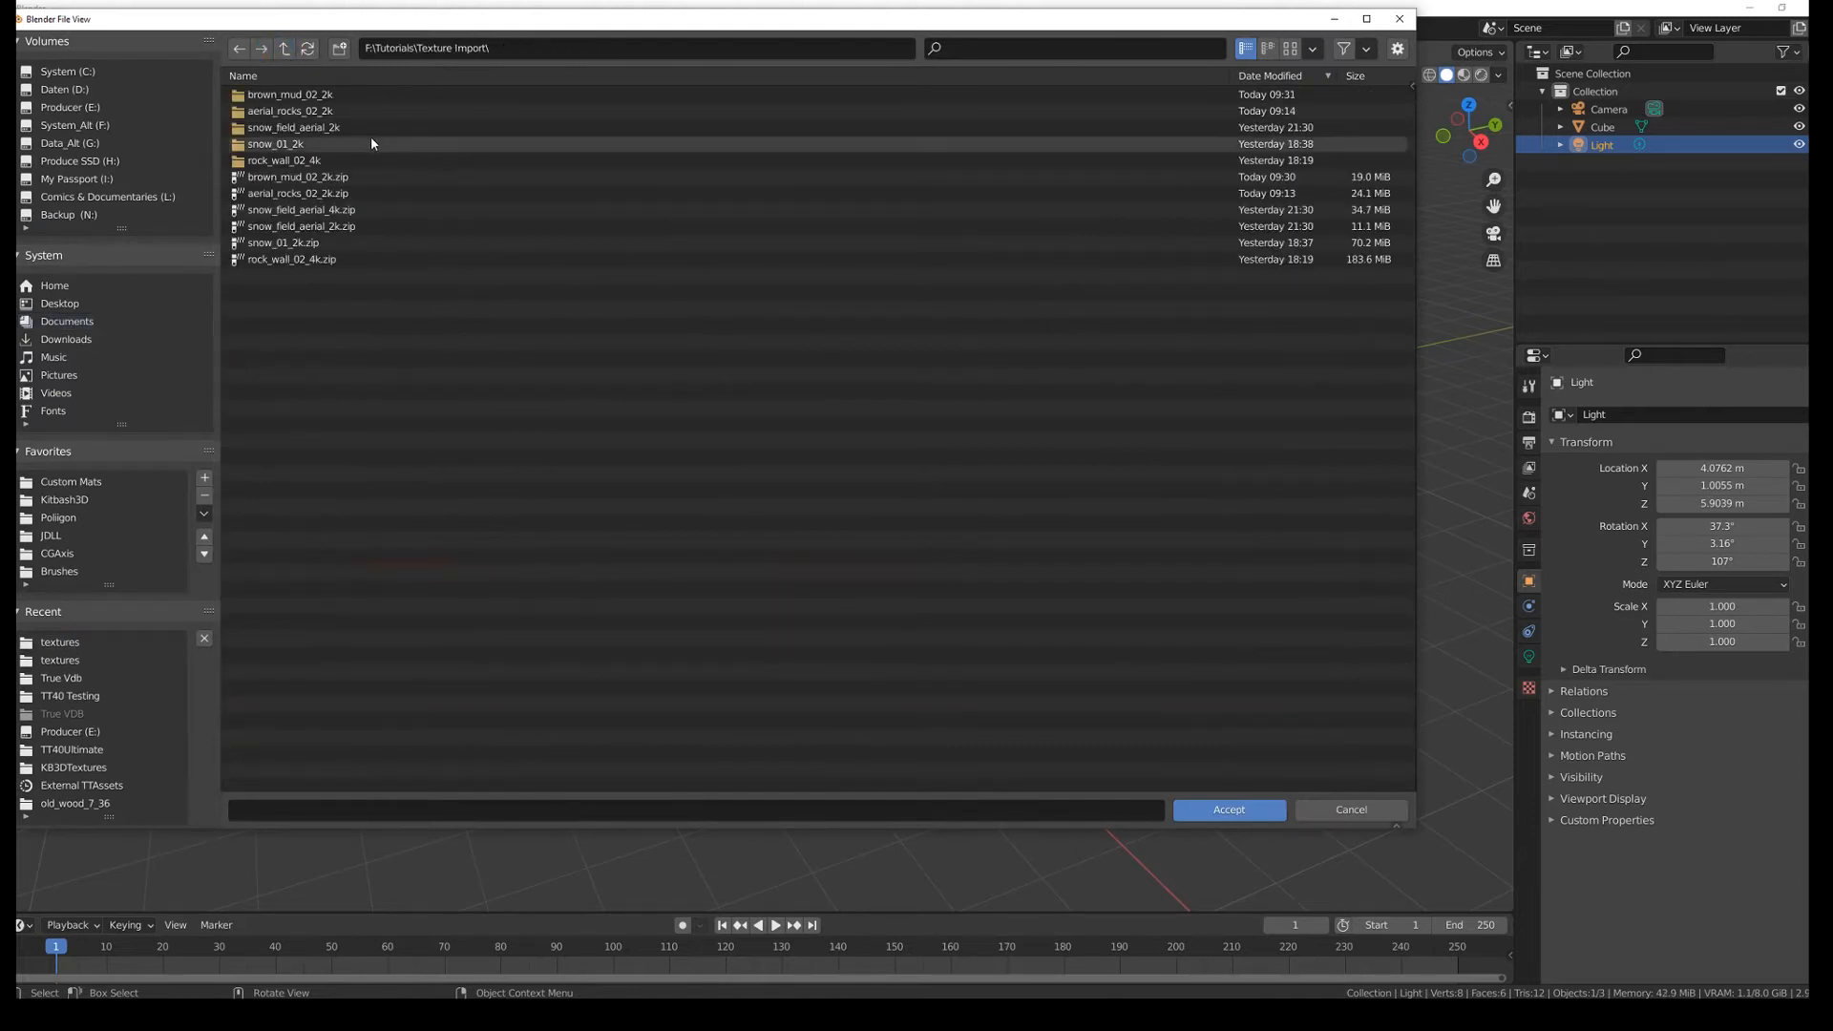
double_click(290, 95)
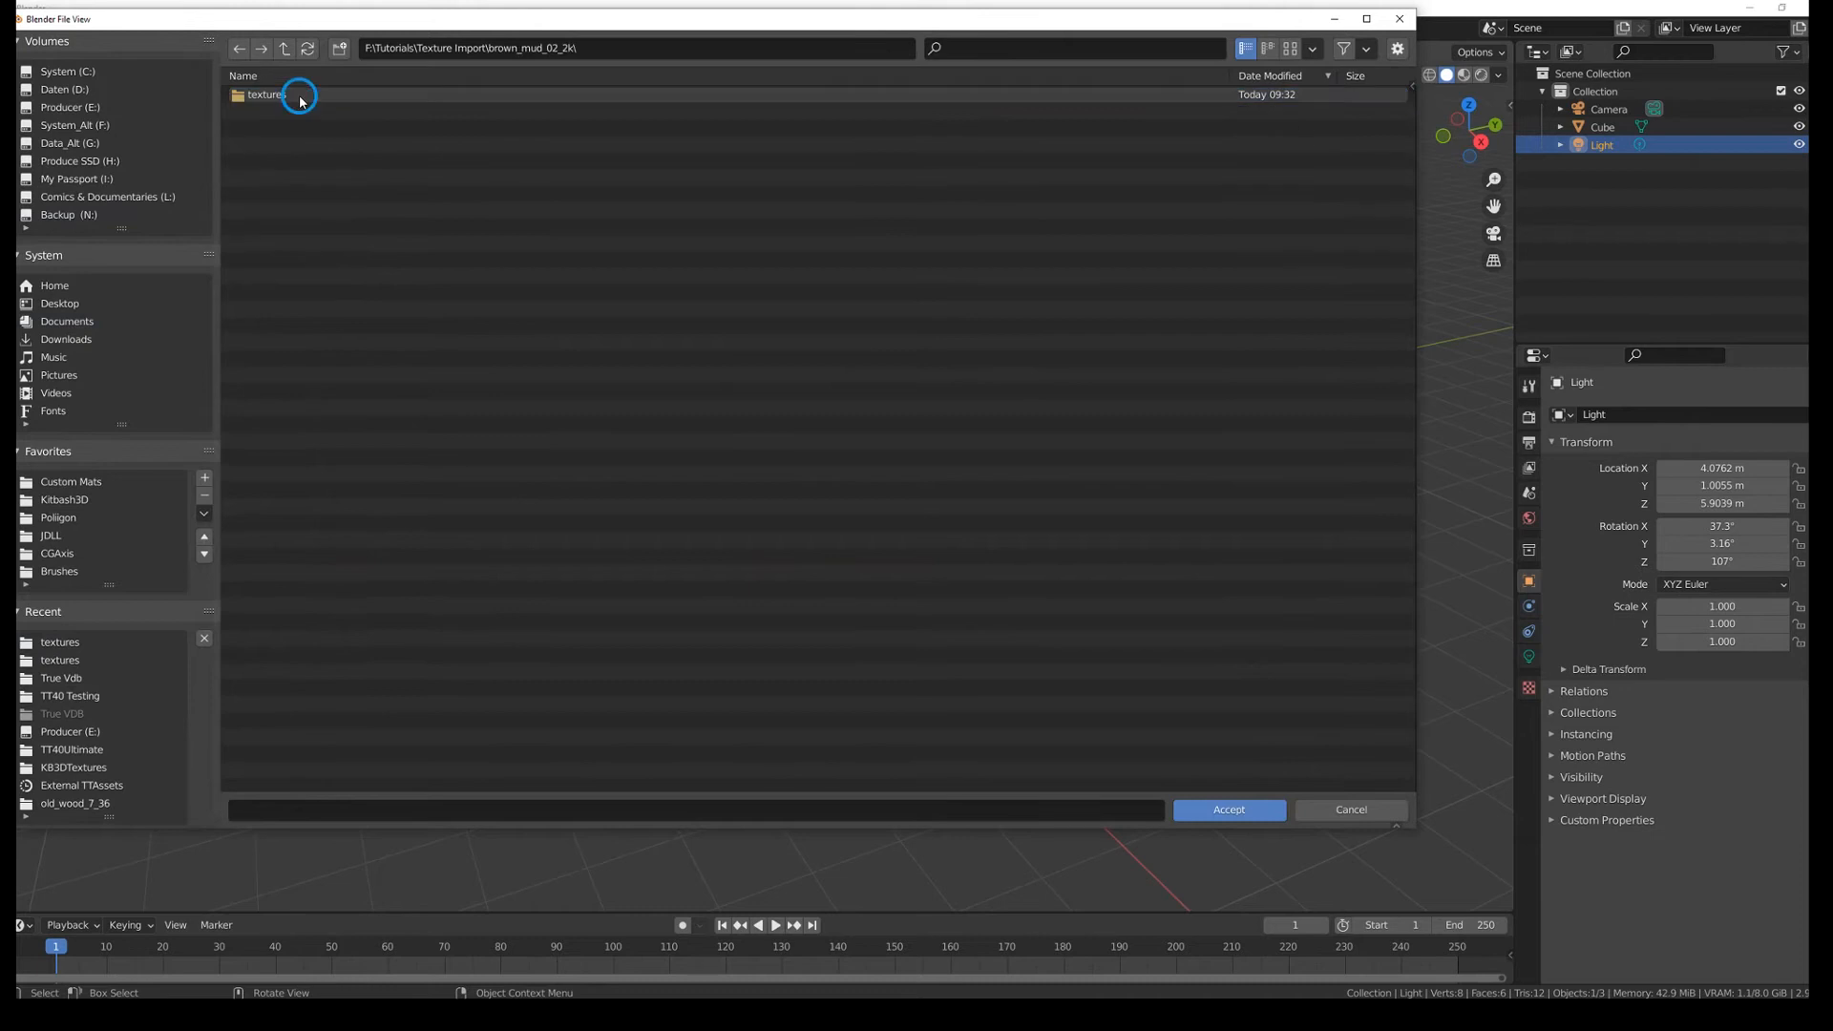
double_click(265, 94)
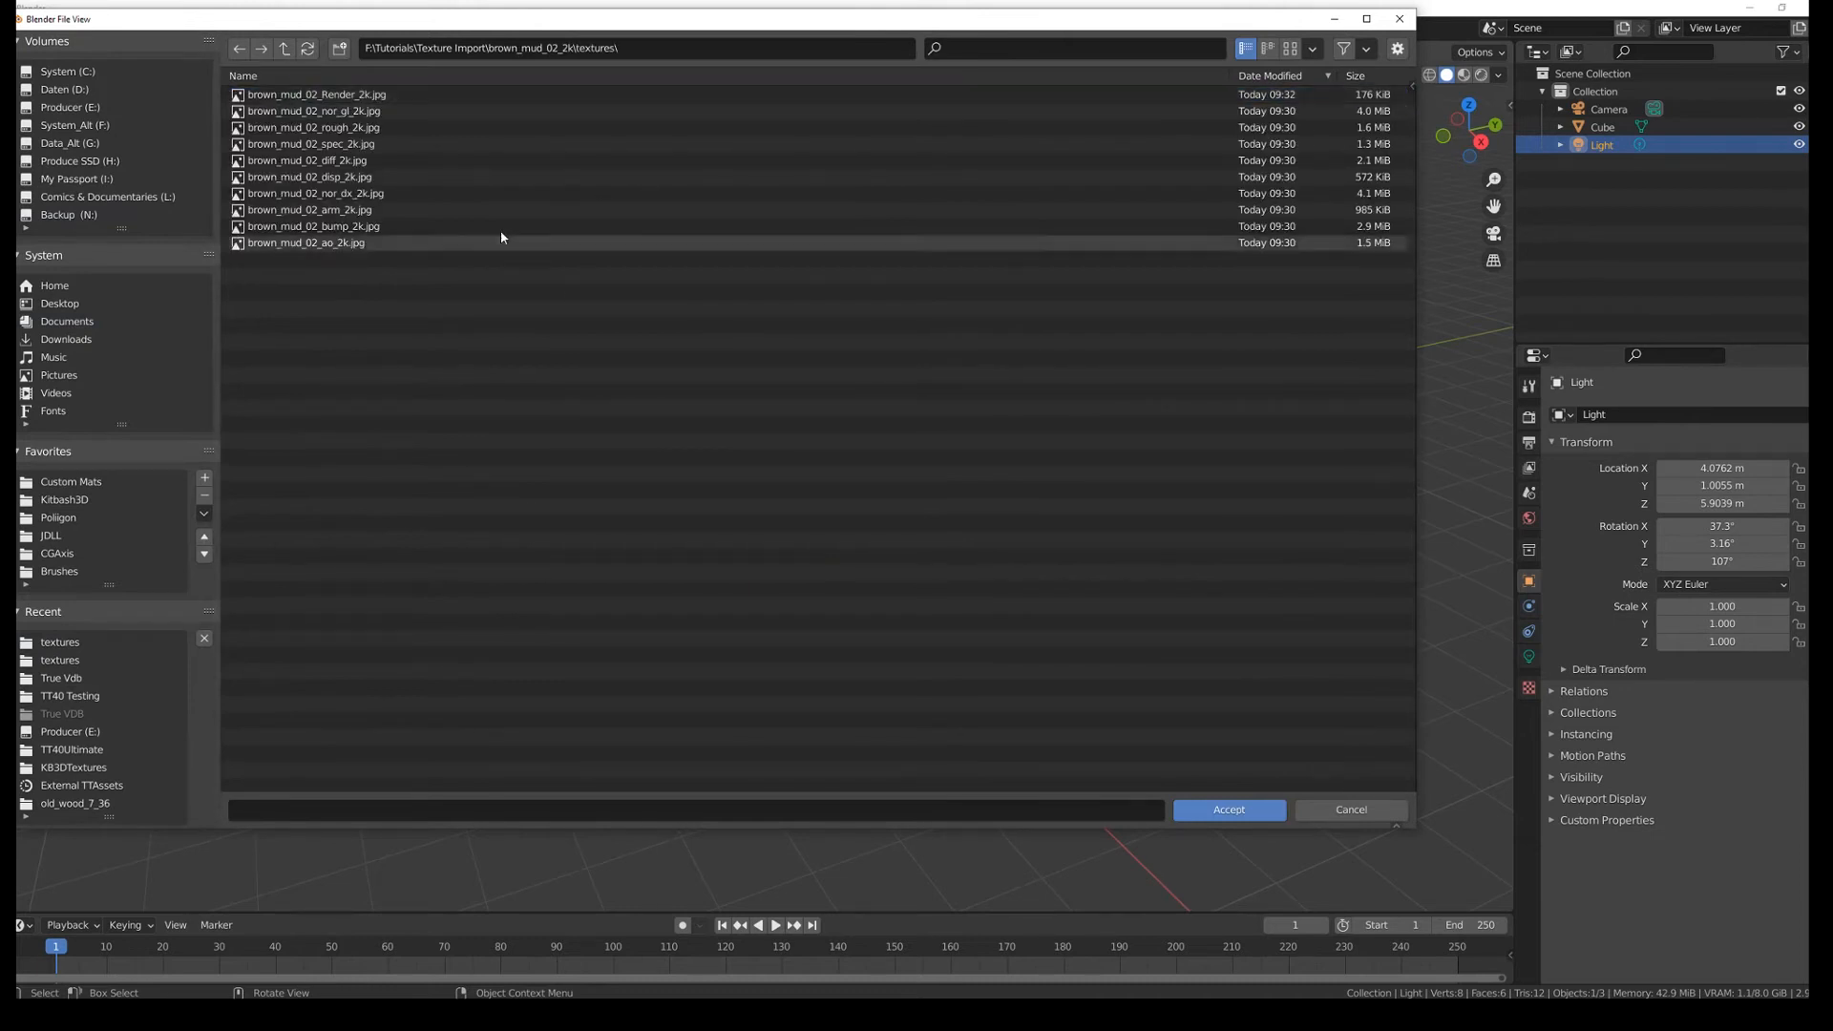
left_click(315, 94)
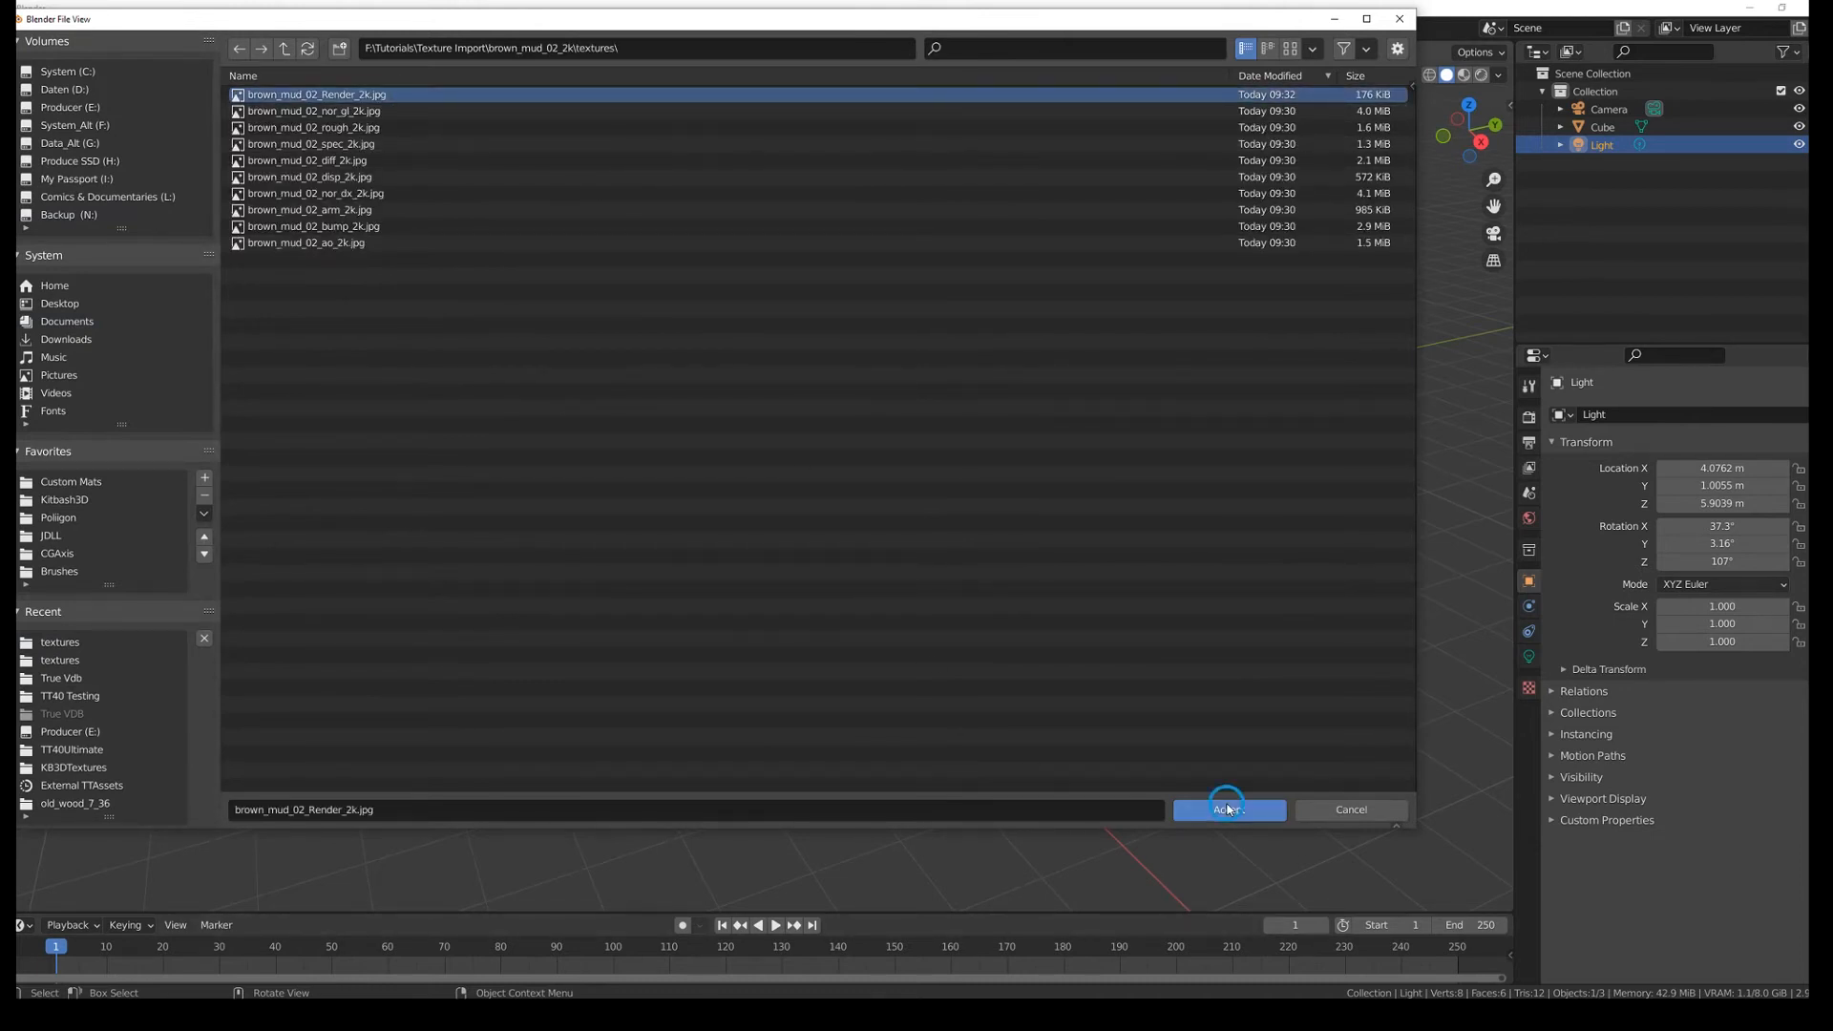
left_click(1228, 809)
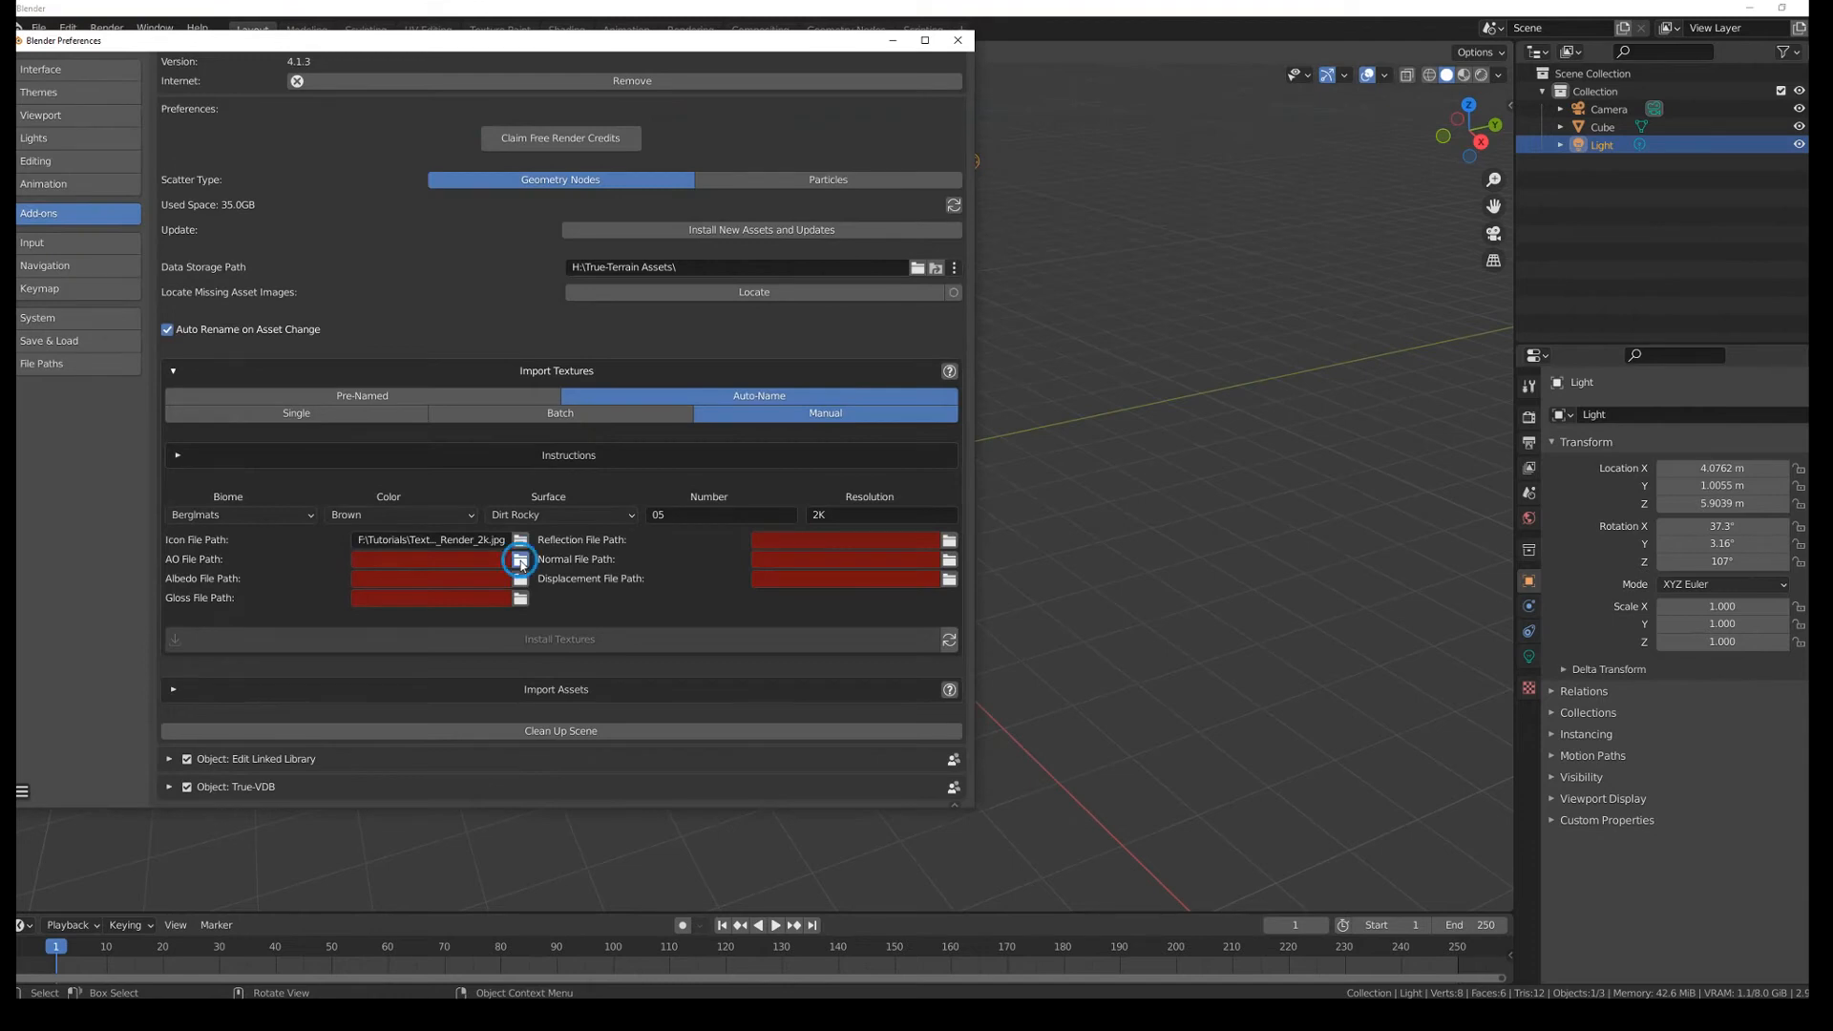
Step: Fill the AO, albedo and gloss paths with the ao, diff and arm 2K brown mud images
left_click(519, 560)
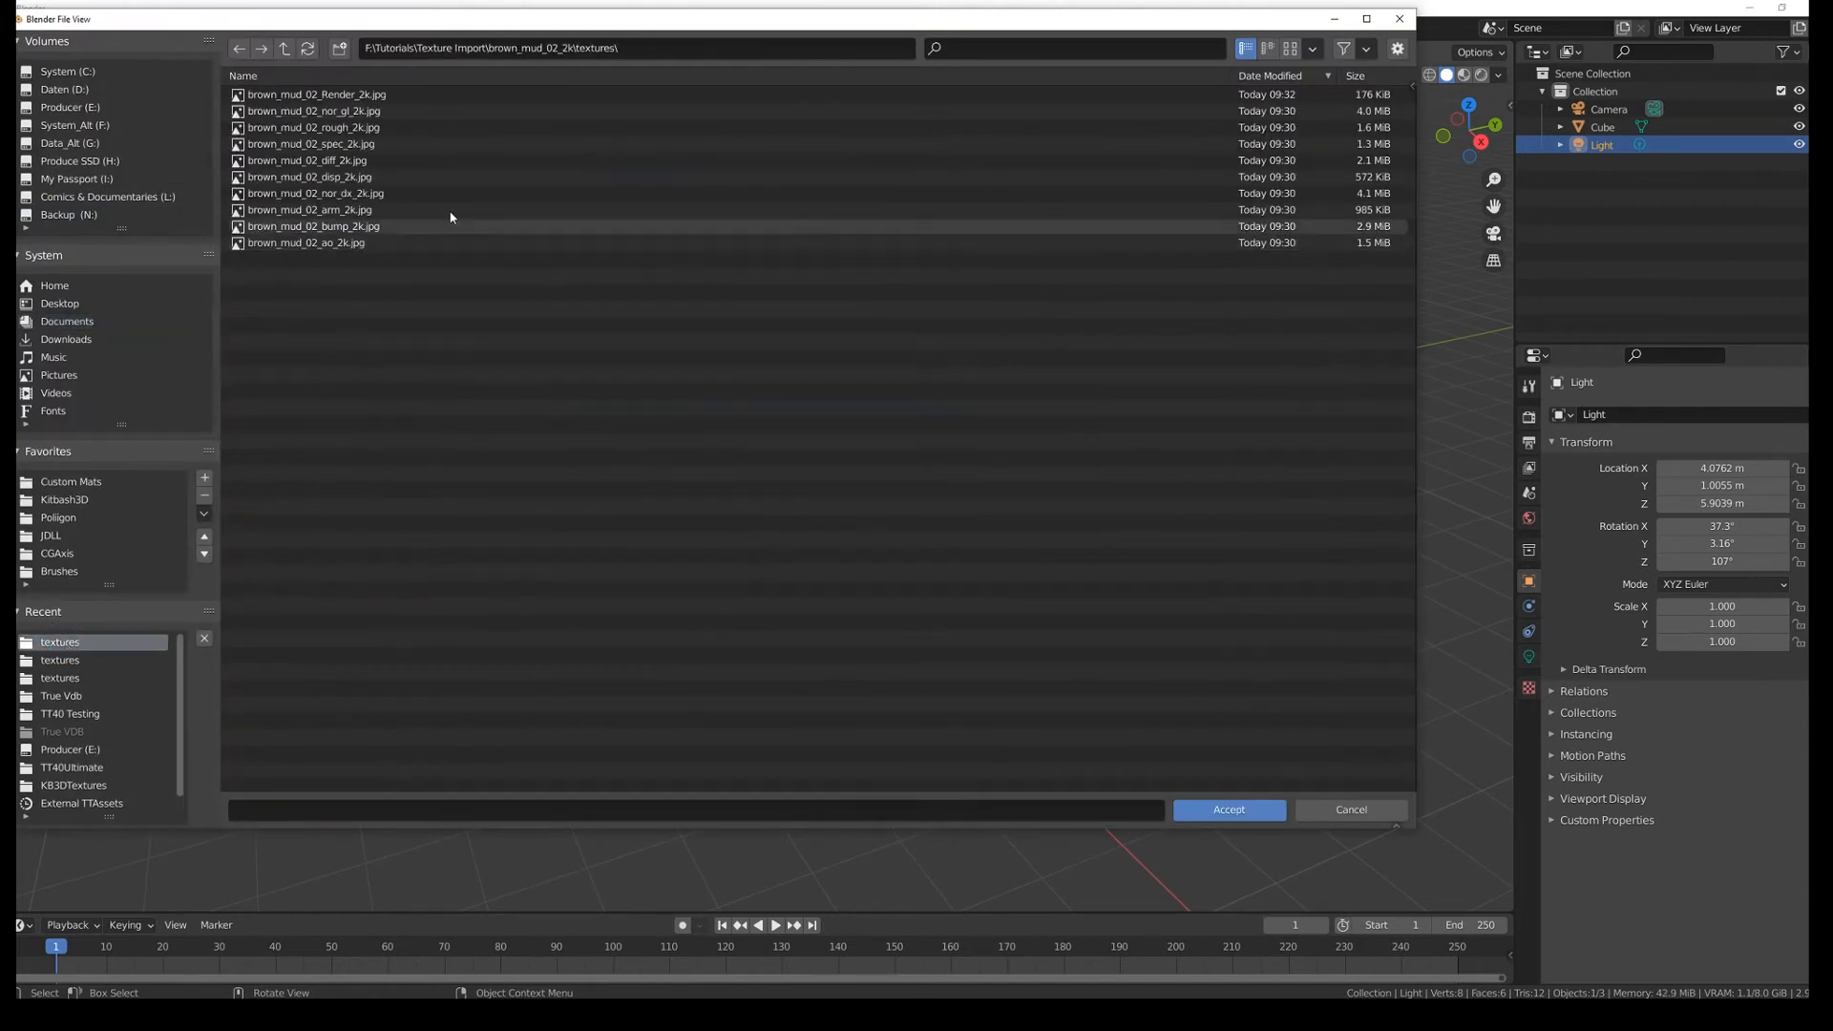
mouse_move(320, 258)
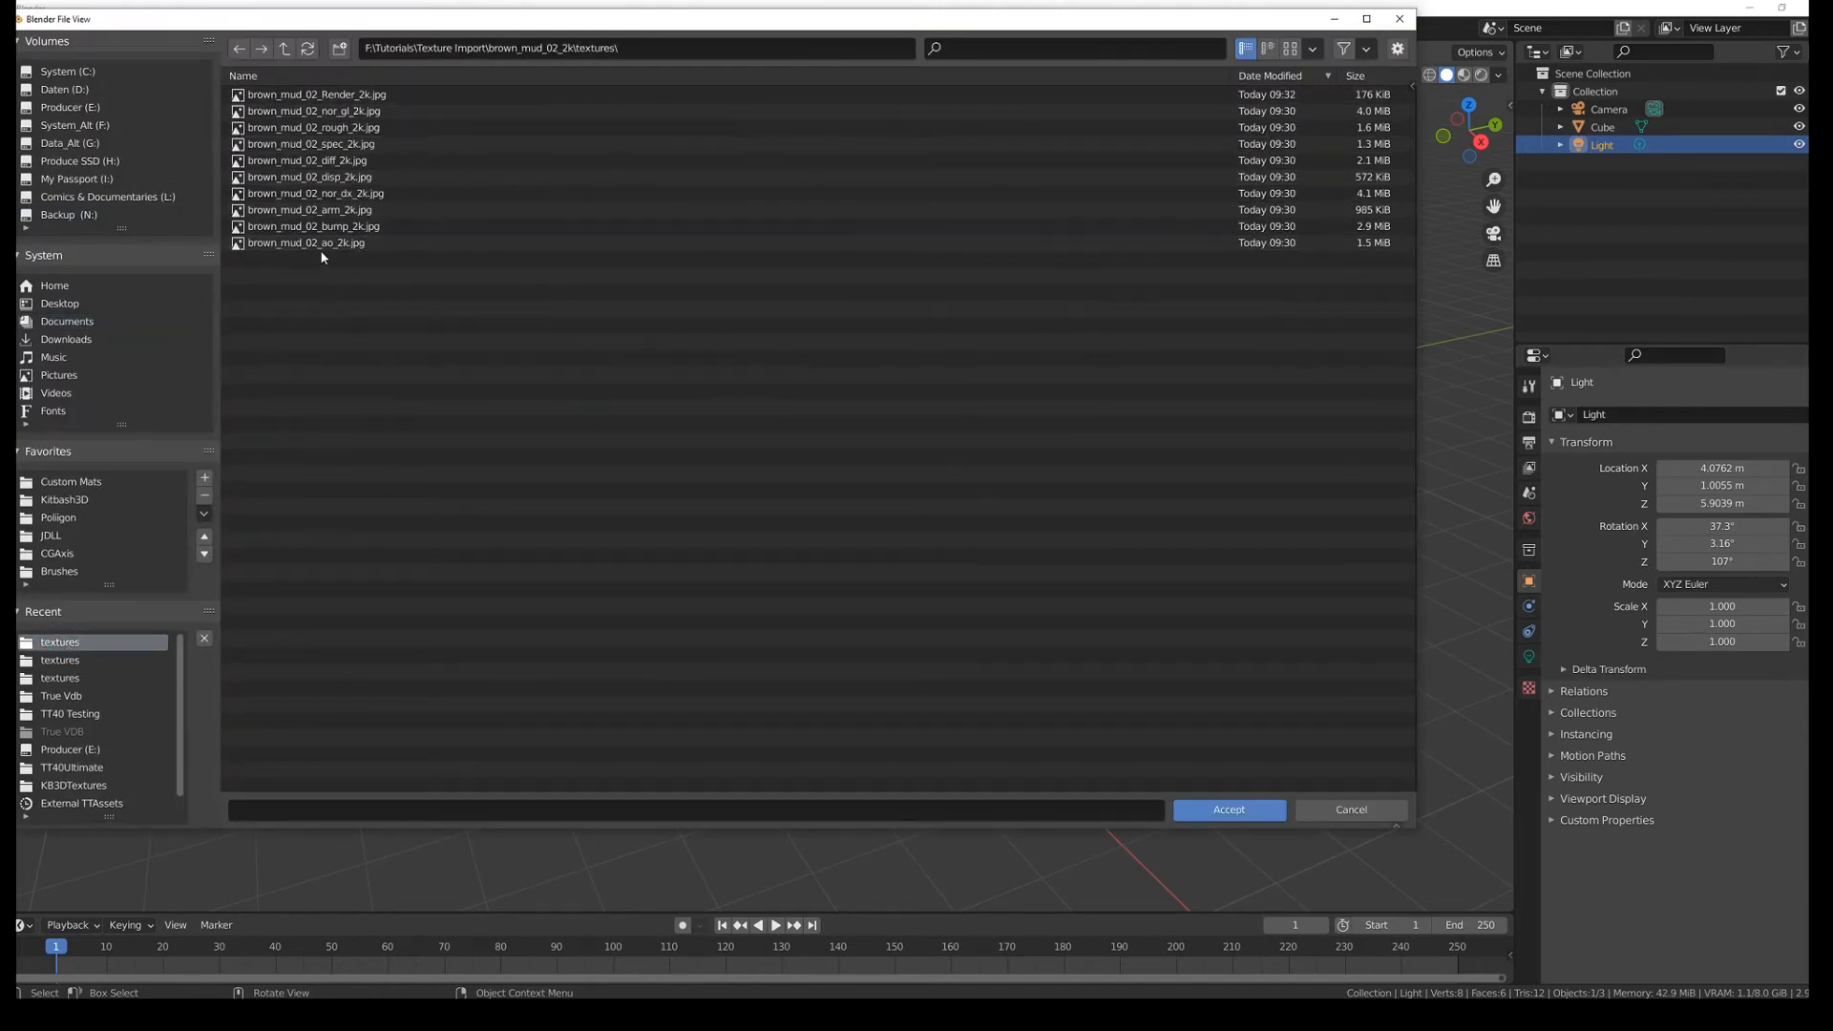
left_click(1226, 809)
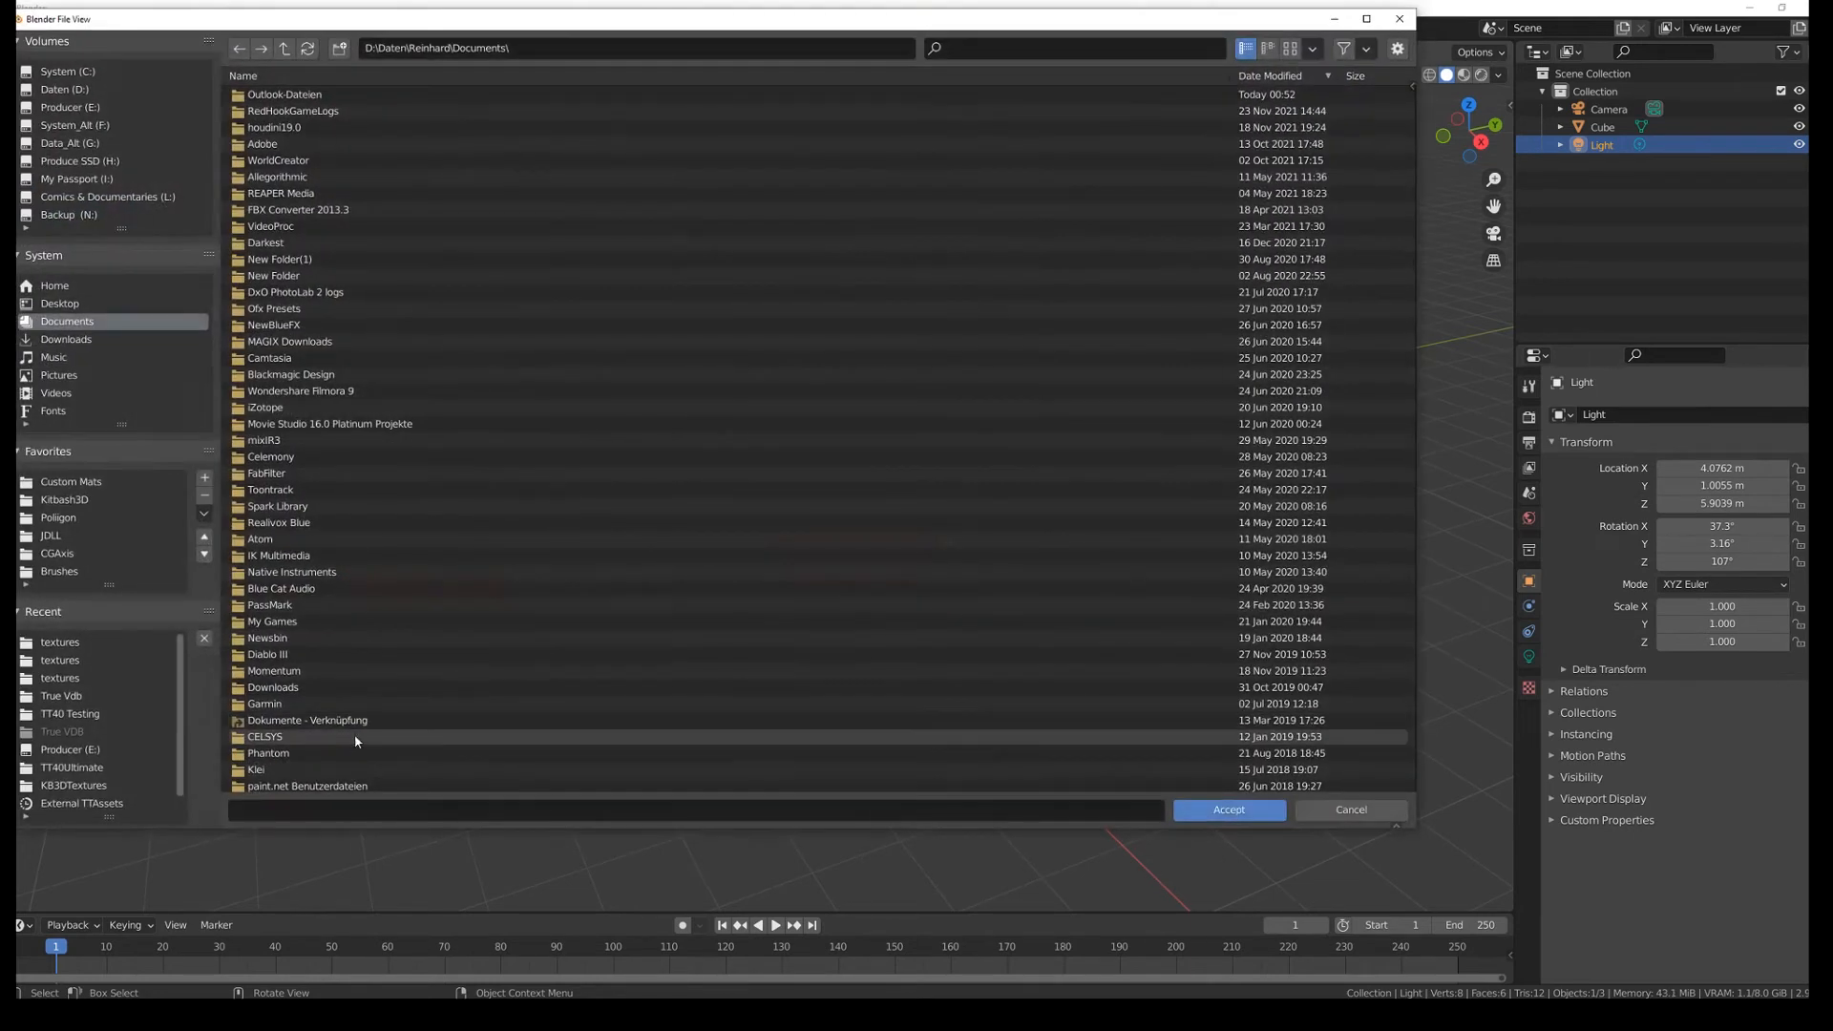
left_click(59, 641)
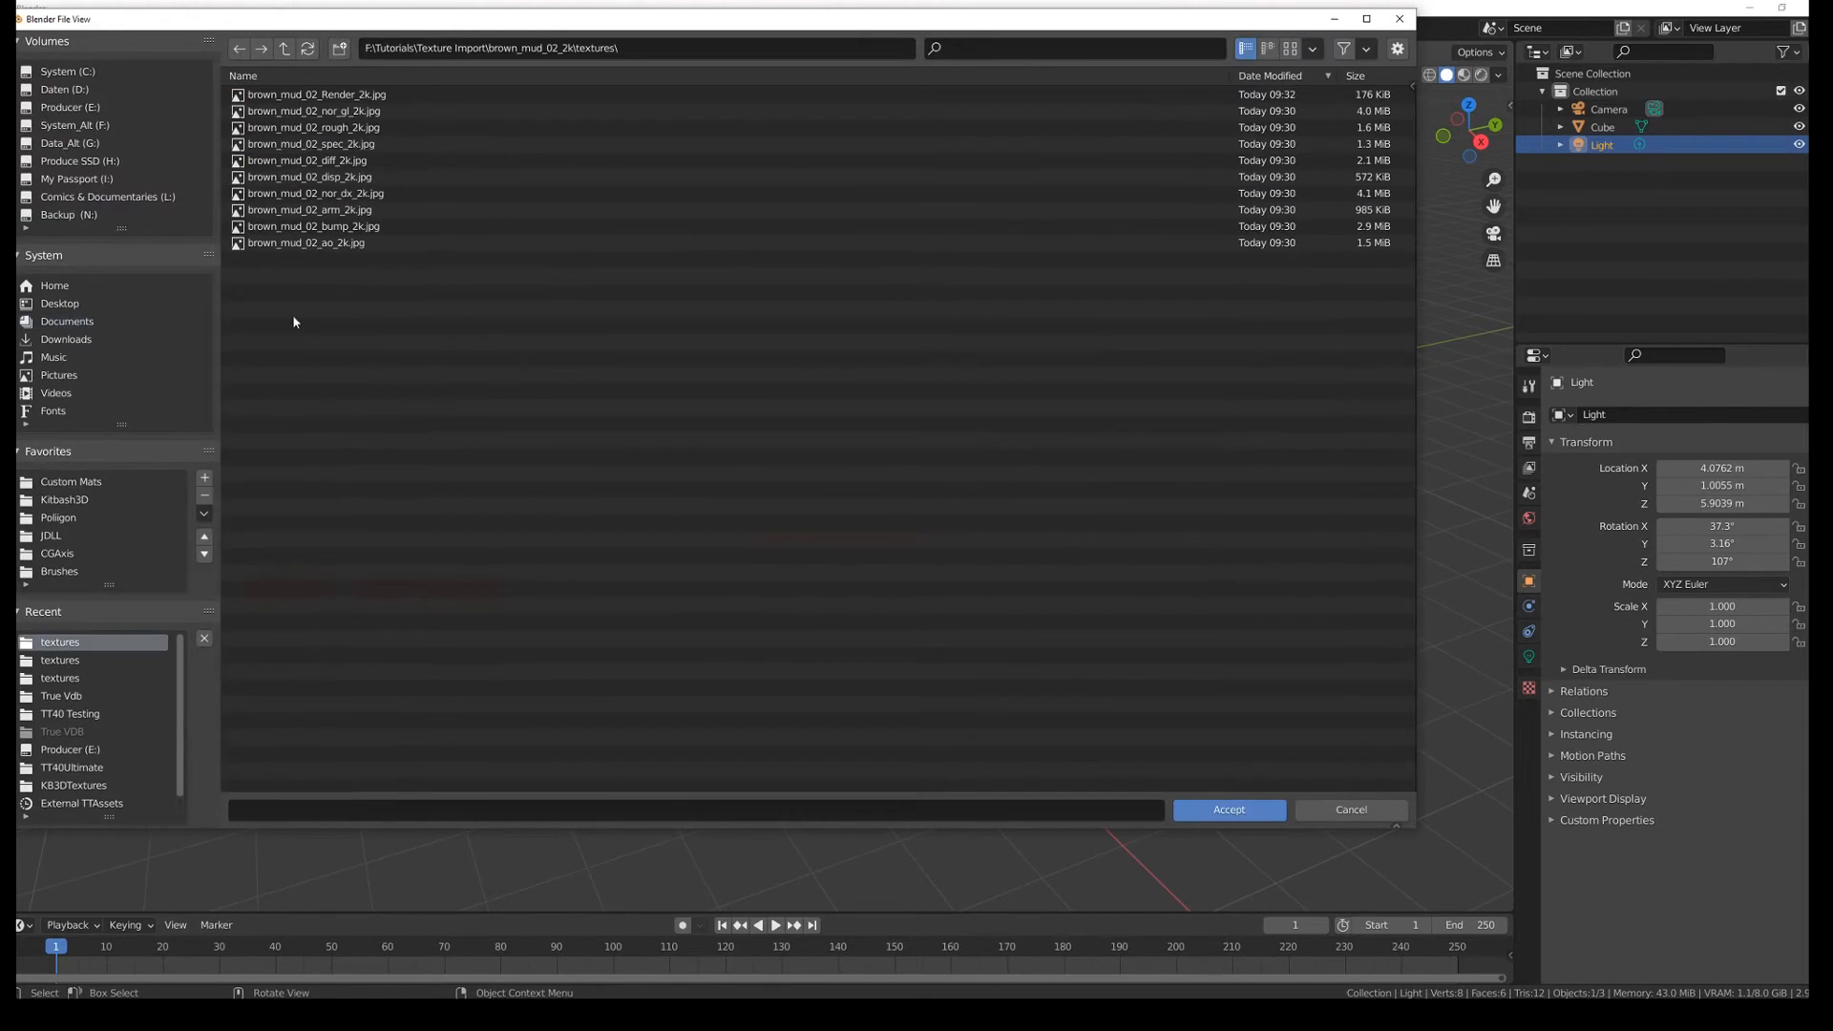
left_click(305, 160)
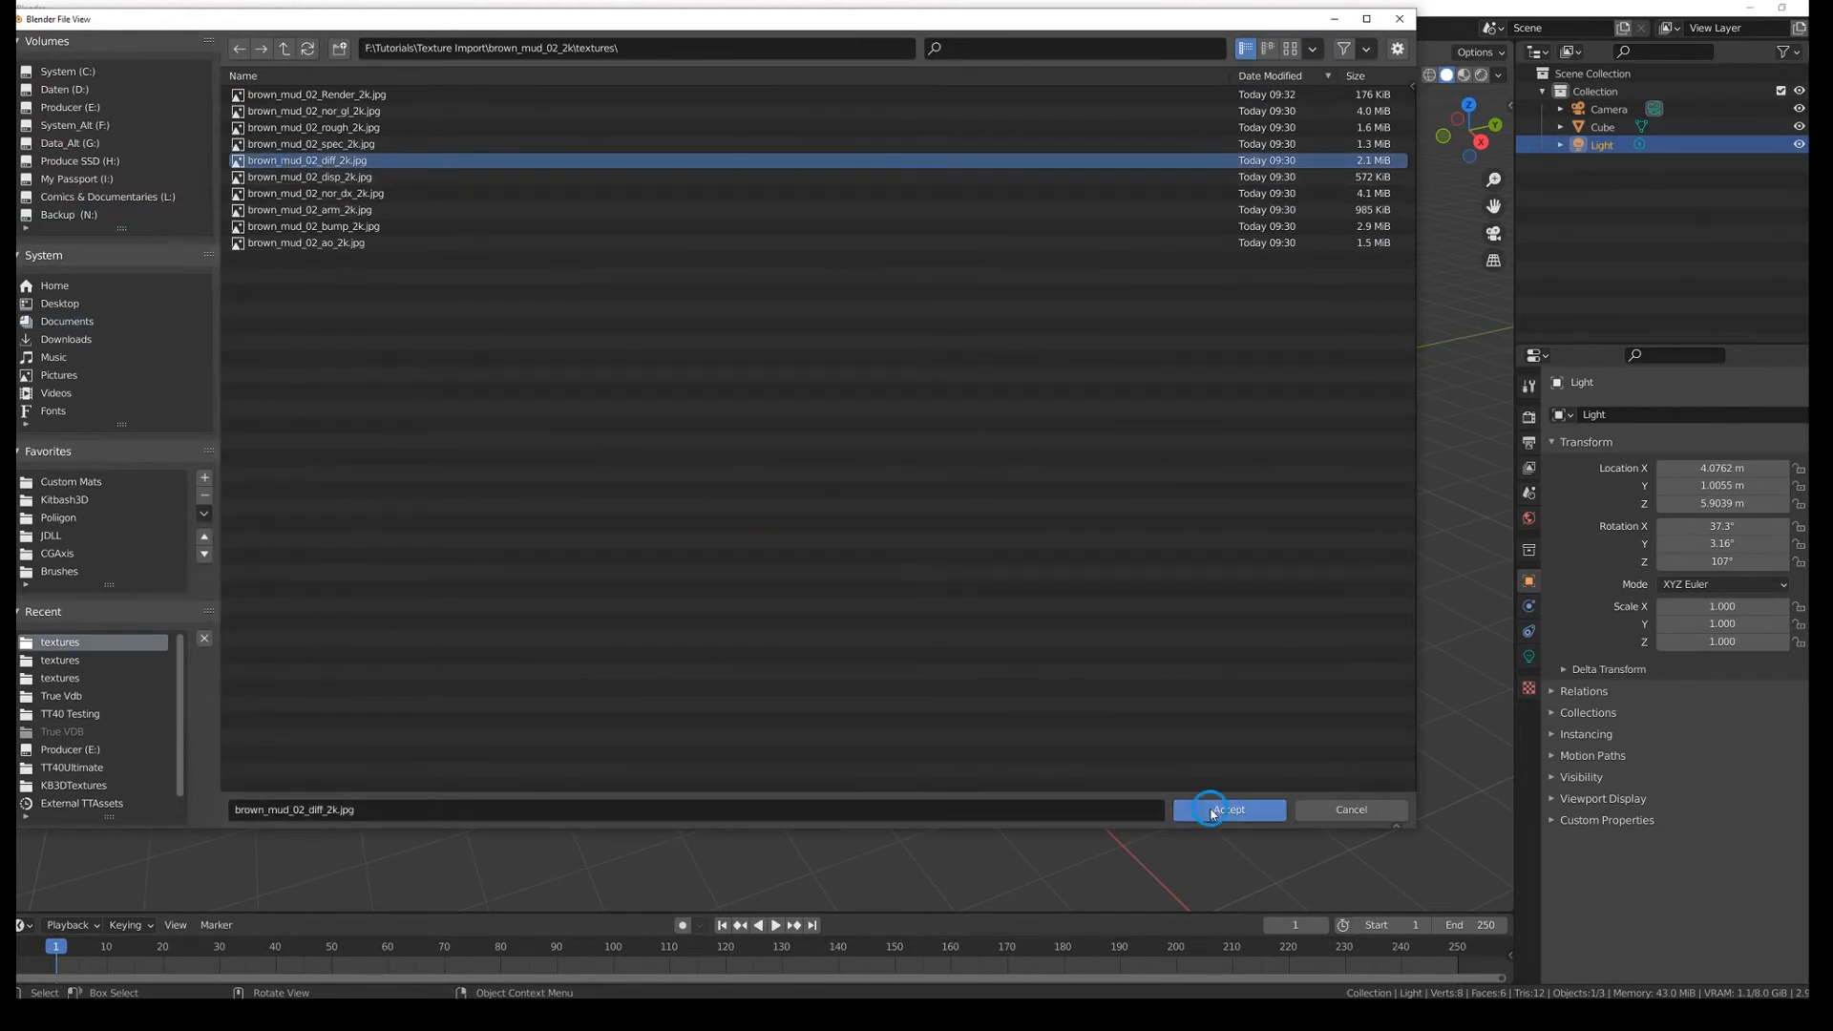
left_click(1228, 809)
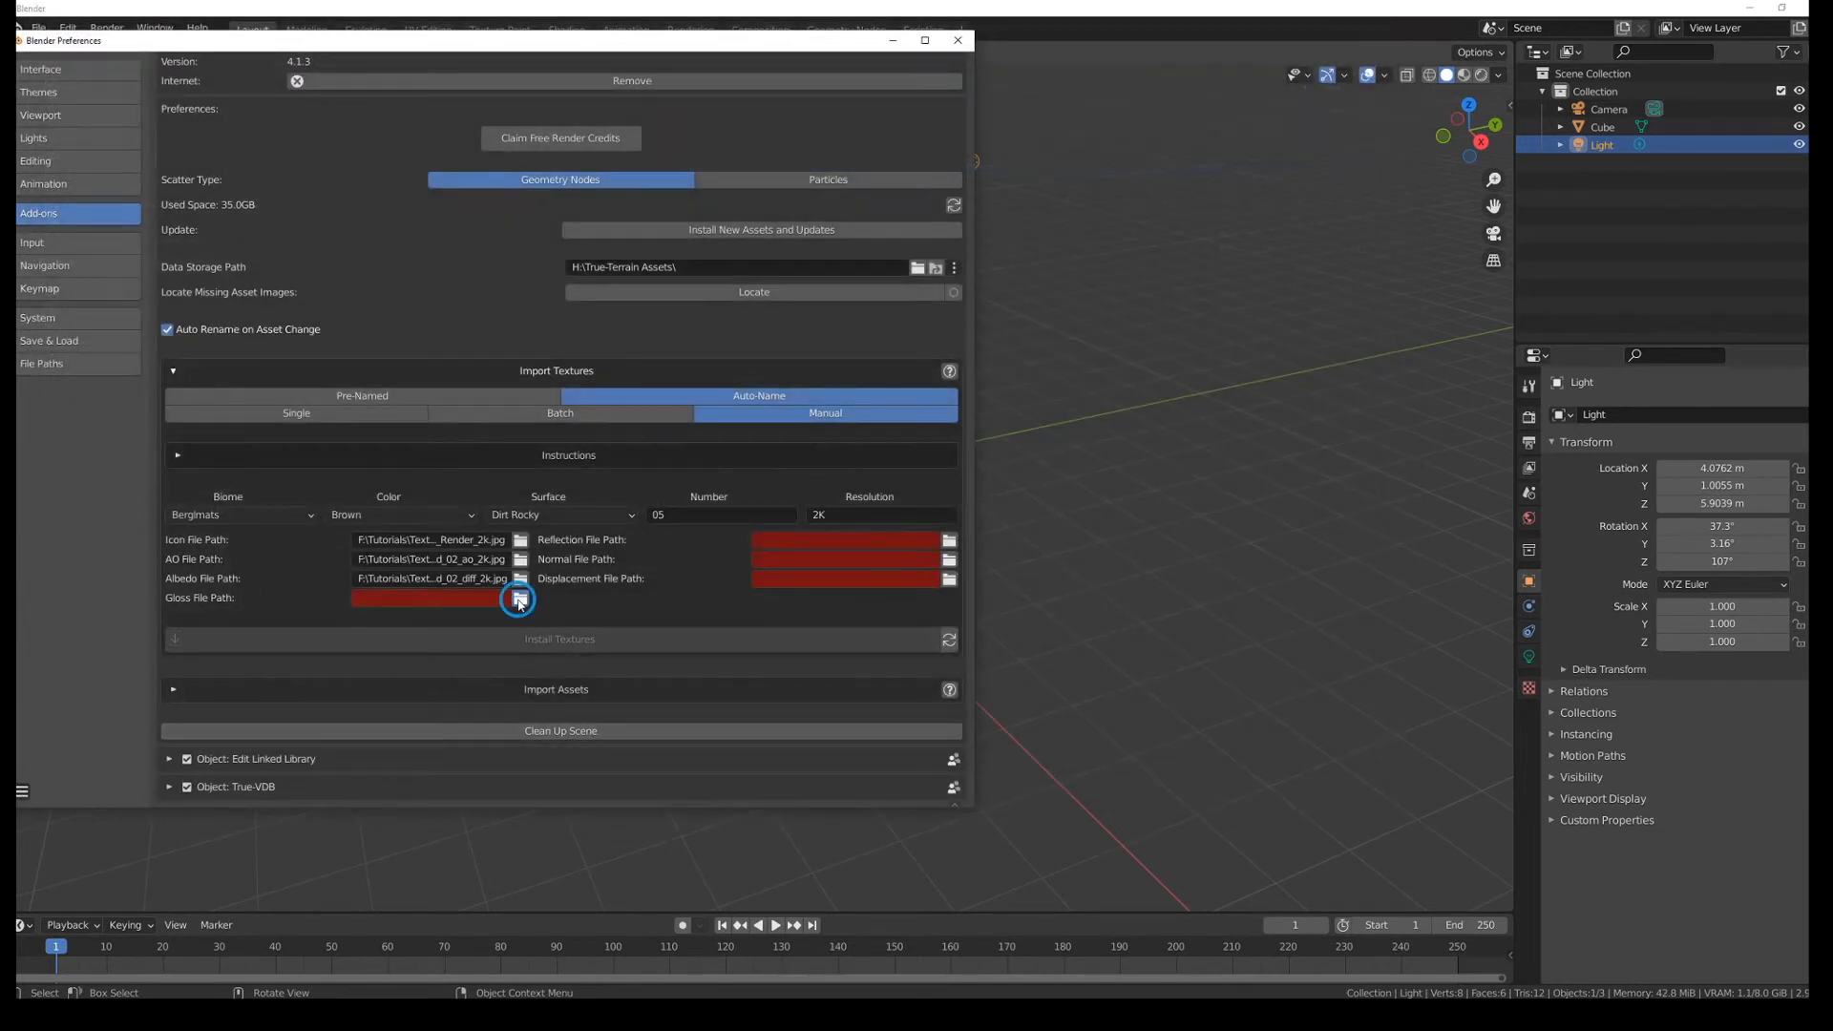
left_click(519, 597)
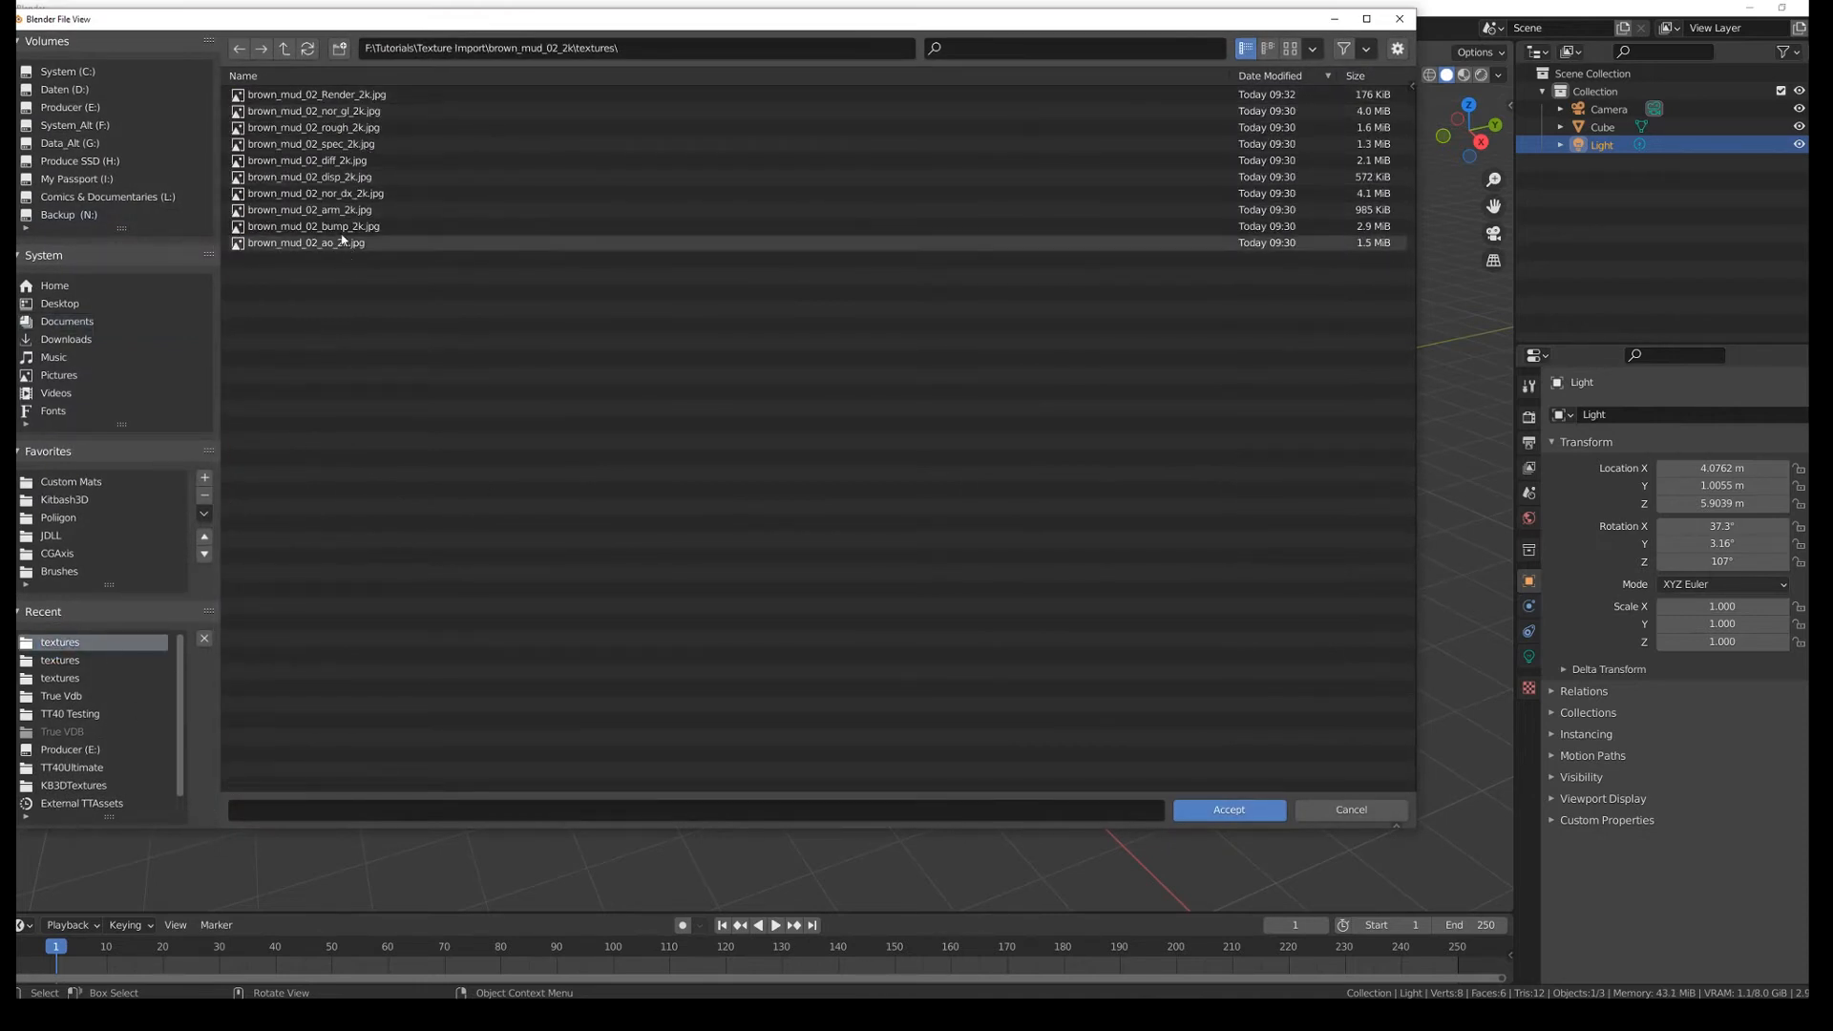
left_click(310, 210)
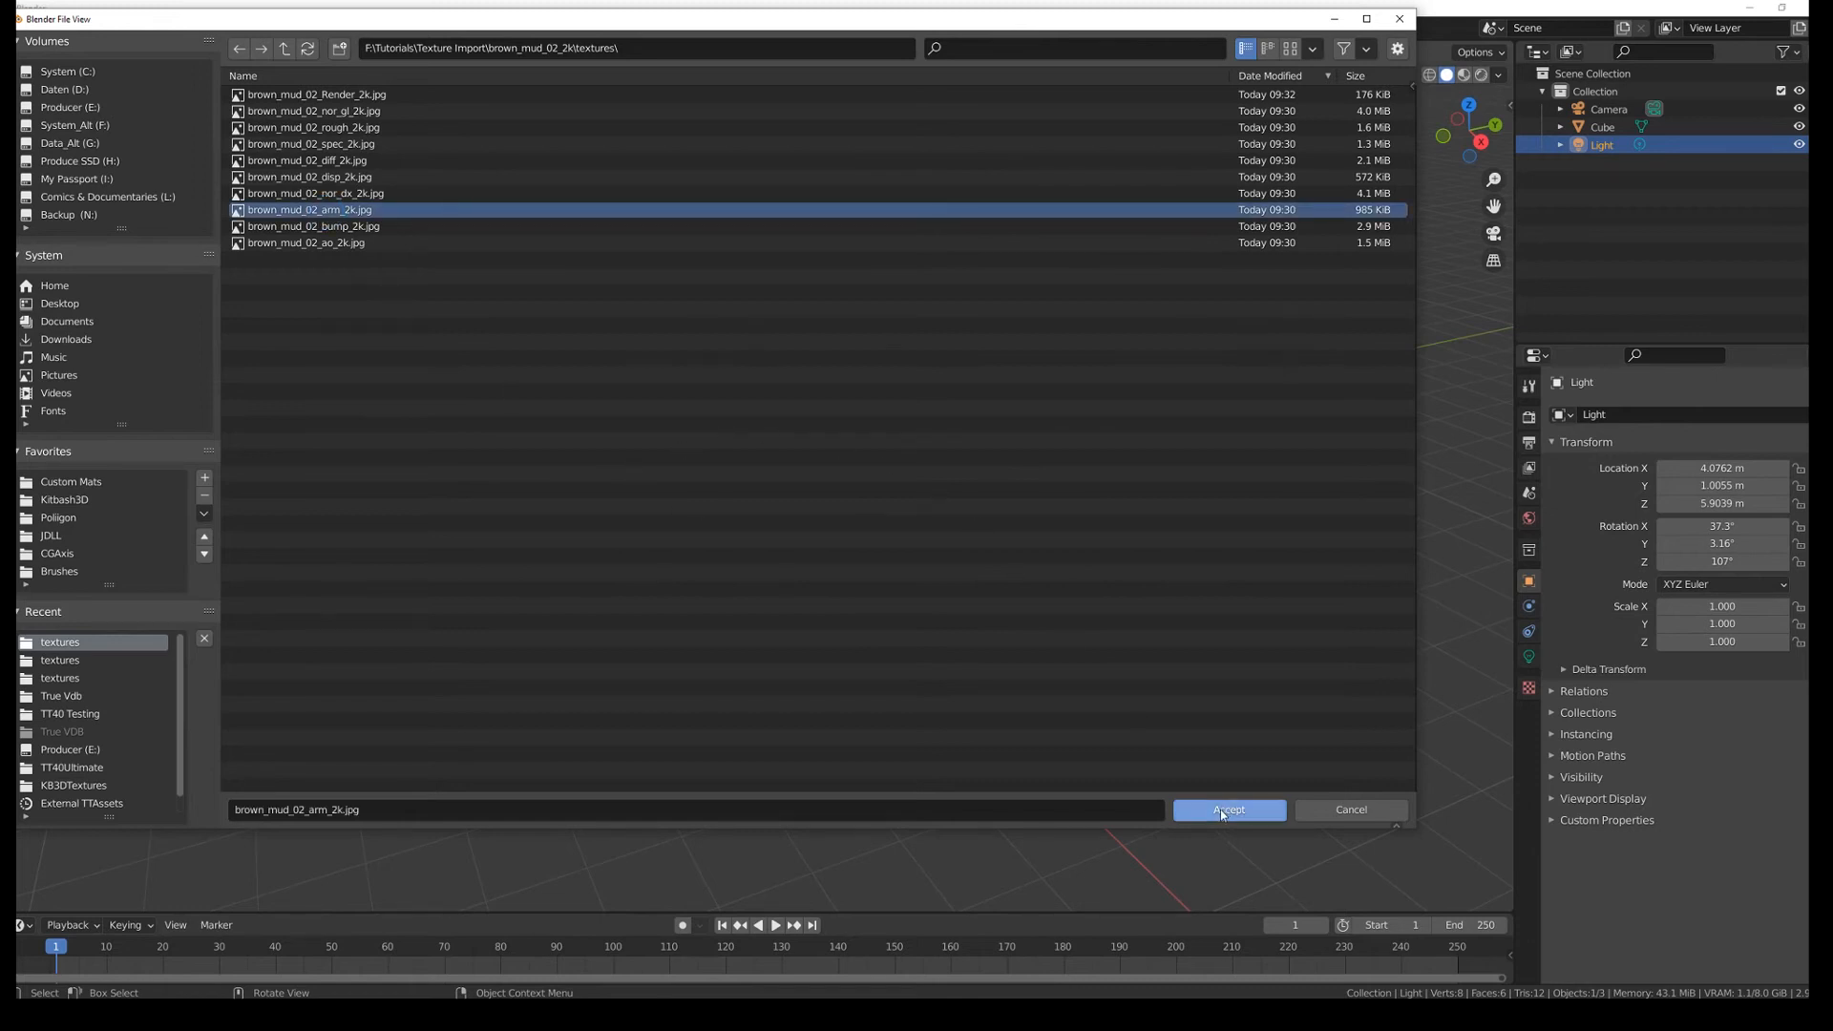
left_click(1227, 809)
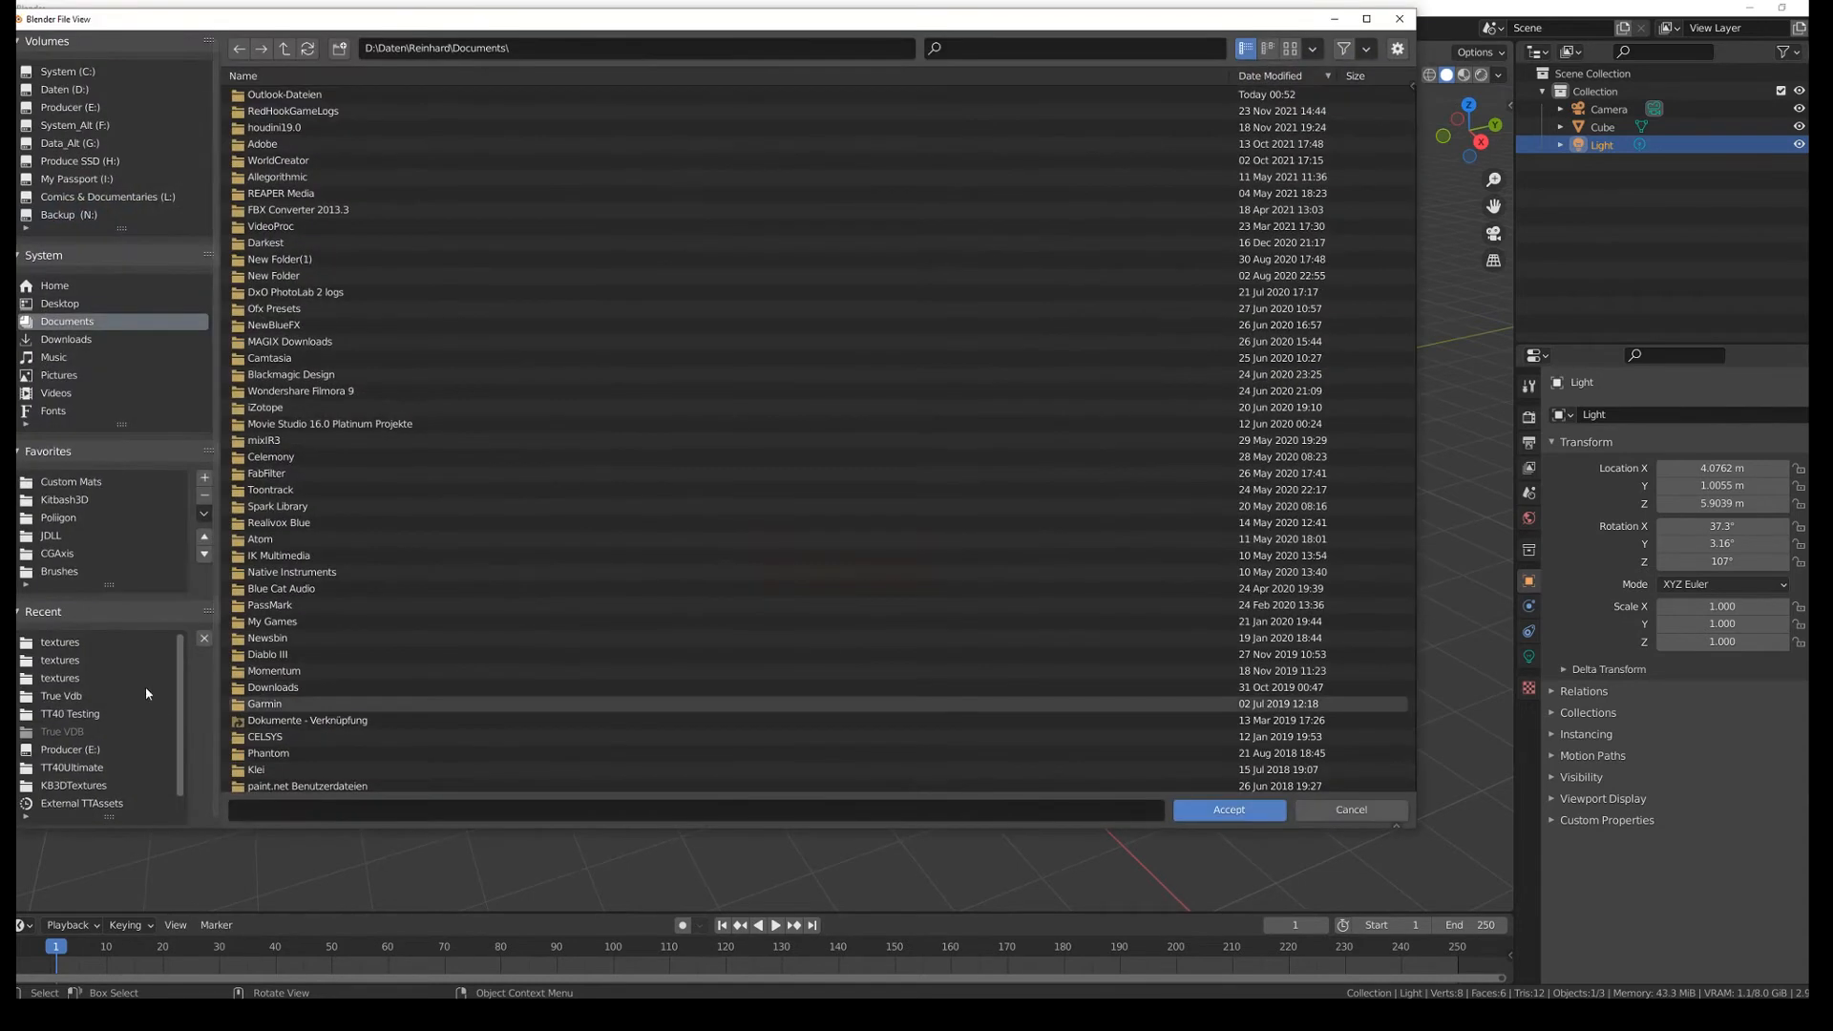
Step: Fill the reflection, normal and displacement paths with rough, nor_dx and disp 2K brown mud images
left_click(60, 641)
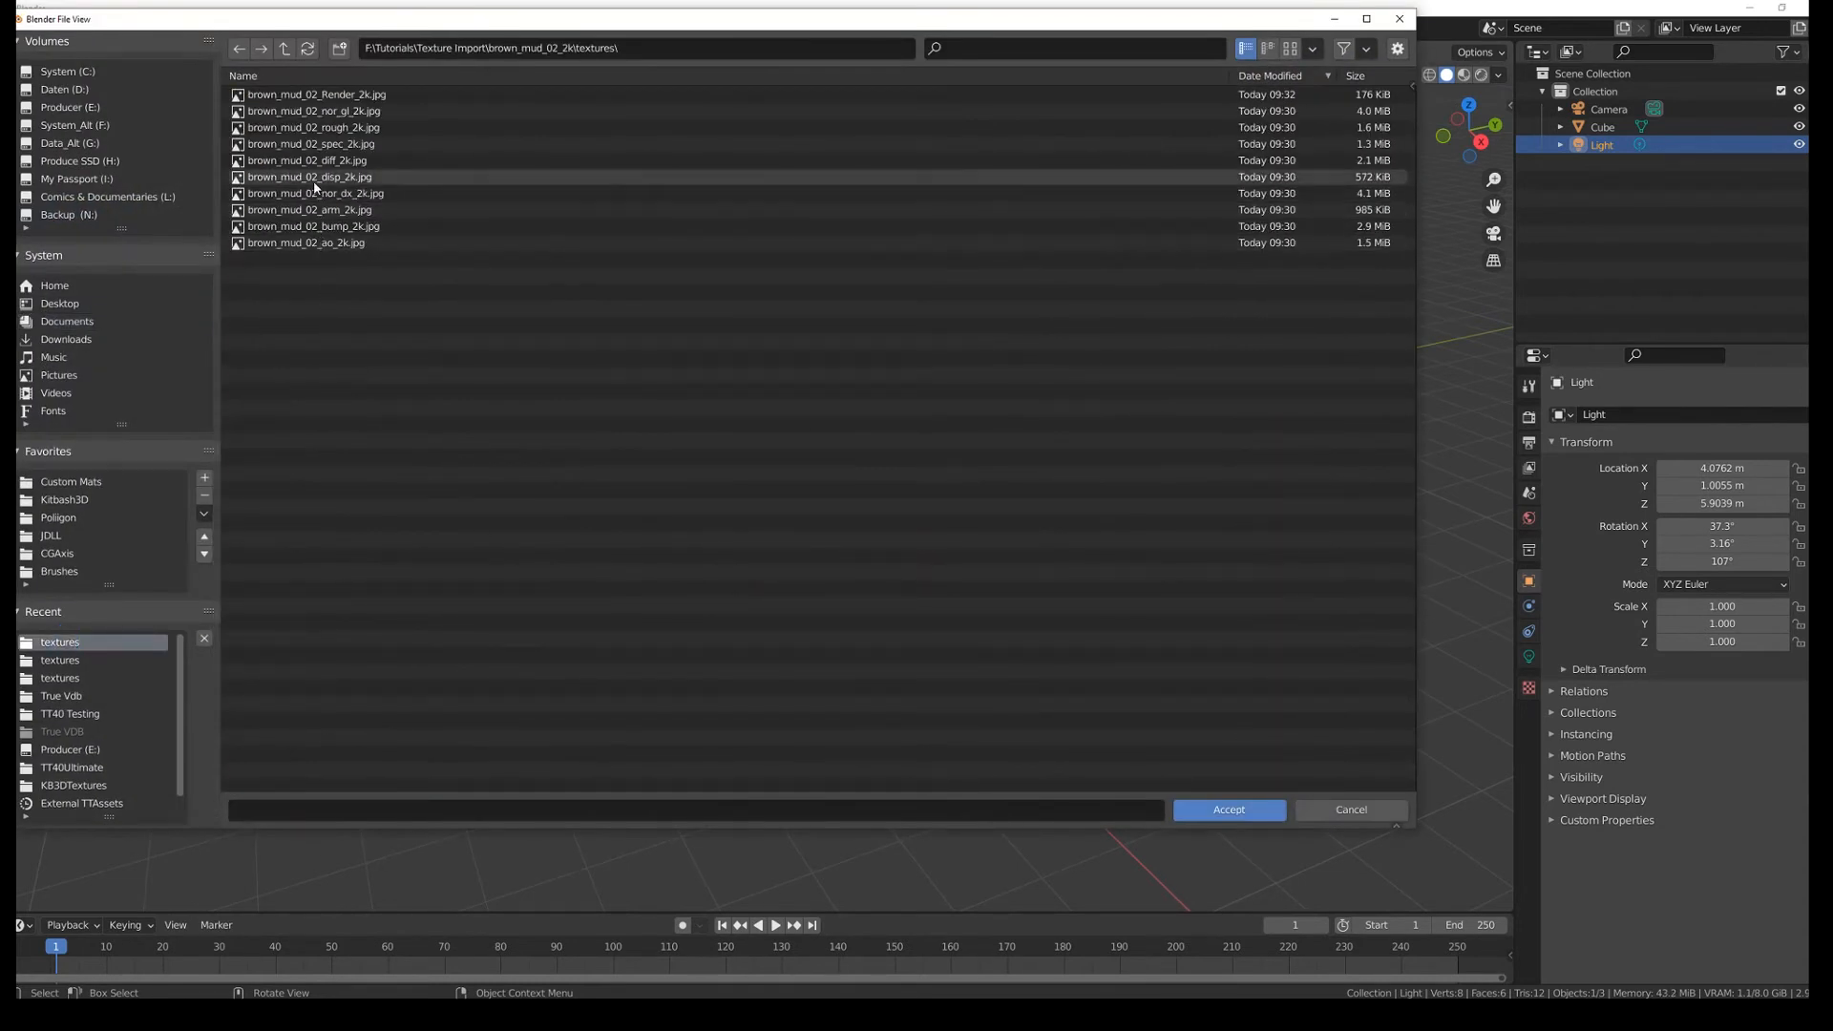
left_click(311, 126)
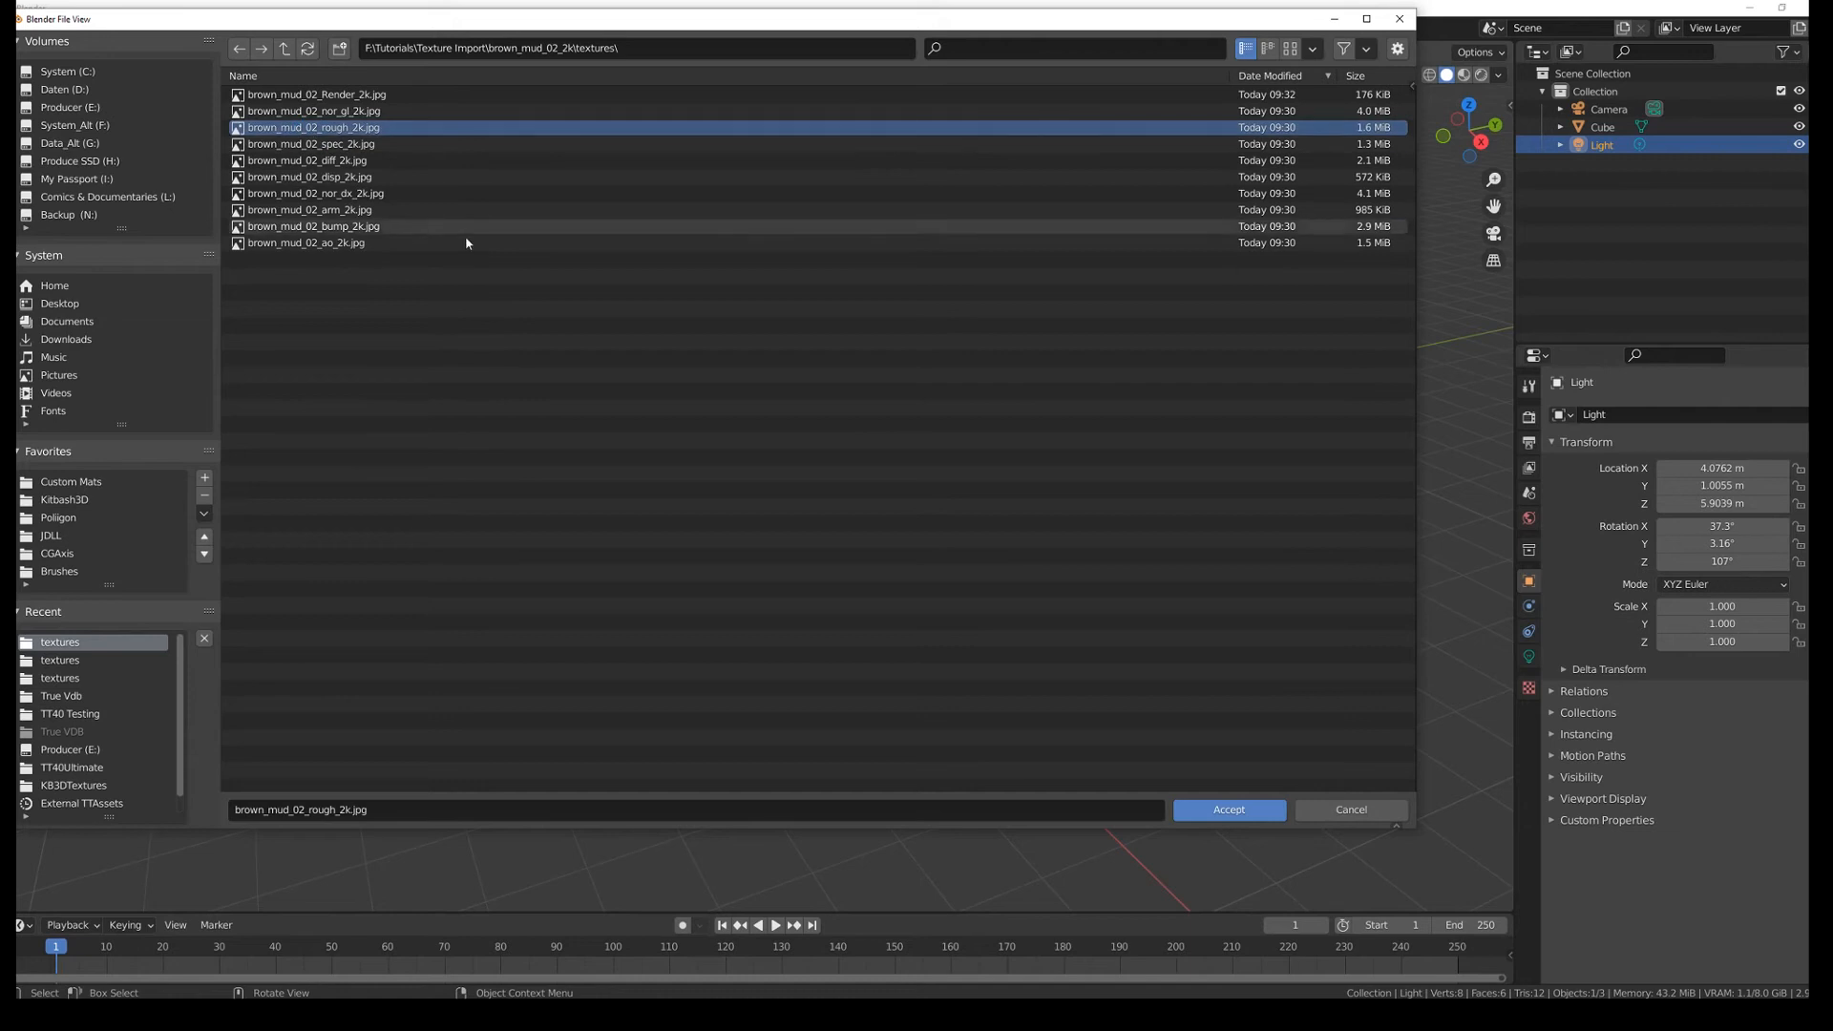
left_click(1225, 810)
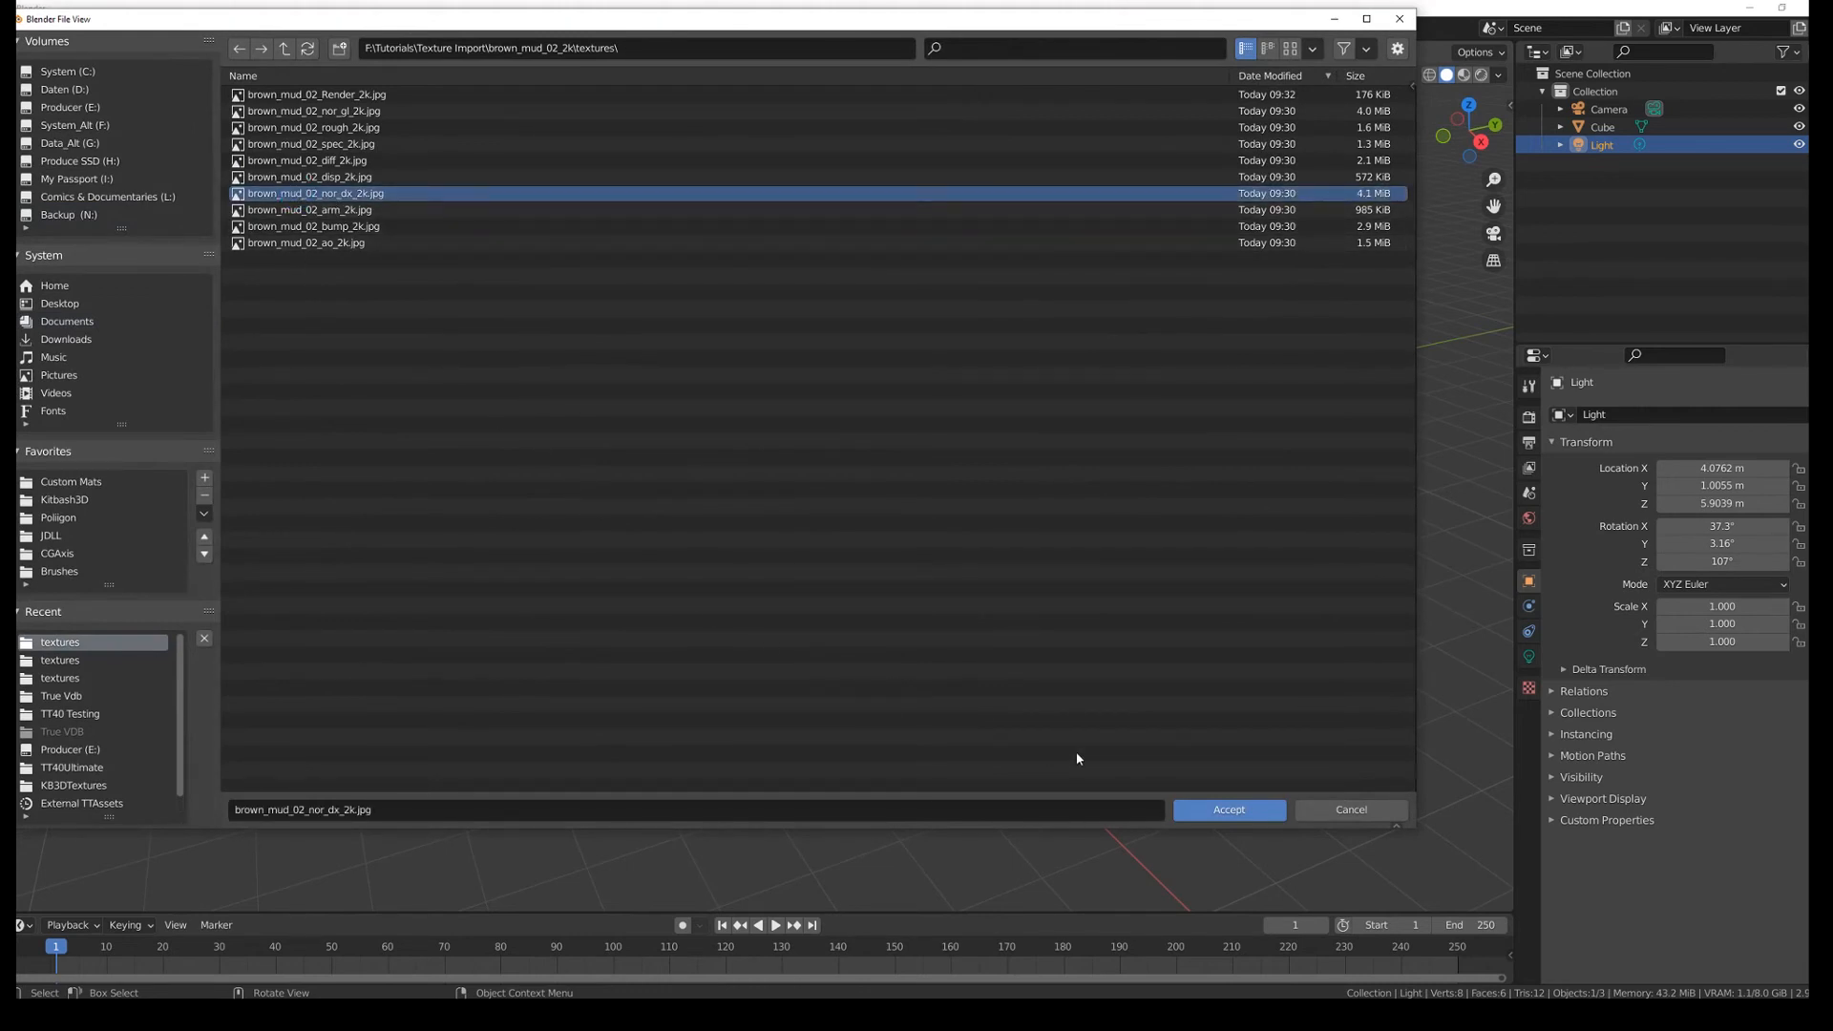
left_click(1228, 810)
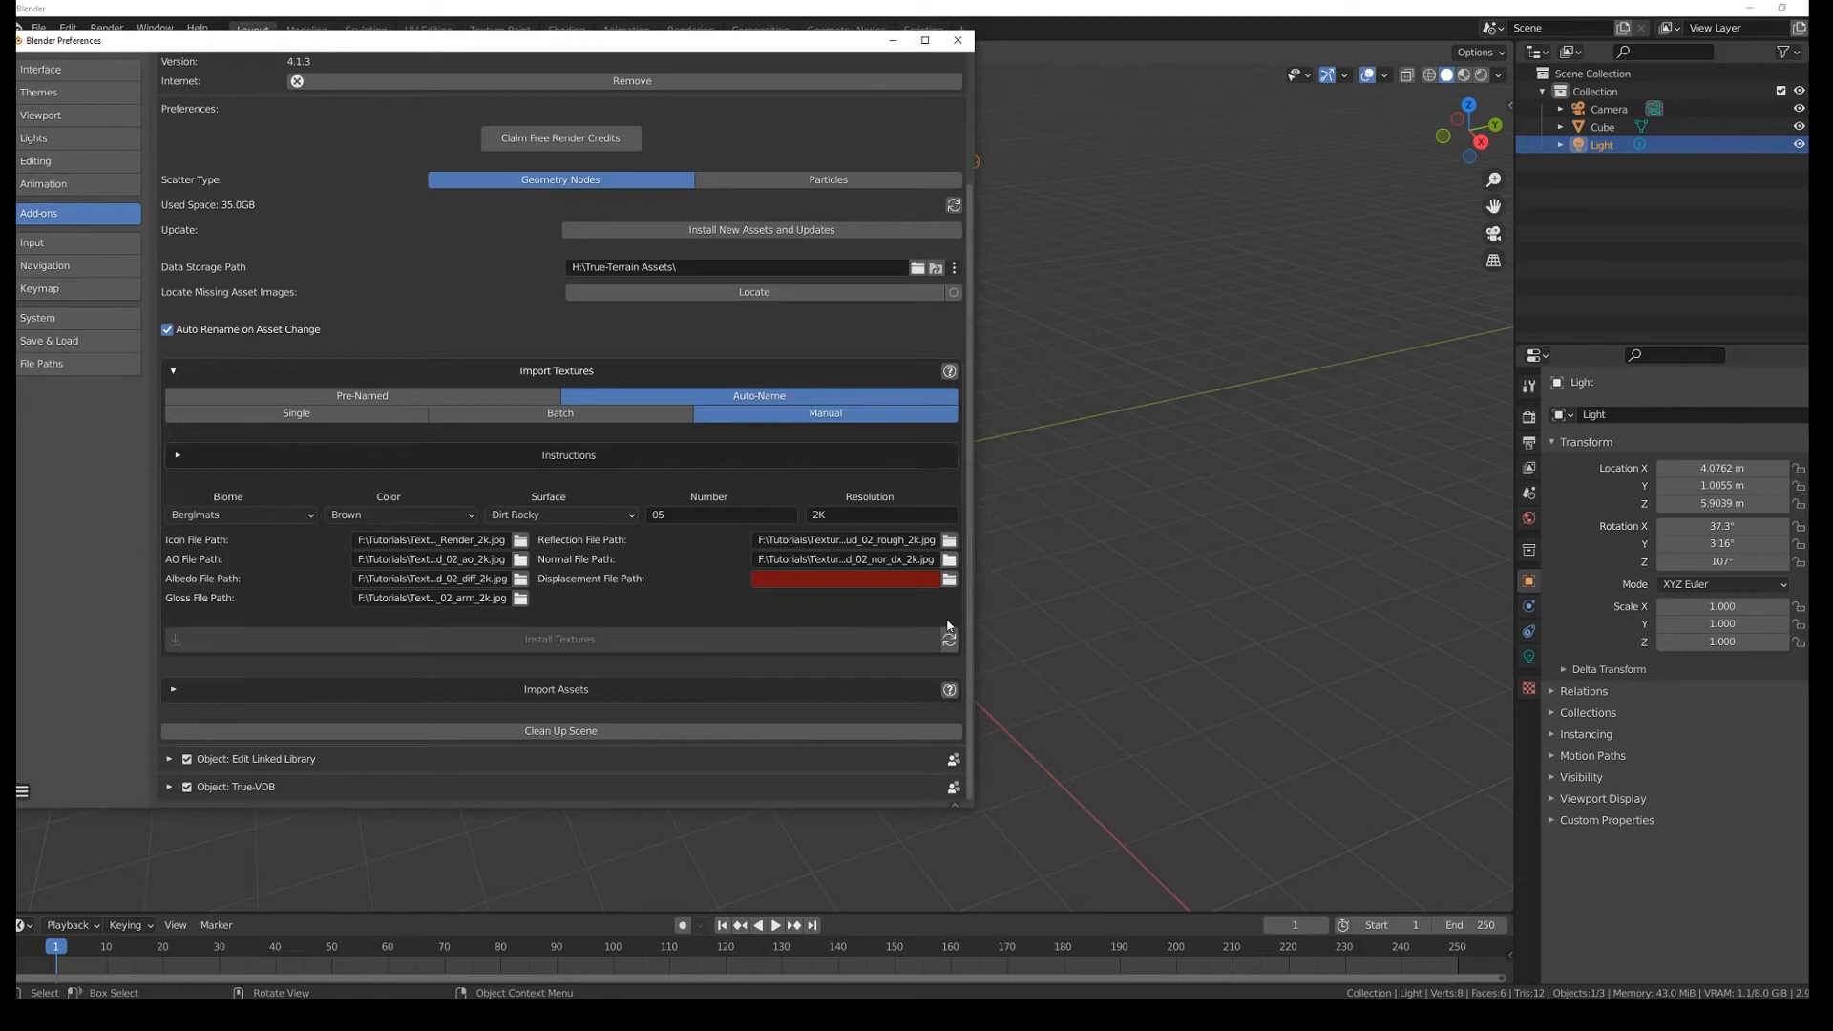
left_click(949, 577)
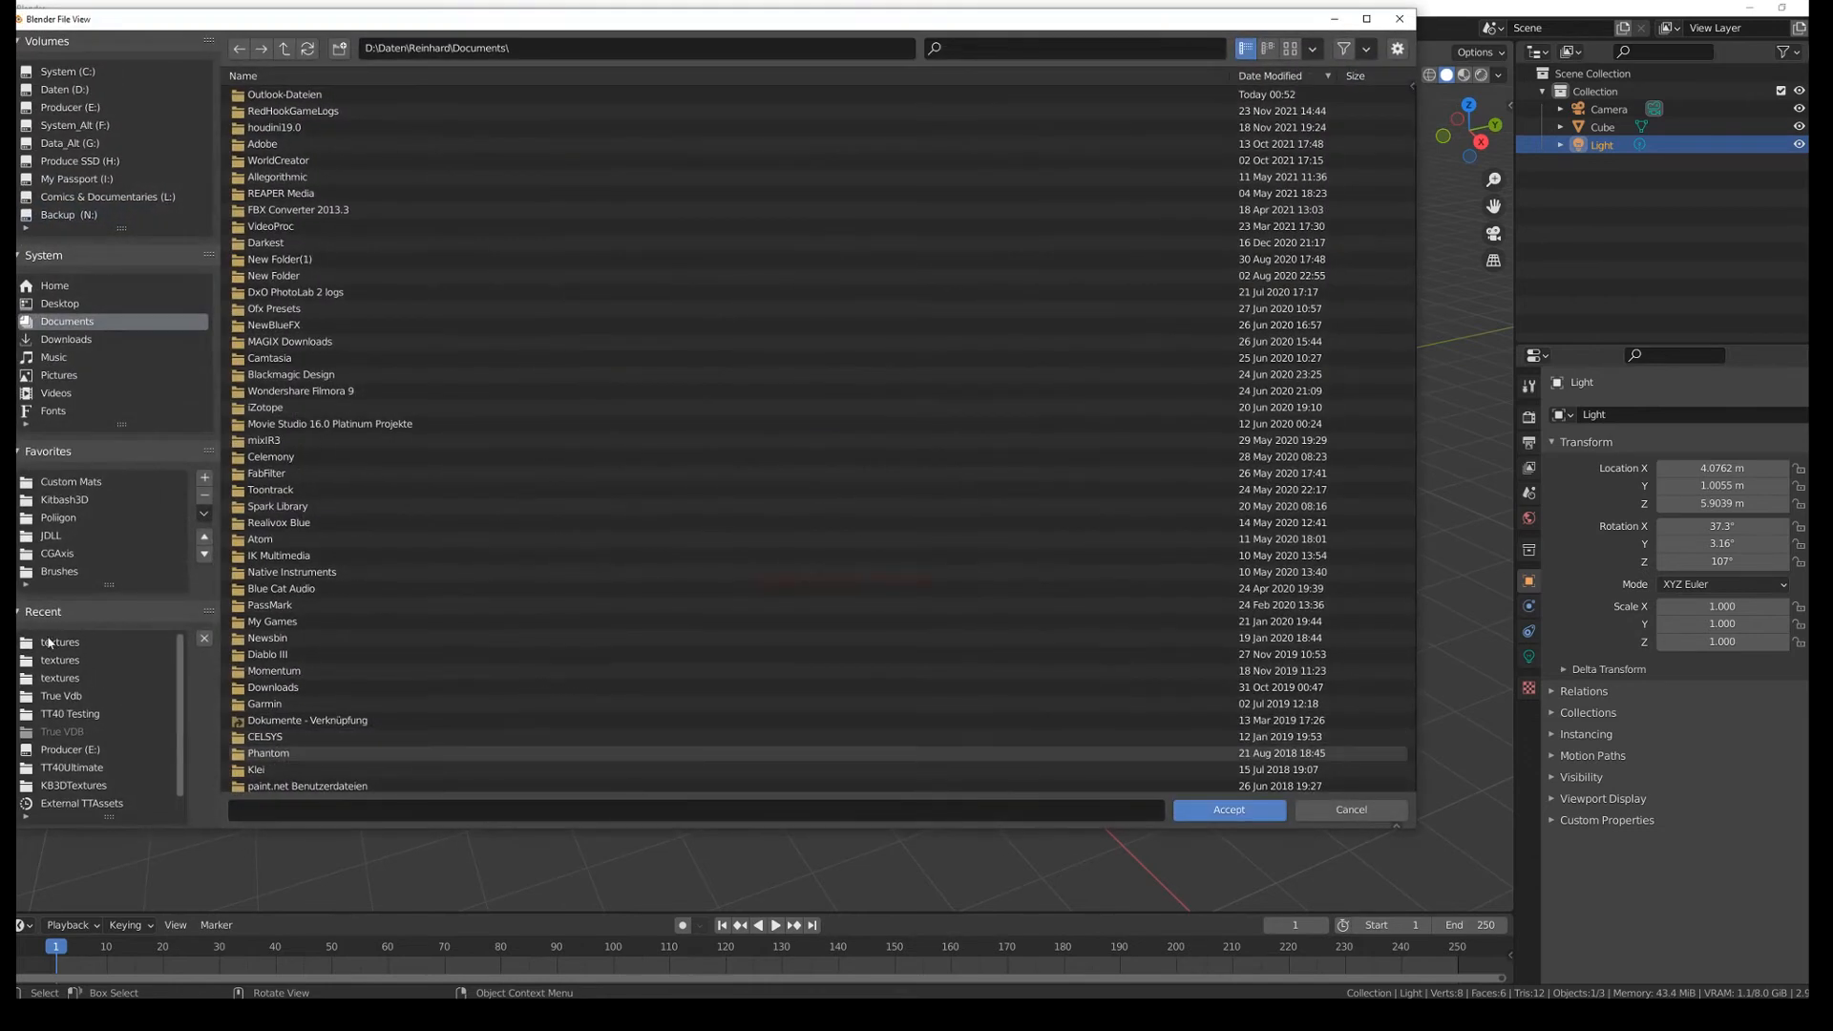
left_click(59, 642)
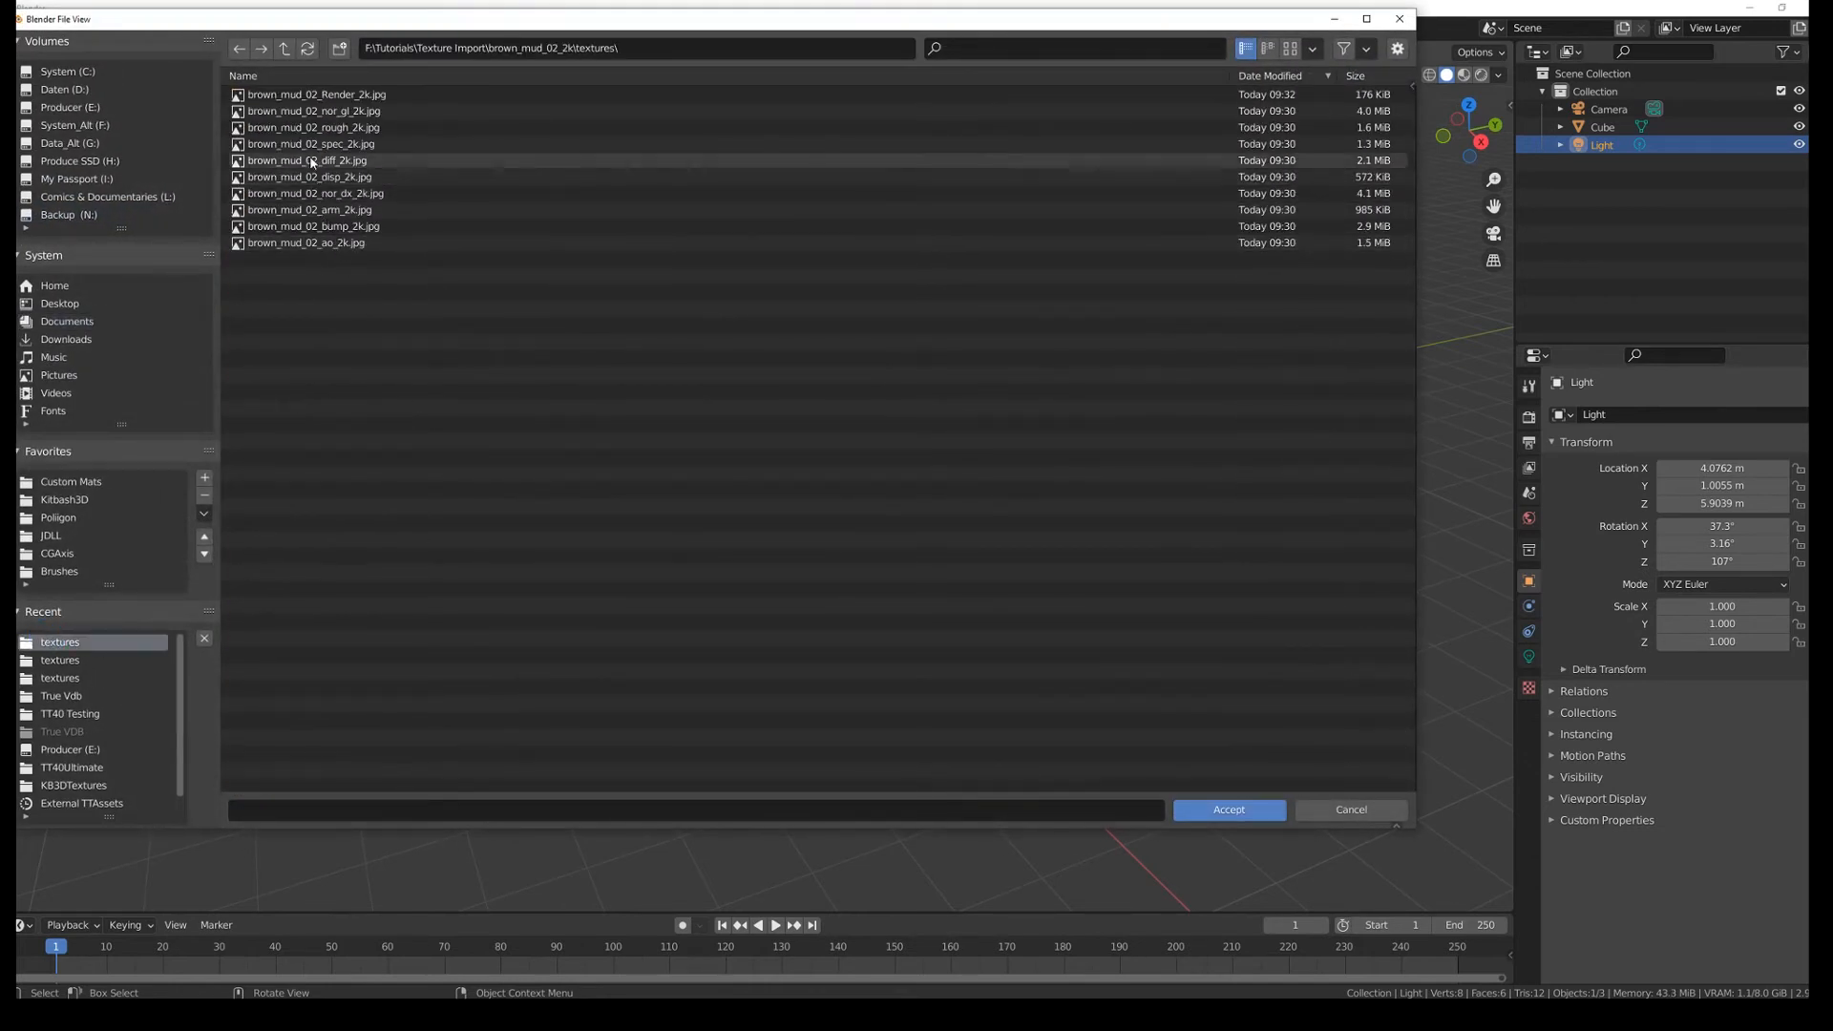
left_click(309, 175)
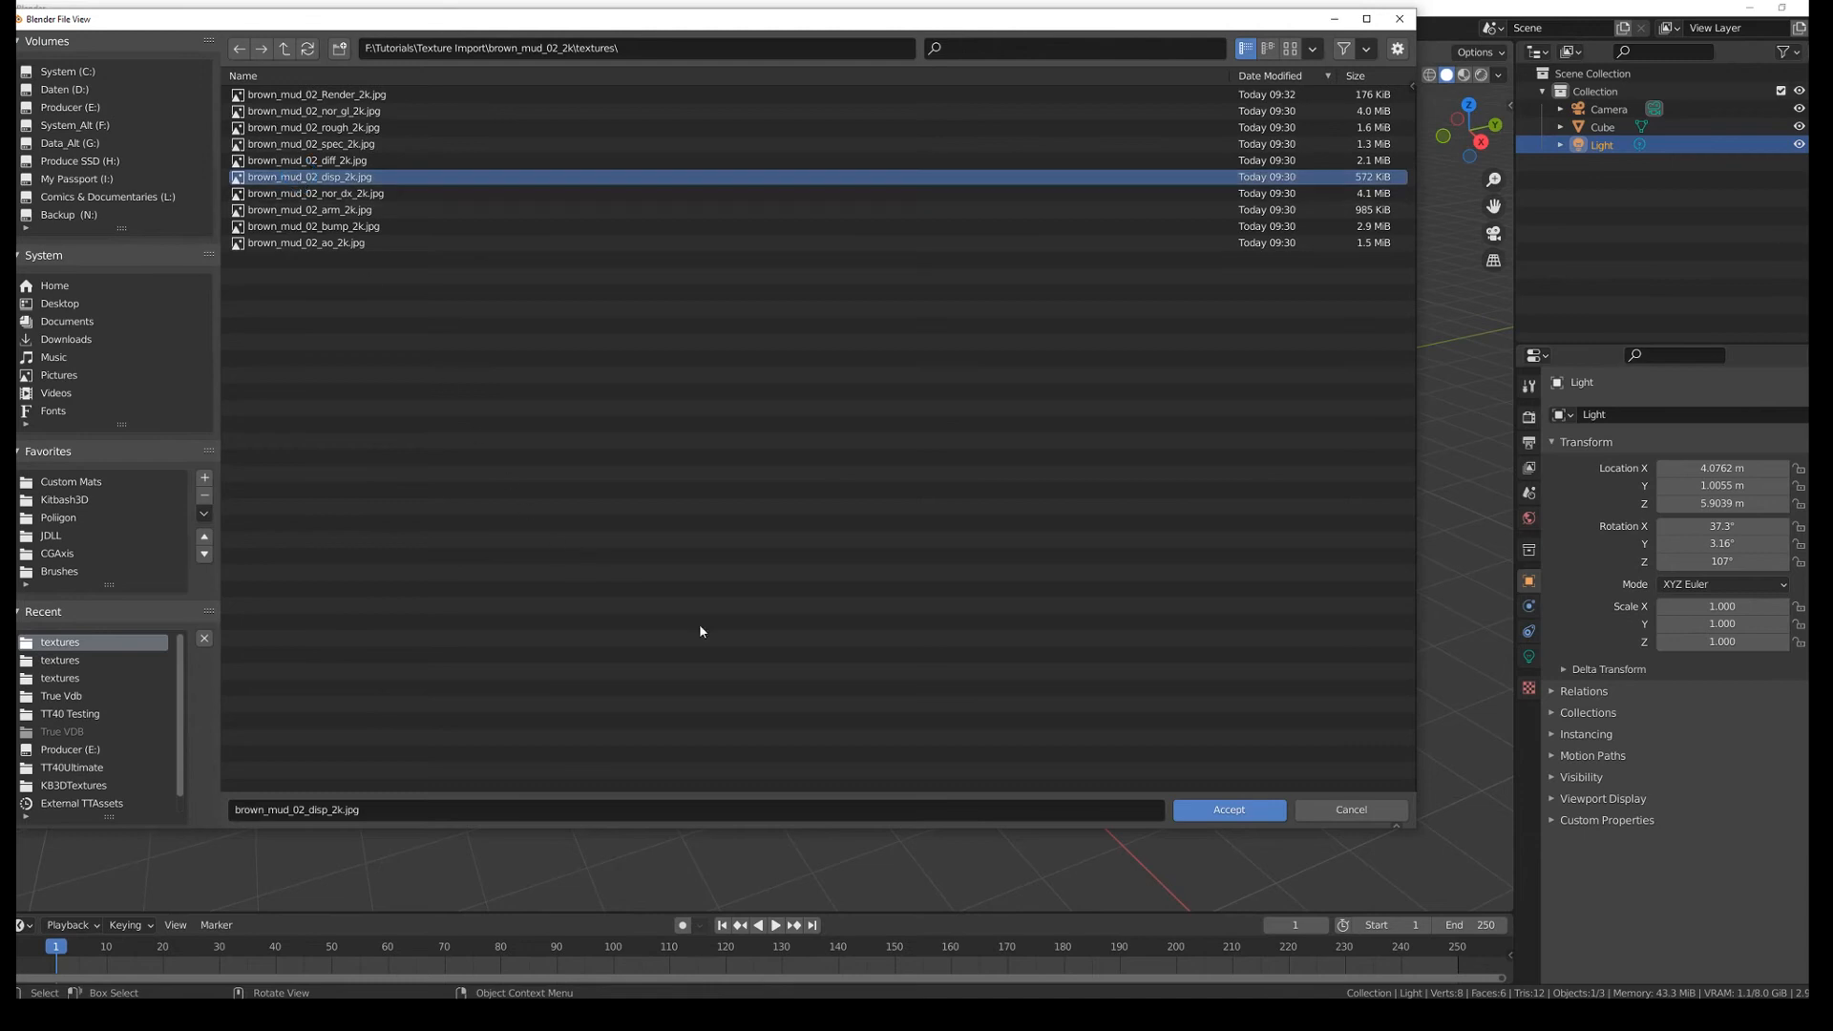
left_click(1228, 809)
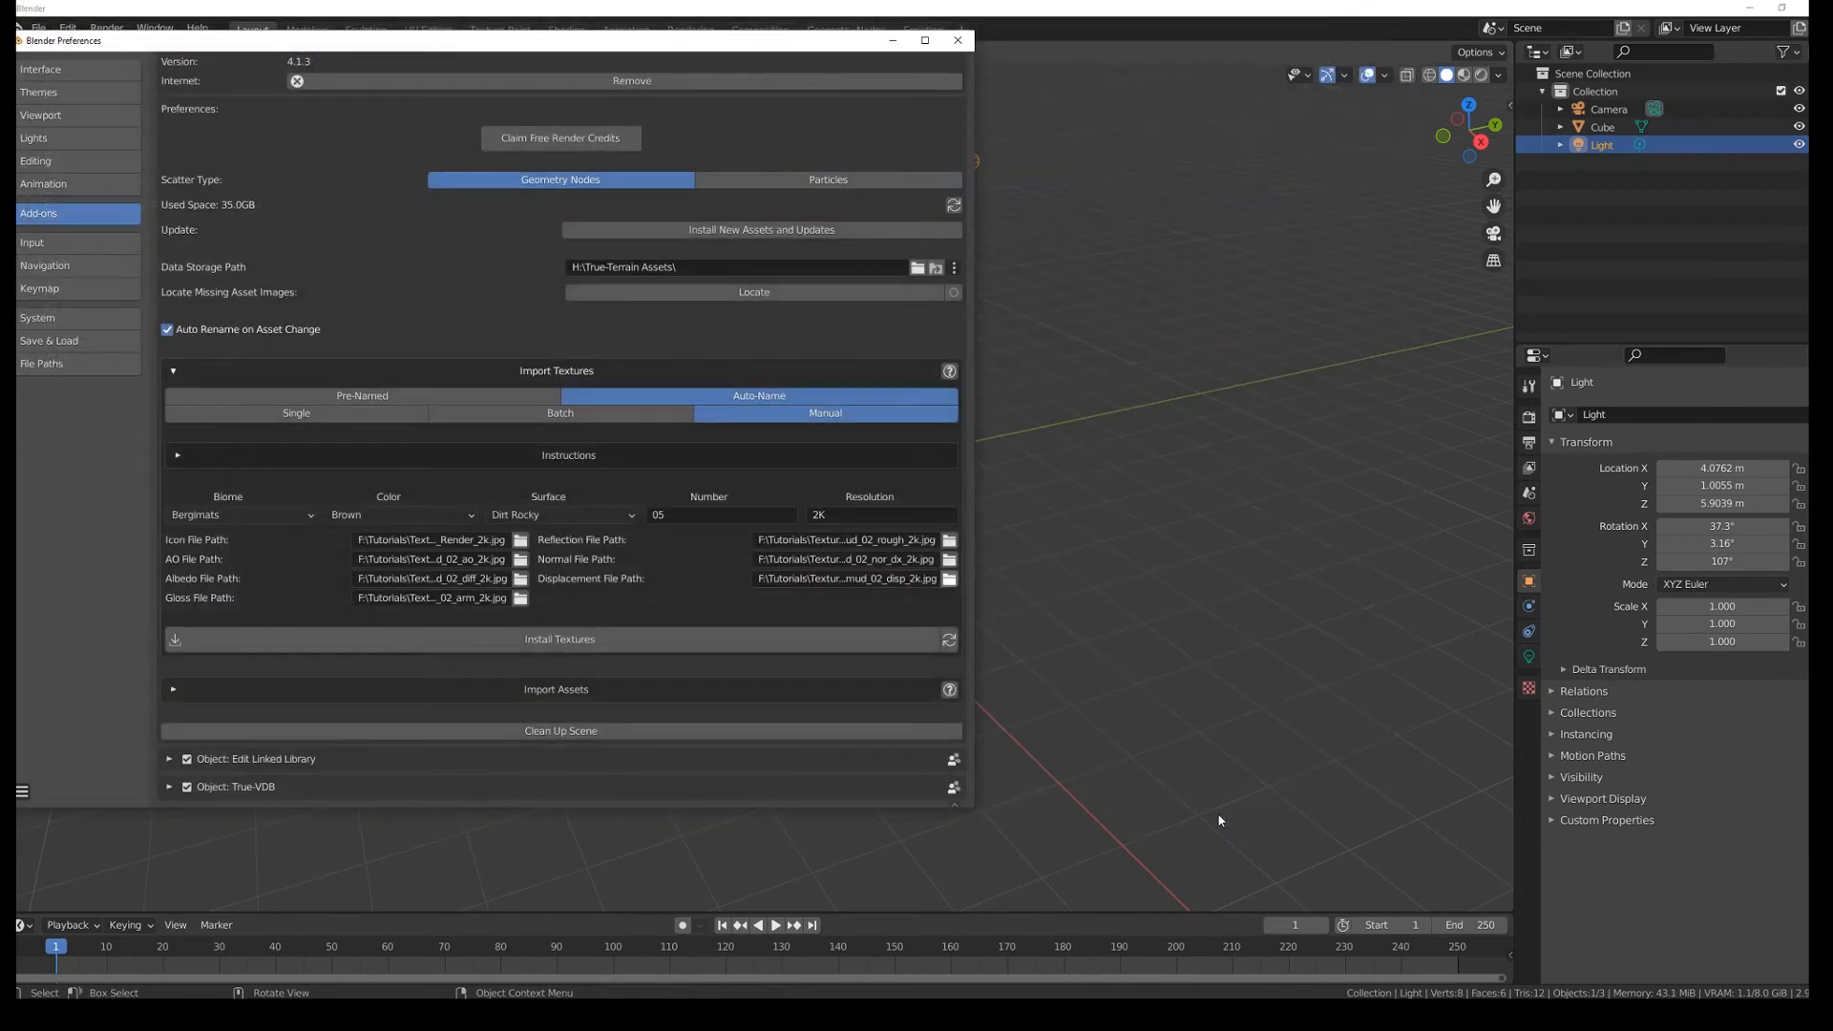
Step: Install the brown mud maps as texture Berglmats_Brown_Dirt-Rocky_05, then begin quitting Blender
left_click(559, 638)
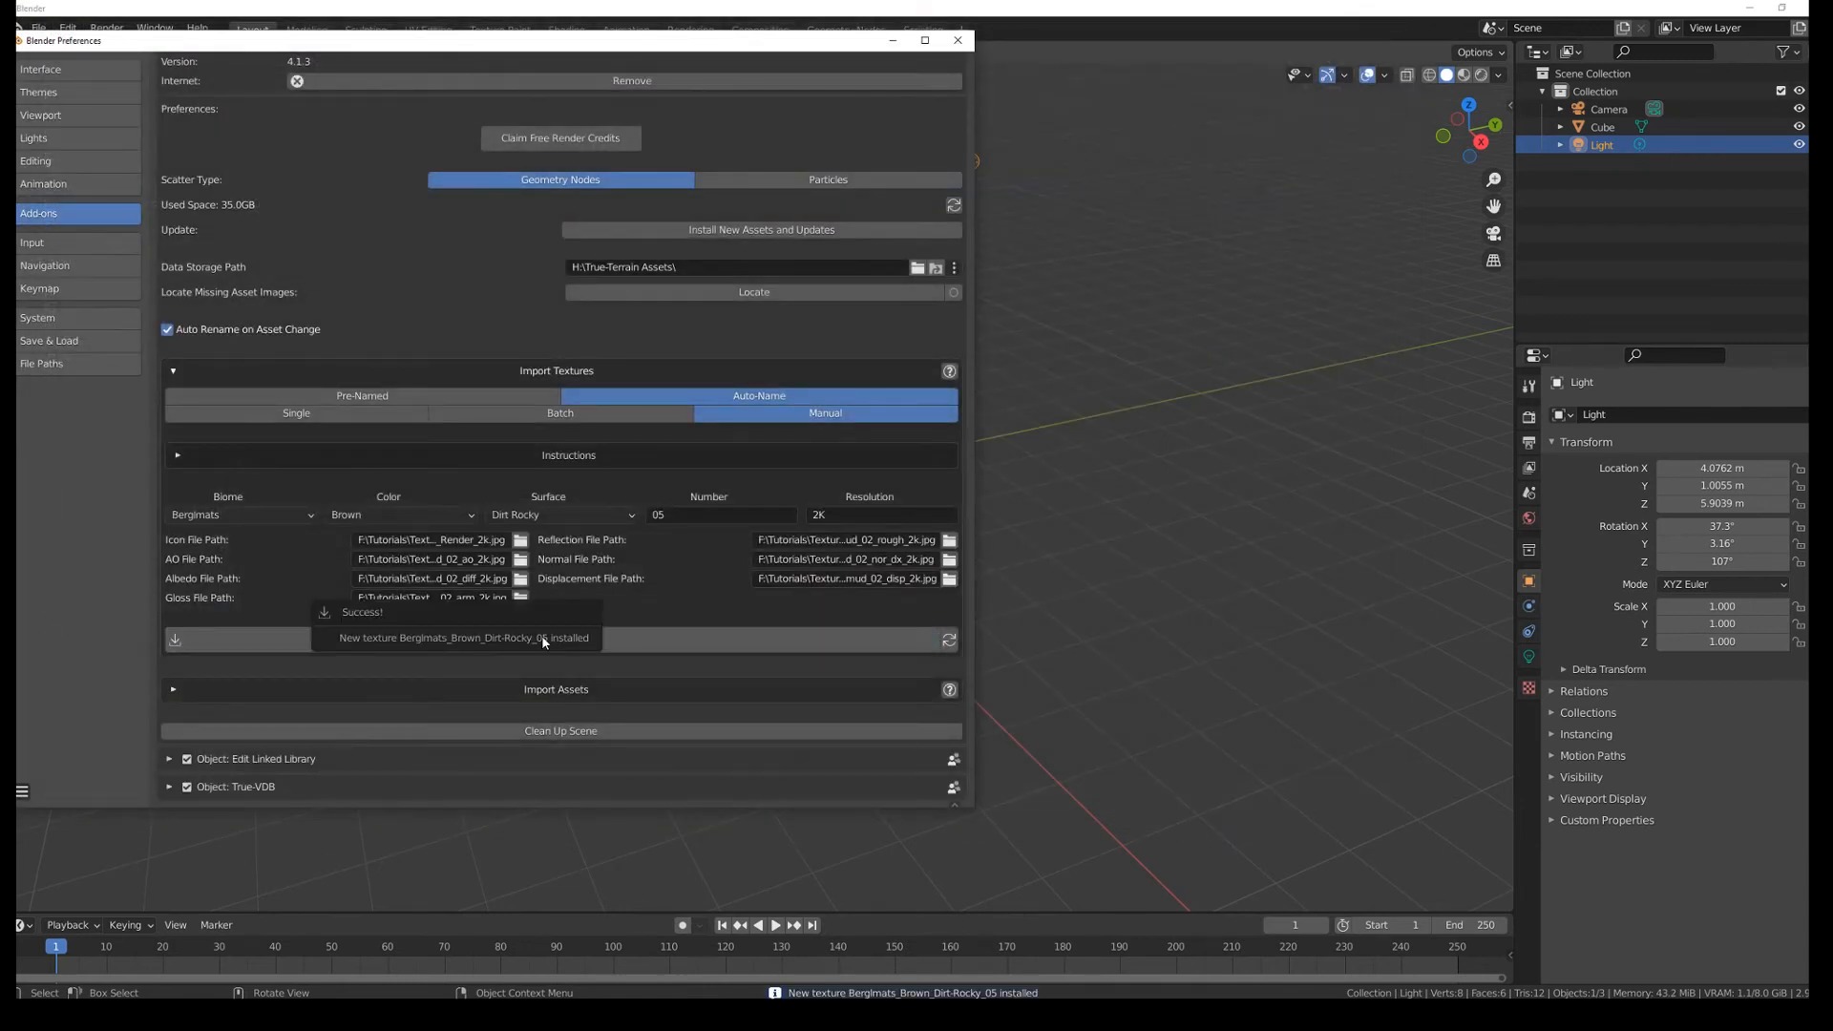
mouse_move(506, 653)
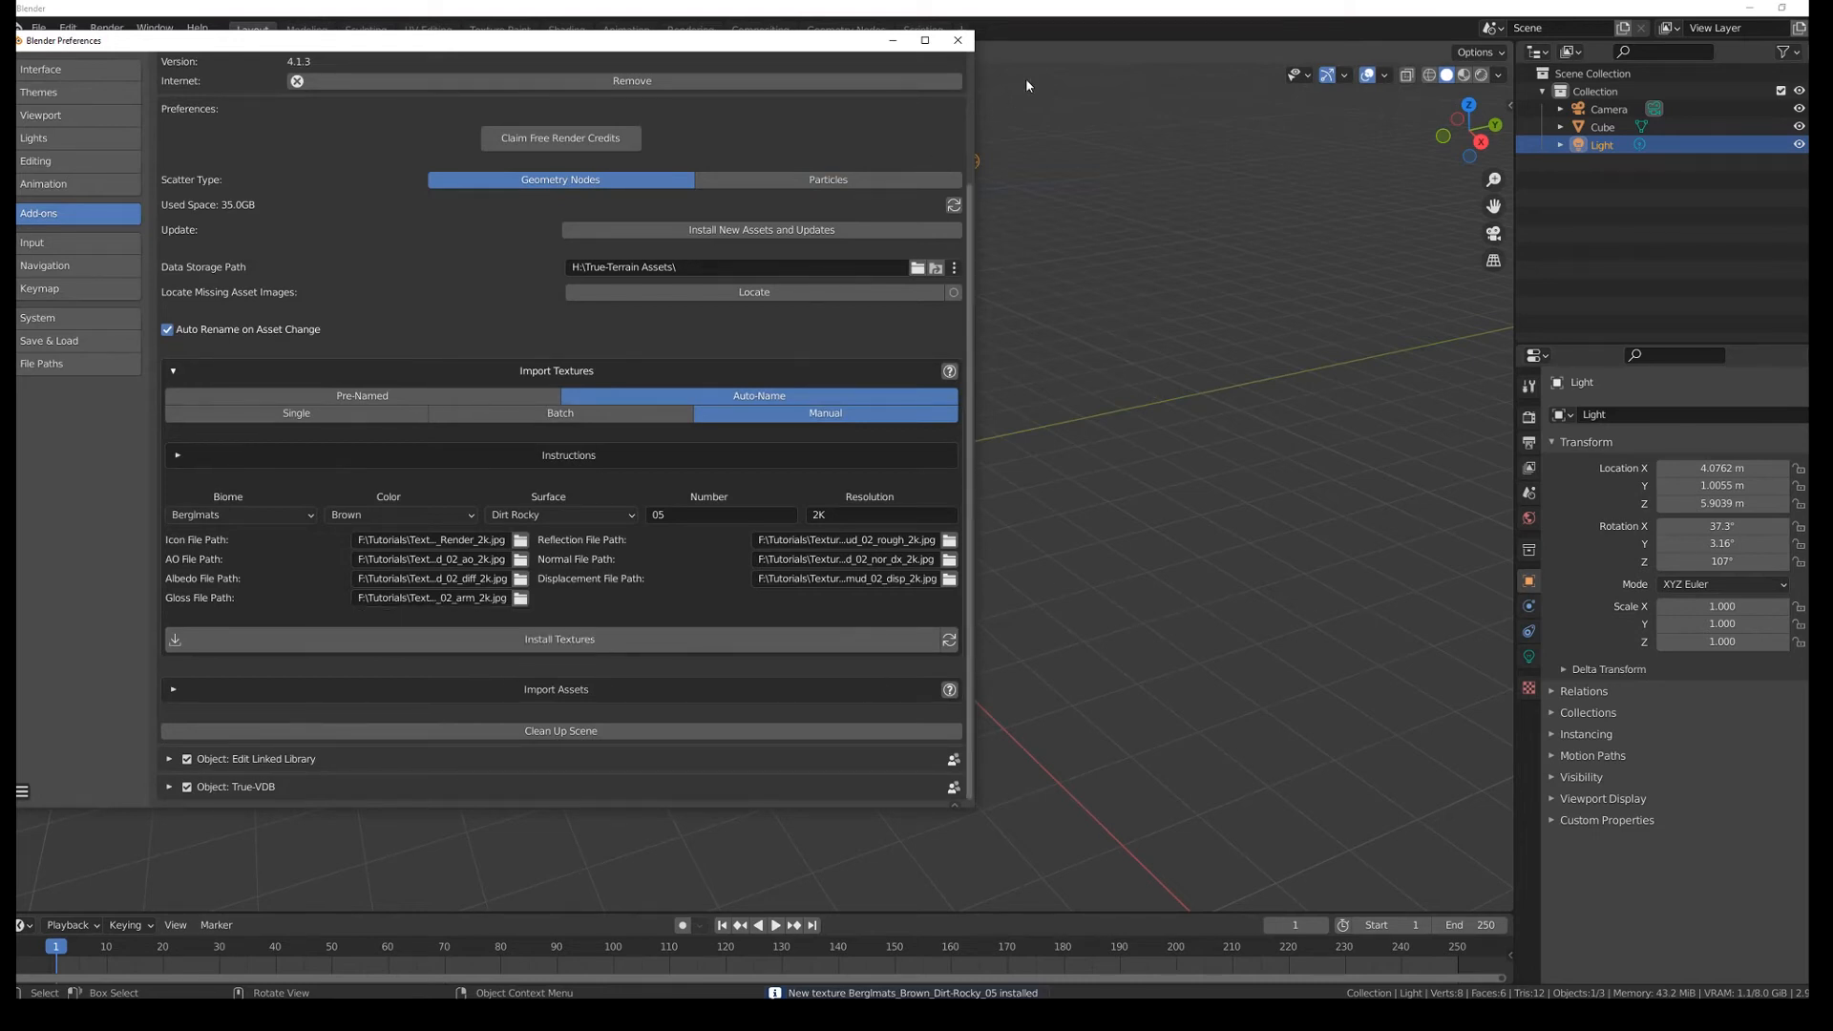
left_click(957, 40)
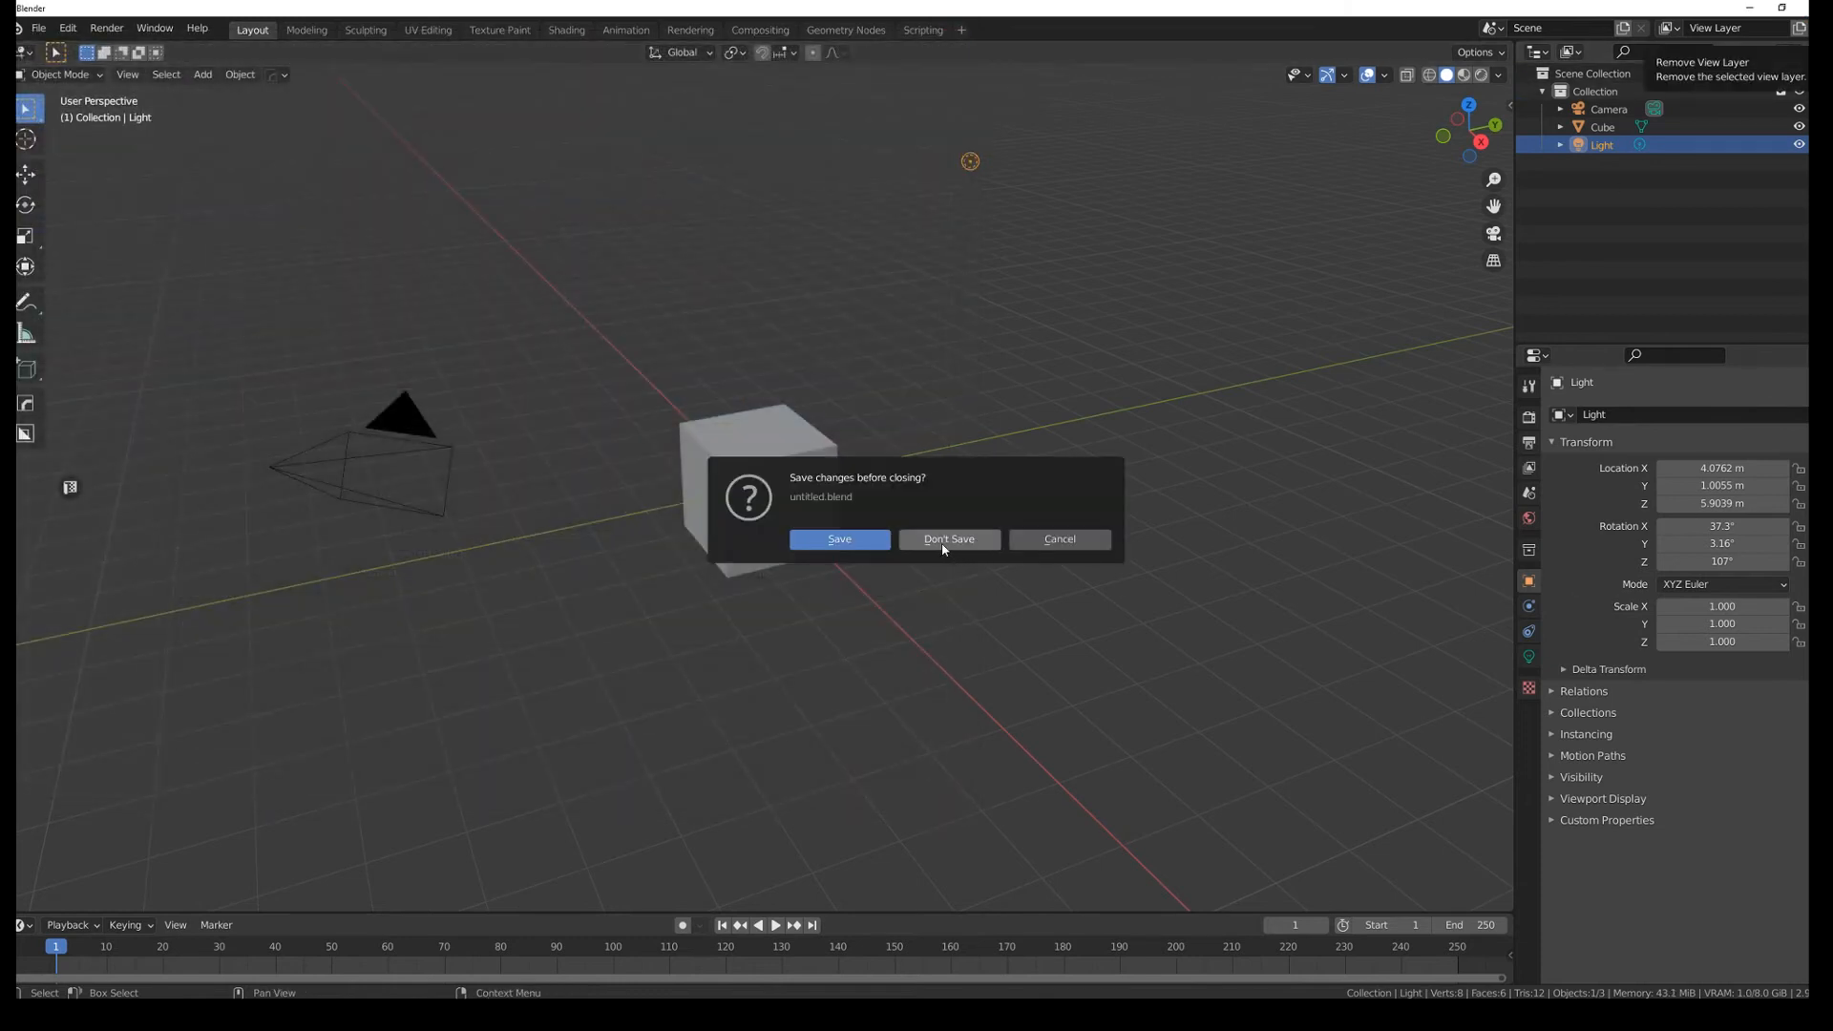
Step: Close without saving and reopen Bergl_4K_QualityStartPhysicalLight.blend from Recent Files
left_click(949, 538)
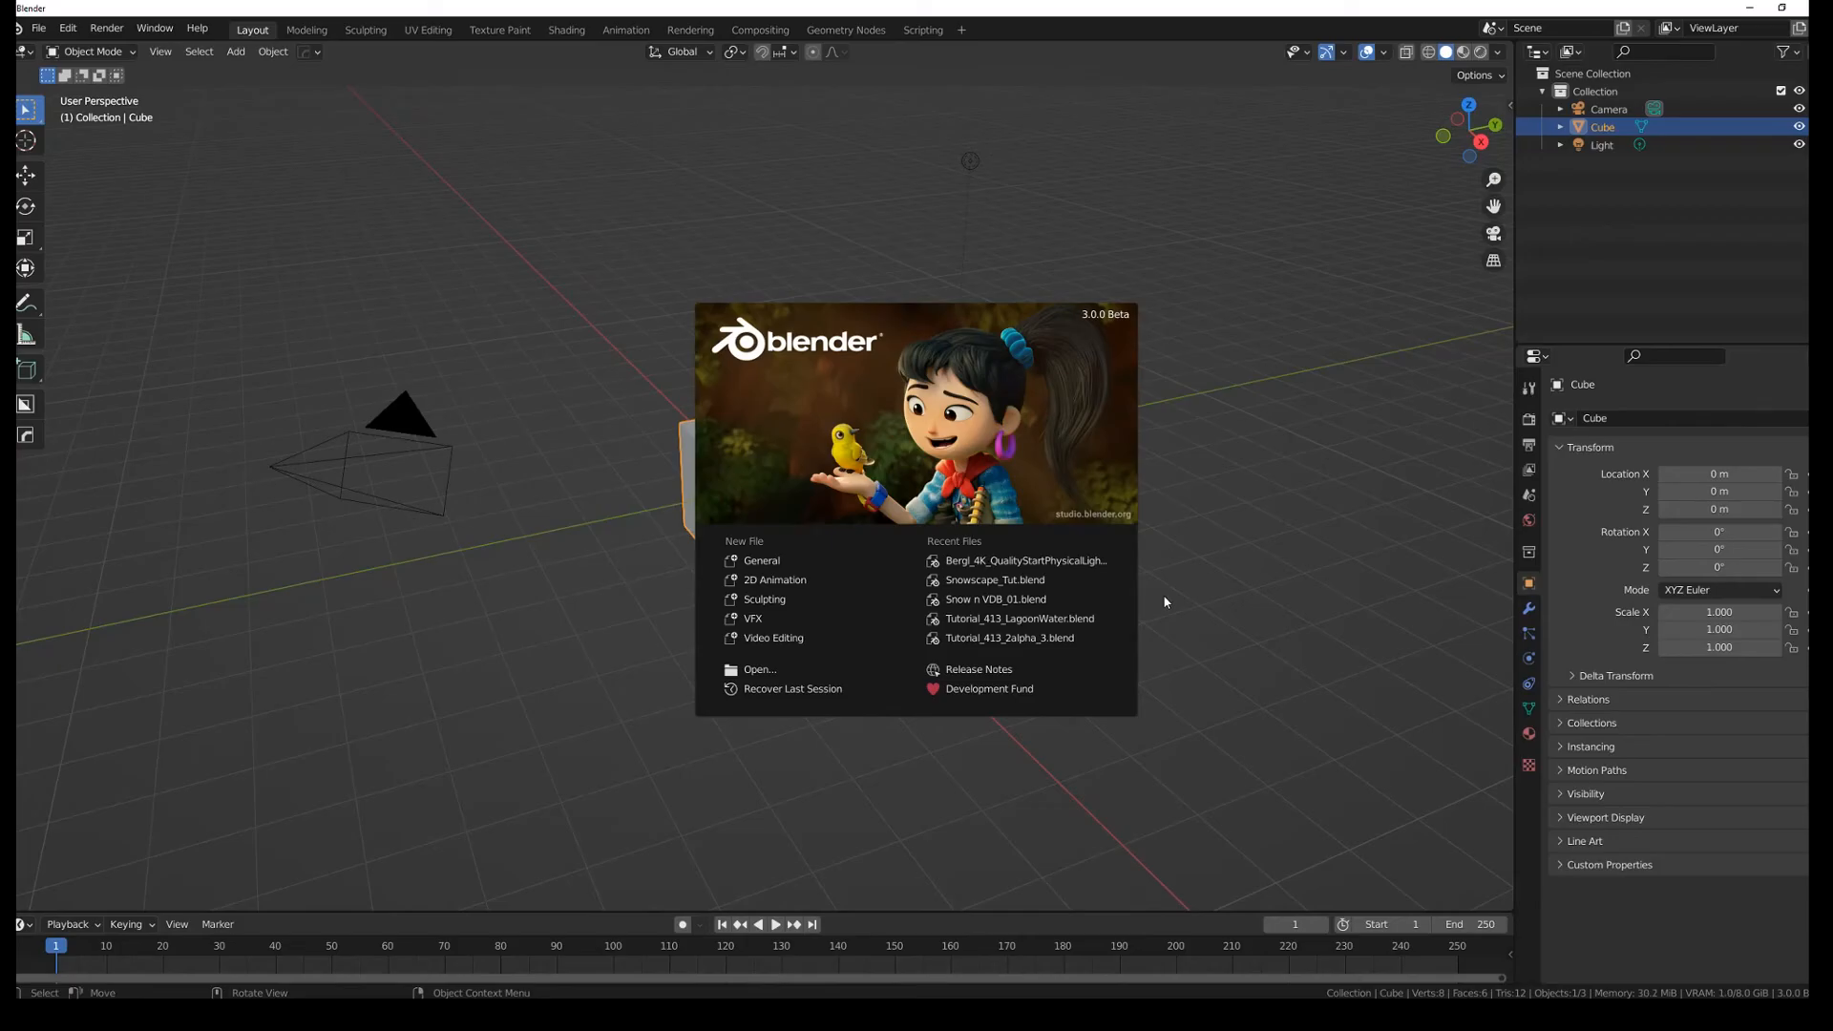
left_click(1023, 559)
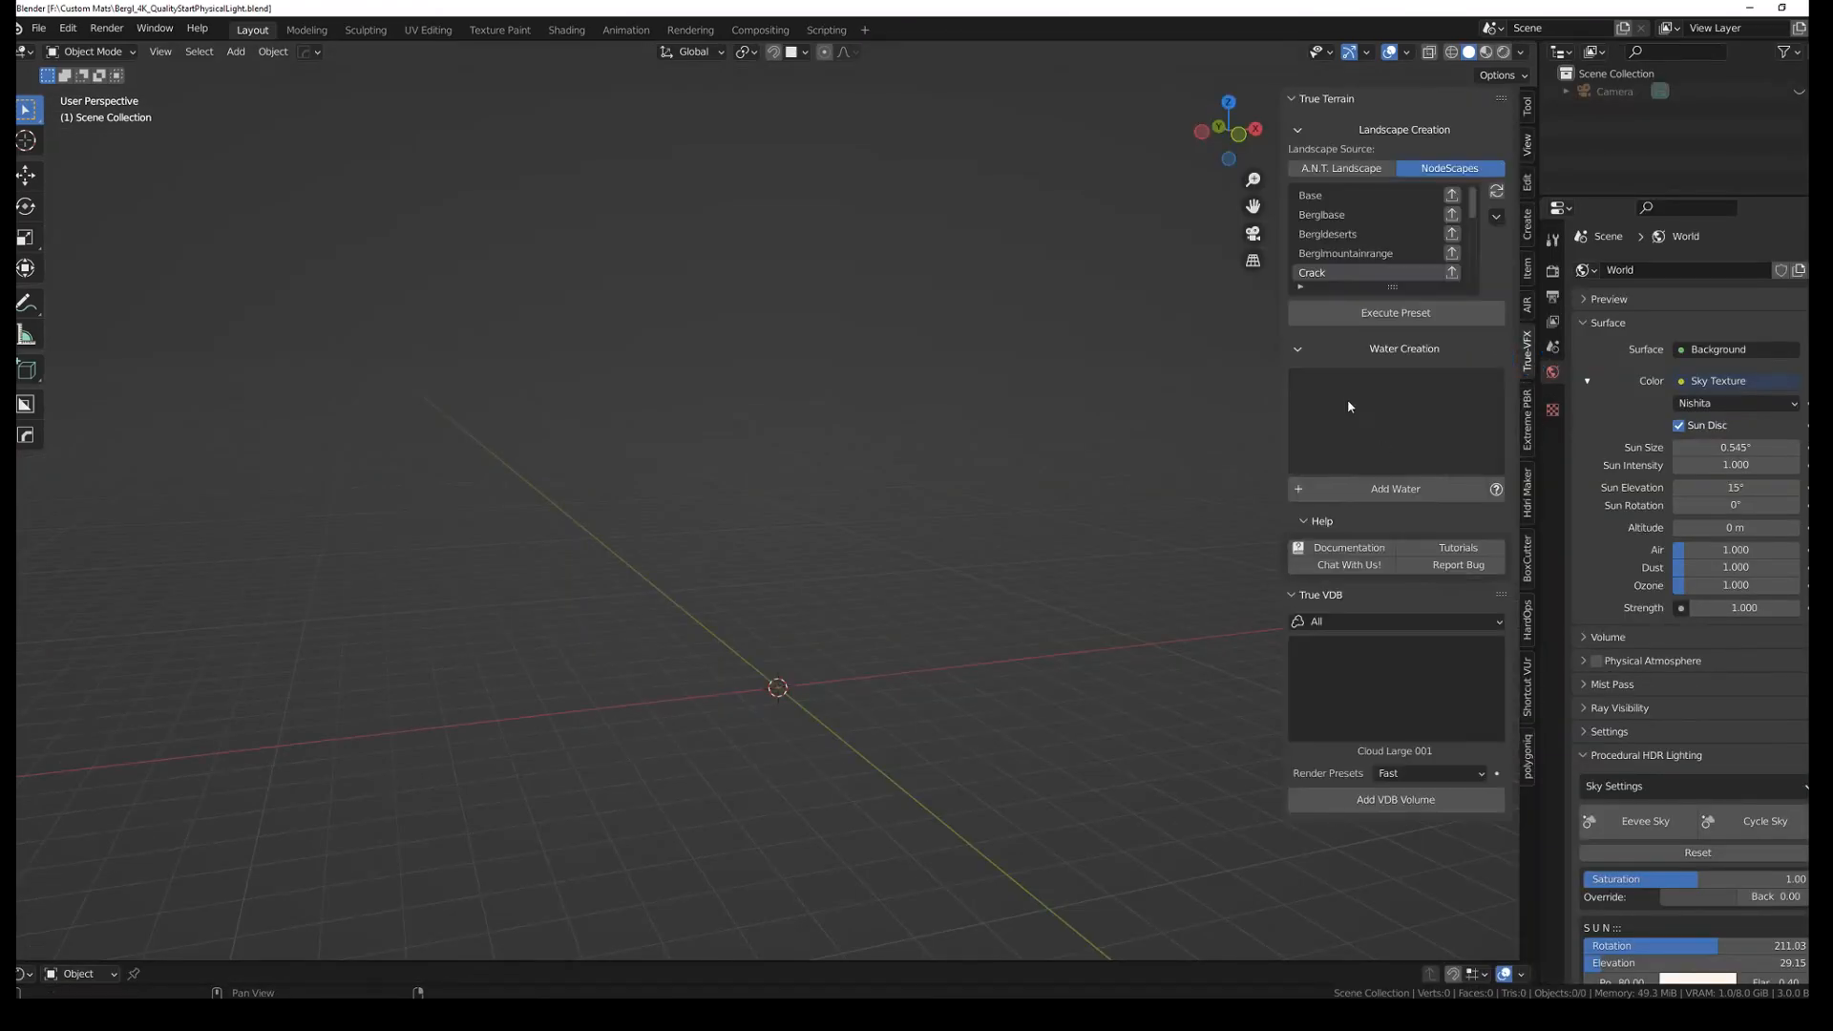
Step: Generate a Crescent Island terrain from a NodeScapes preset, scale it 100x with scale applied, in rendered shading
left_click(1336, 273)
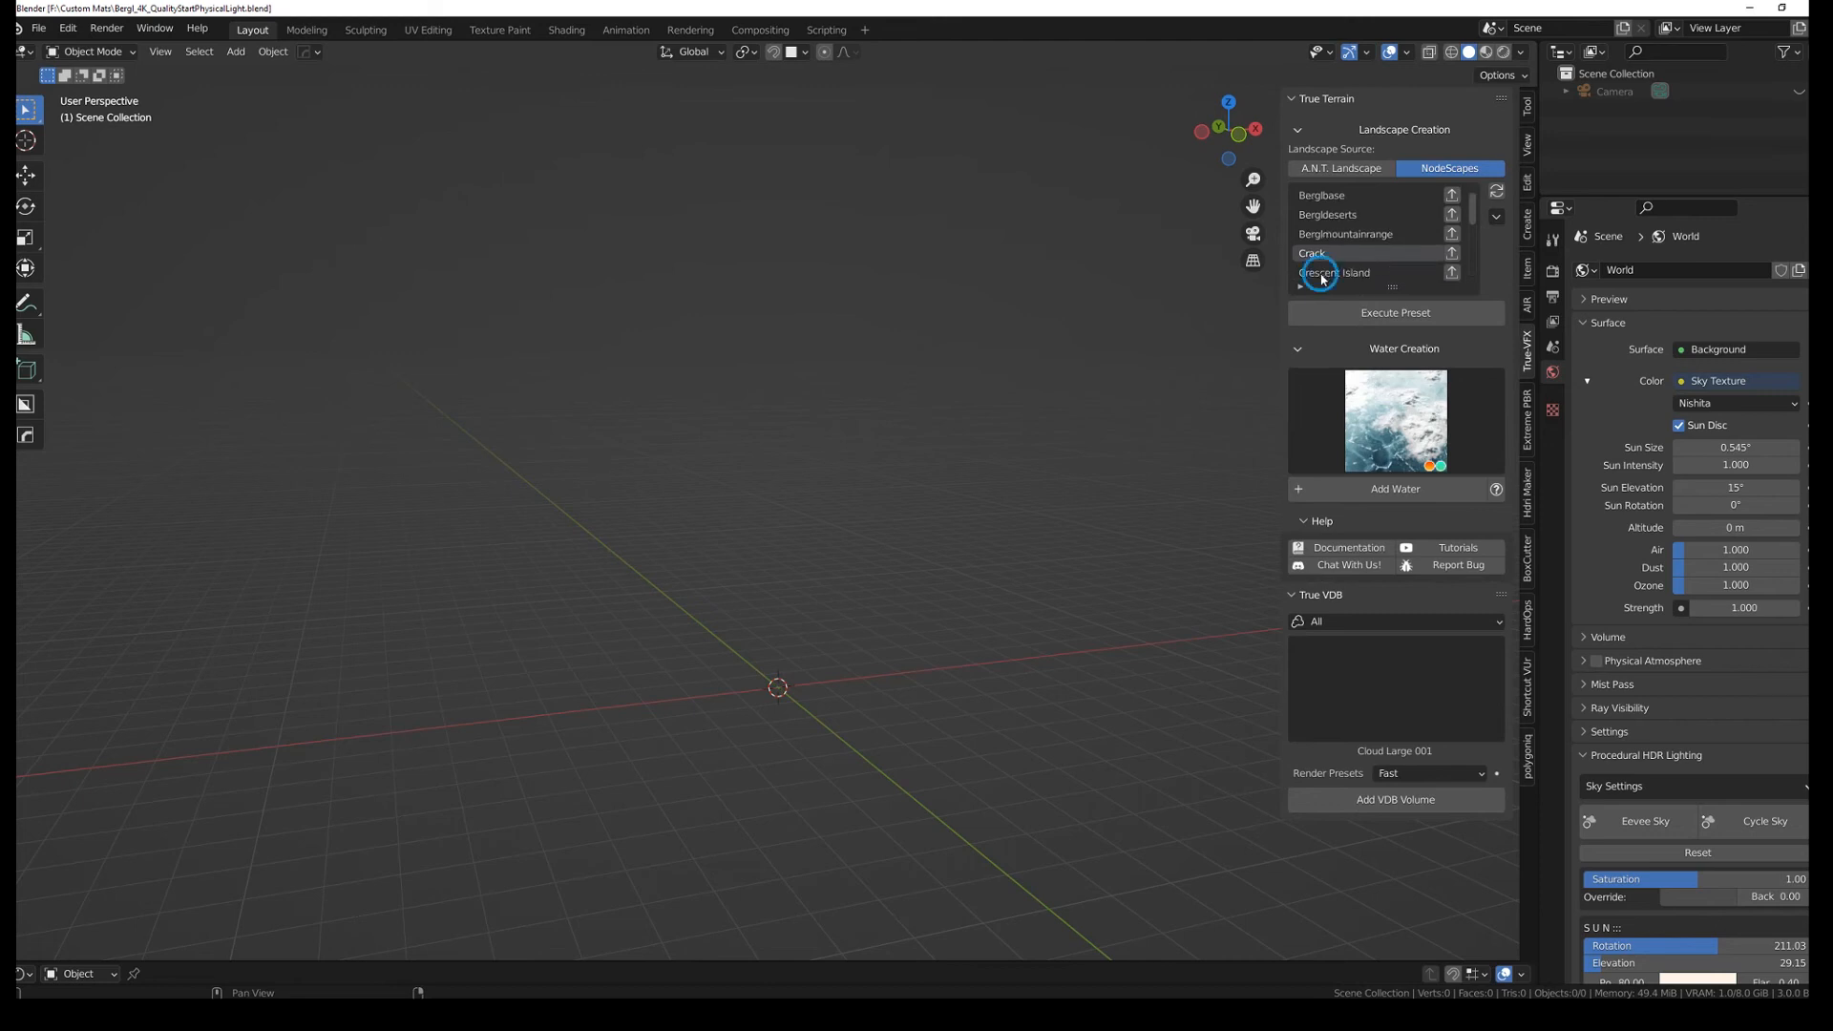
left_click(1394, 312)
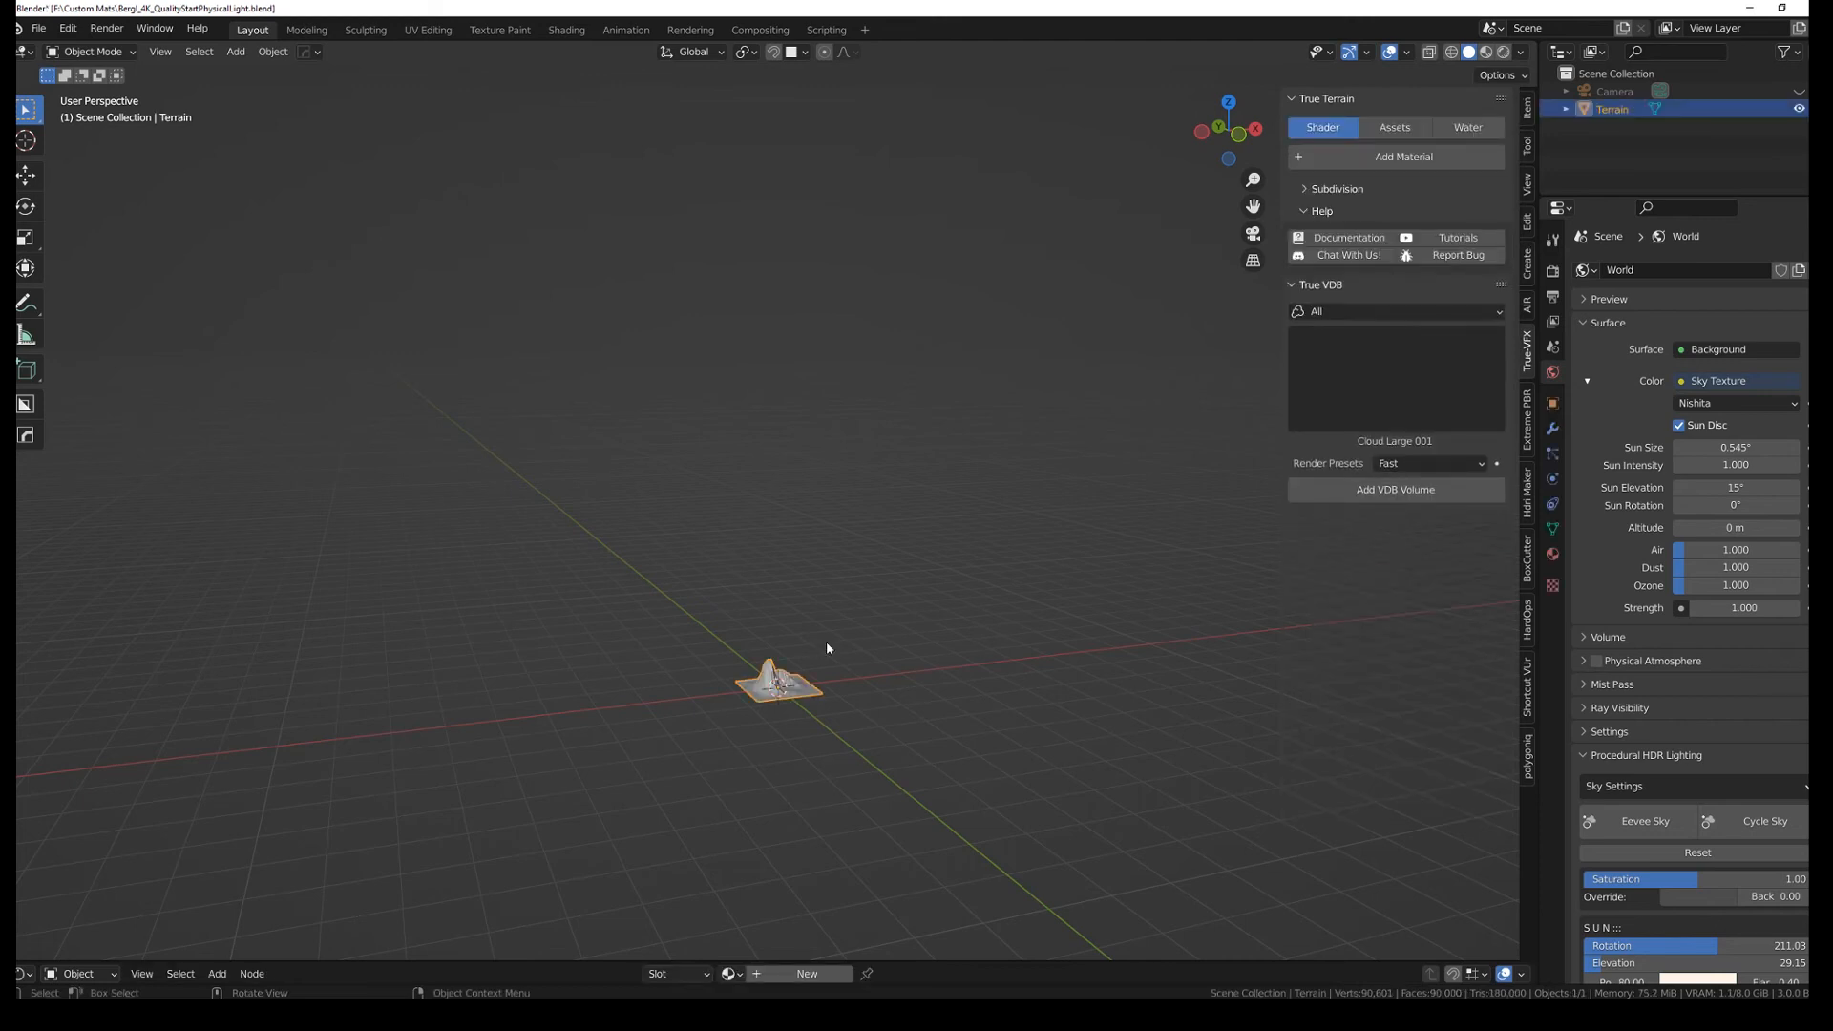
key("s")
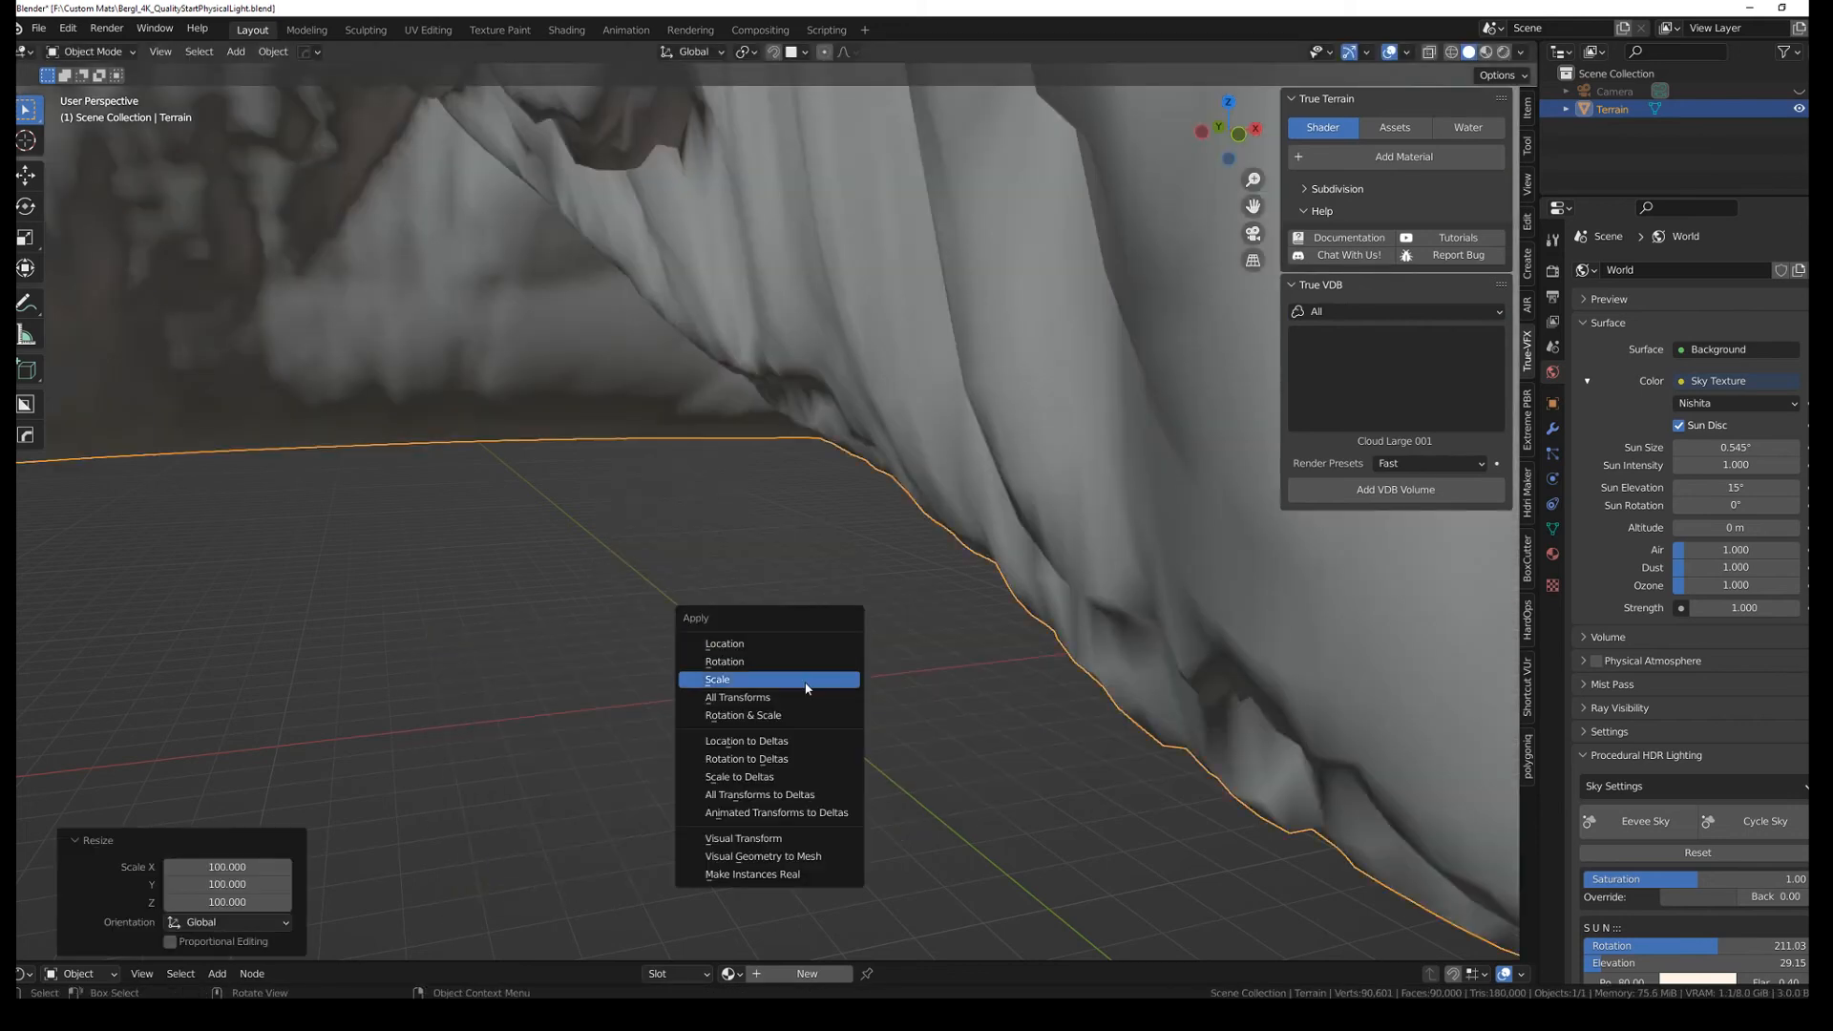
left_click(715, 680)
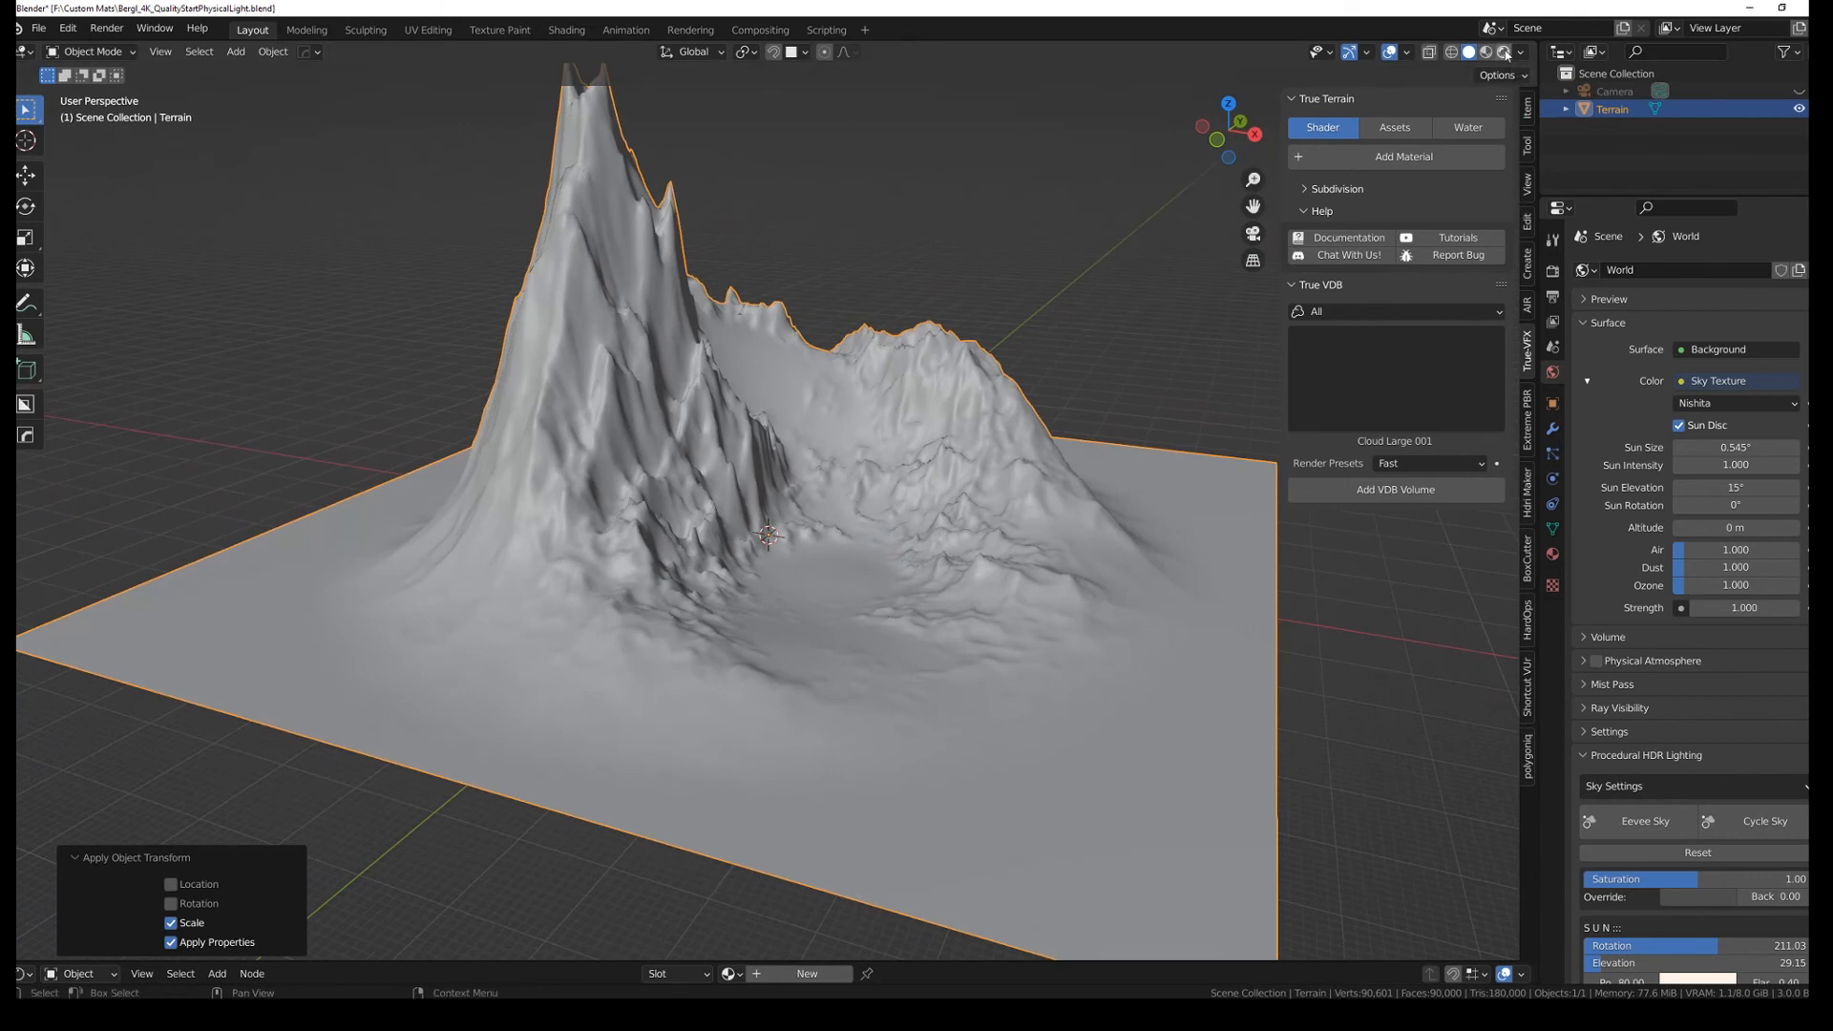
left_click(1506, 52)
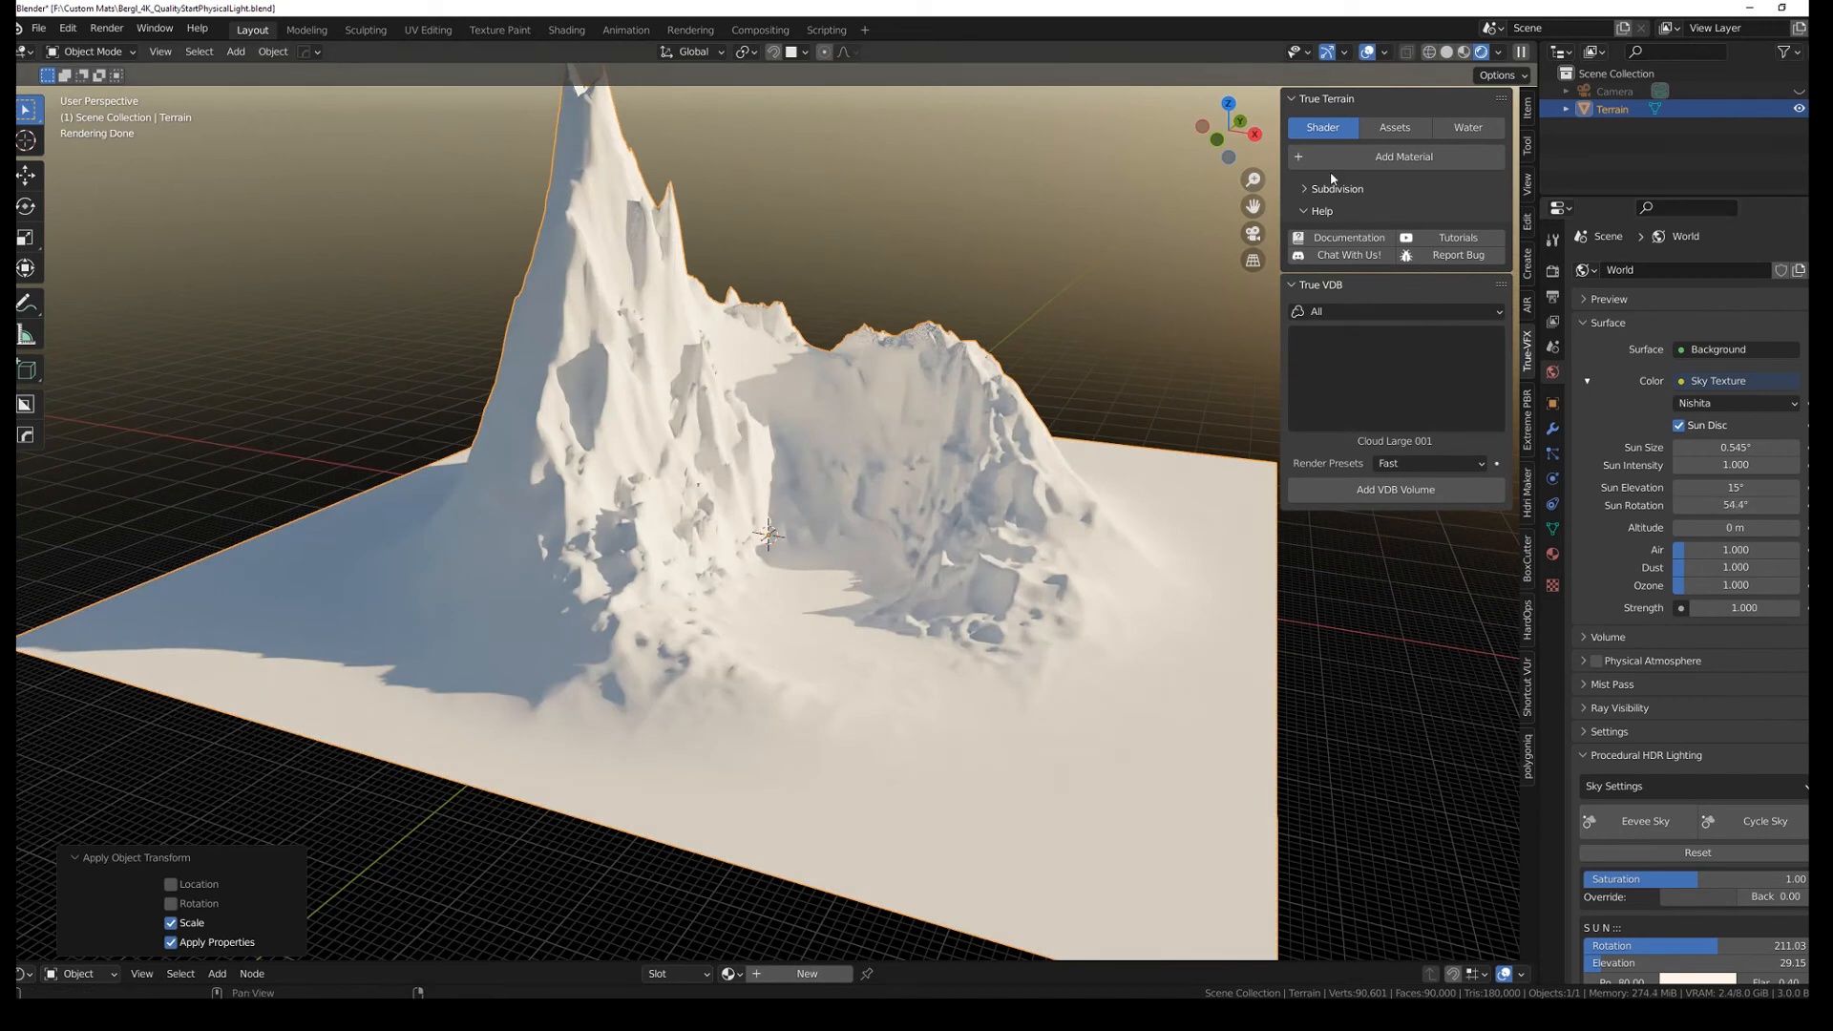
Step: Add a Terrain 2 material and choose Berglmats Brown DirtRocky 05 as its Ground texture
left_click(1403, 157)
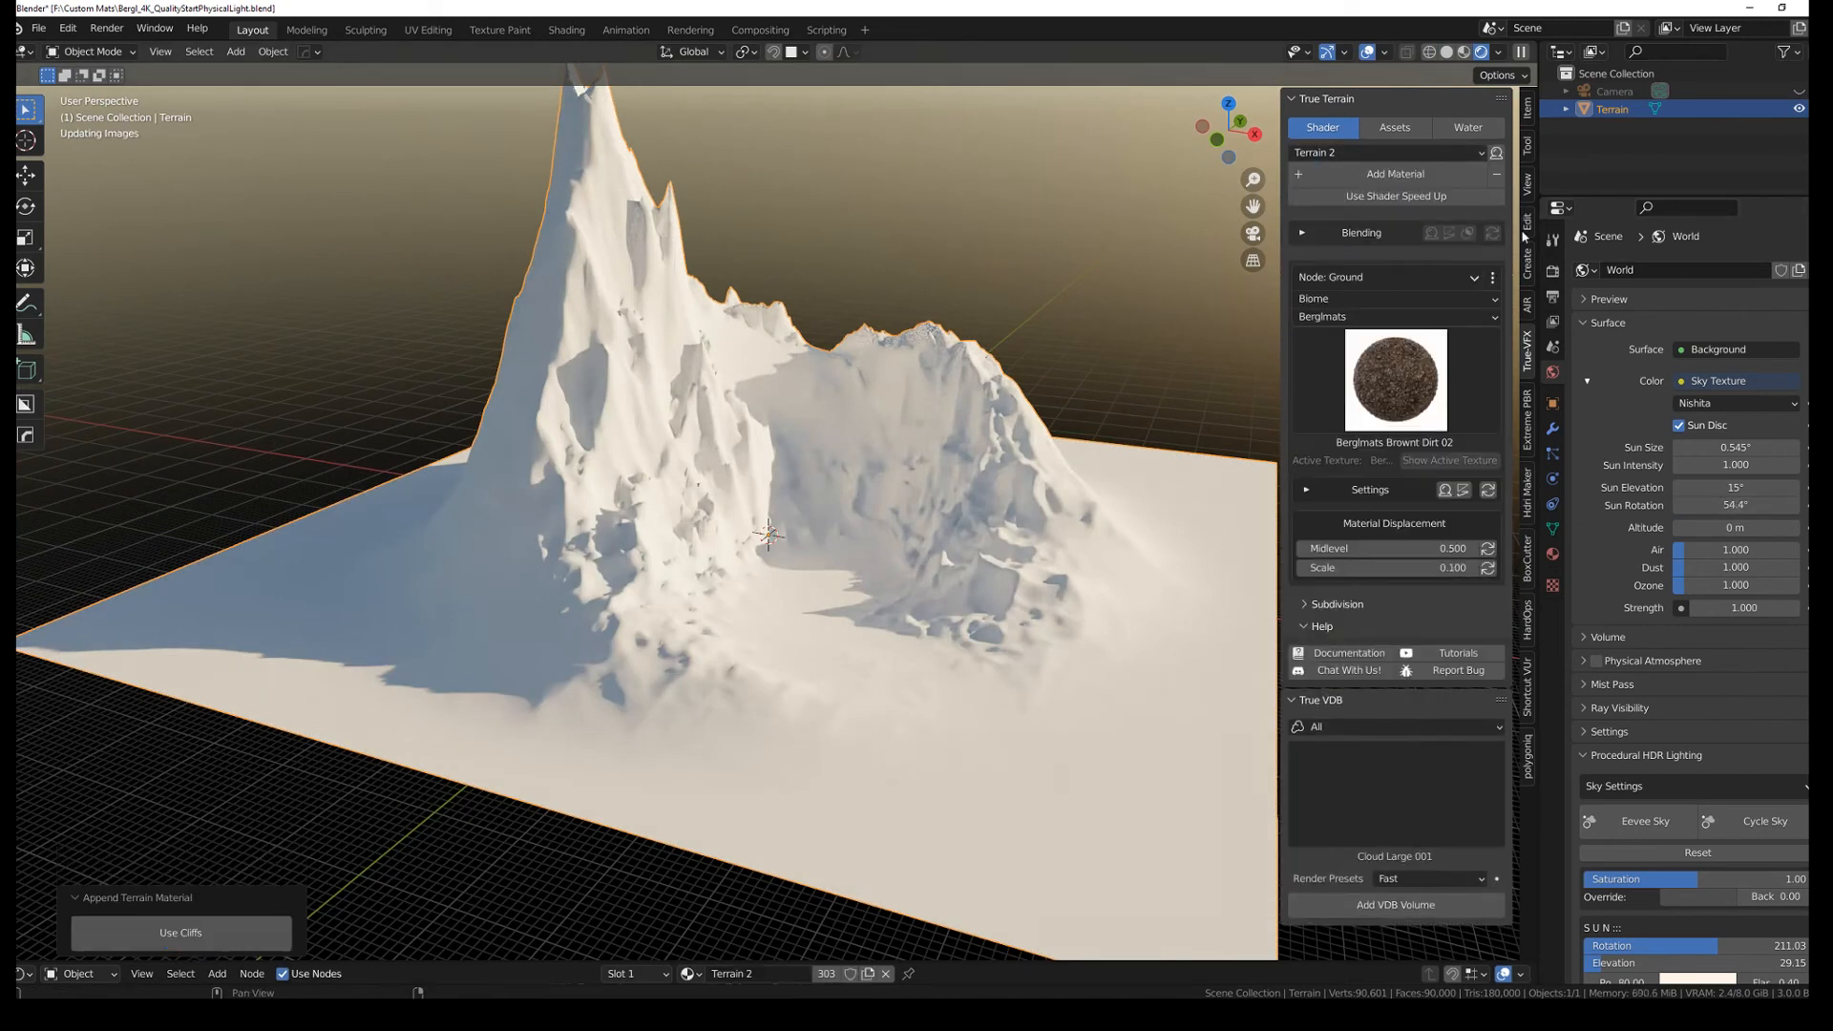
left_click(1394, 380)
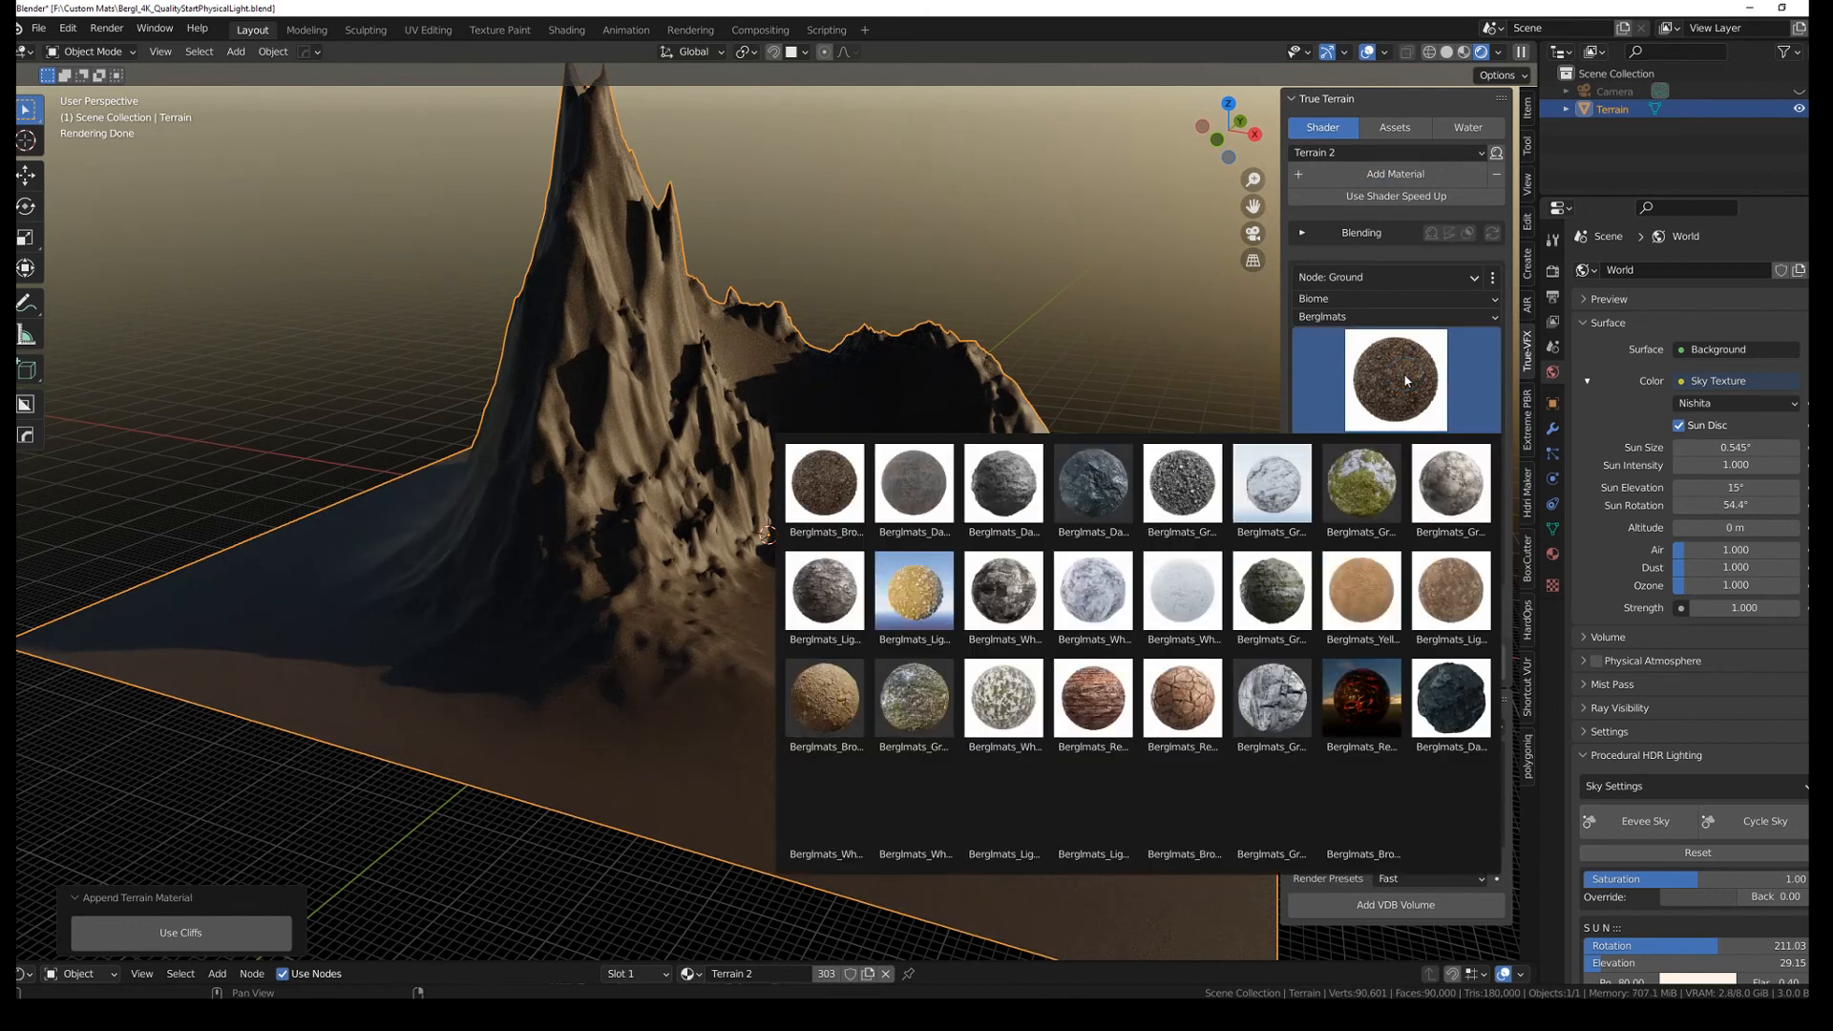
left_click(1359, 804)
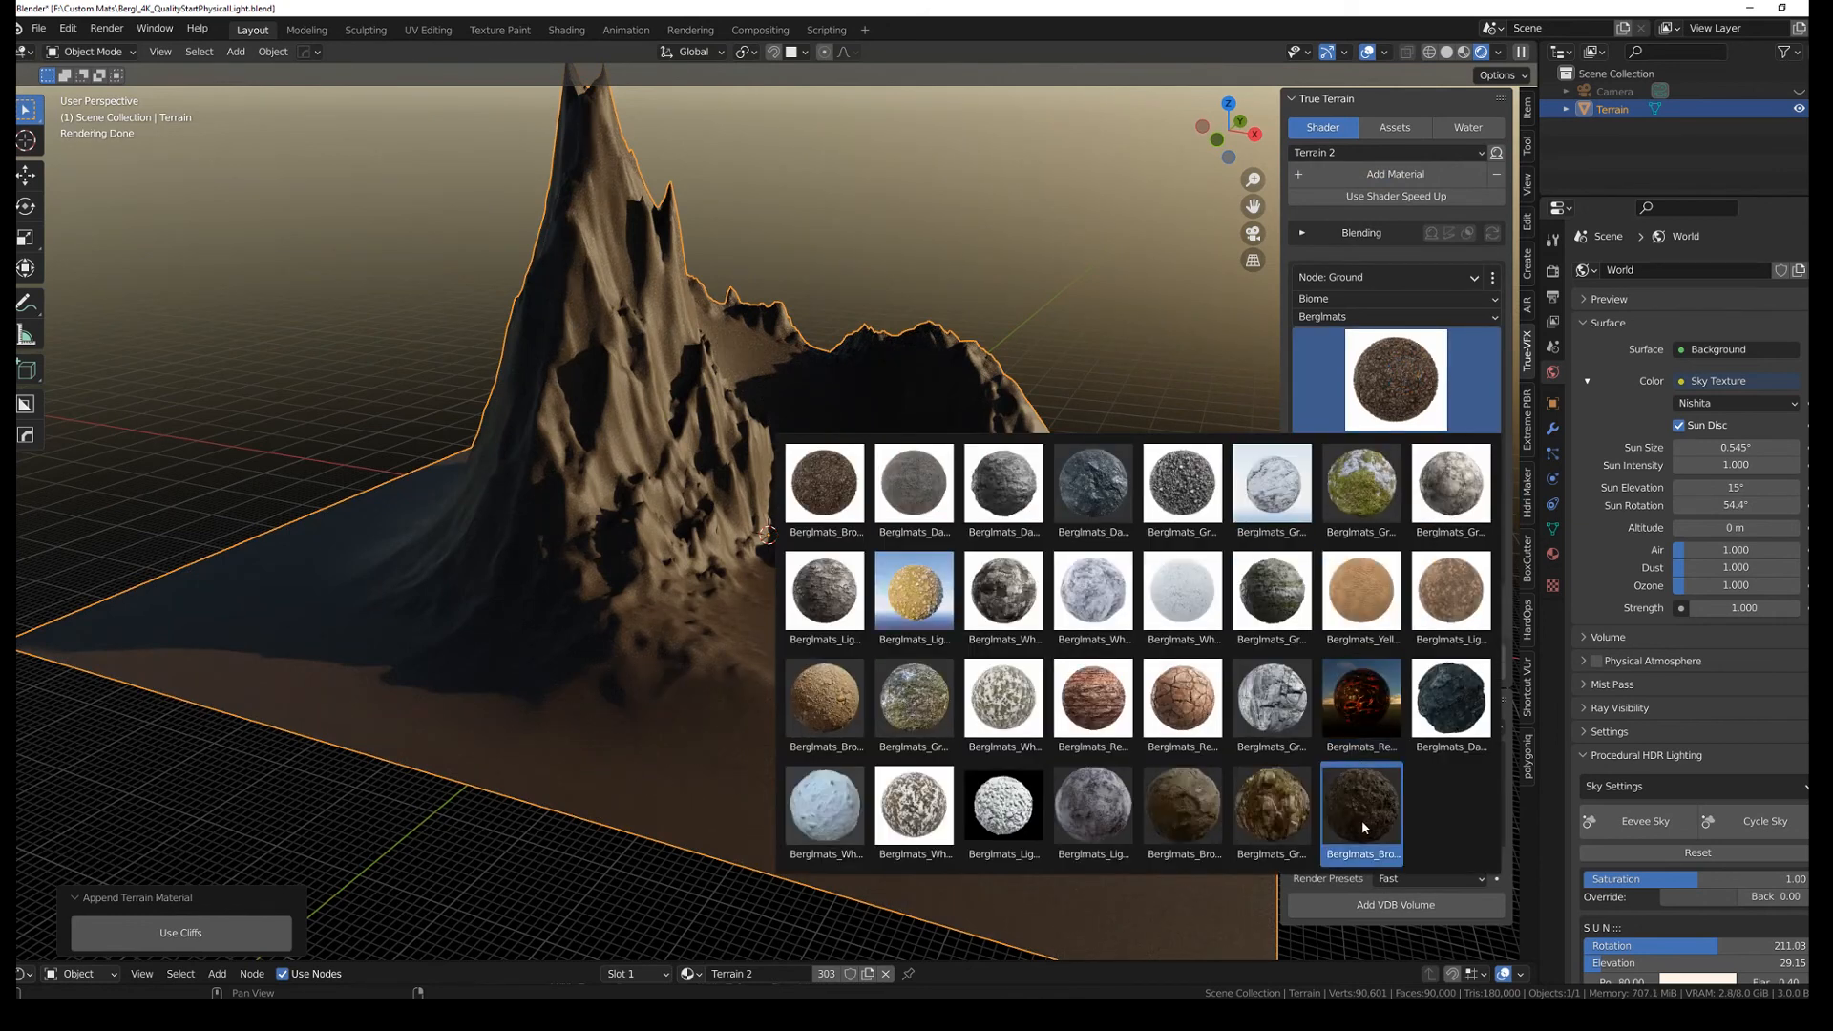
mouse_move(1362, 819)
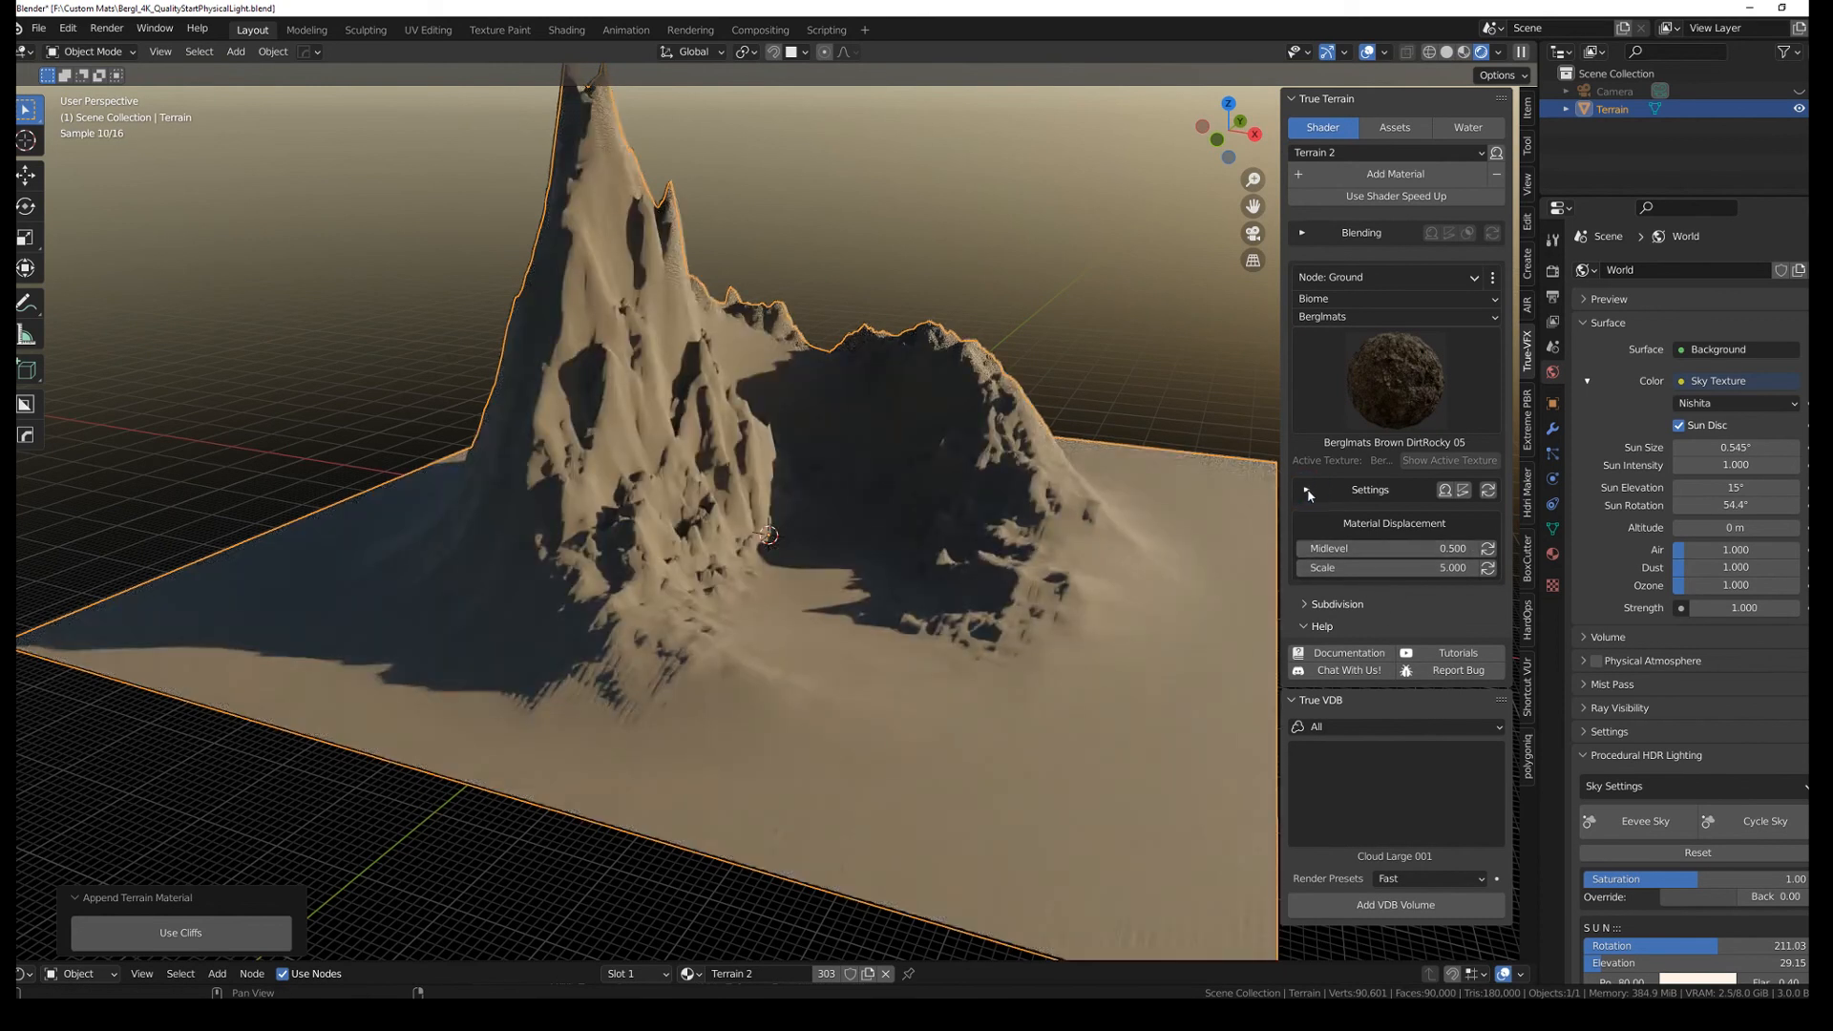
Step: Enable the Texture AO Map in the Ground node's settings
left_click(1306, 490)
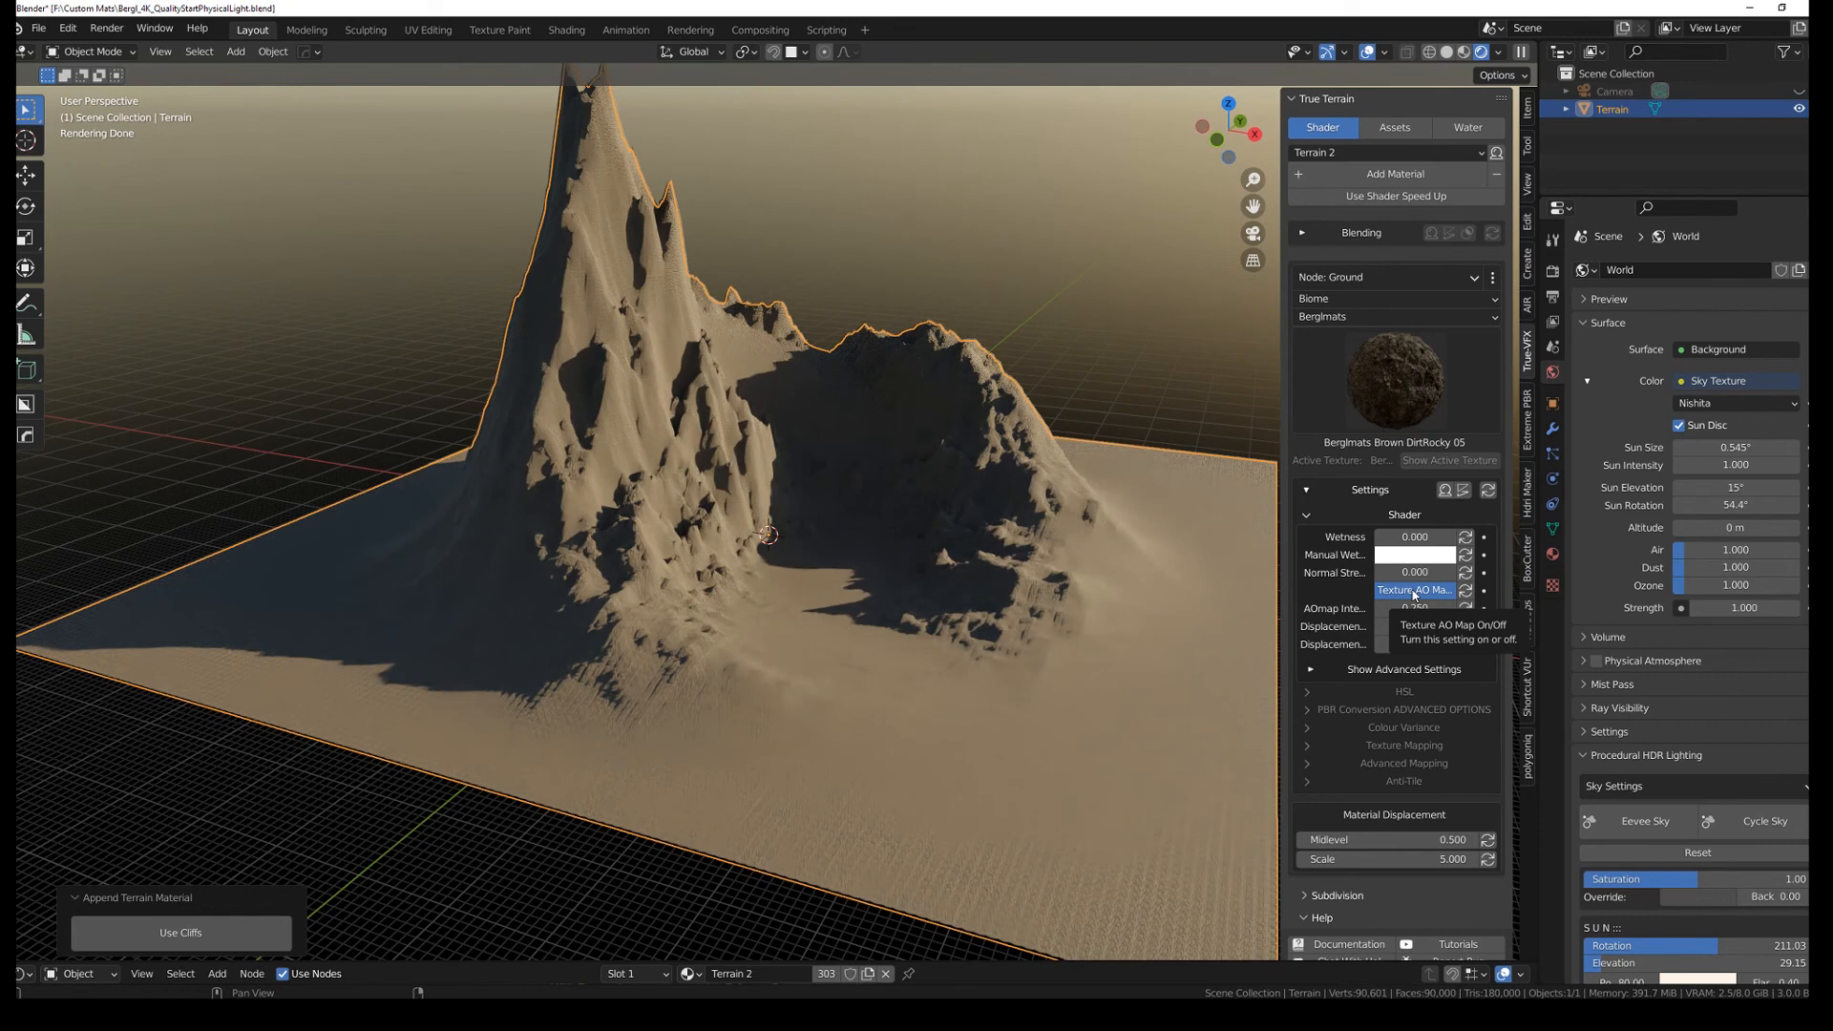
left_click(1415, 590)
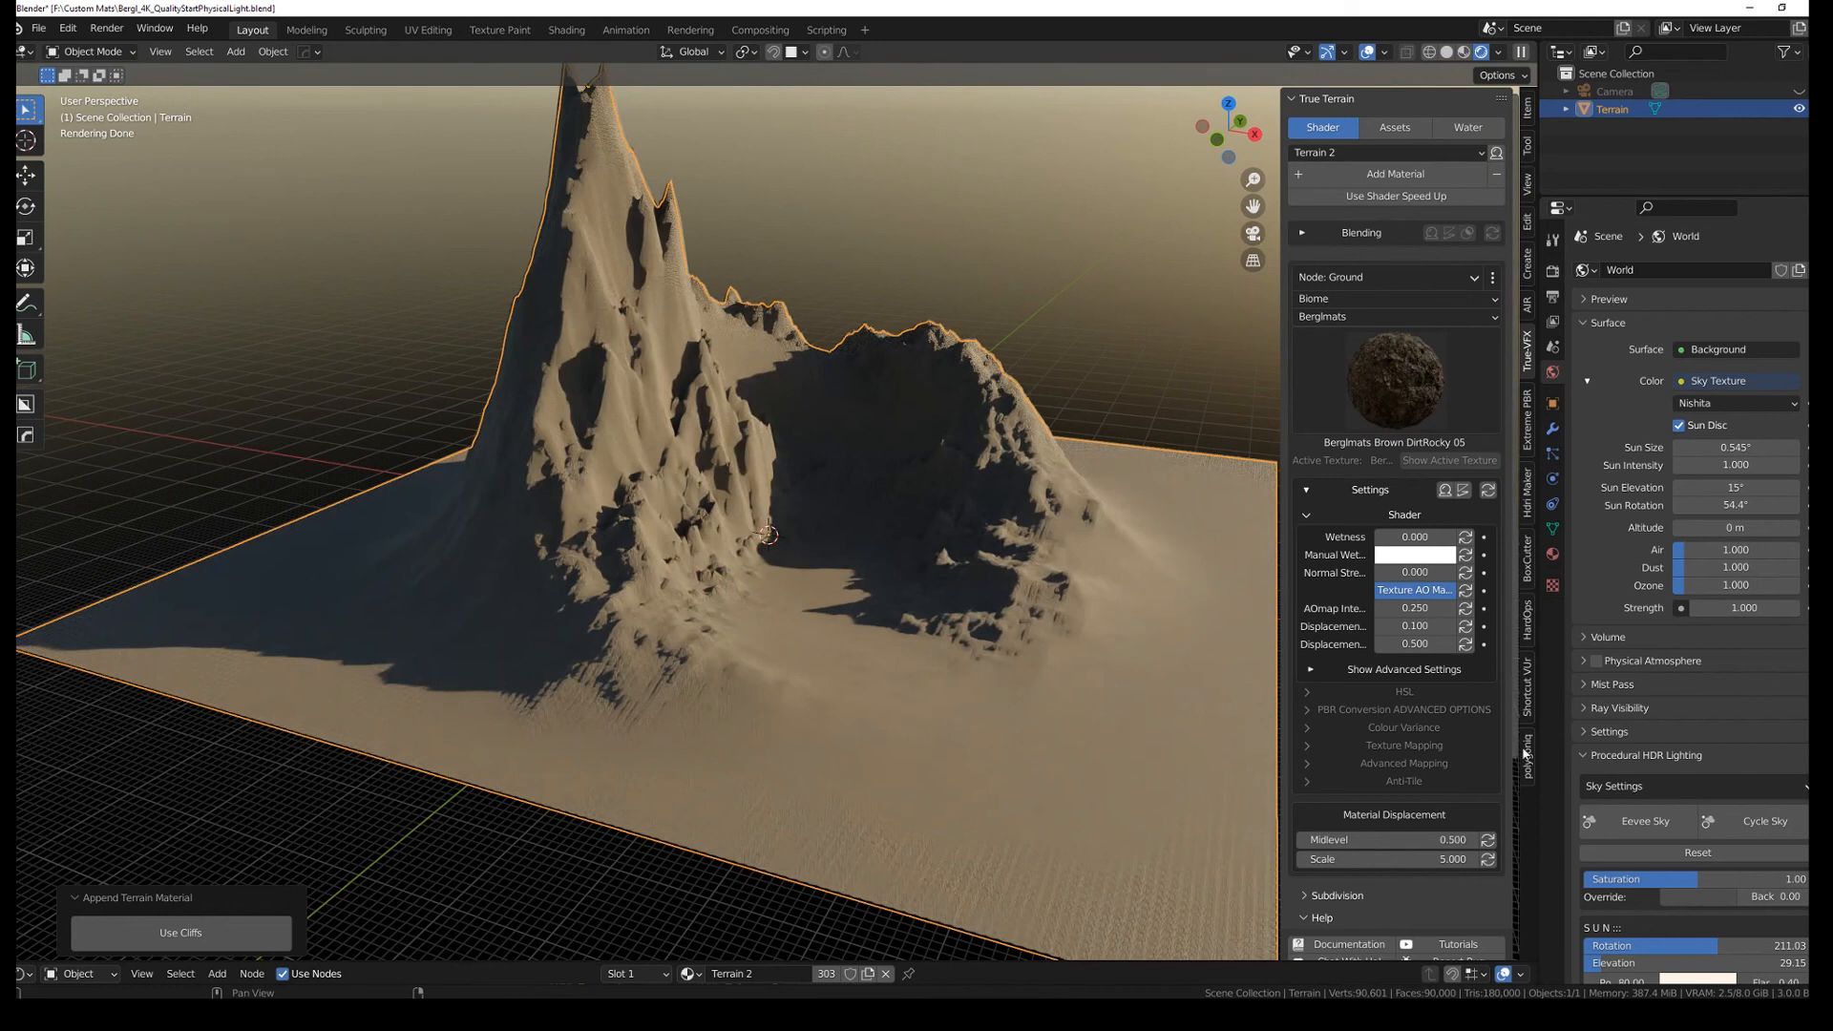
left_click(1404, 744)
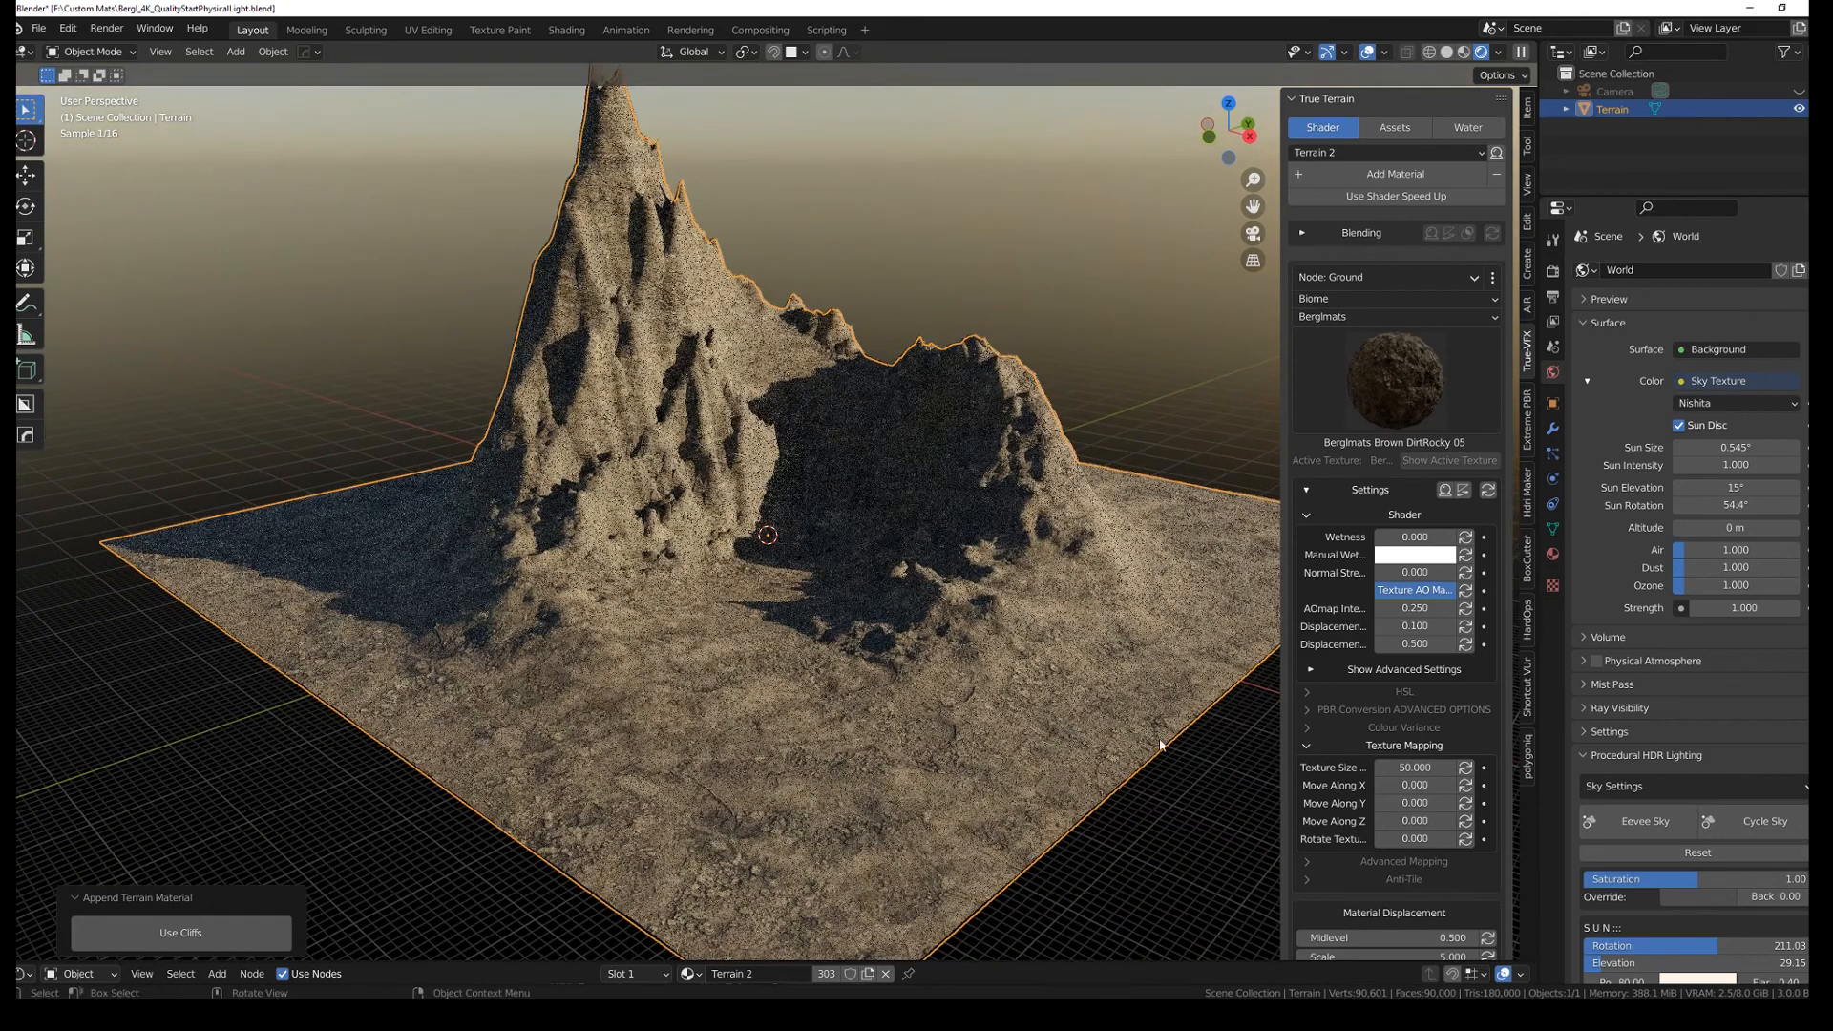
Step: Set the ground material's first Displacement value to 0.300
left_click(1414, 626)
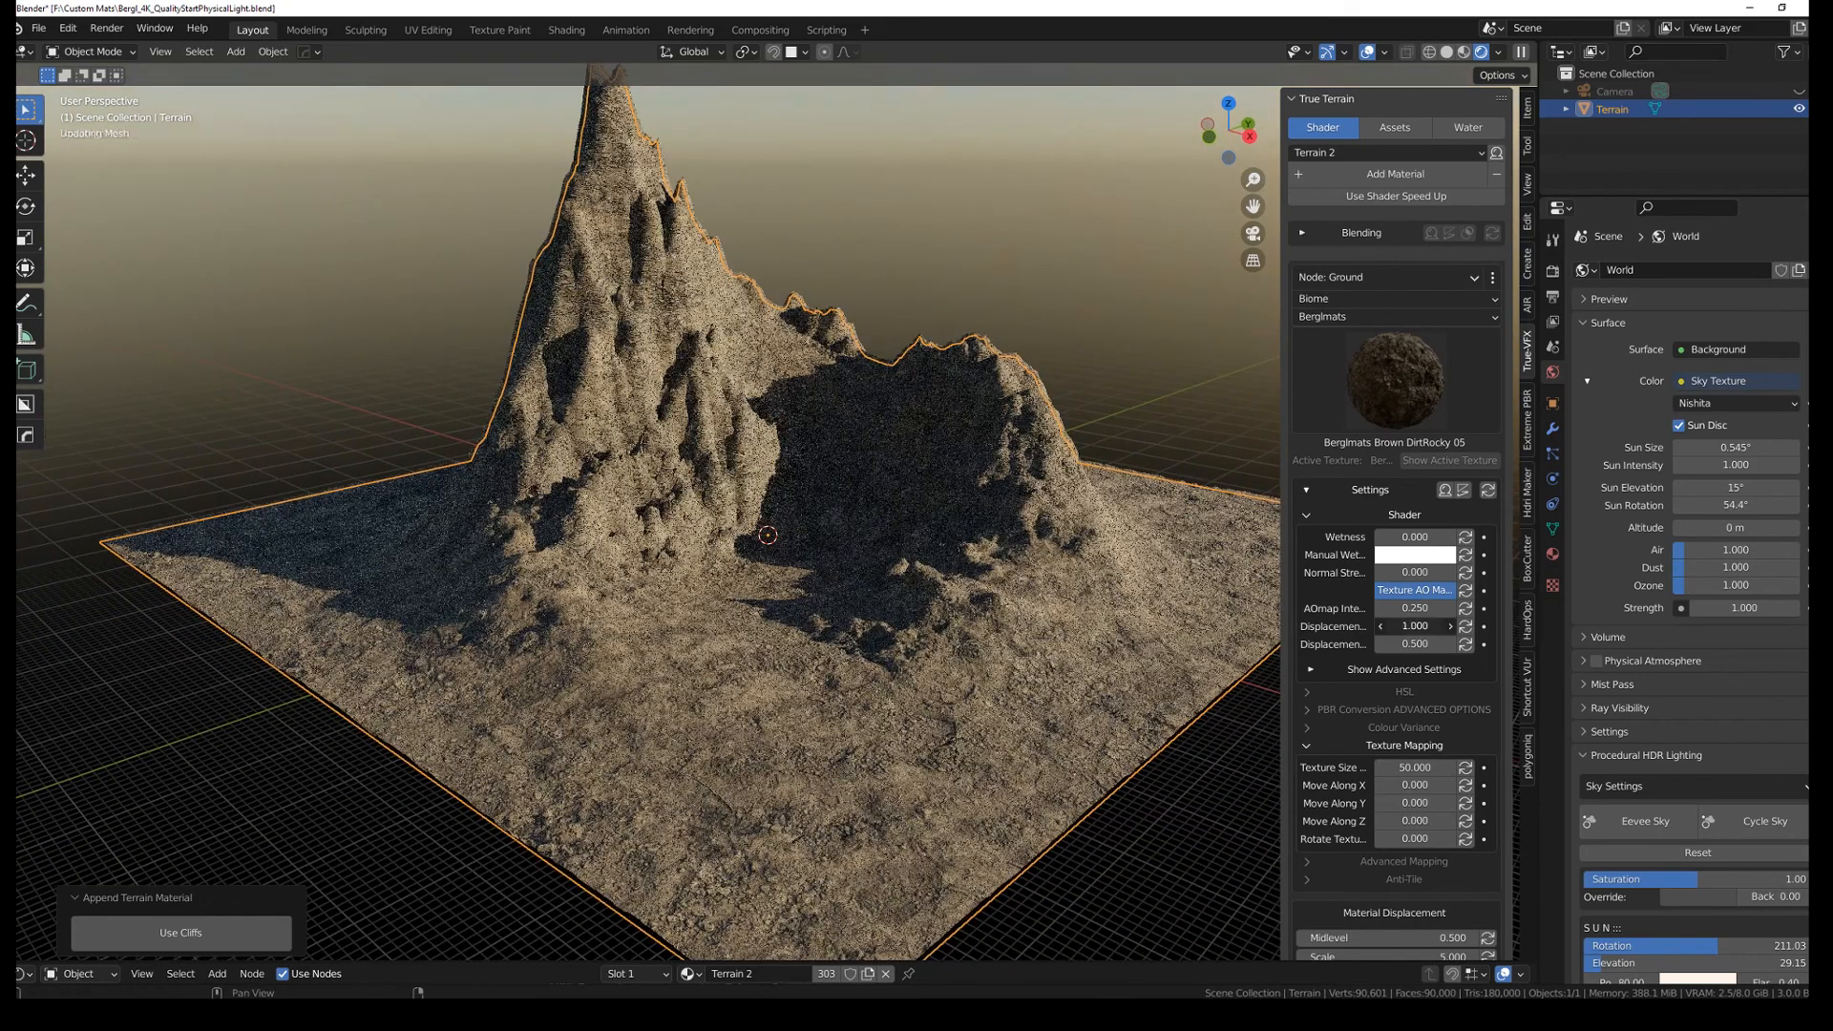
left_click(1384, 626)
type("0.300")
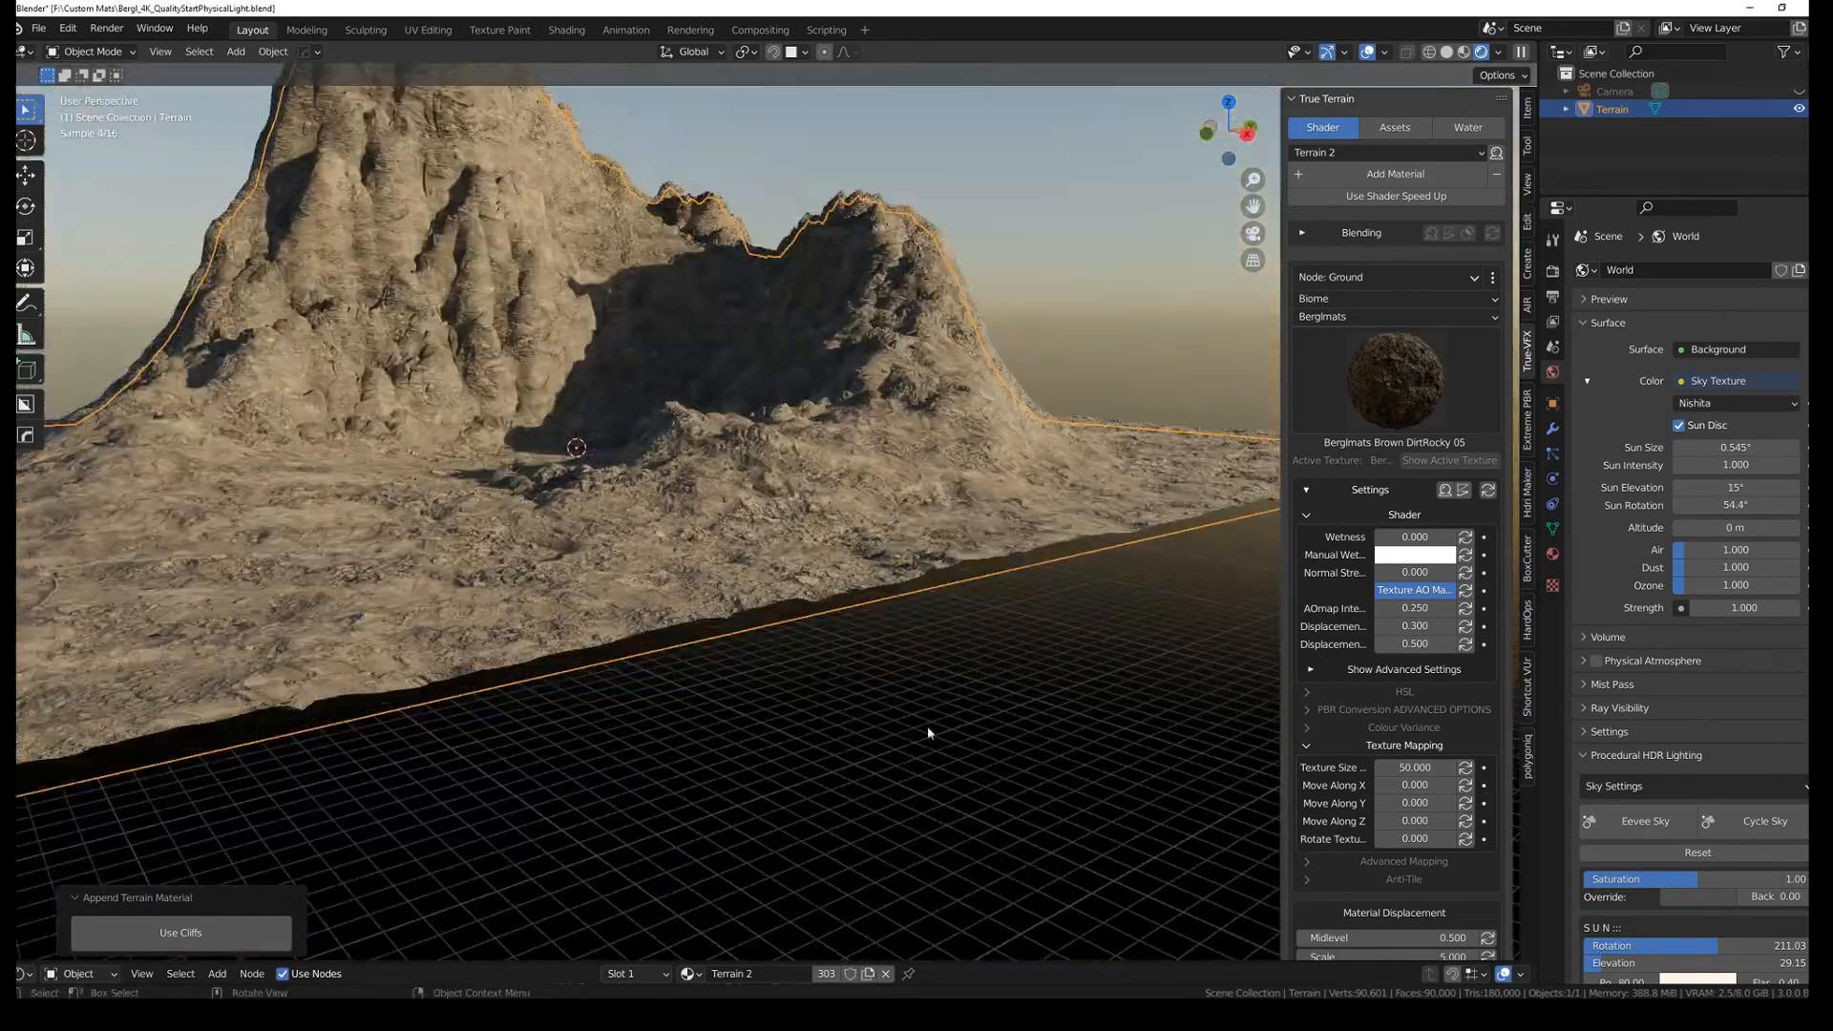
left_click(1394, 380)
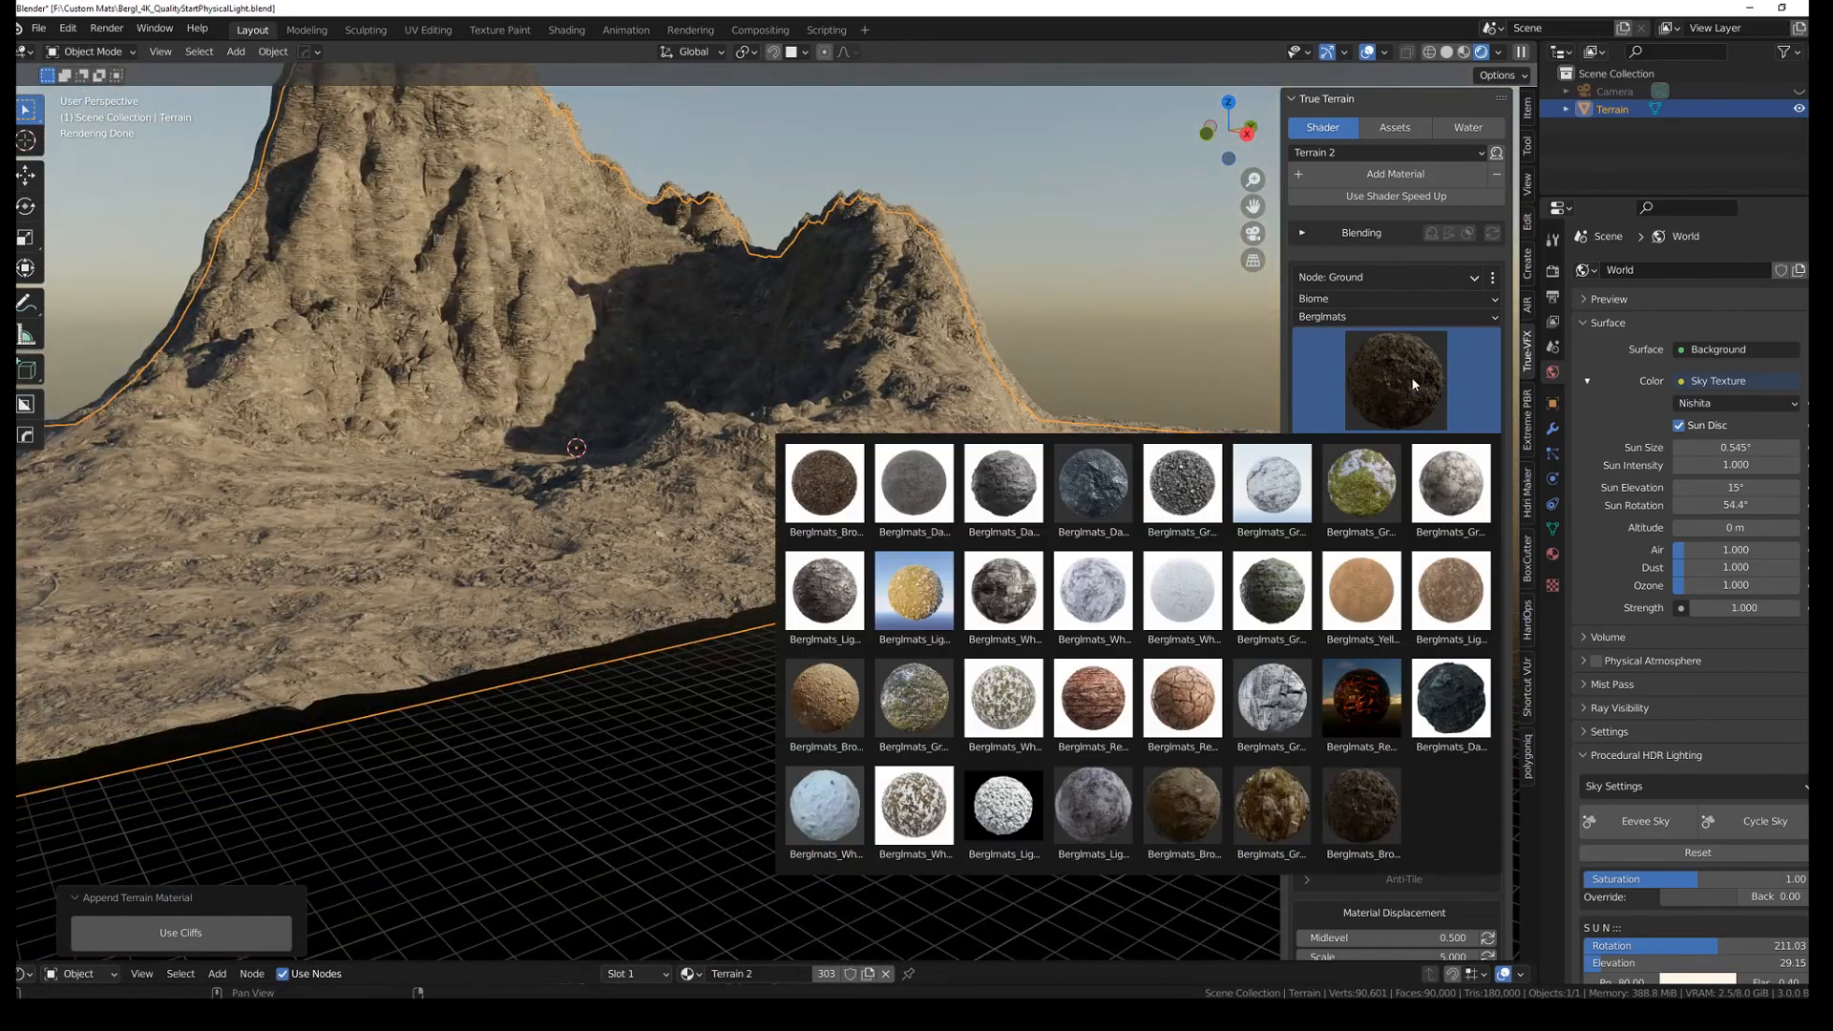
mouse_move(766, 754)
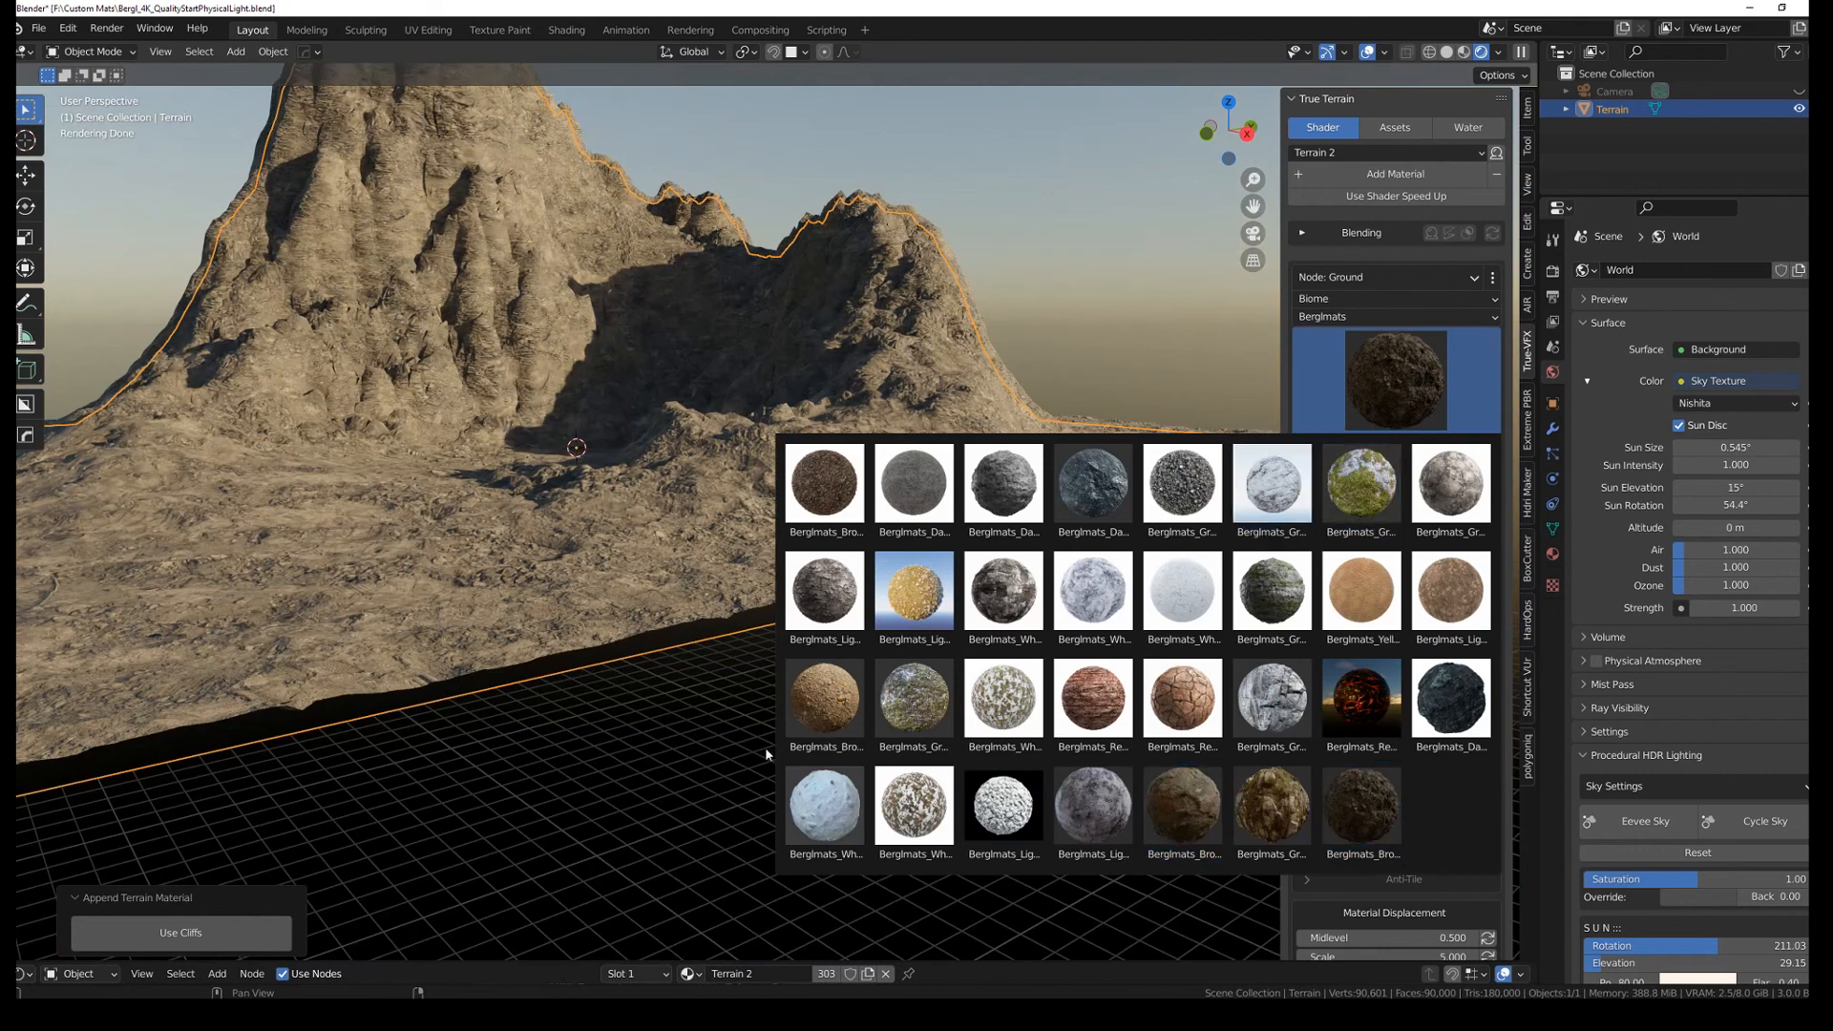